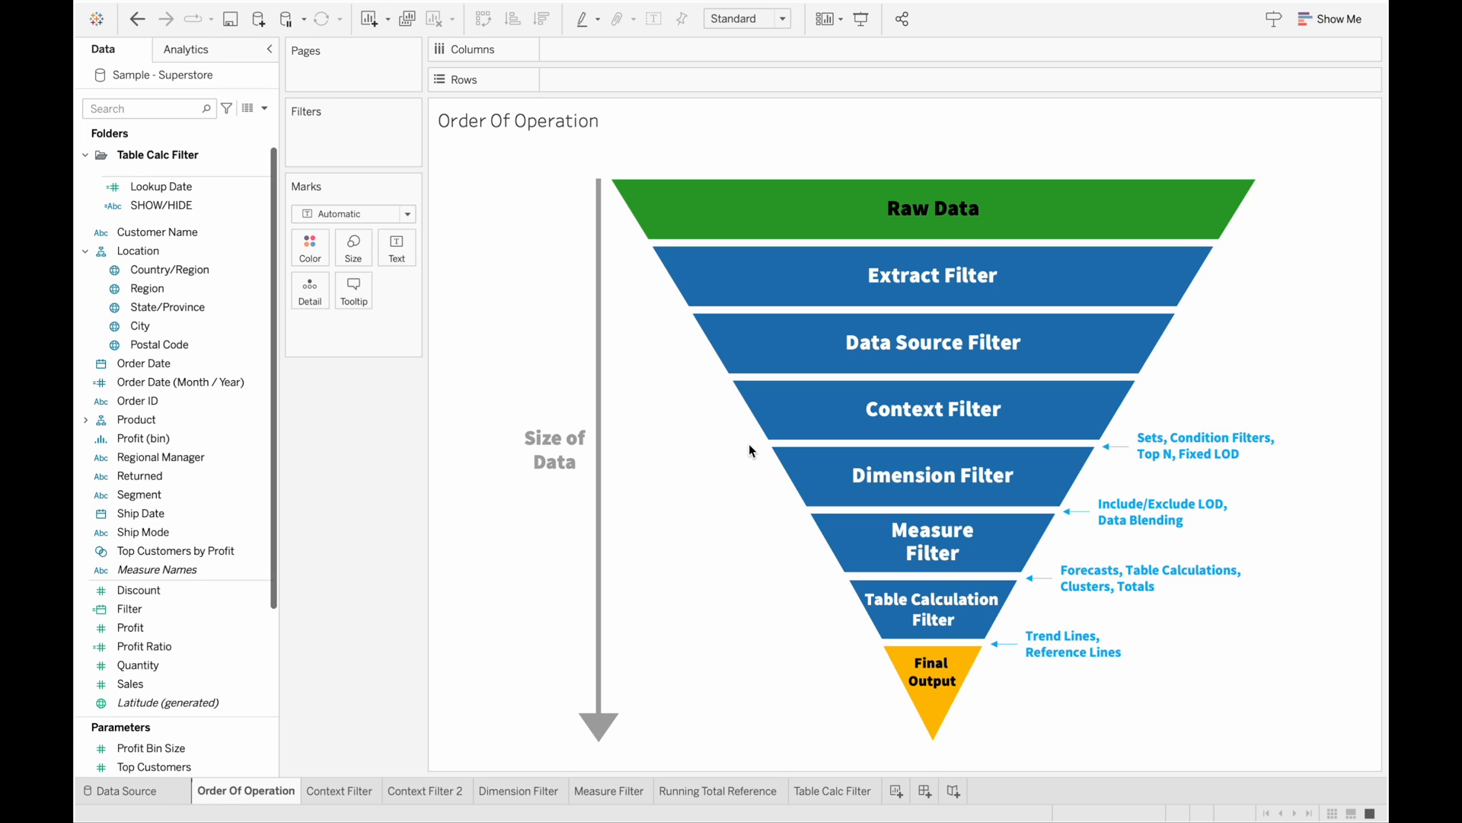
{"action": "mouse_move", "coordinate": [848, 266]}
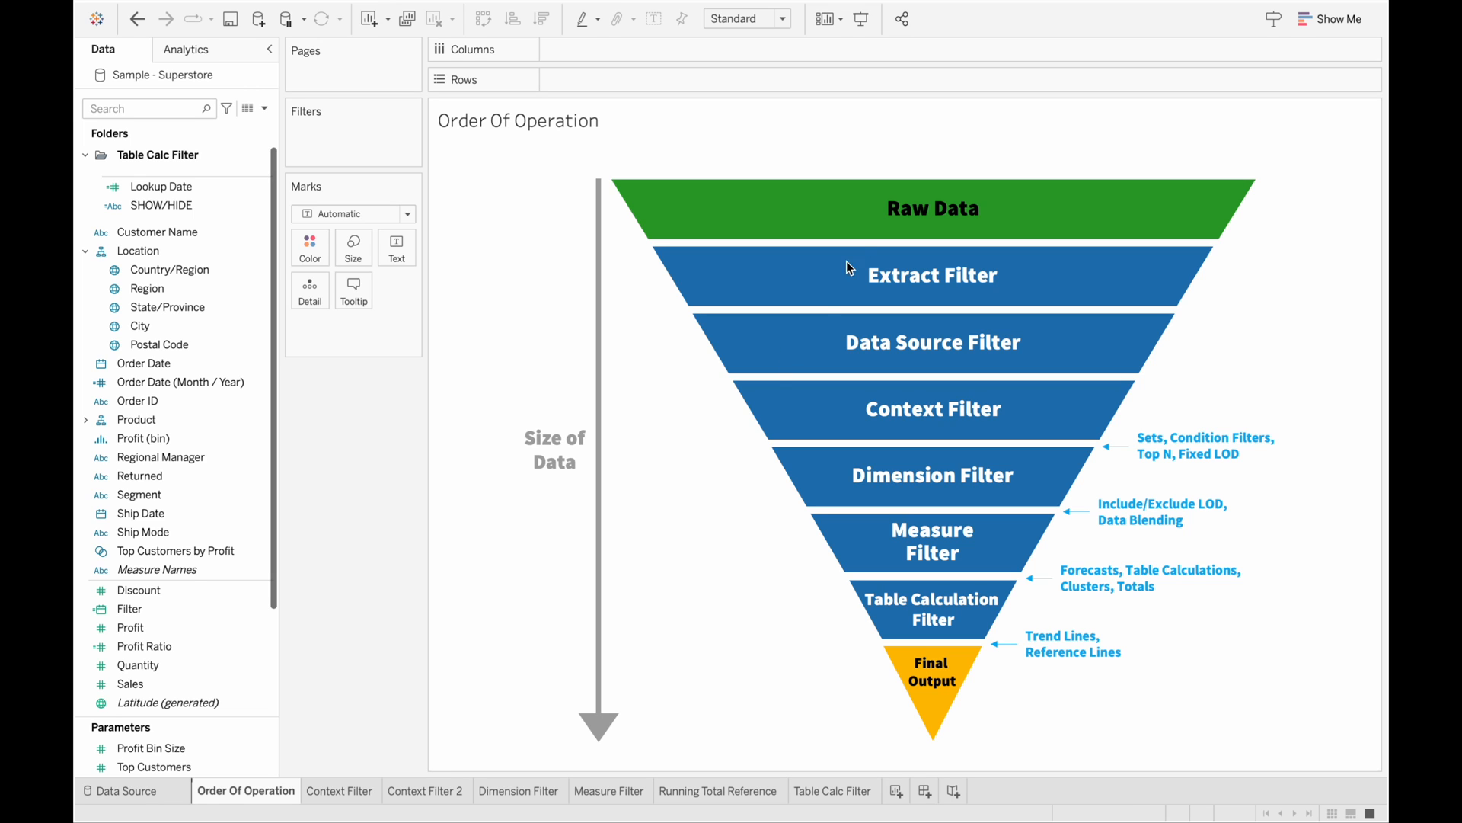
{"action": "mouse_move", "coordinate": [894, 224]}
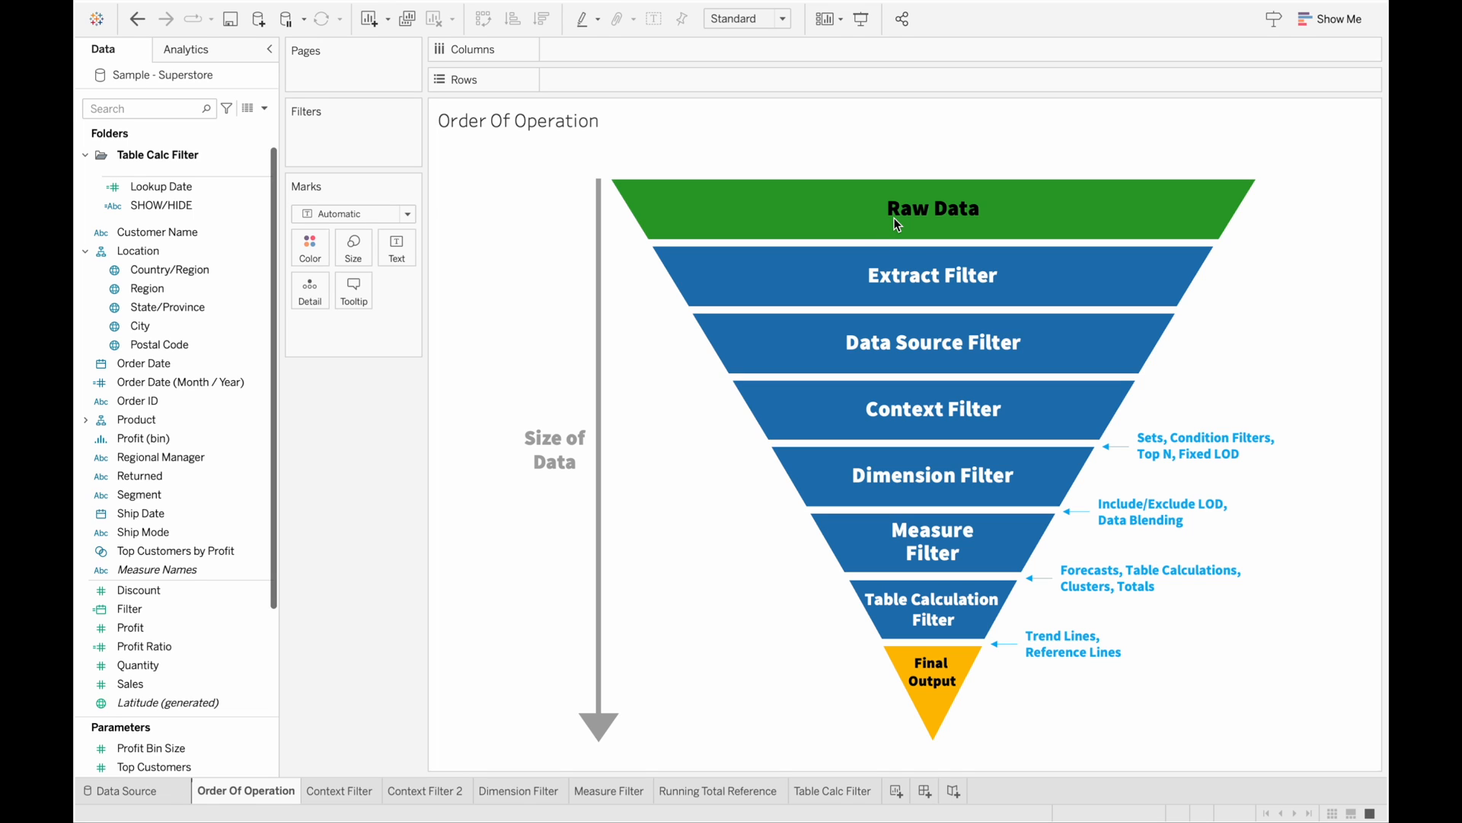
{"action": "mouse_move", "coordinate": [898, 457]}
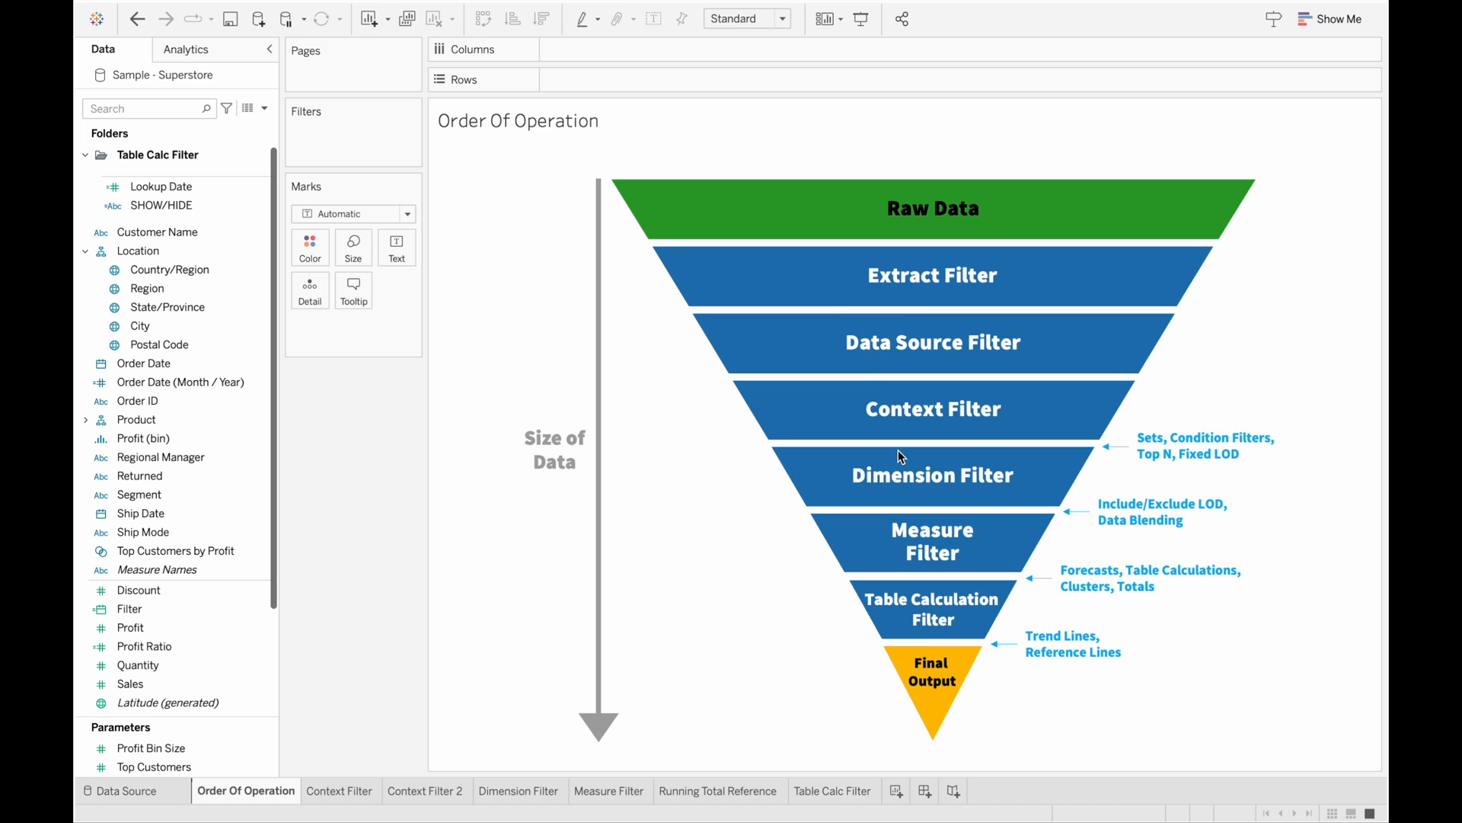
{"action": "mouse_move", "coordinate": [908, 326]}
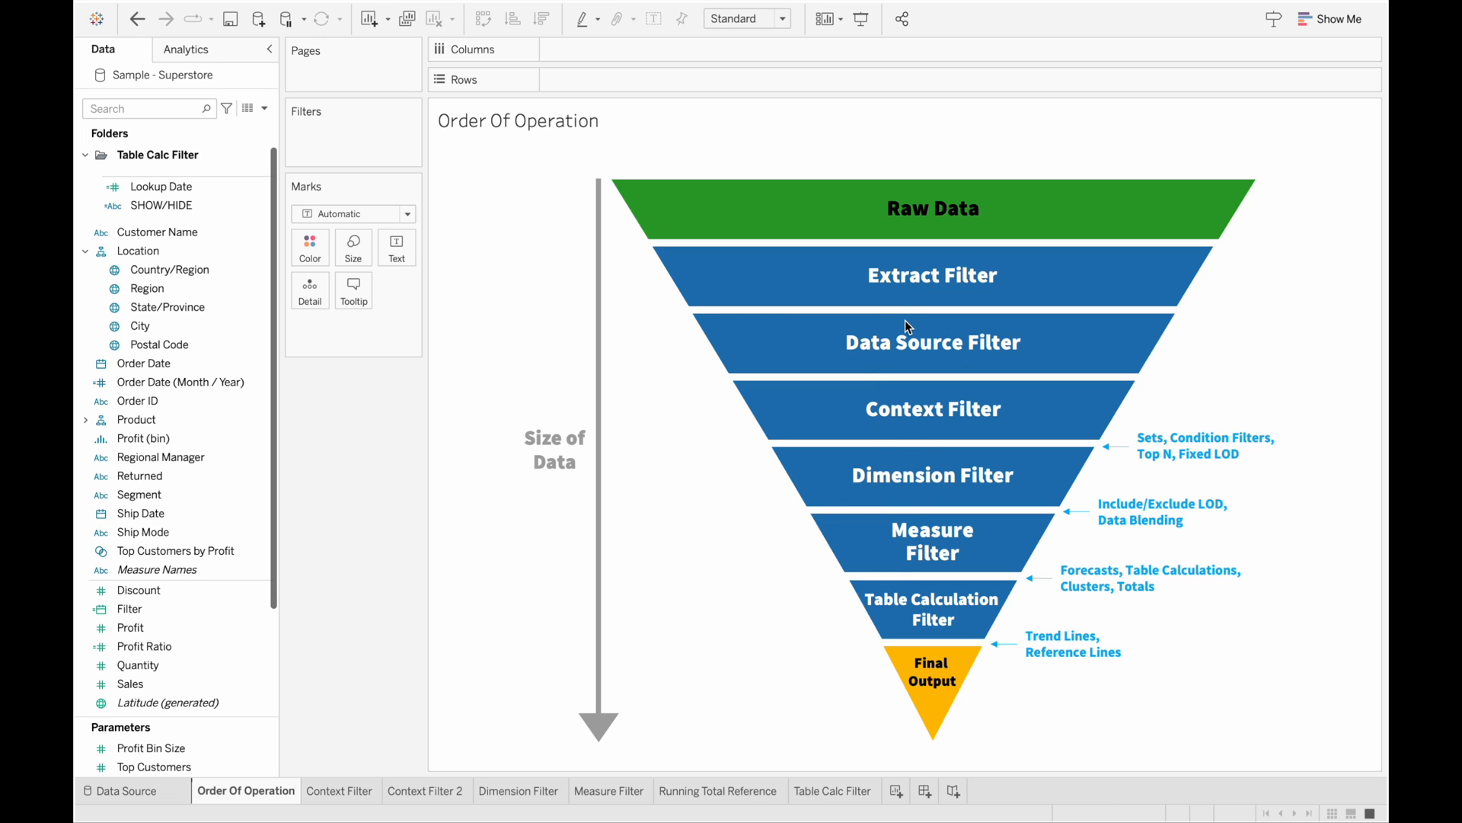
{"action": "mouse_move", "coordinate": [631, 221]}
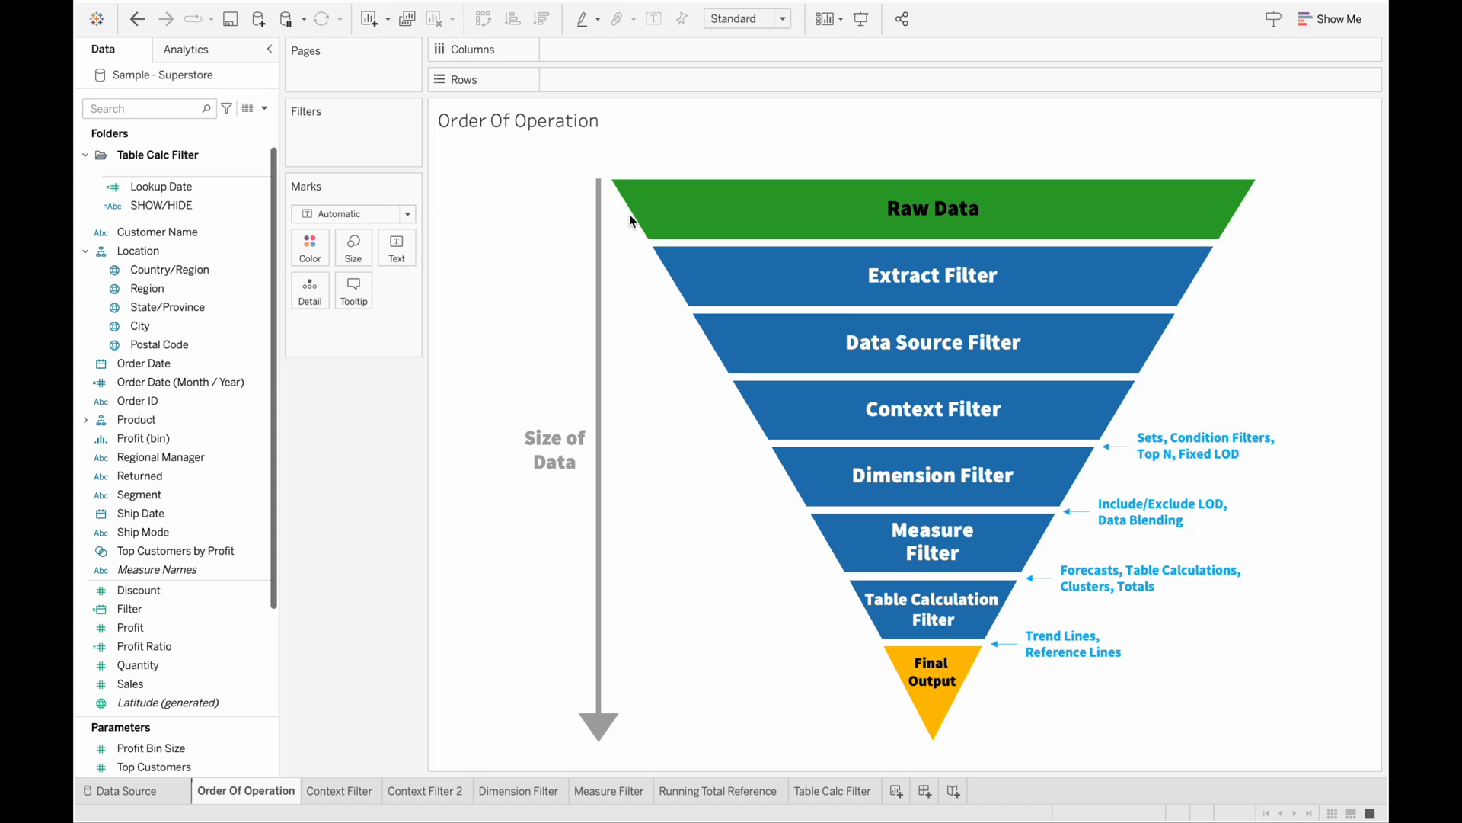
{"action": "mouse_move", "coordinate": [646, 606]}
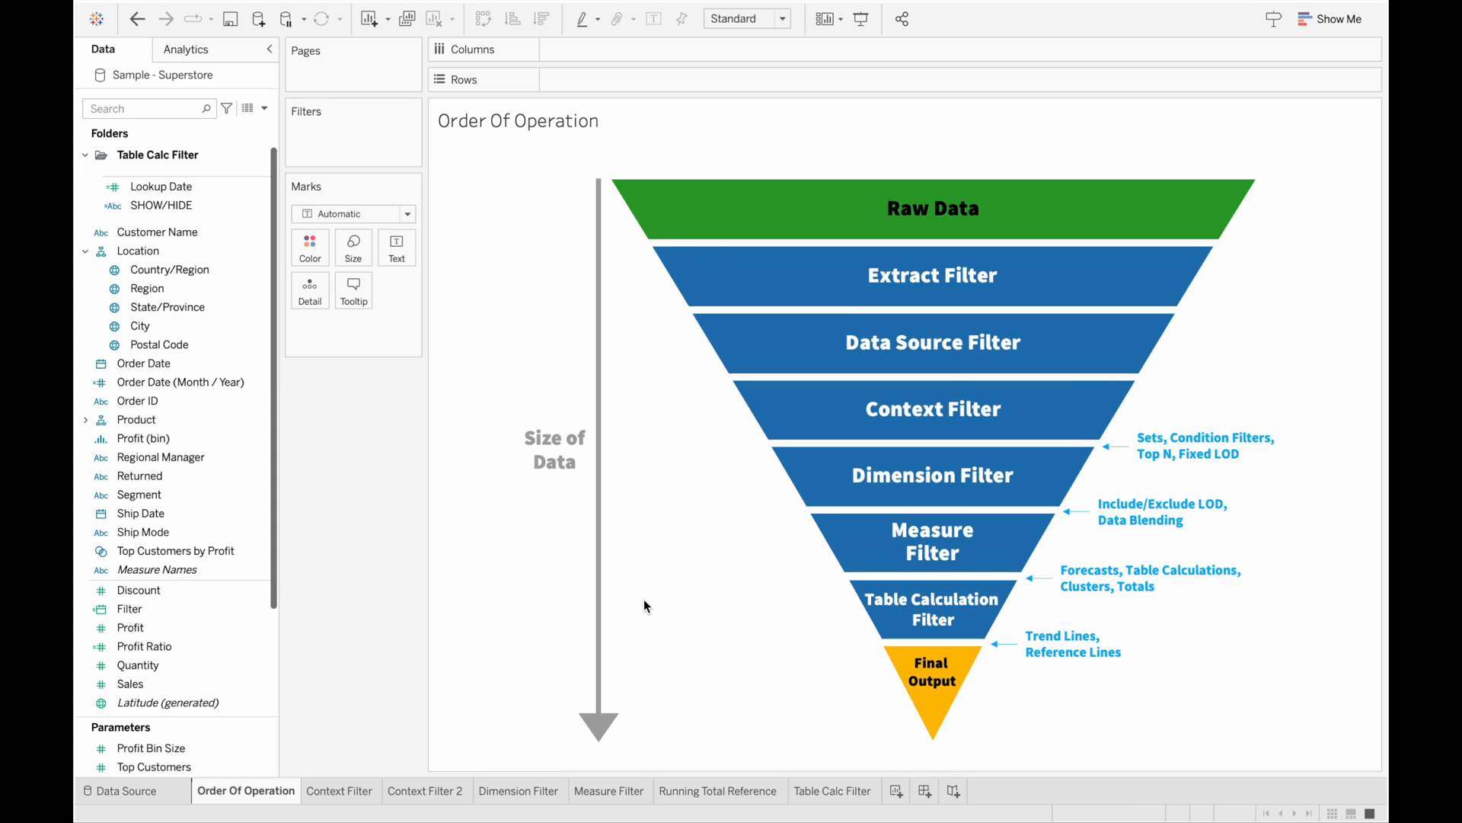
{"action": "mouse_move", "coordinate": [740, 703]}
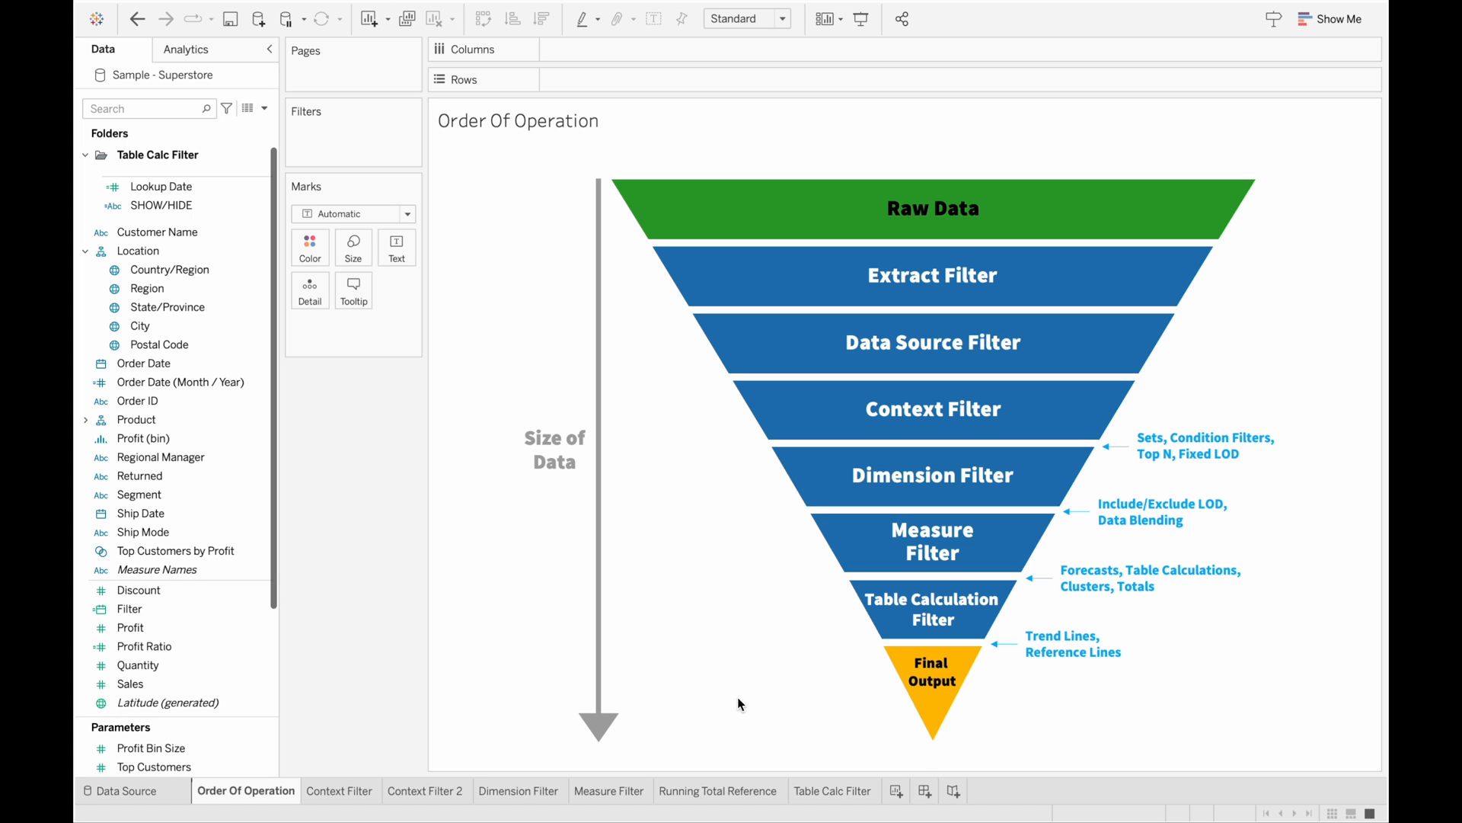
{"action": "mouse_move", "coordinate": [942, 703]}
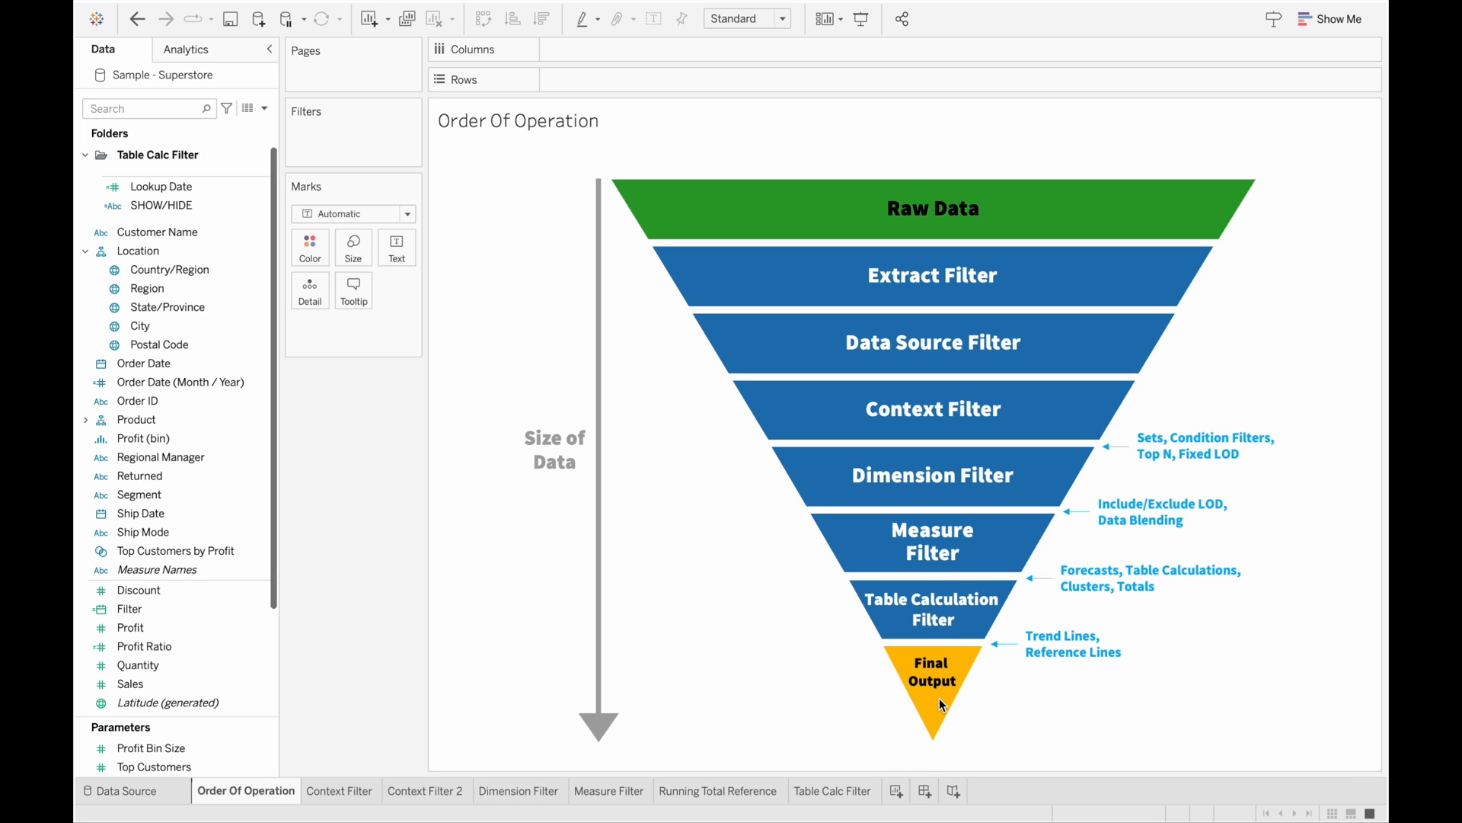
{"action": "mouse_move", "coordinate": [1094, 607]}
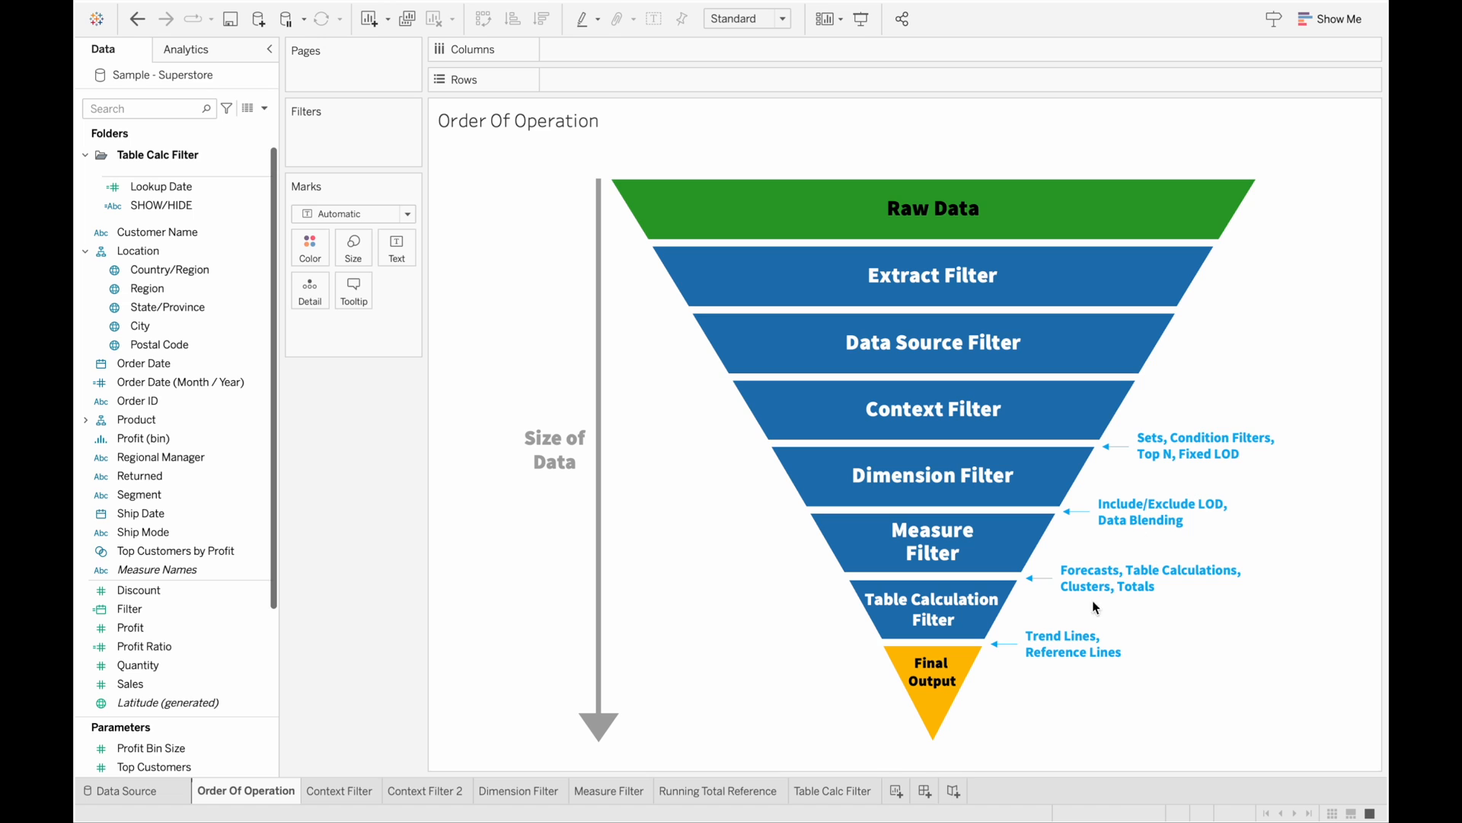
{"action": "mouse_move", "coordinate": [1112, 614]}
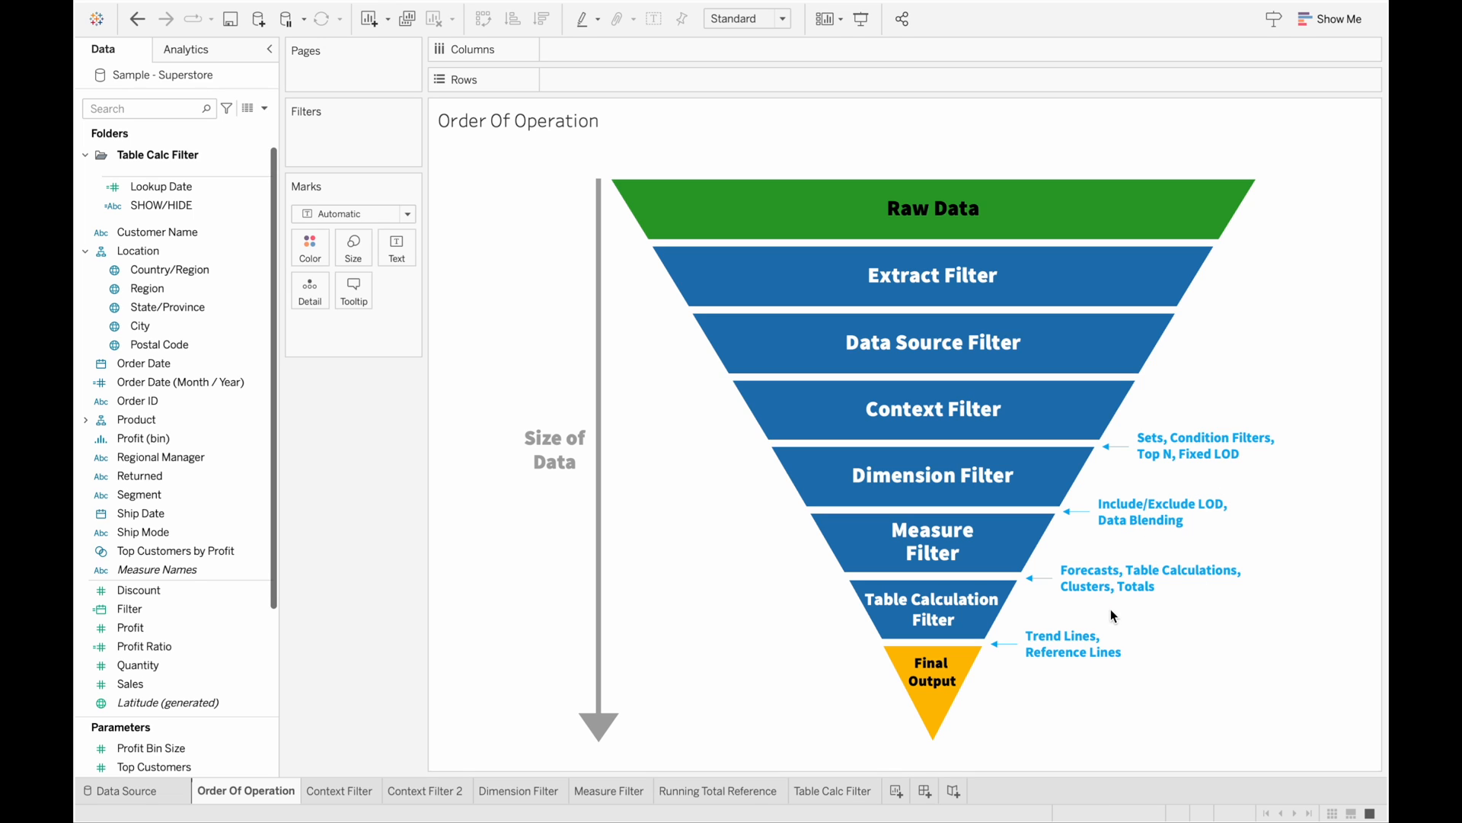
{"action": "mouse_move", "coordinate": [1151, 619]}
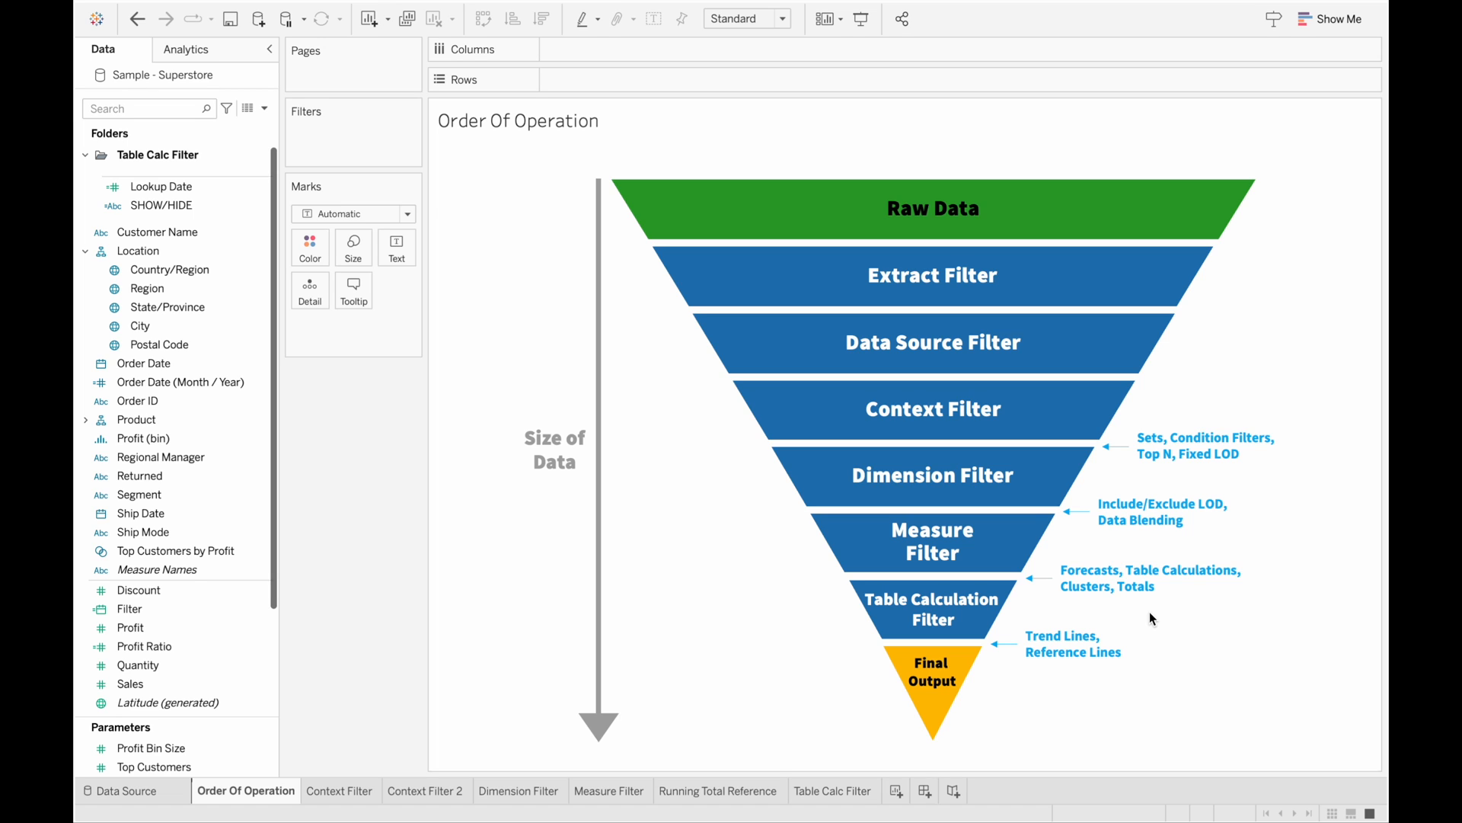
{"action": "mouse_move", "coordinate": [1162, 463]}
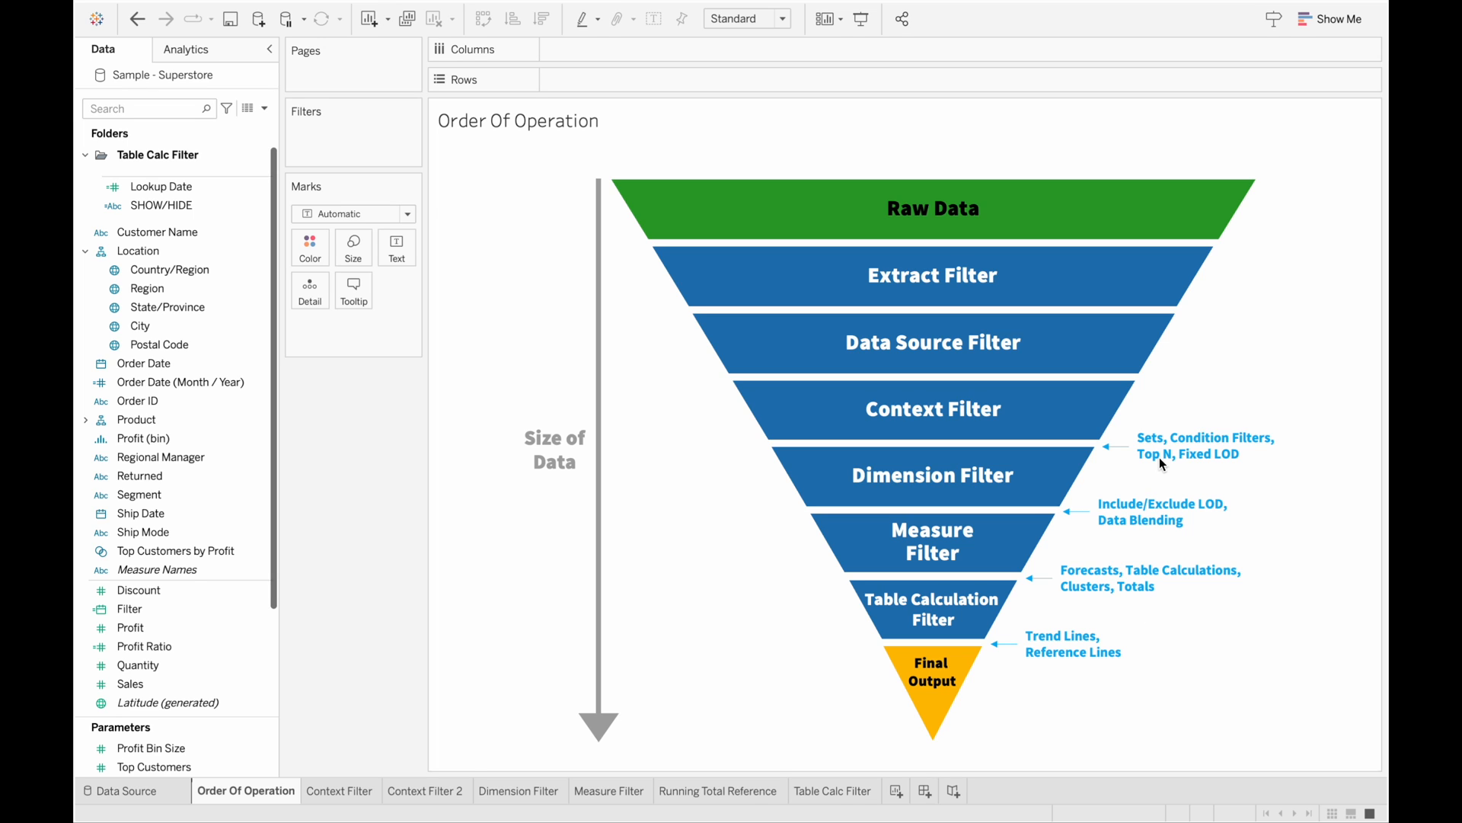
{"action": "mouse_move", "coordinate": [1090, 442]}
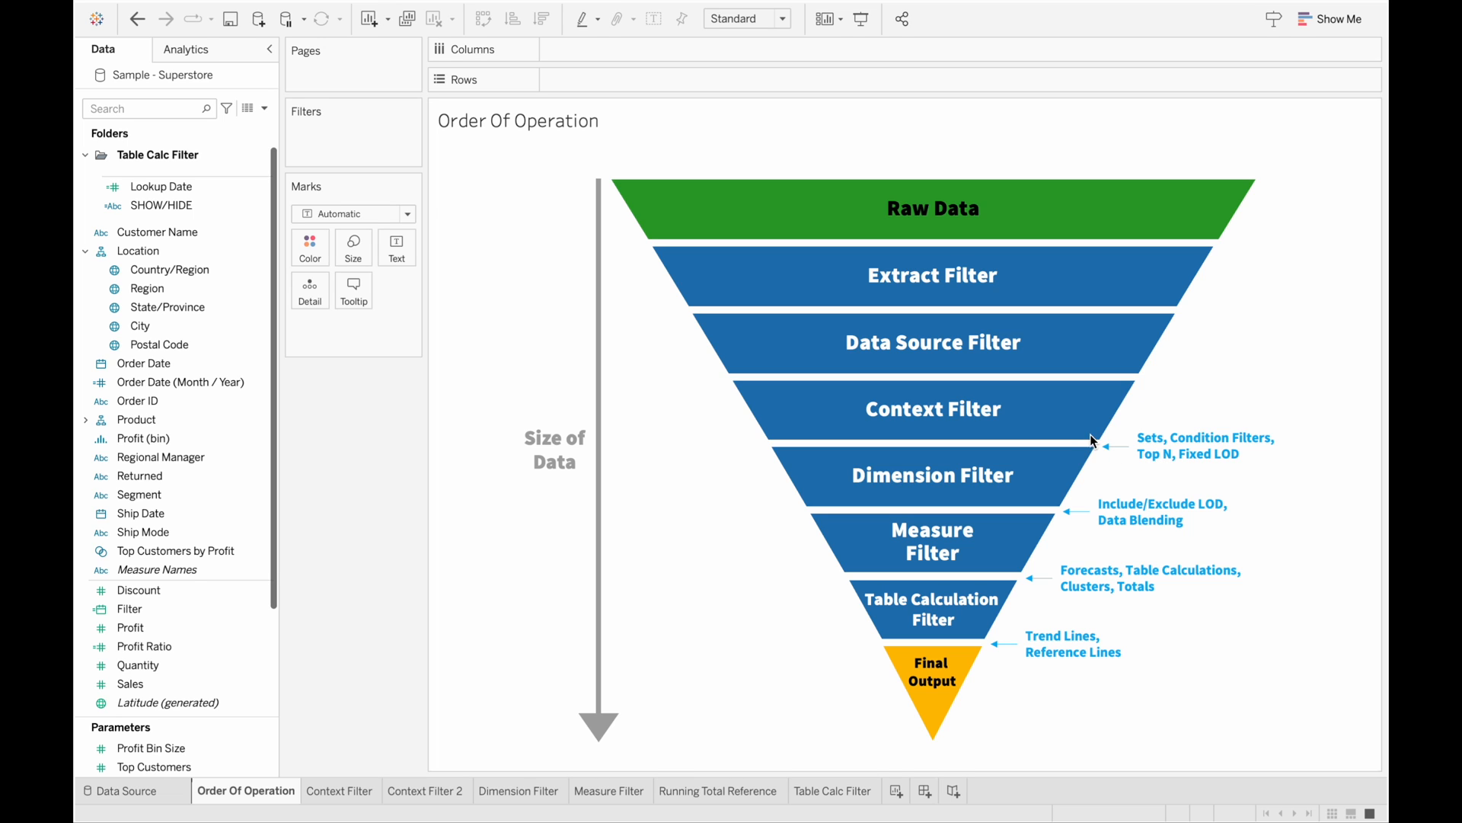
{"action": "mouse_move", "coordinate": [1077, 432]}
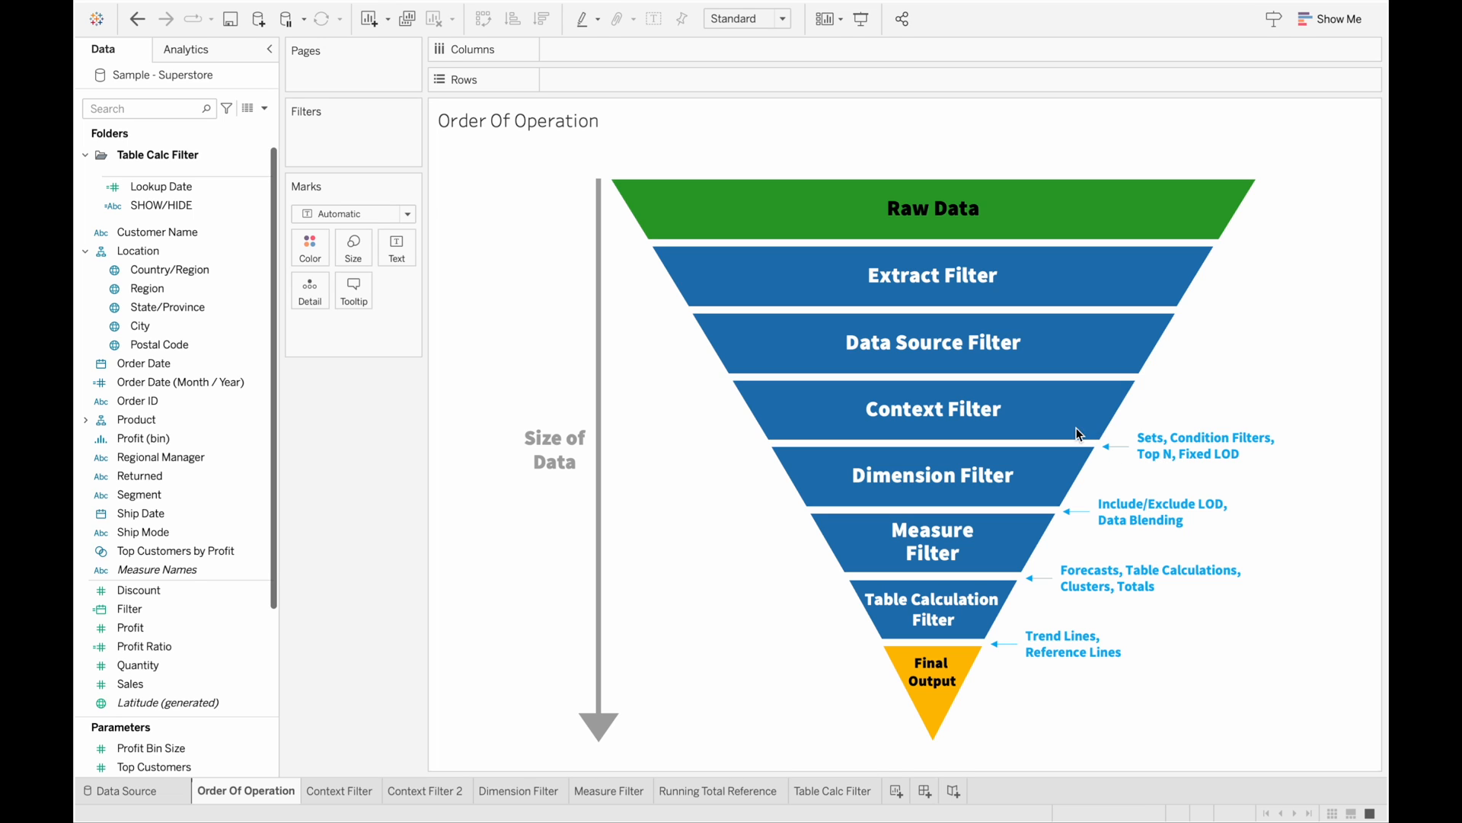
{"action": "mouse_move", "coordinate": [1025, 482]}
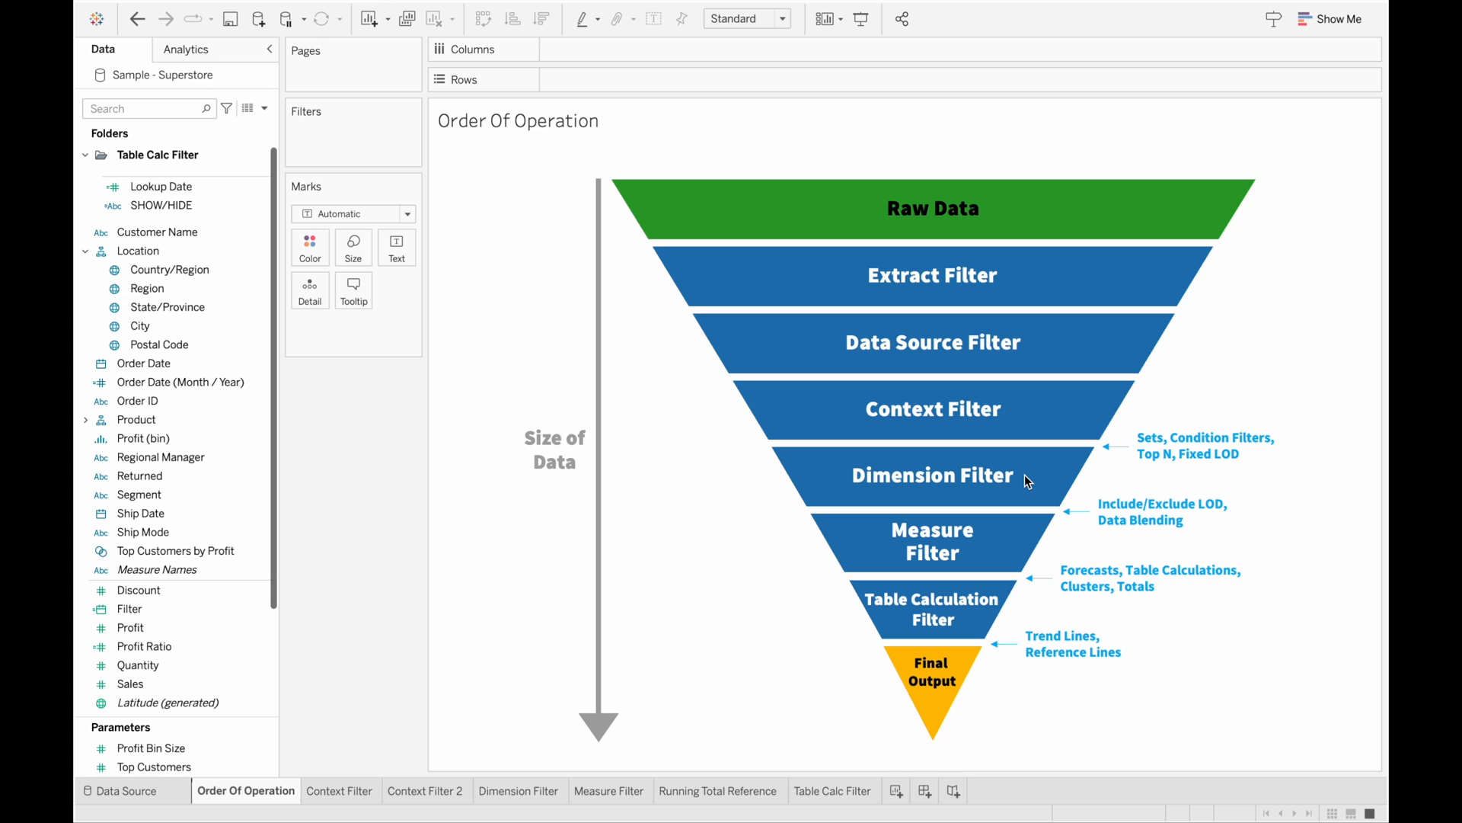
{"action": "mouse_move", "coordinate": [1186, 513]}
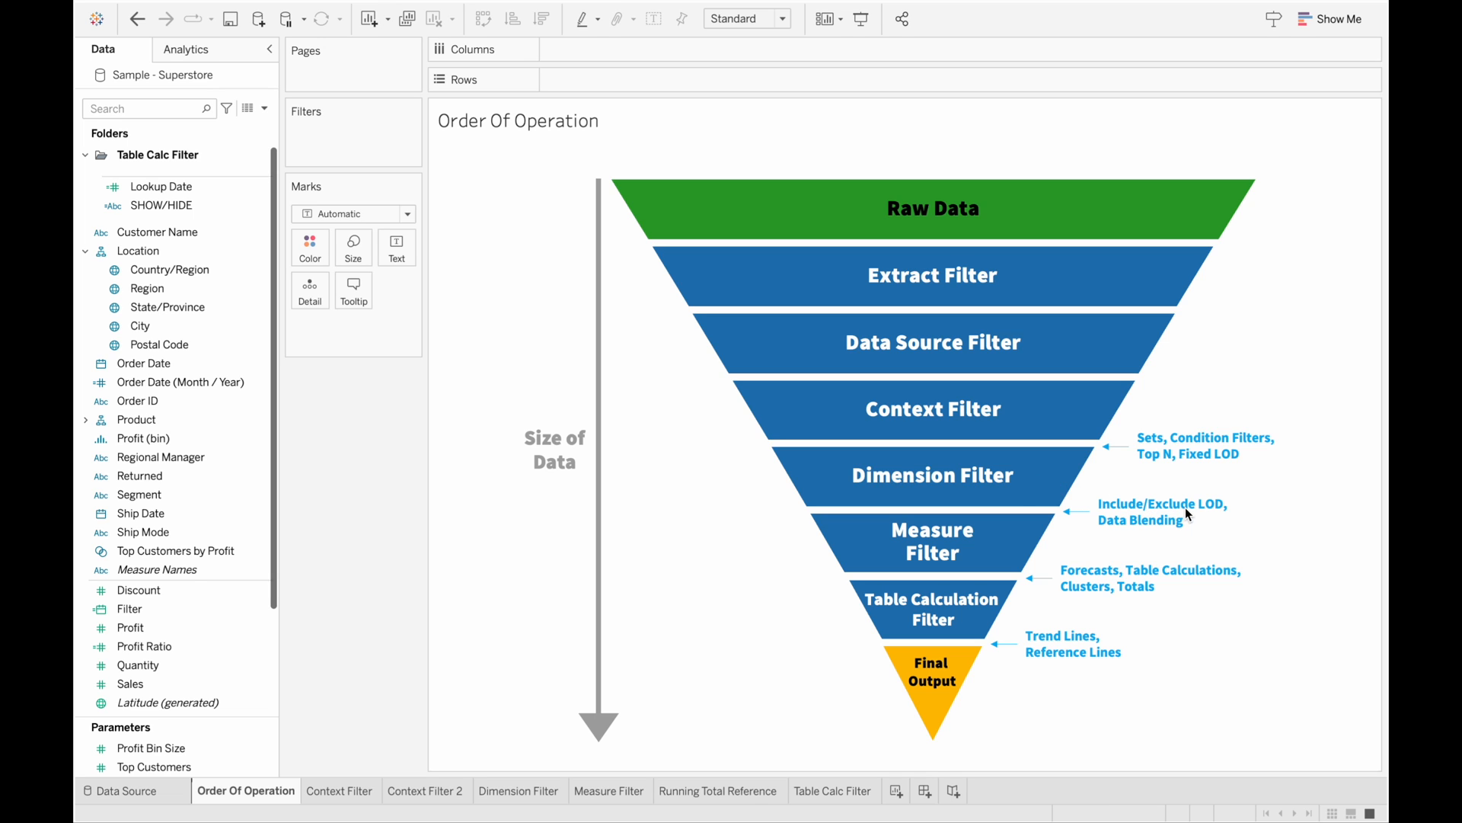
{"action": "mouse_move", "coordinate": [996, 472]}
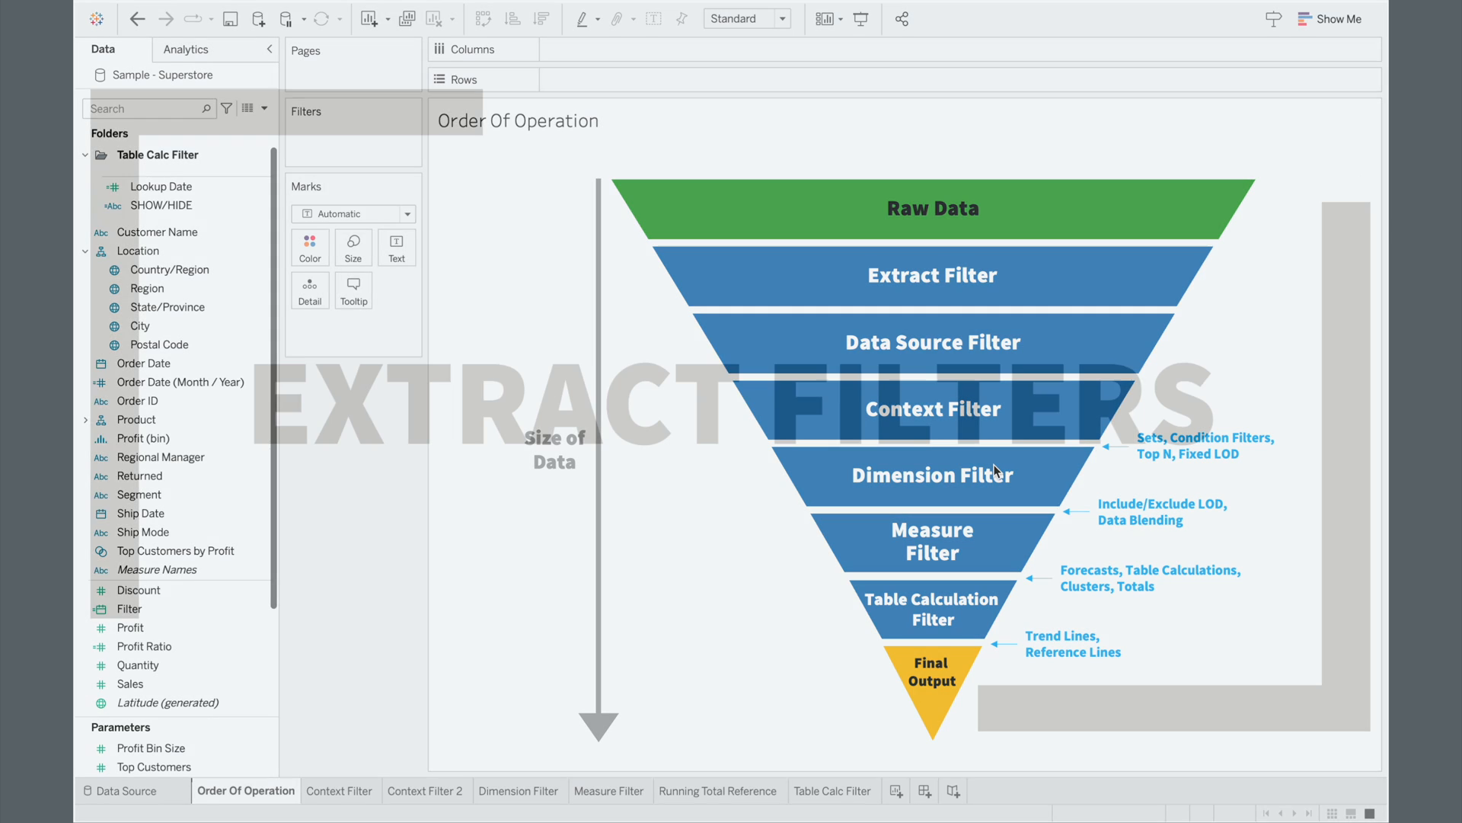
Bring up the data source page for the Sample - Superstore connection and its Orders table
{"action": "left_click", "coordinate": [122, 790]}
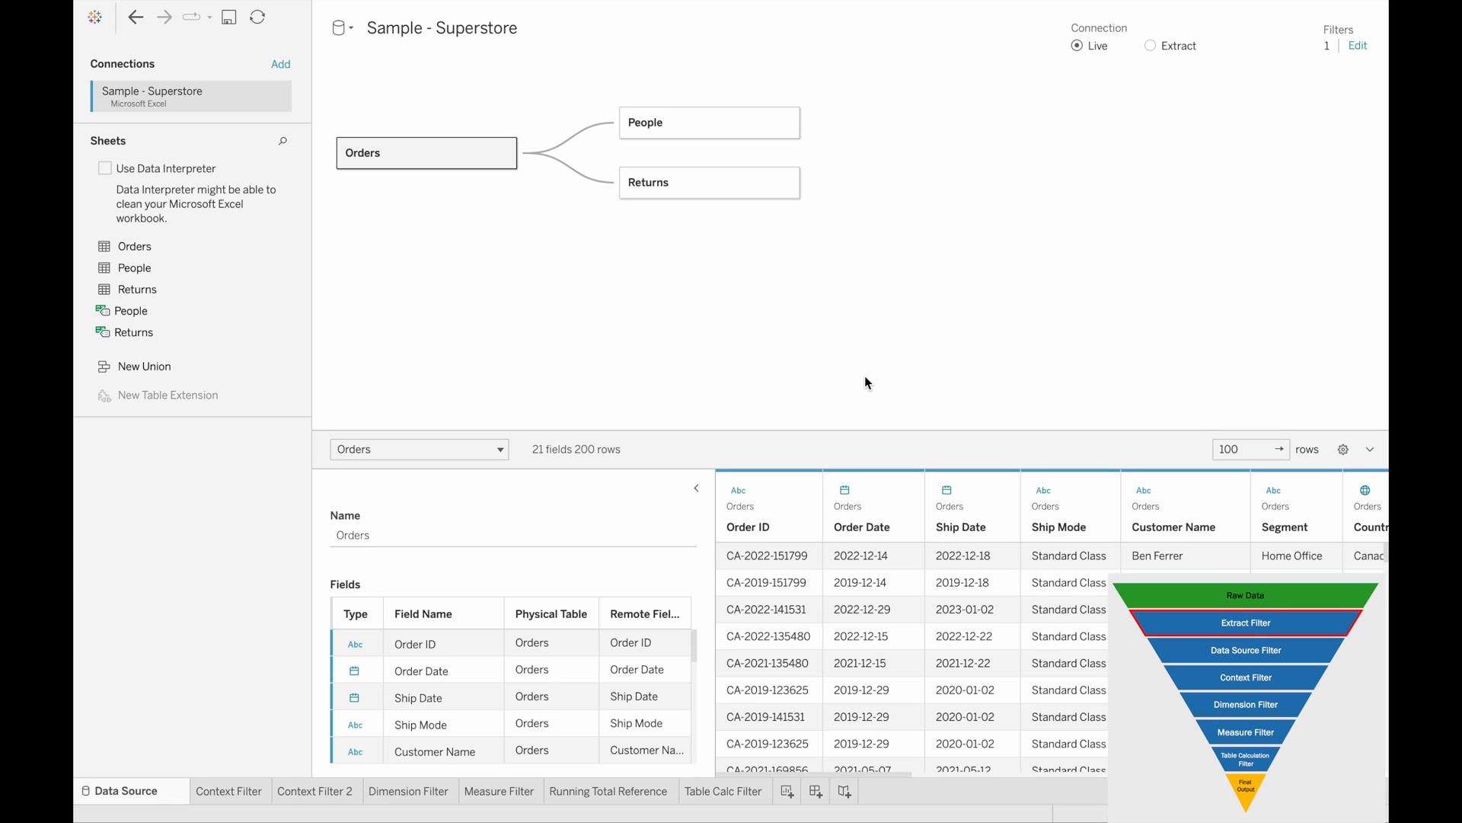
{"action": "mouse_move", "coordinate": [1136, 93]}
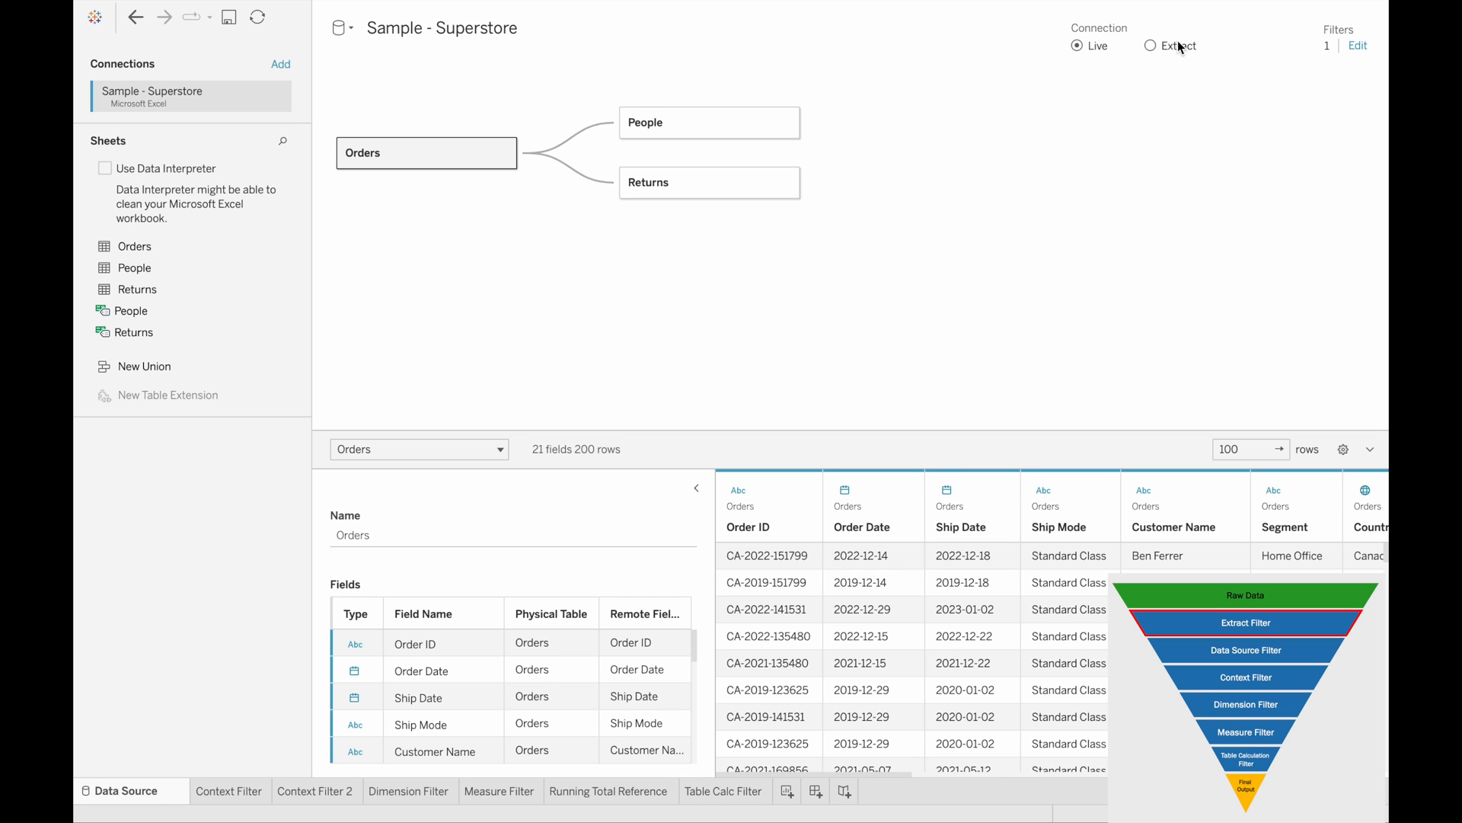
Switch Superstore to an extract and review its filter settings keeping Canada, all rows included
{"action": "left_click", "coordinate": [1075, 46]}
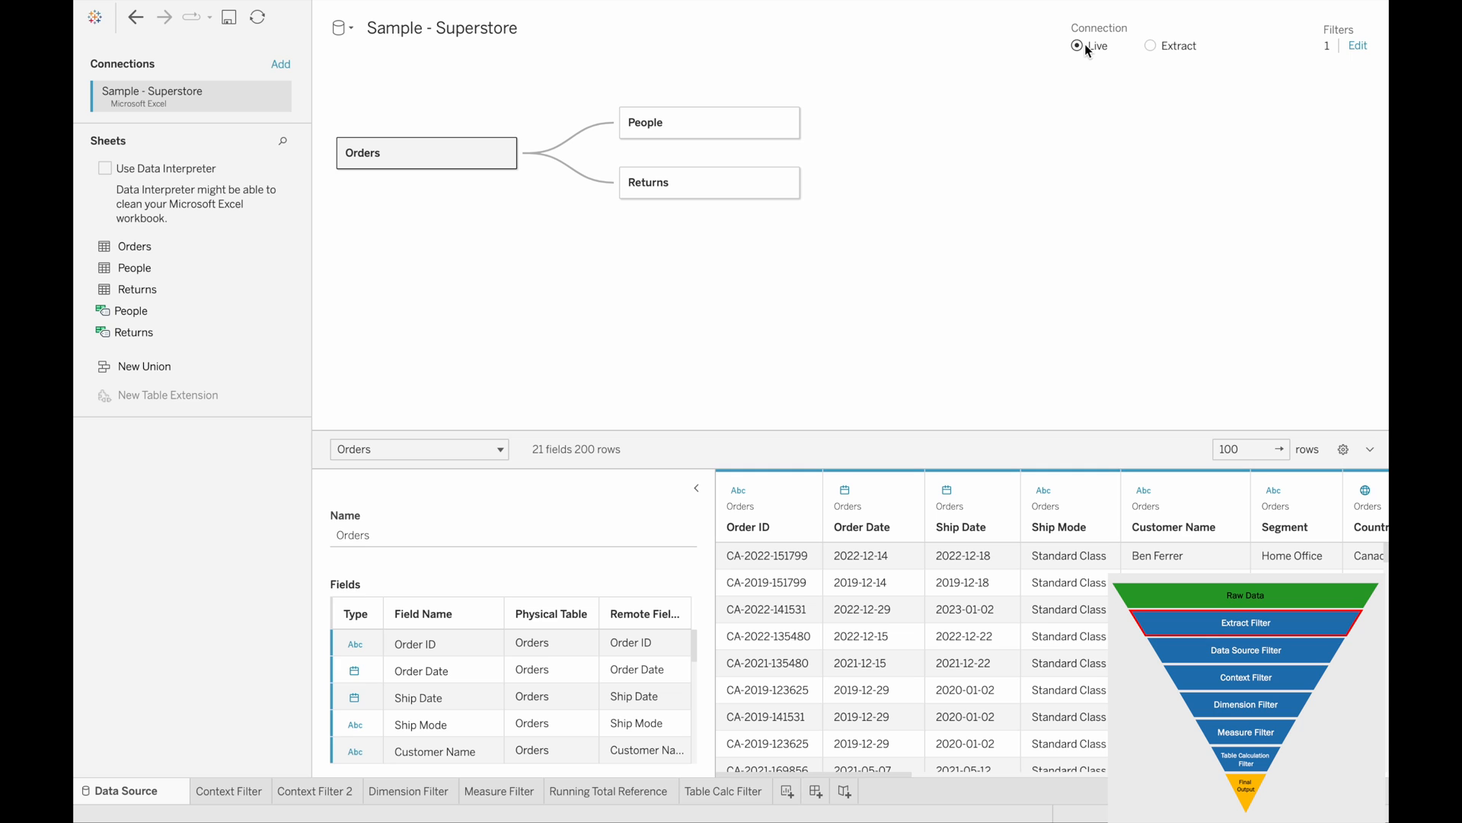
{"action": "left_click", "coordinate": [1149, 46]}
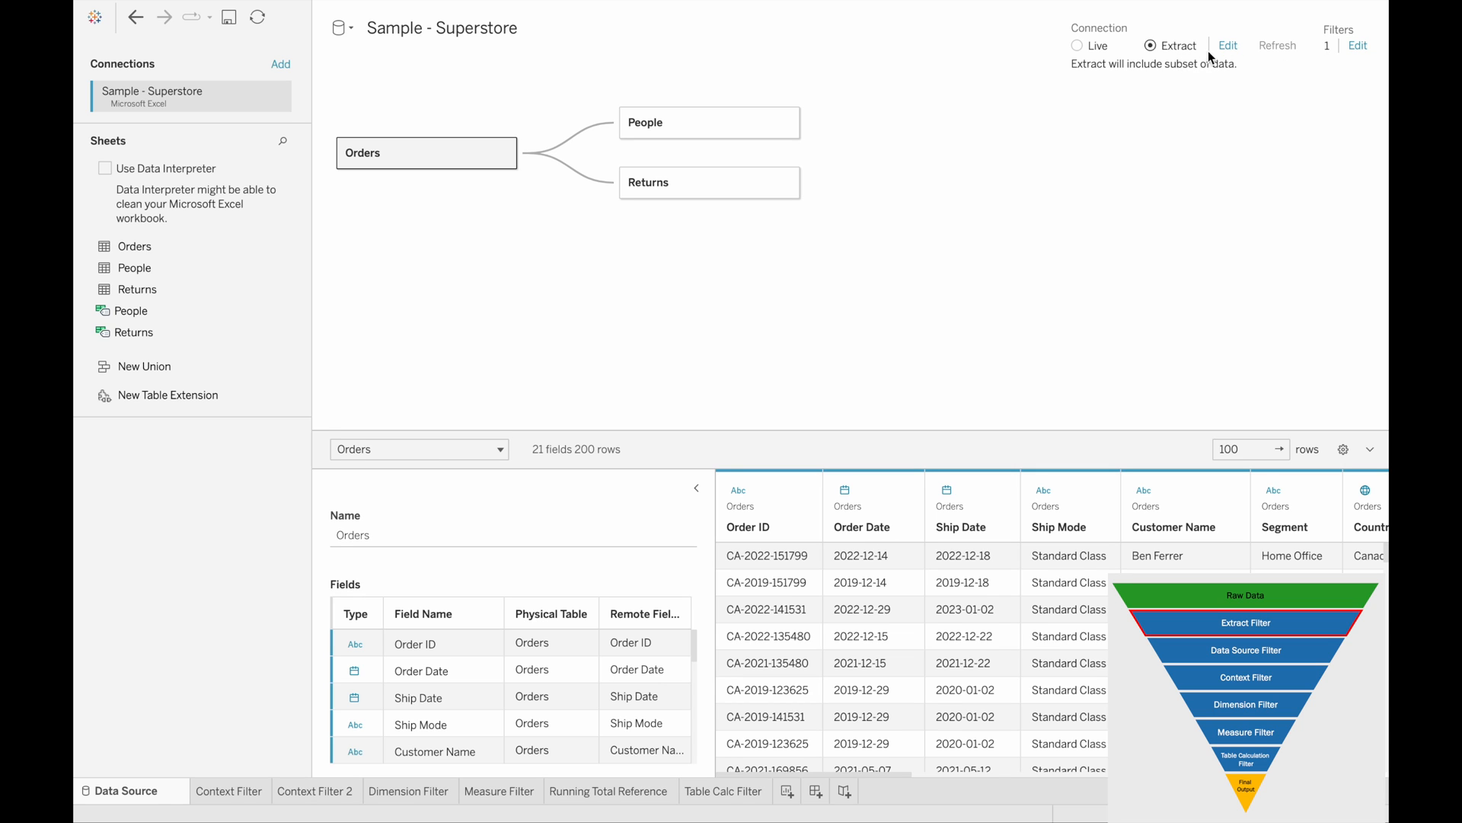
{"action": "left_click", "coordinate": [1227, 44]}
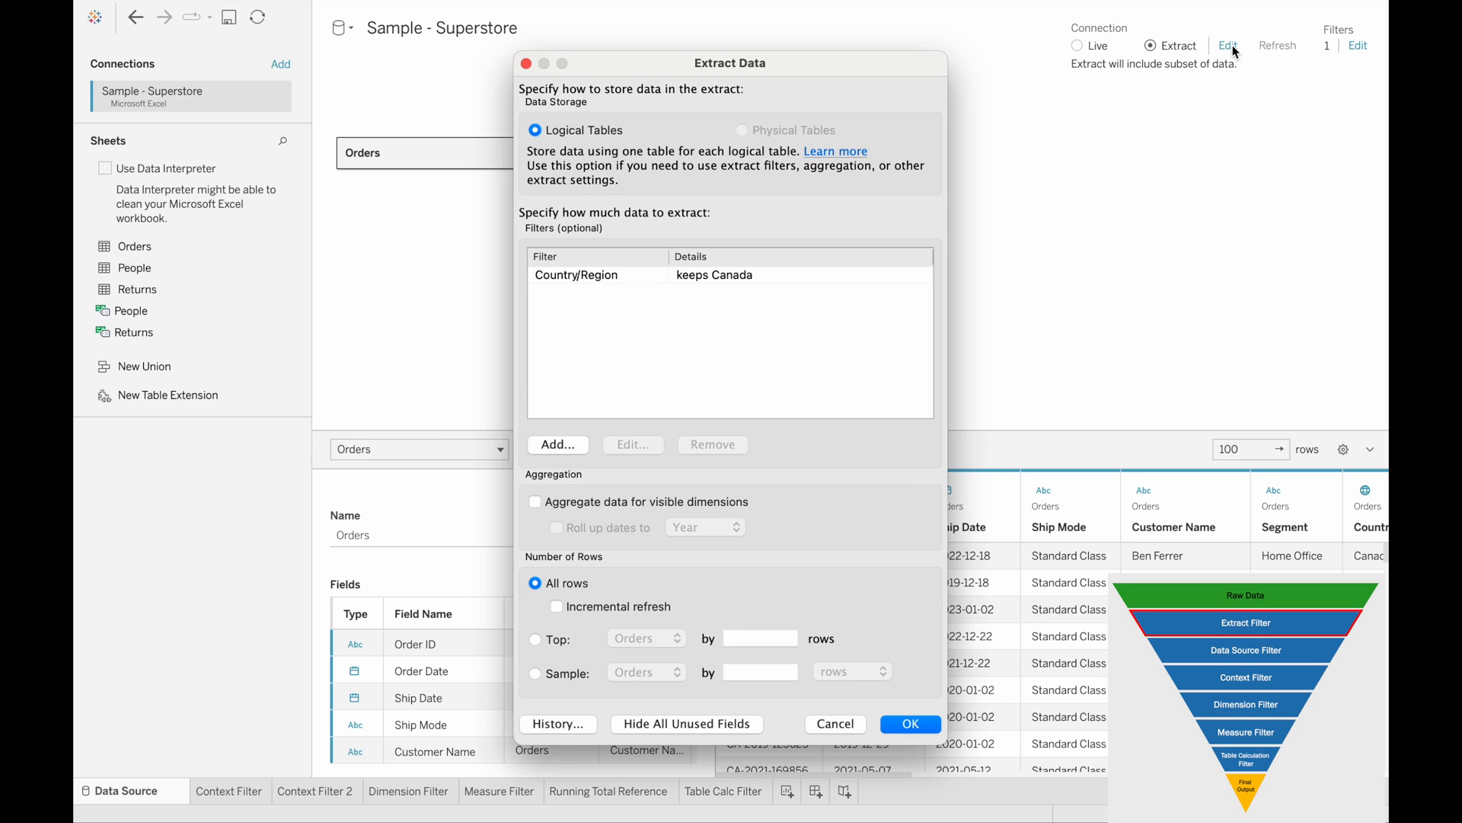
{"action": "mouse_move", "coordinate": [622, 265]}
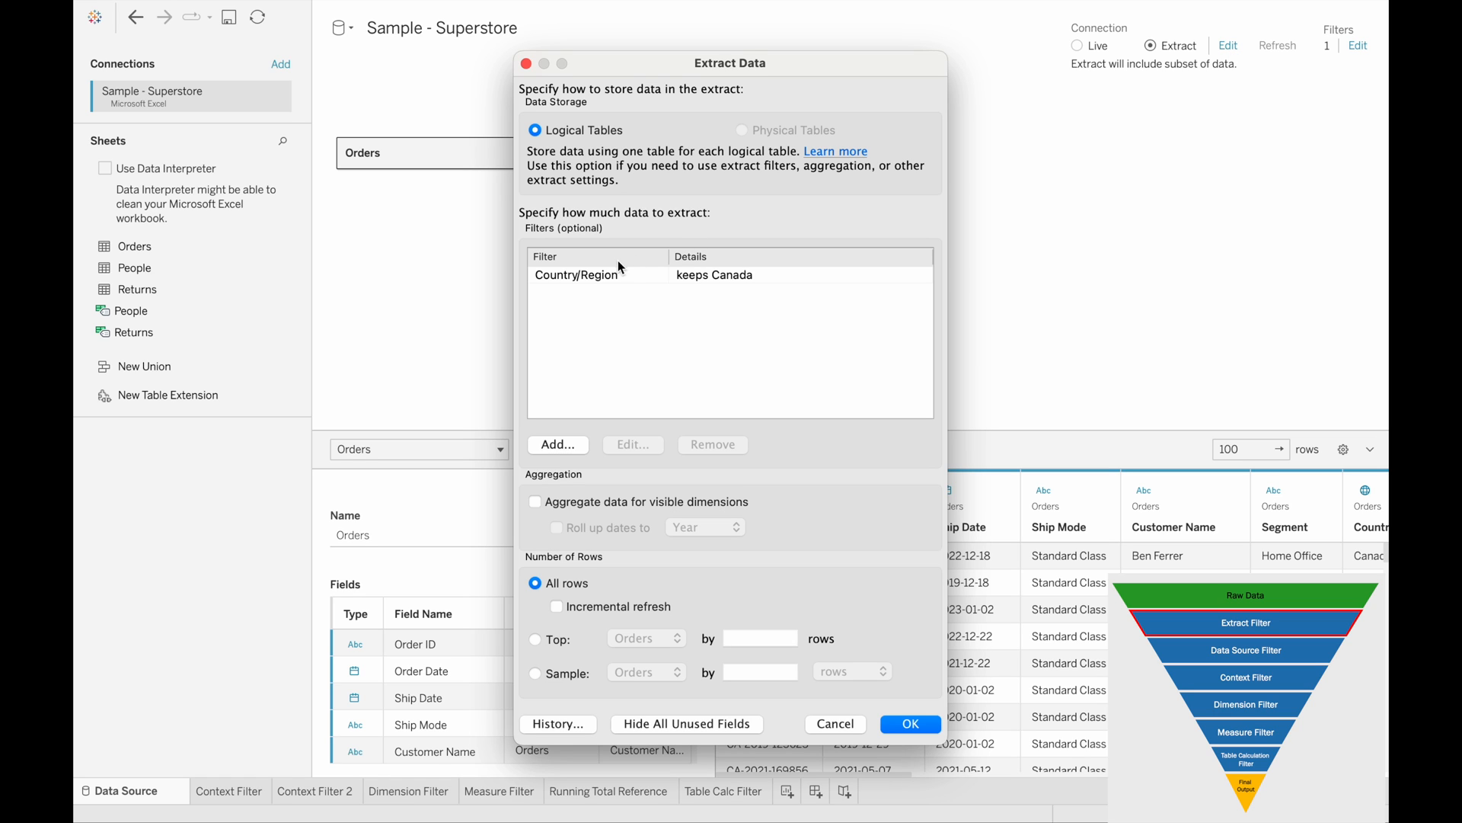
{"action": "mouse_move", "coordinate": [649, 288]}
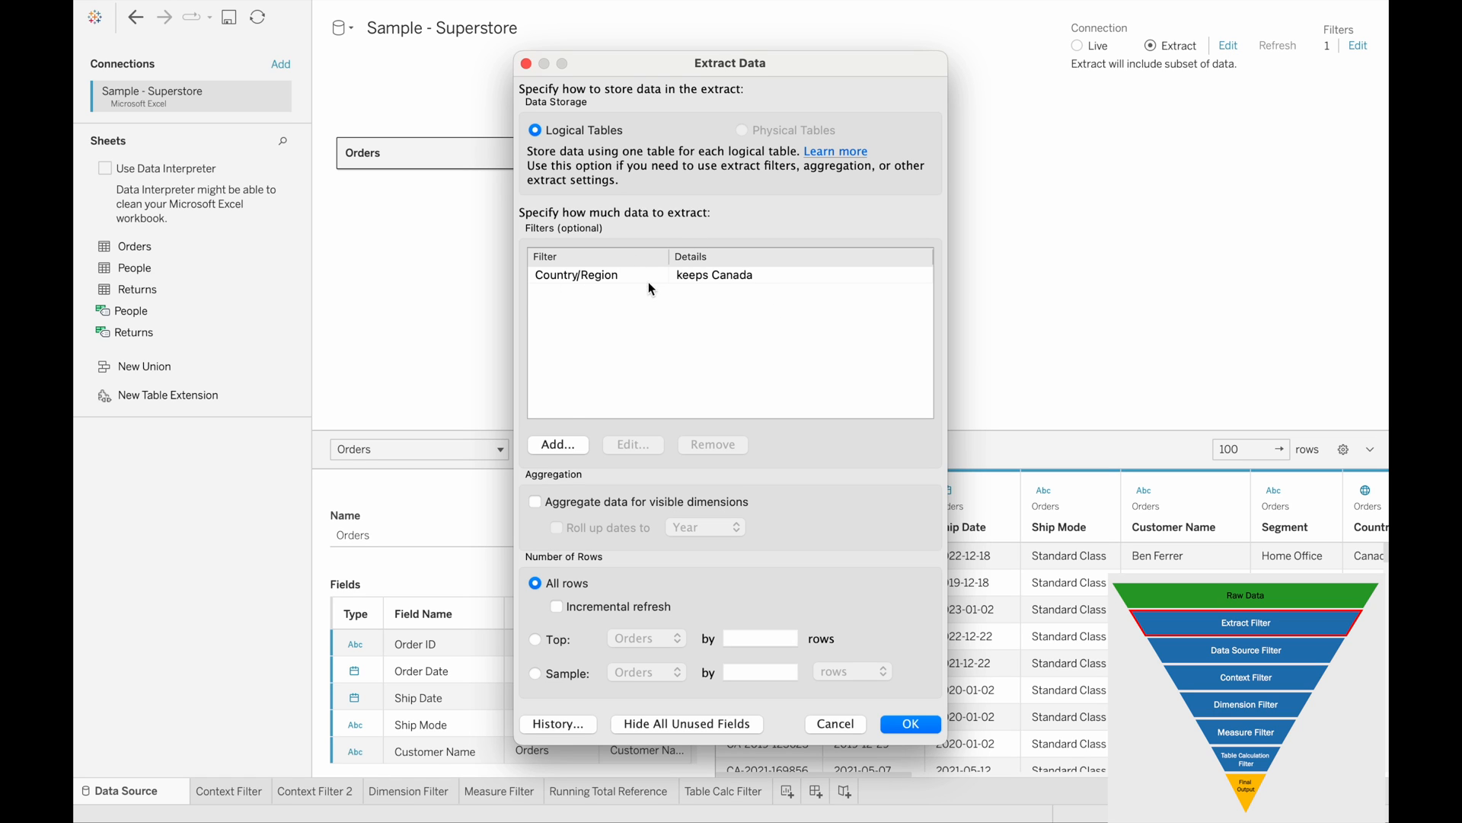
{"action": "left_click", "coordinate": [557, 445]}
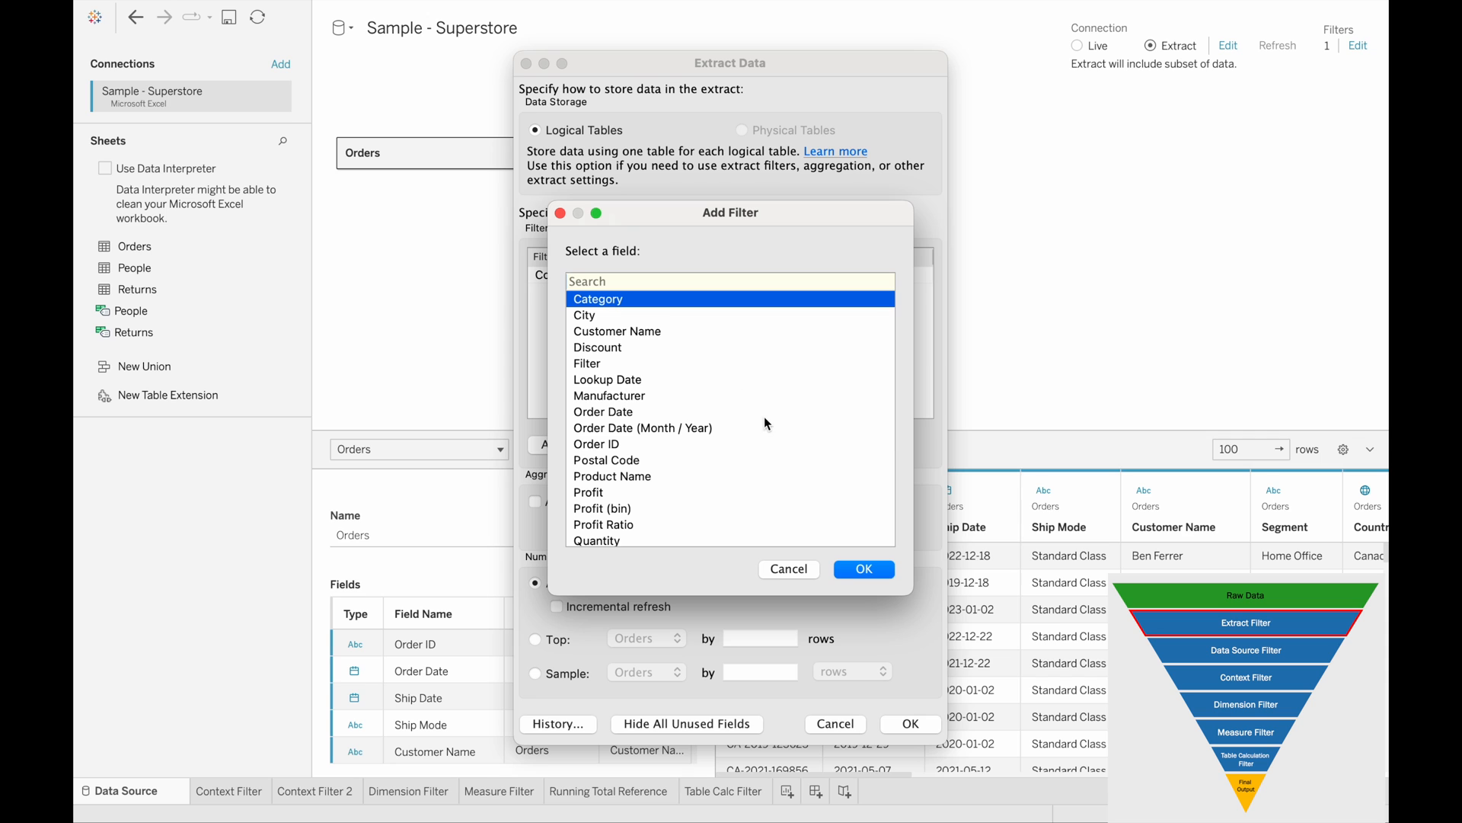
{"action": "left_click", "coordinate": [863, 570]}
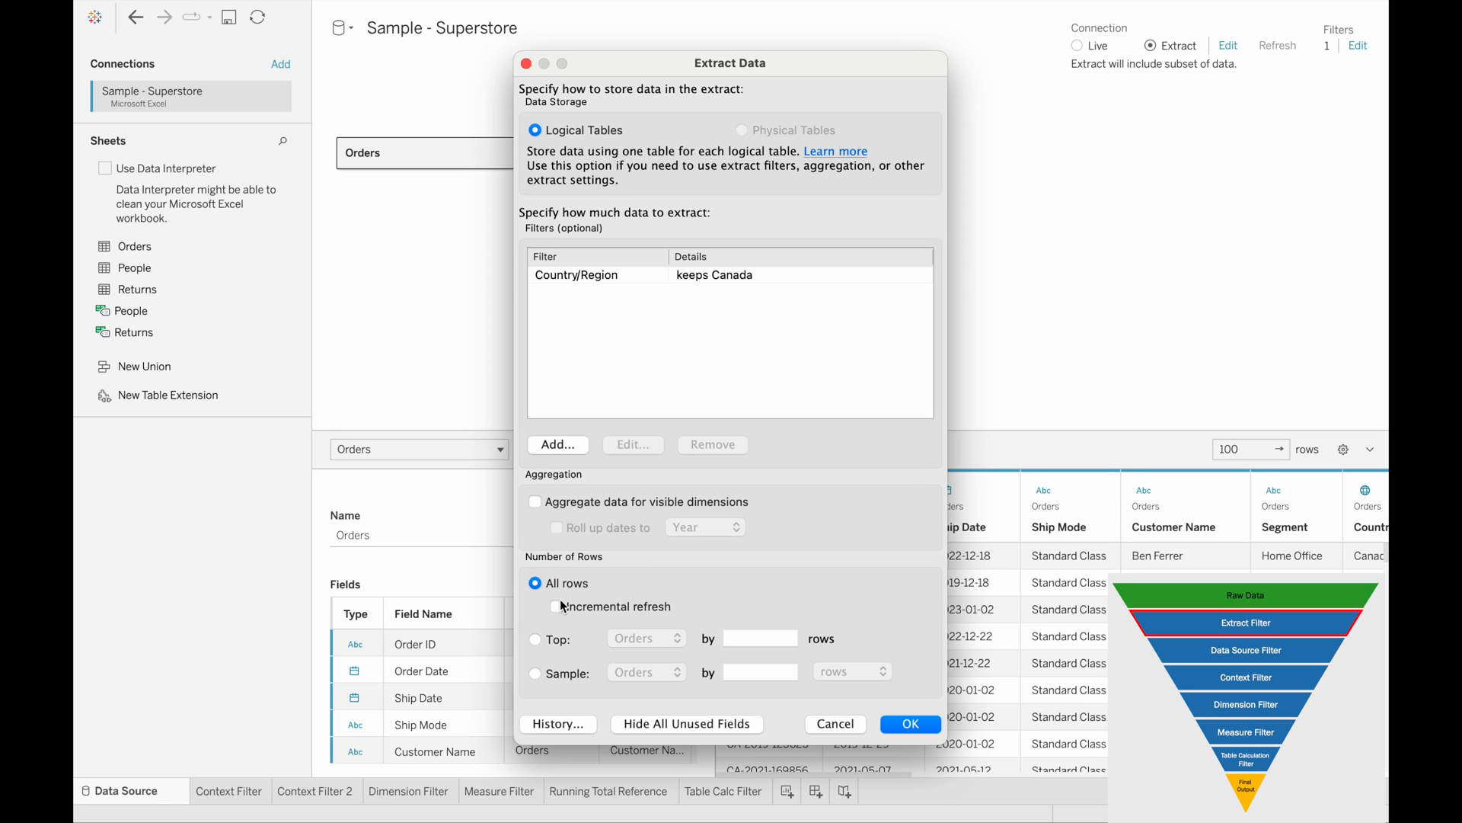
{"action": "mouse_move", "coordinate": [728, 598]}
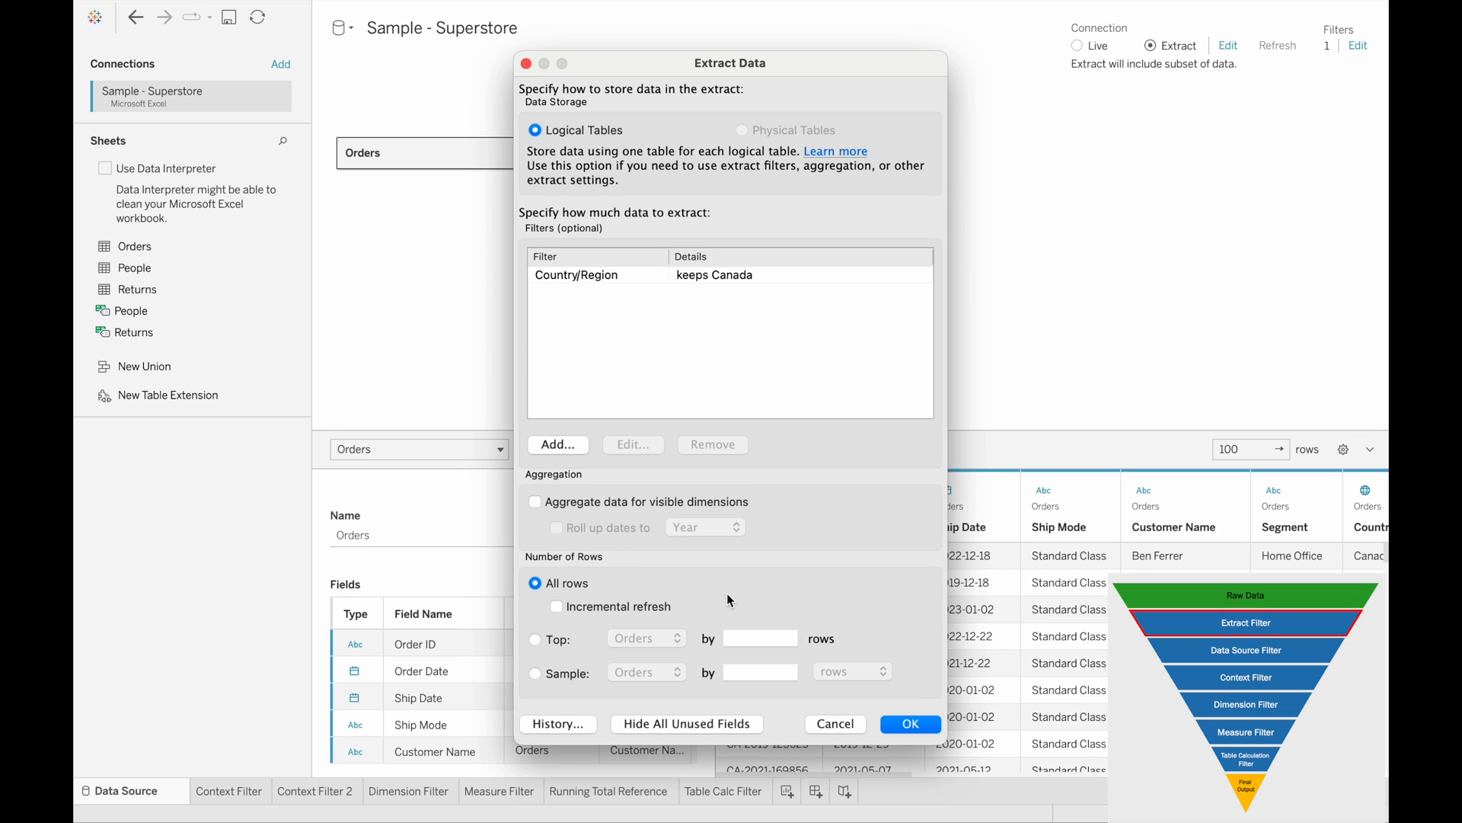
Confirm the Canada-only extract and save it in the Datasources folder
{"action": "left_click", "coordinate": [910, 723]}
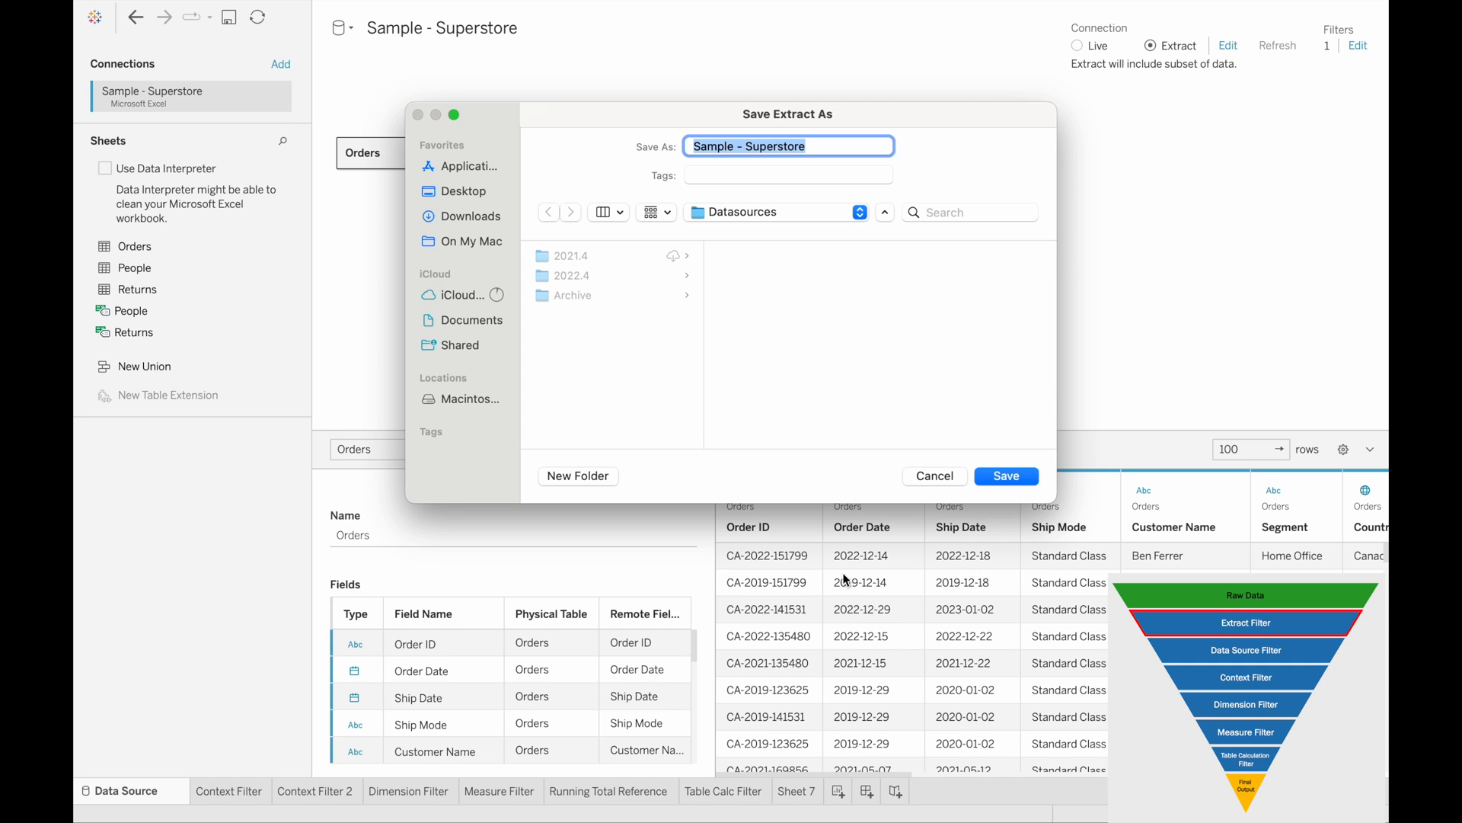
{"action": "mouse_move", "coordinate": [832, 420]}
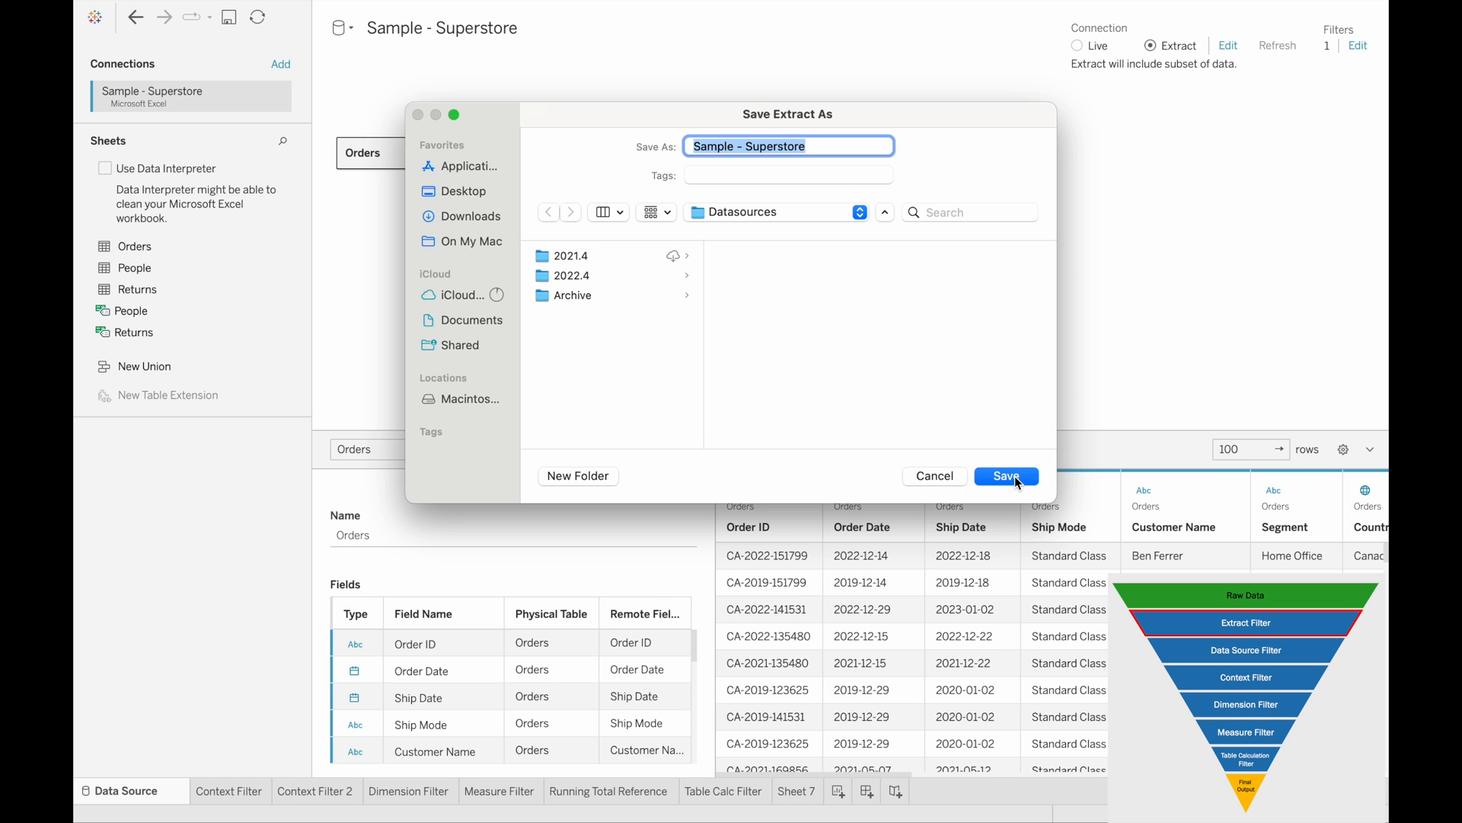
{"action": "left_click", "coordinate": [1005, 476]}
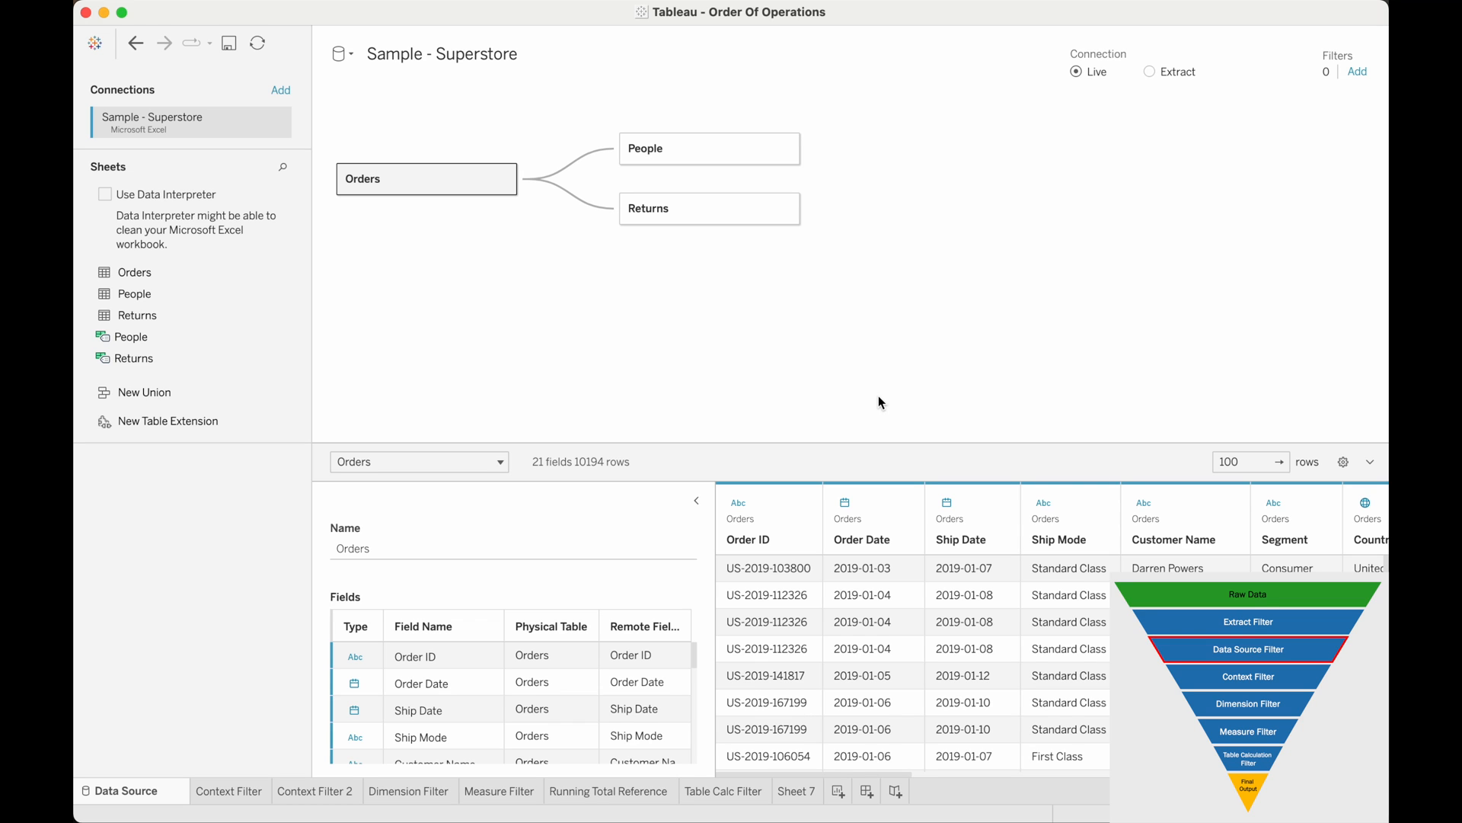
{"action": "mouse_move", "coordinate": [149, 792]}
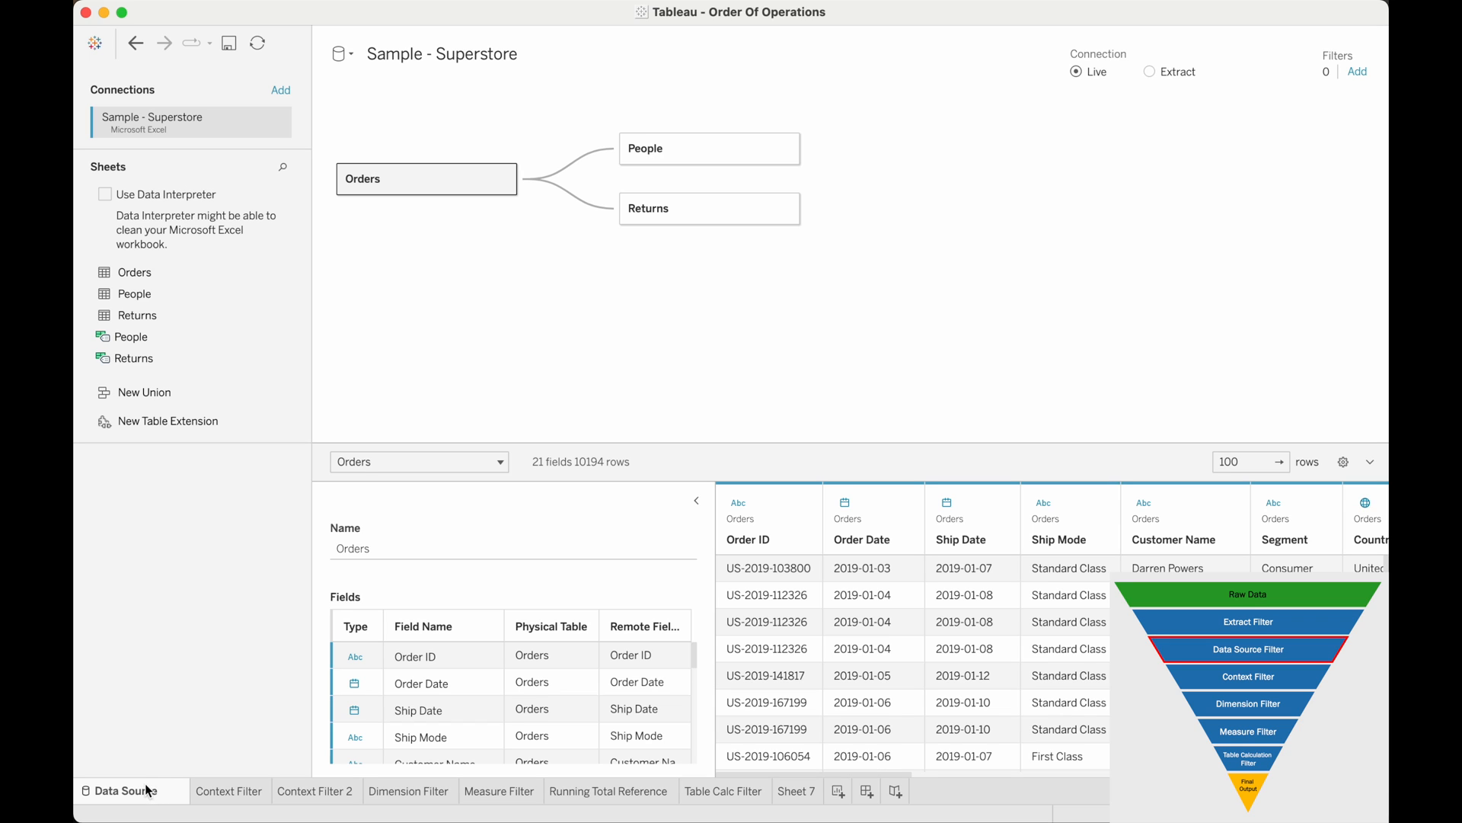
{"action": "mouse_move", "coordinate": [826, 480]}
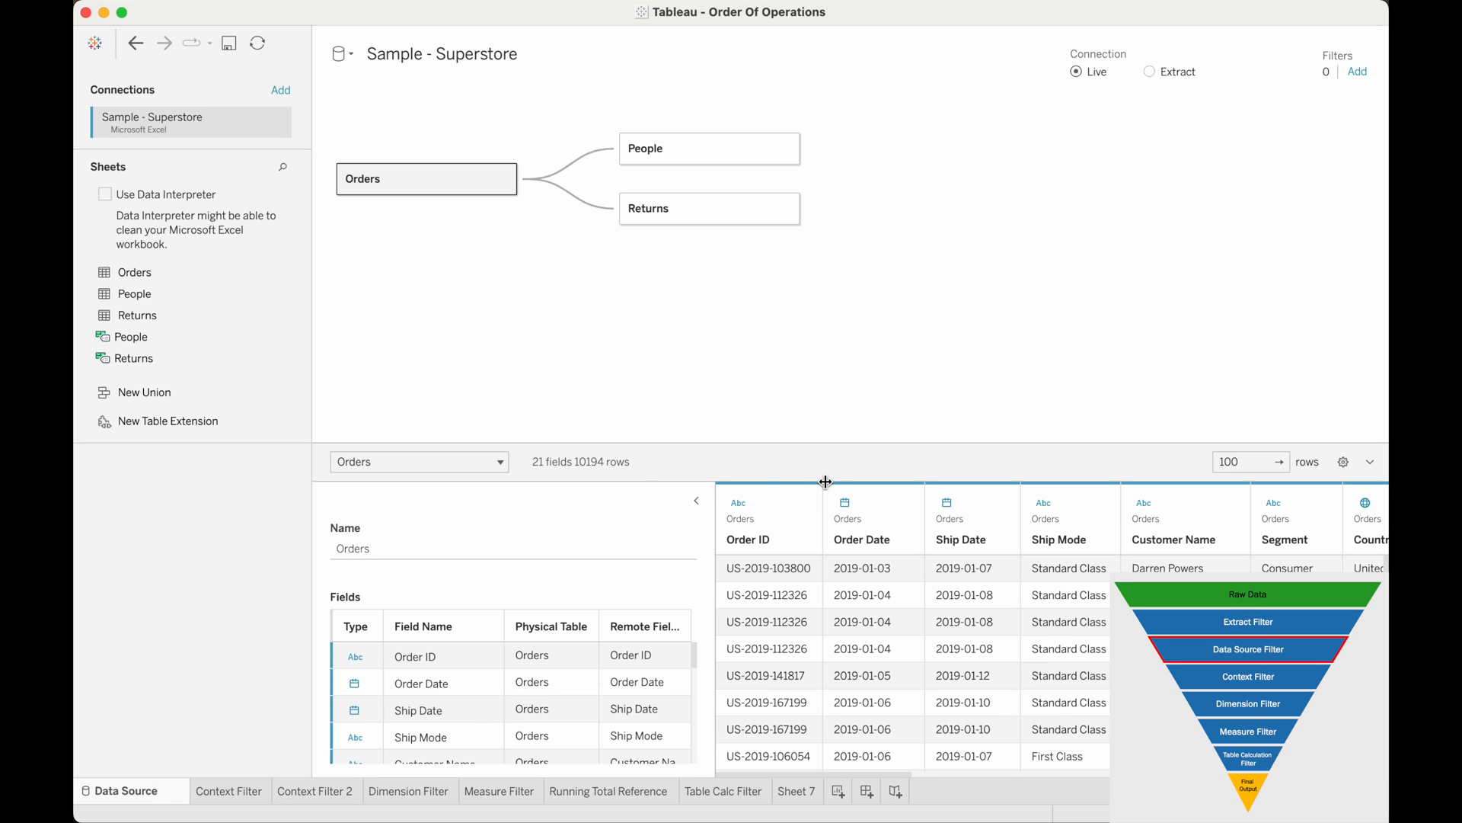
{"action": "mouse_move", "coordinate": [762, 566]}
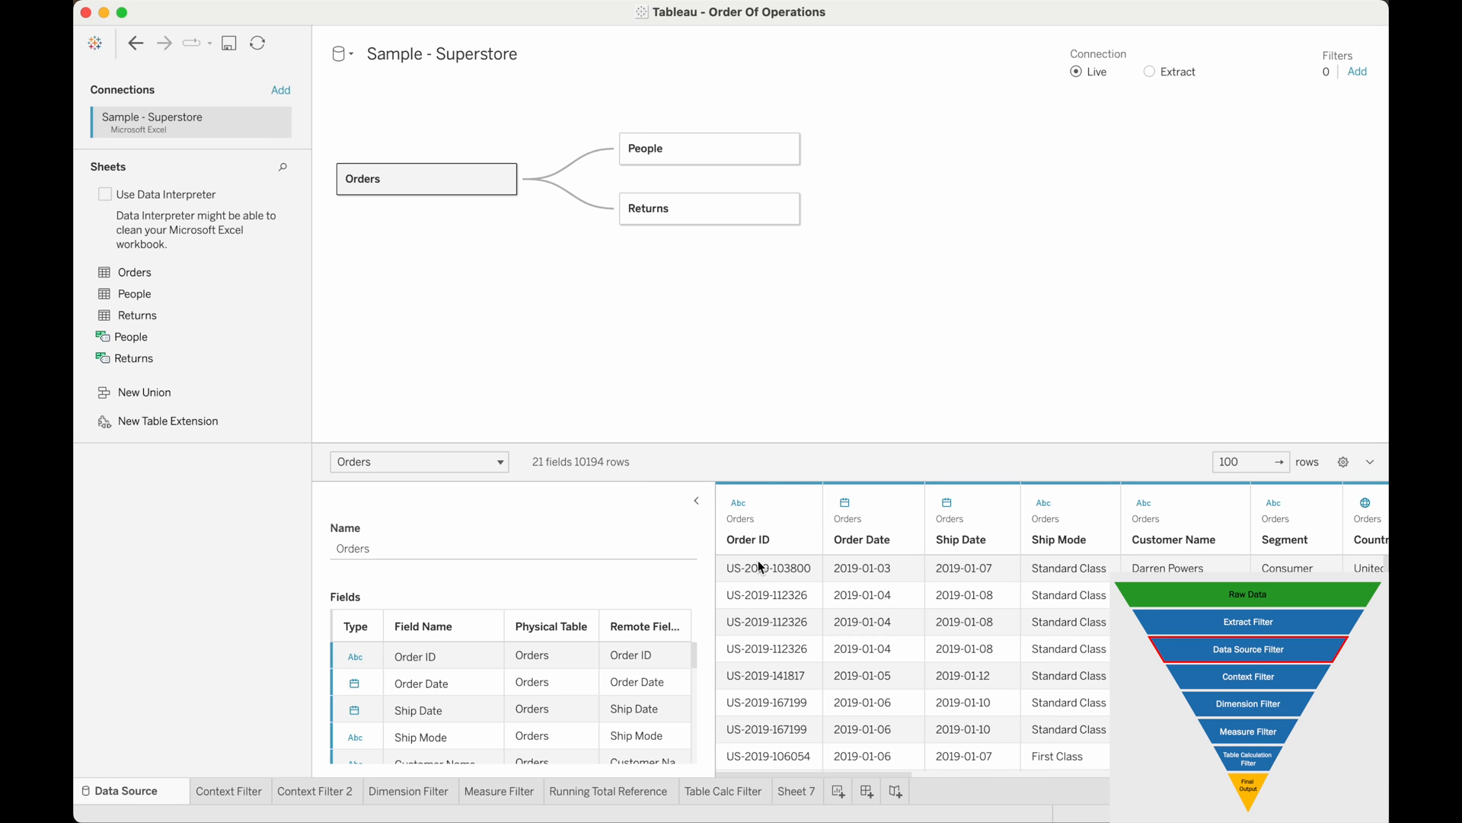
{"action": "mouse_move", "coordinate": [582, 472]}
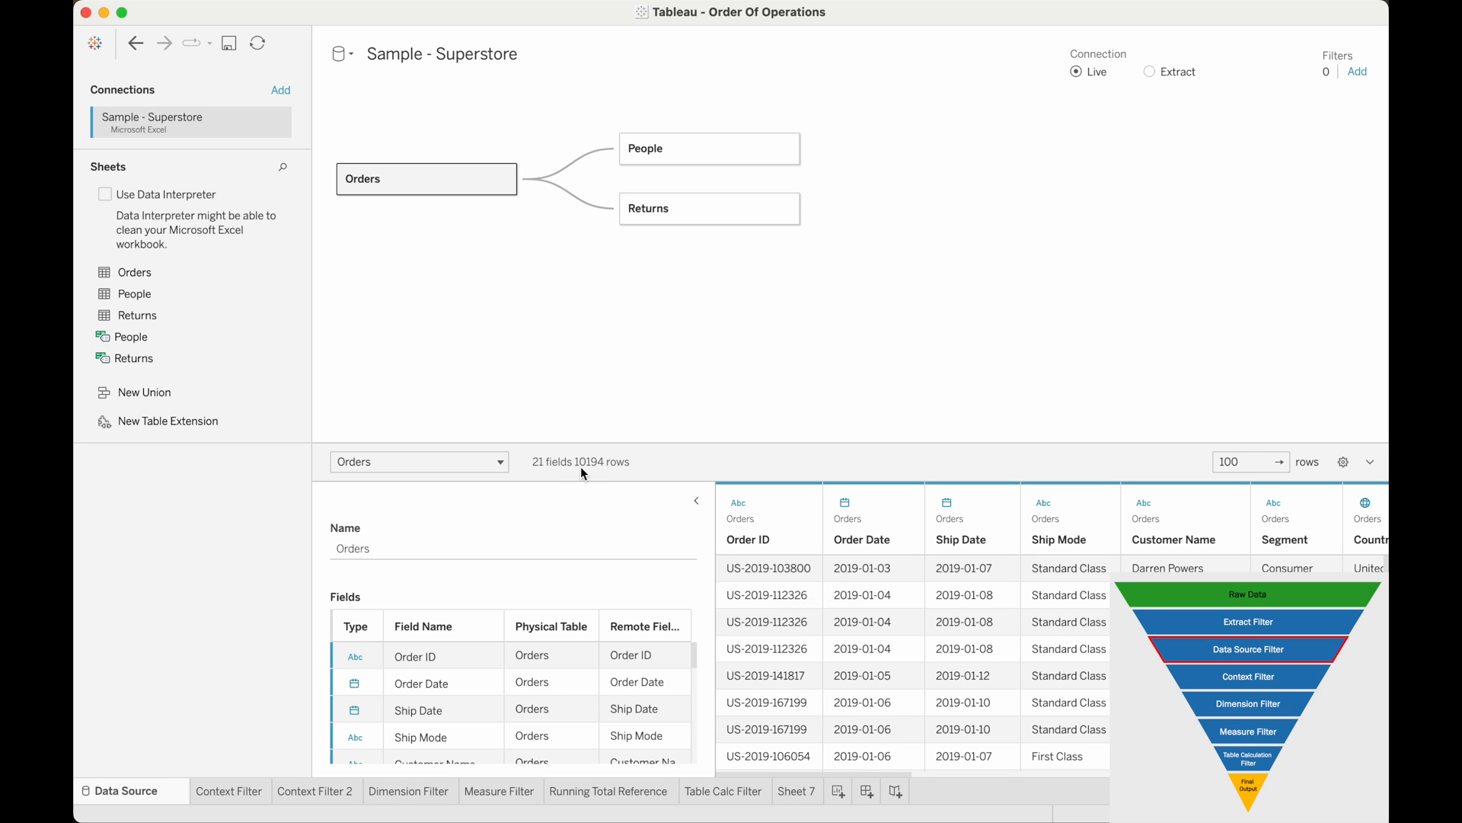
{"action": "mouse_move", "coordinate": [1346, 124]}
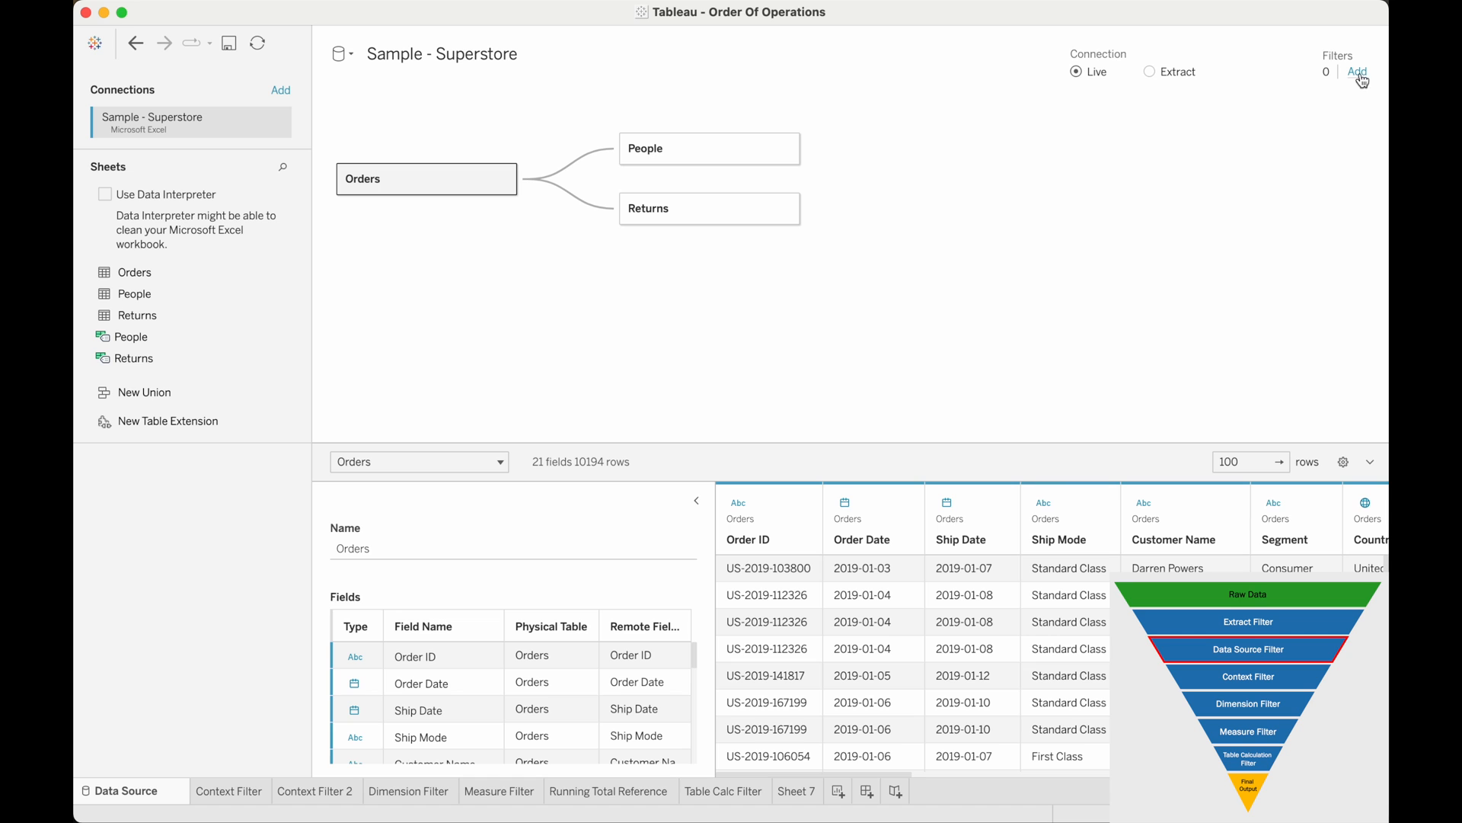
{"action": "left_click", "coordinate": [1359, 72]}
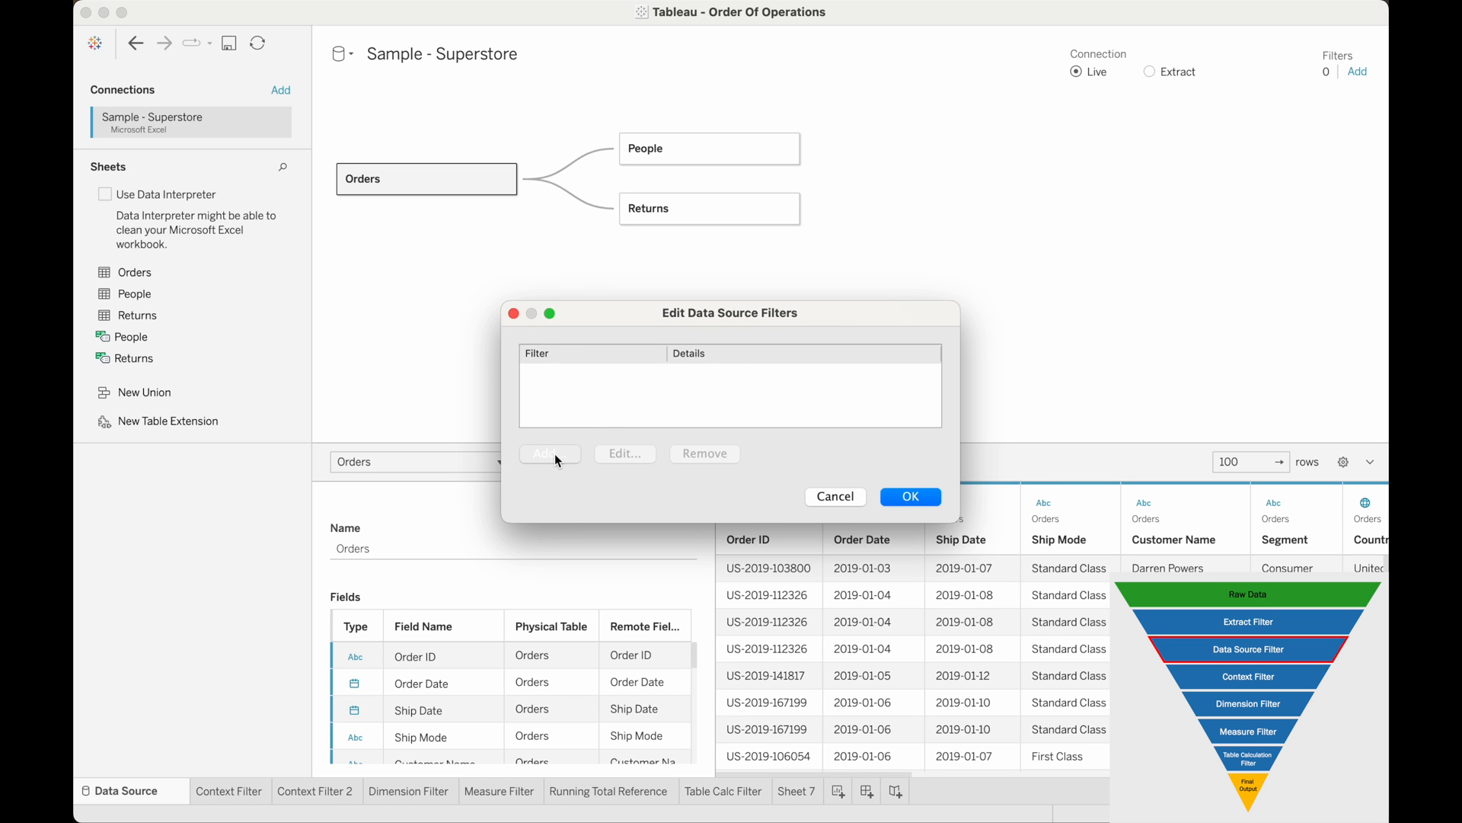
{"action": "left_click", "coordinate": [545, 454]}
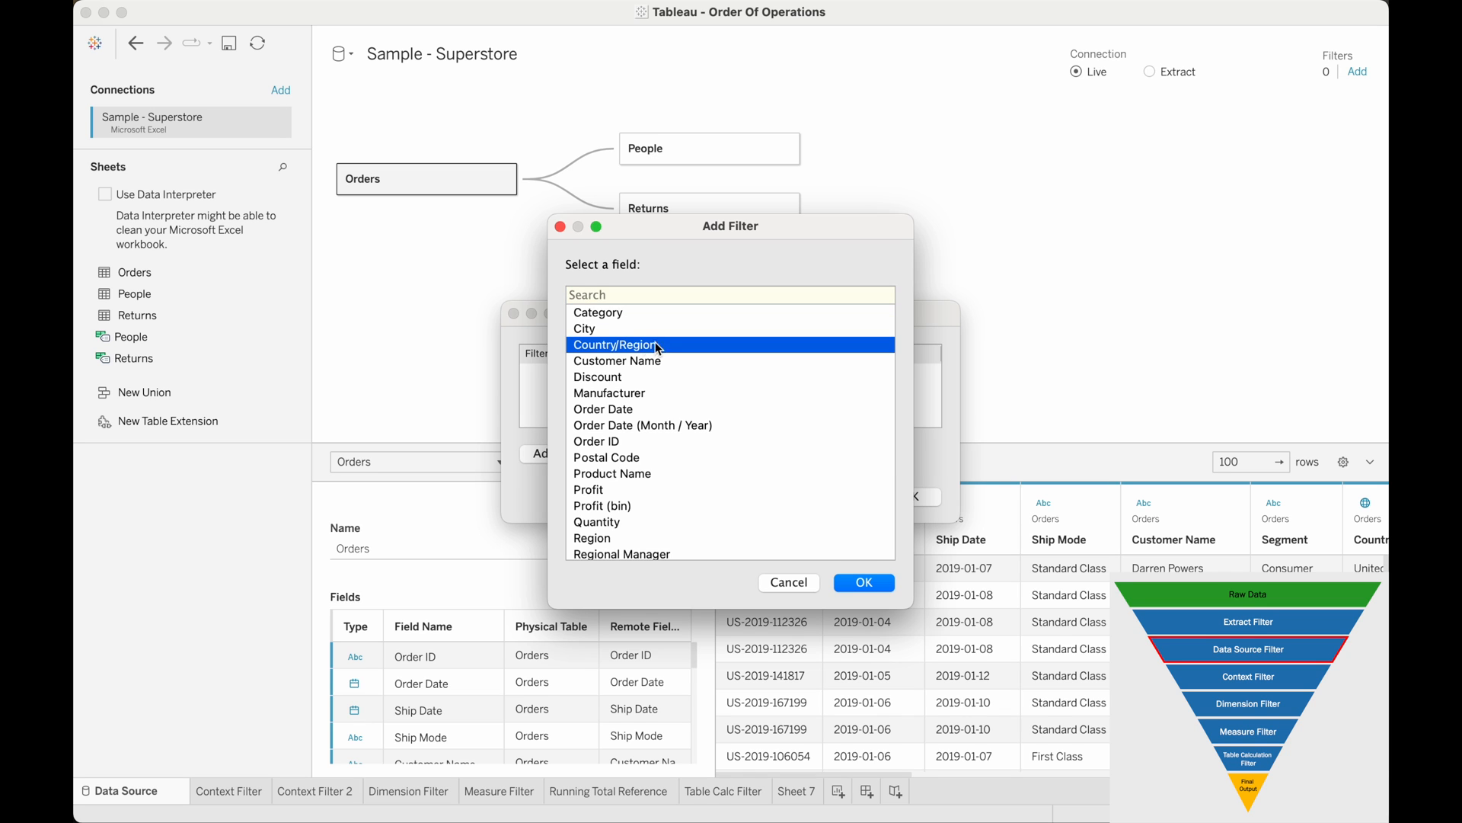
{"action": "left_click", "coordinate": [864, 581]}
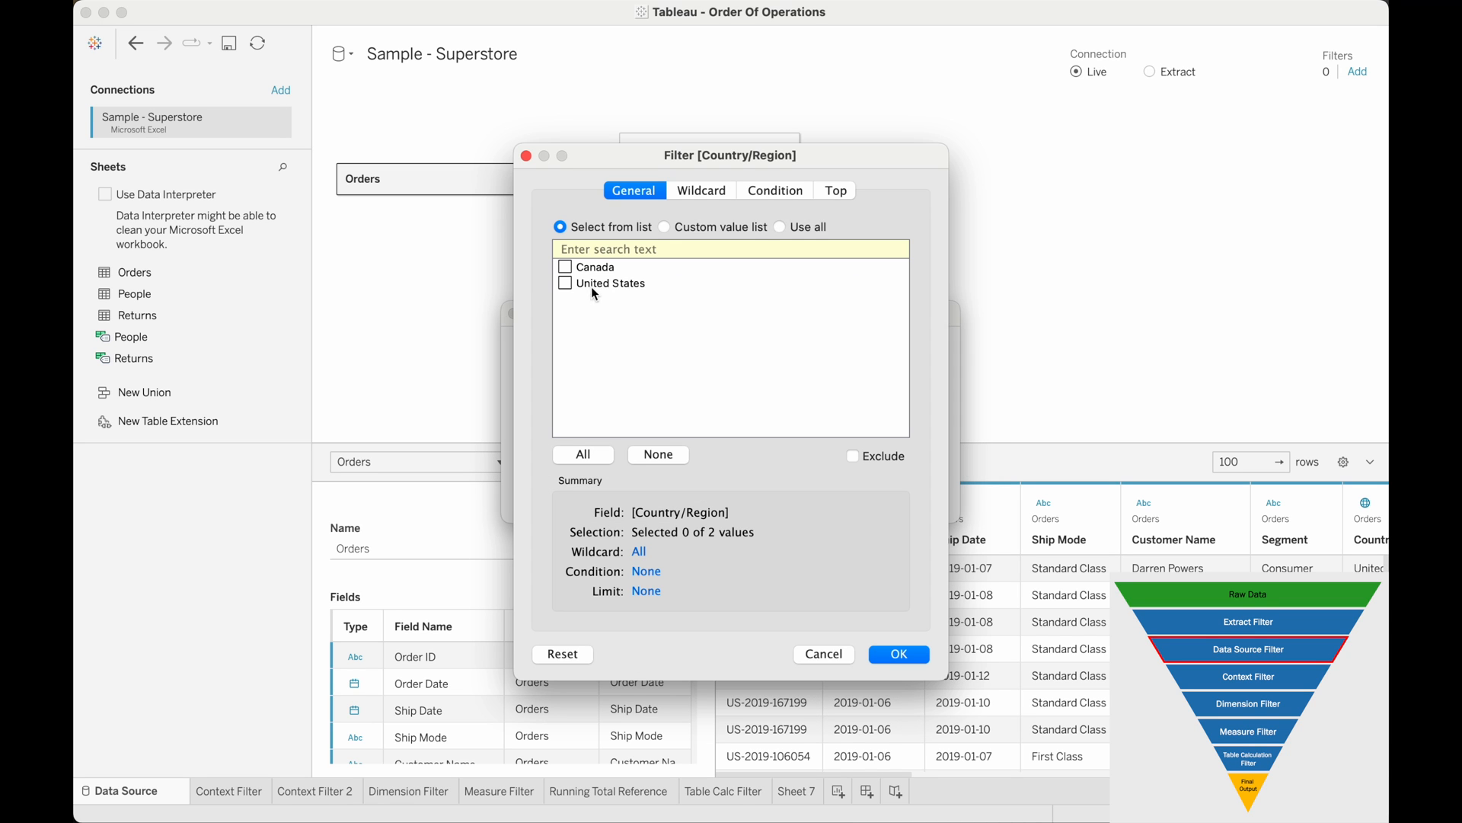
{"action": "left_click", "coordinate": [564, 266]}
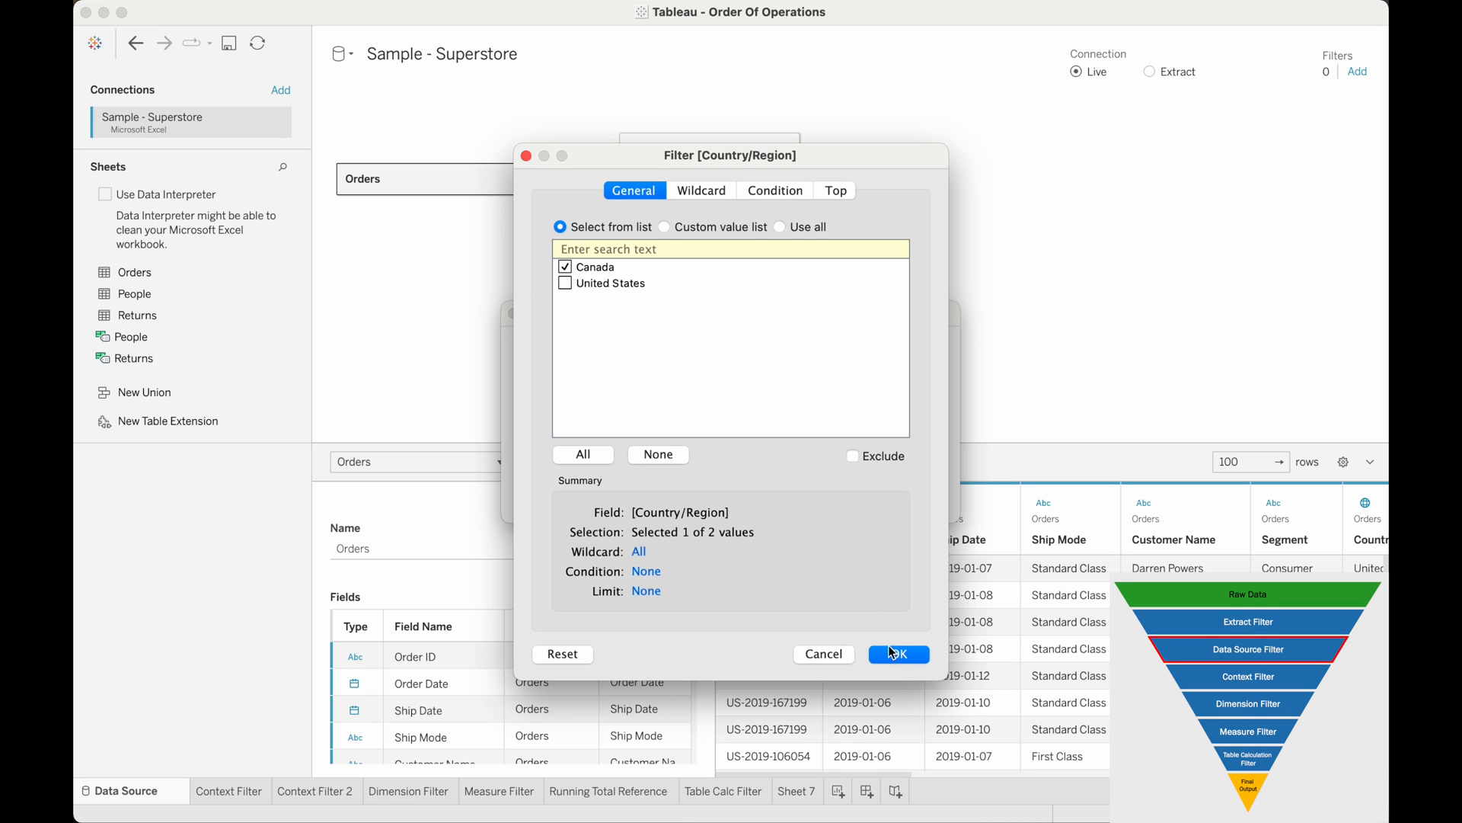
{"action": "left_click", "coordinate": [905, 654]}
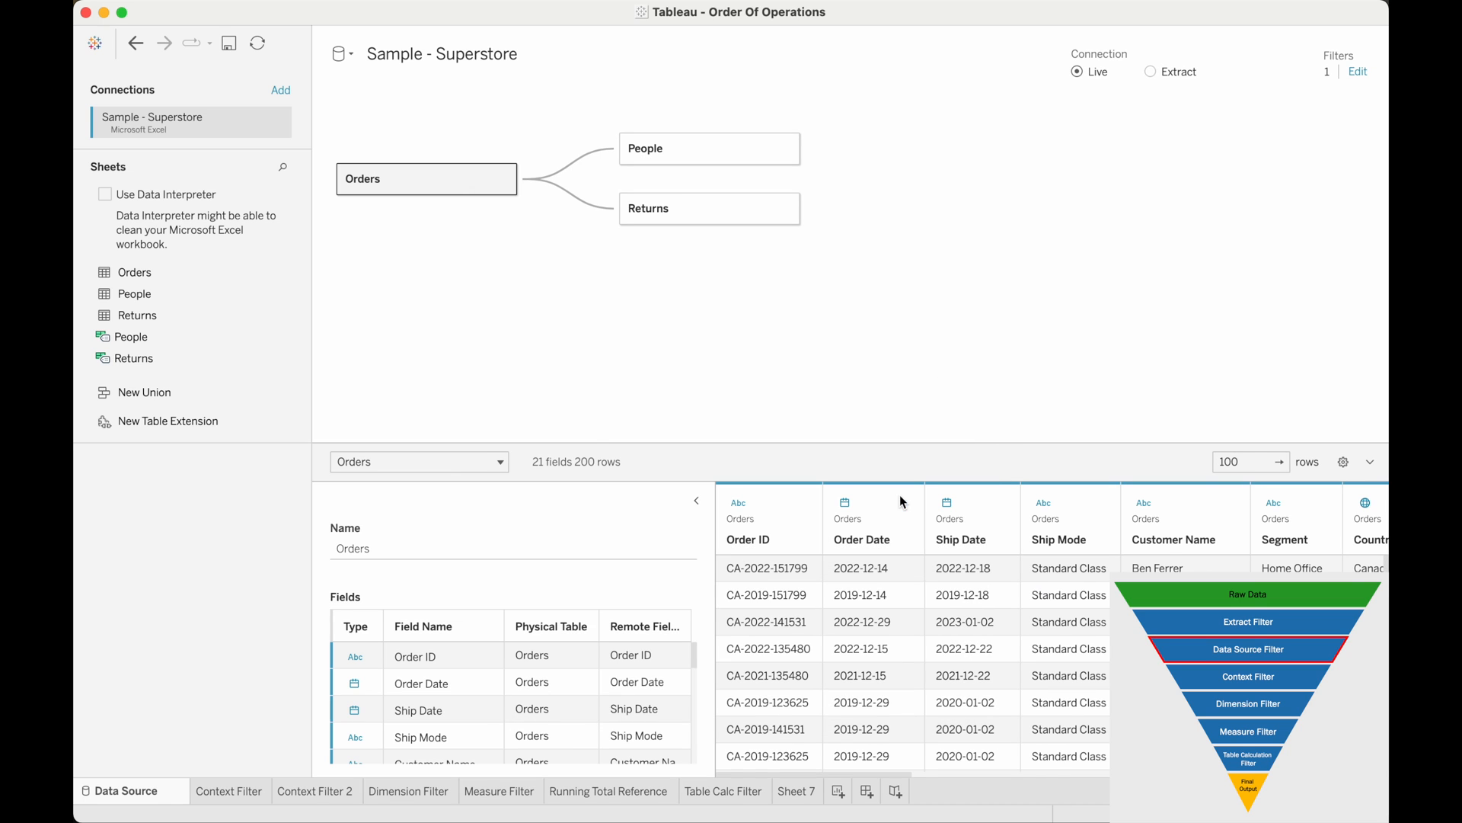
{"action": "mouse_move", "coordinate": [584, 503]}
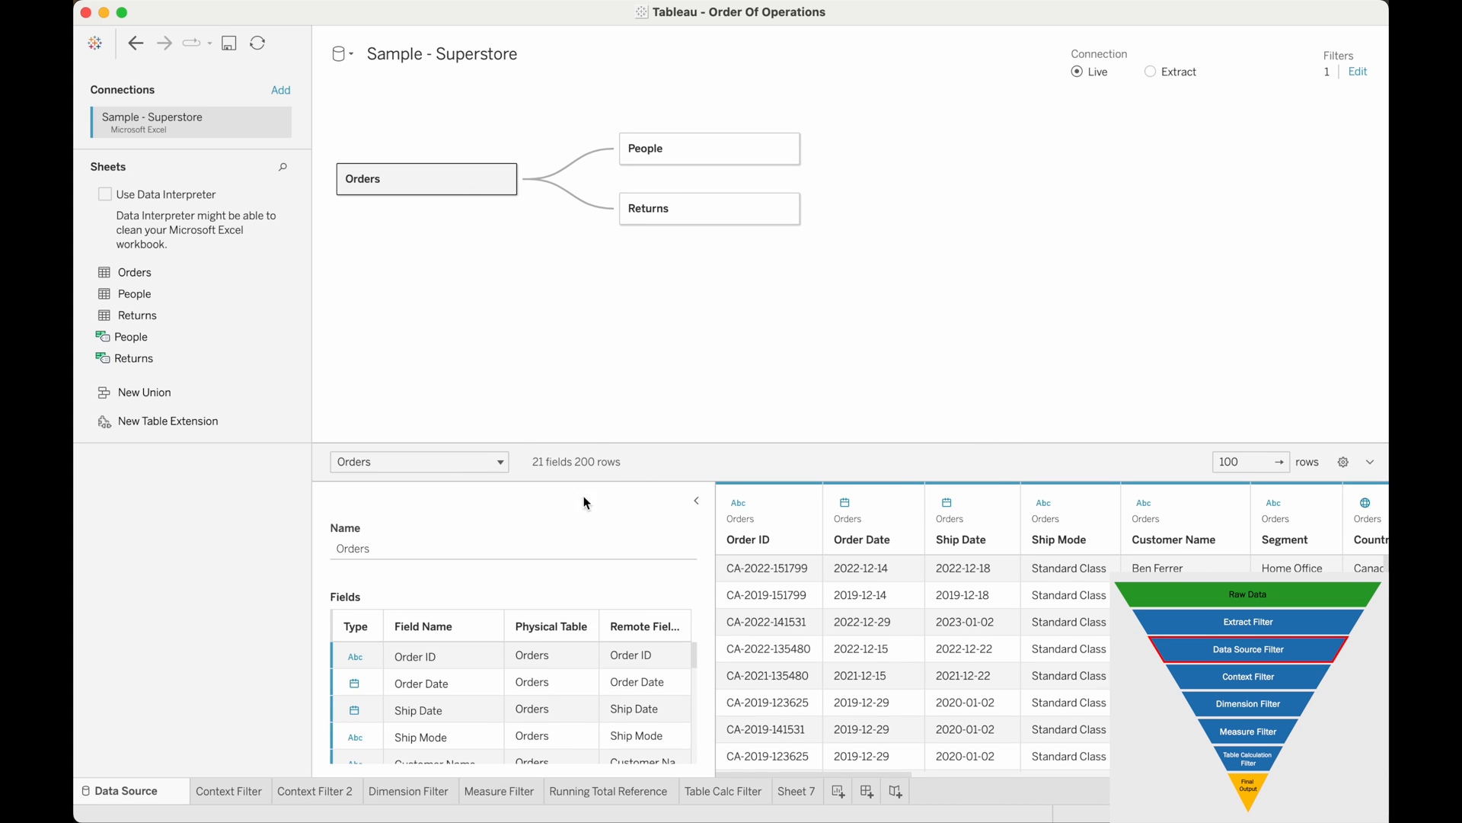
{"action": "mouse_move", "coordinate": [596, 483]}
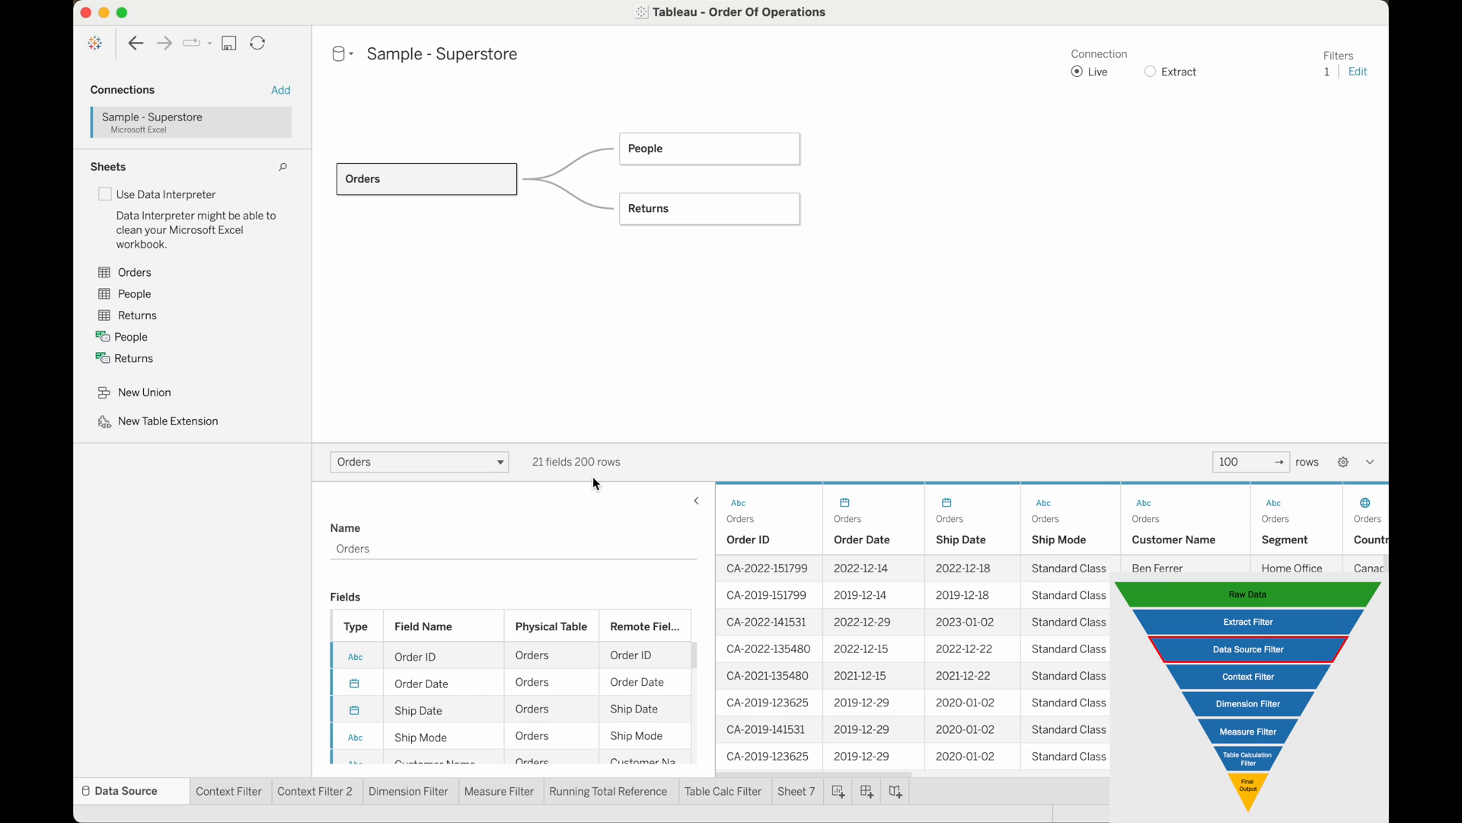
{"action": "mouse_move", "coordinate": [1357, 74]}
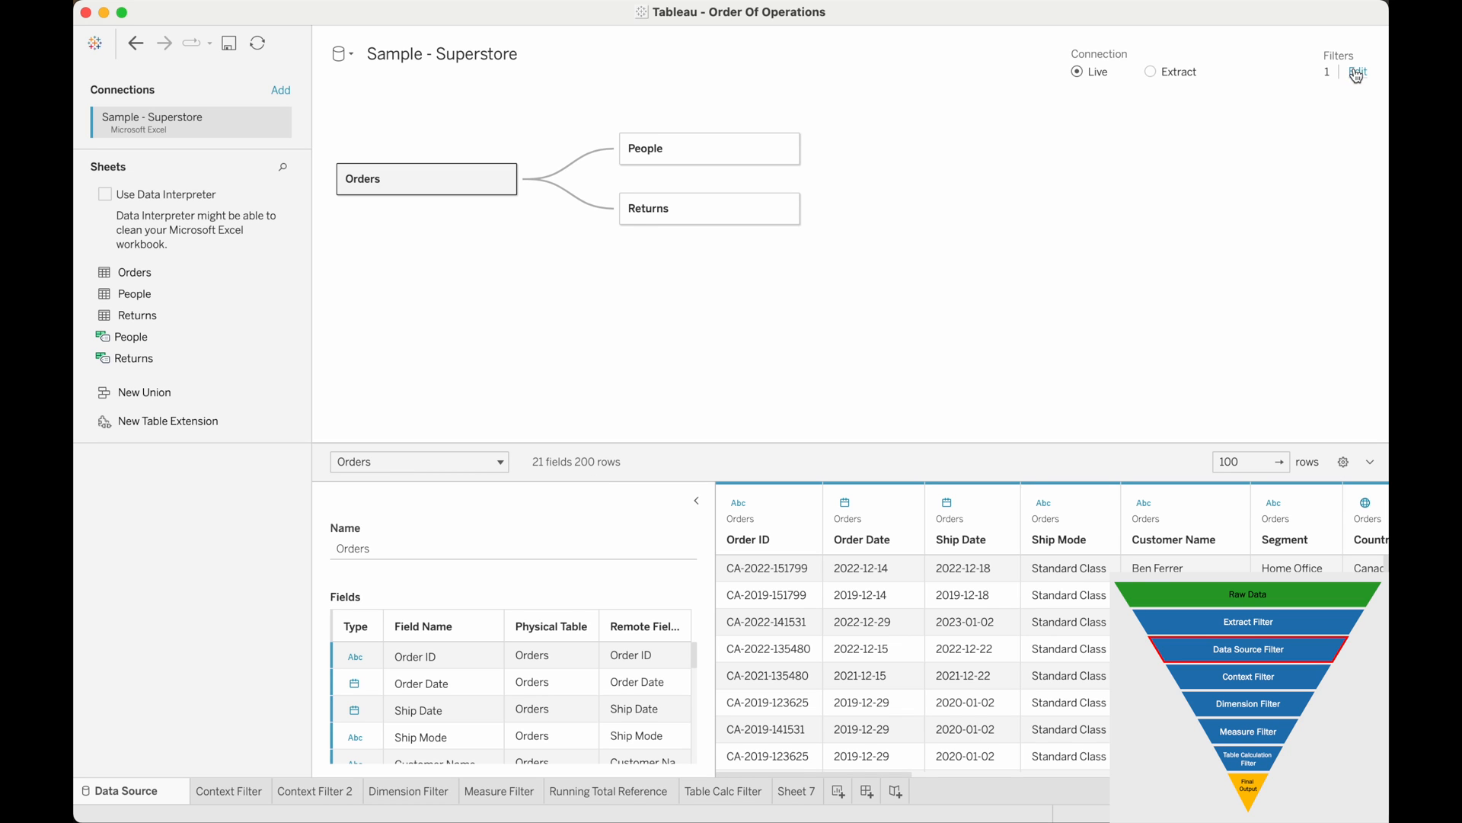
{"action": "left_click", "coordinate": [1355, 72]}
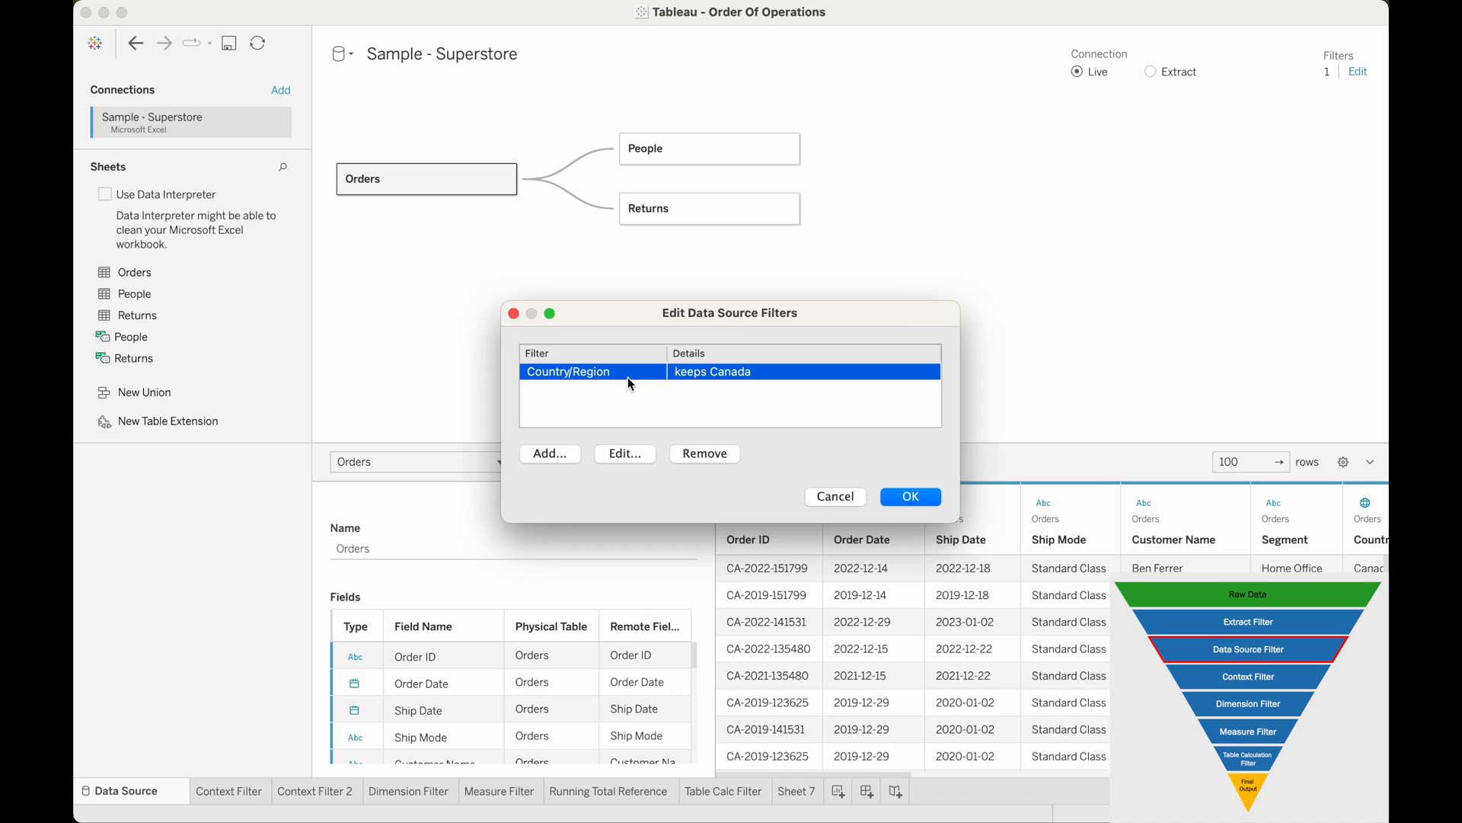
{"action": "left_click", "coordinate": [704, 454]}
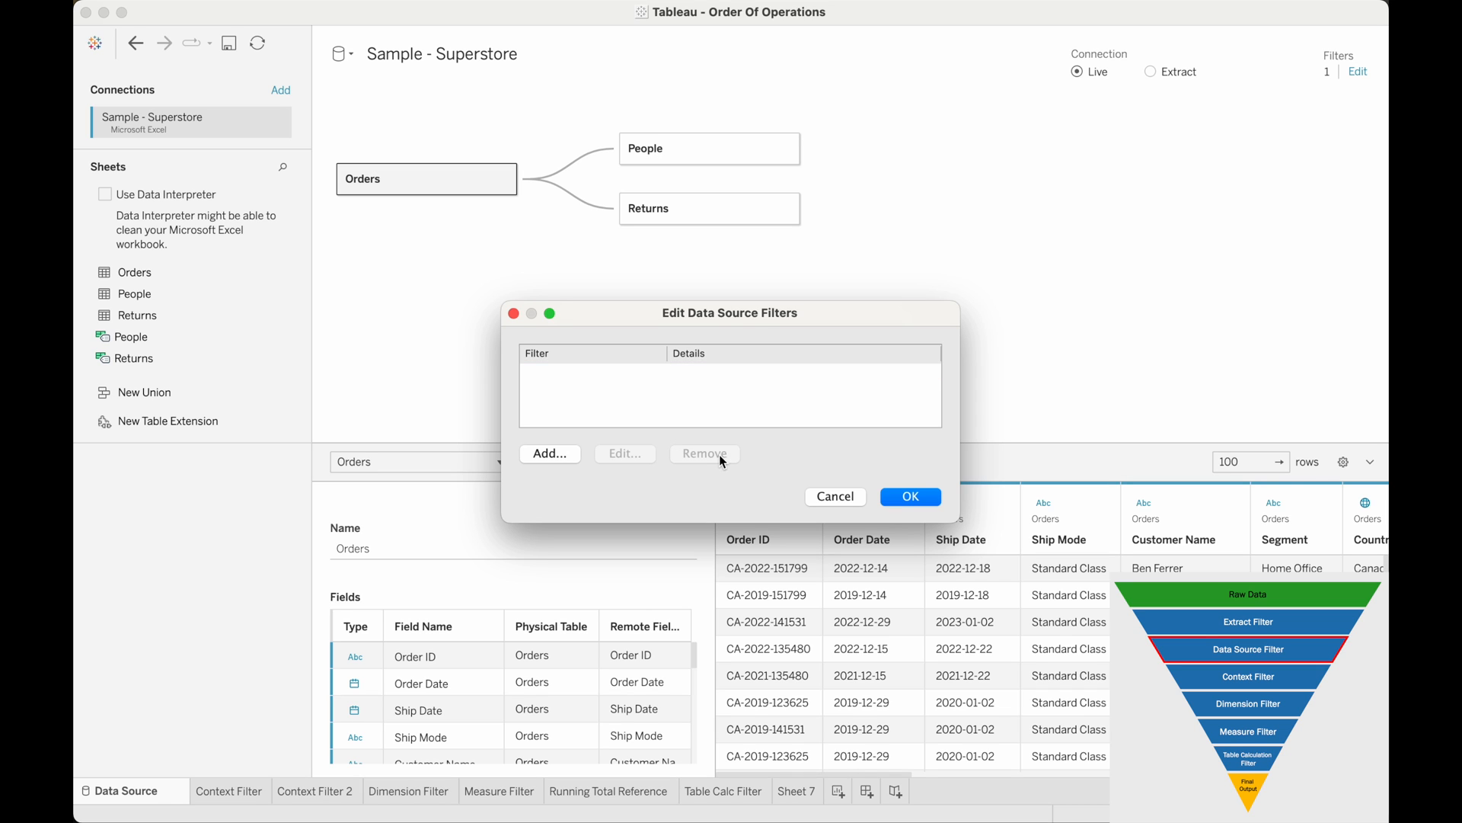
{"action": "left_click", "coordinate": [910, 496]}
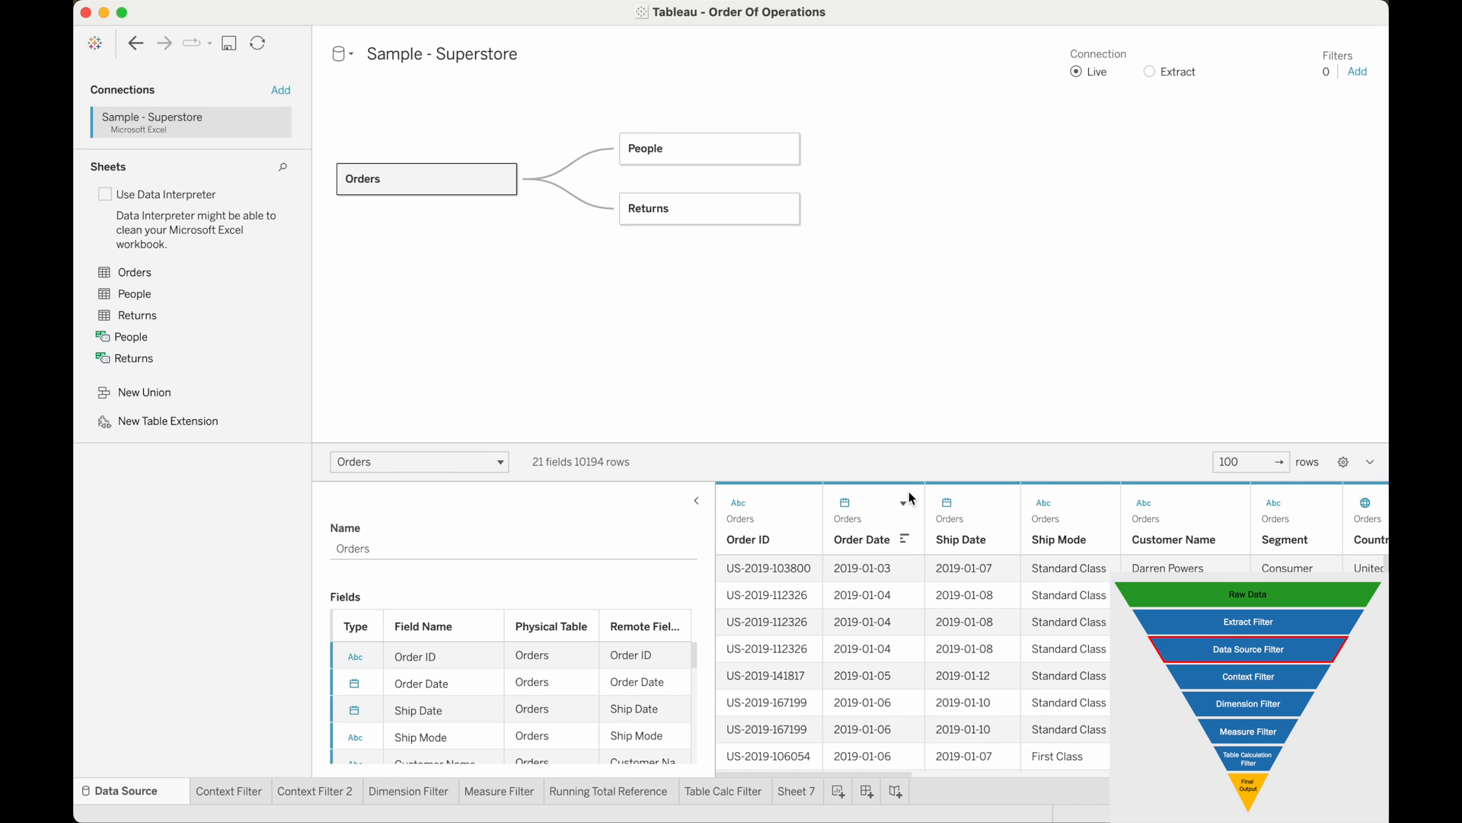
{"action": "left_click", "coordinate": [228, 789]}
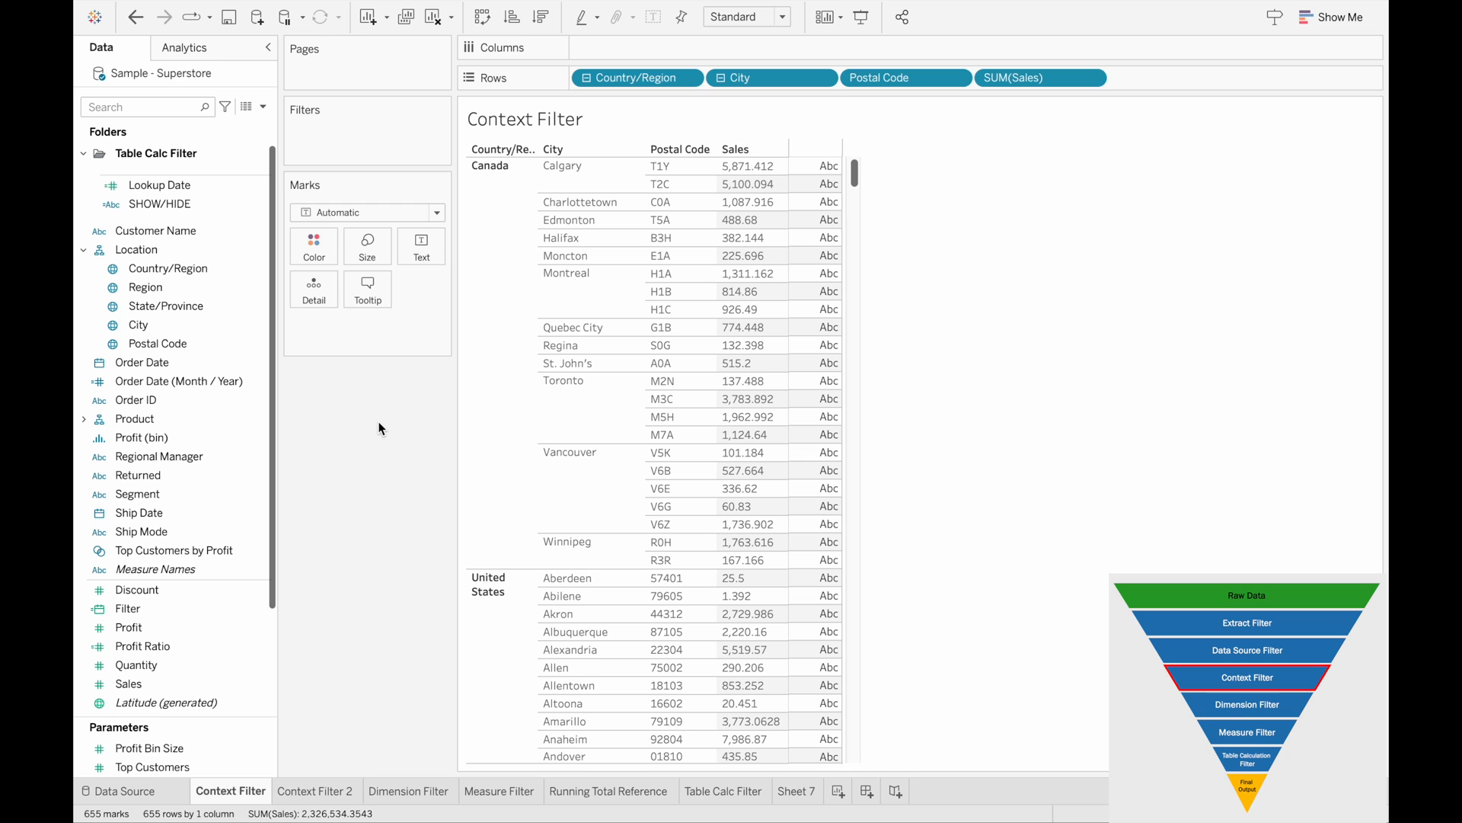
{"action": "mouse_move", "coordinate": [378, 425]}
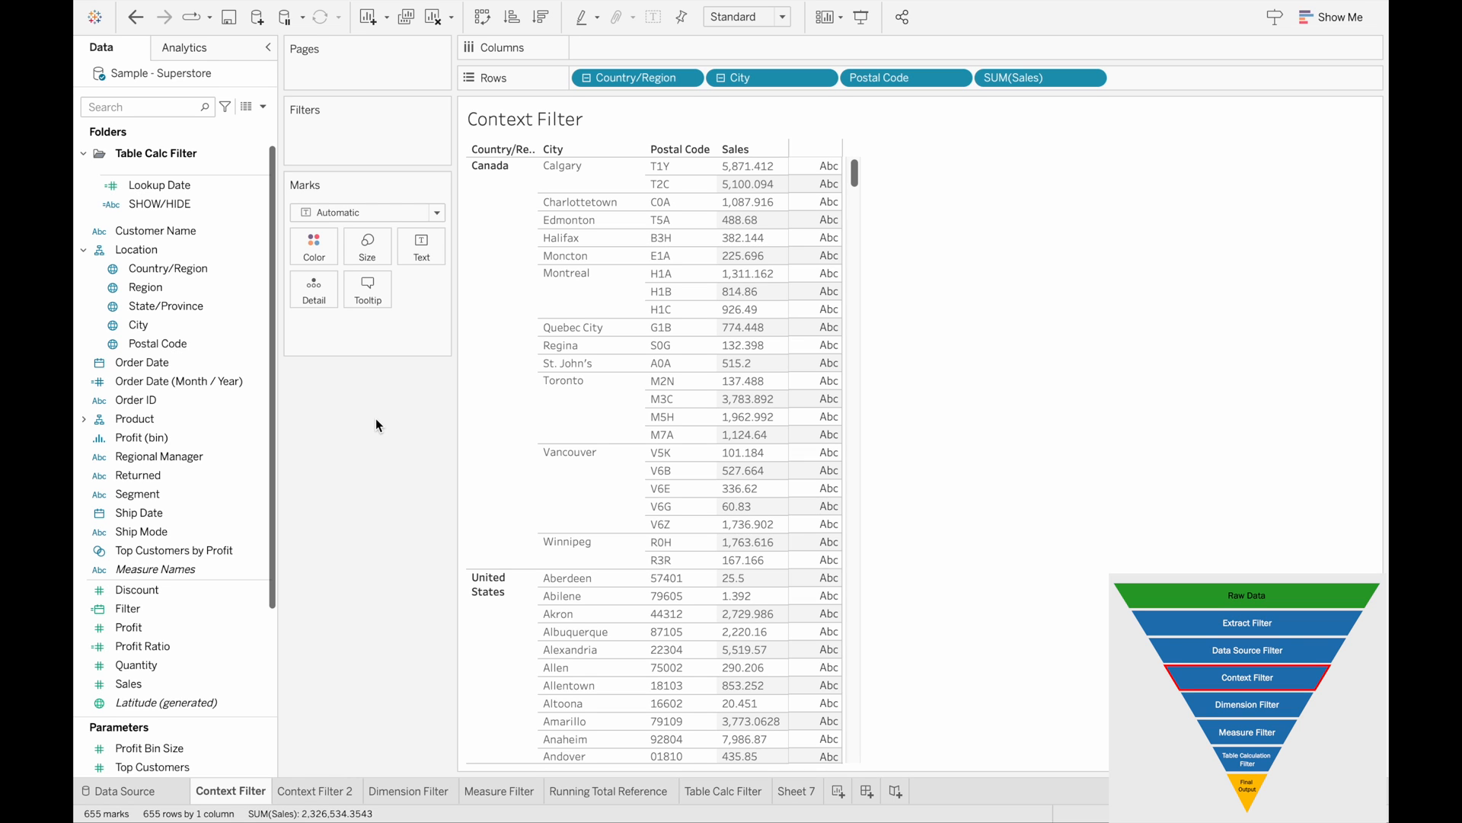
Filter Country/Region to United States only and add that filter to context
{"action": "left_click_drag", "start_coordinate": [637, 78], "coordinate": [360, 139]}
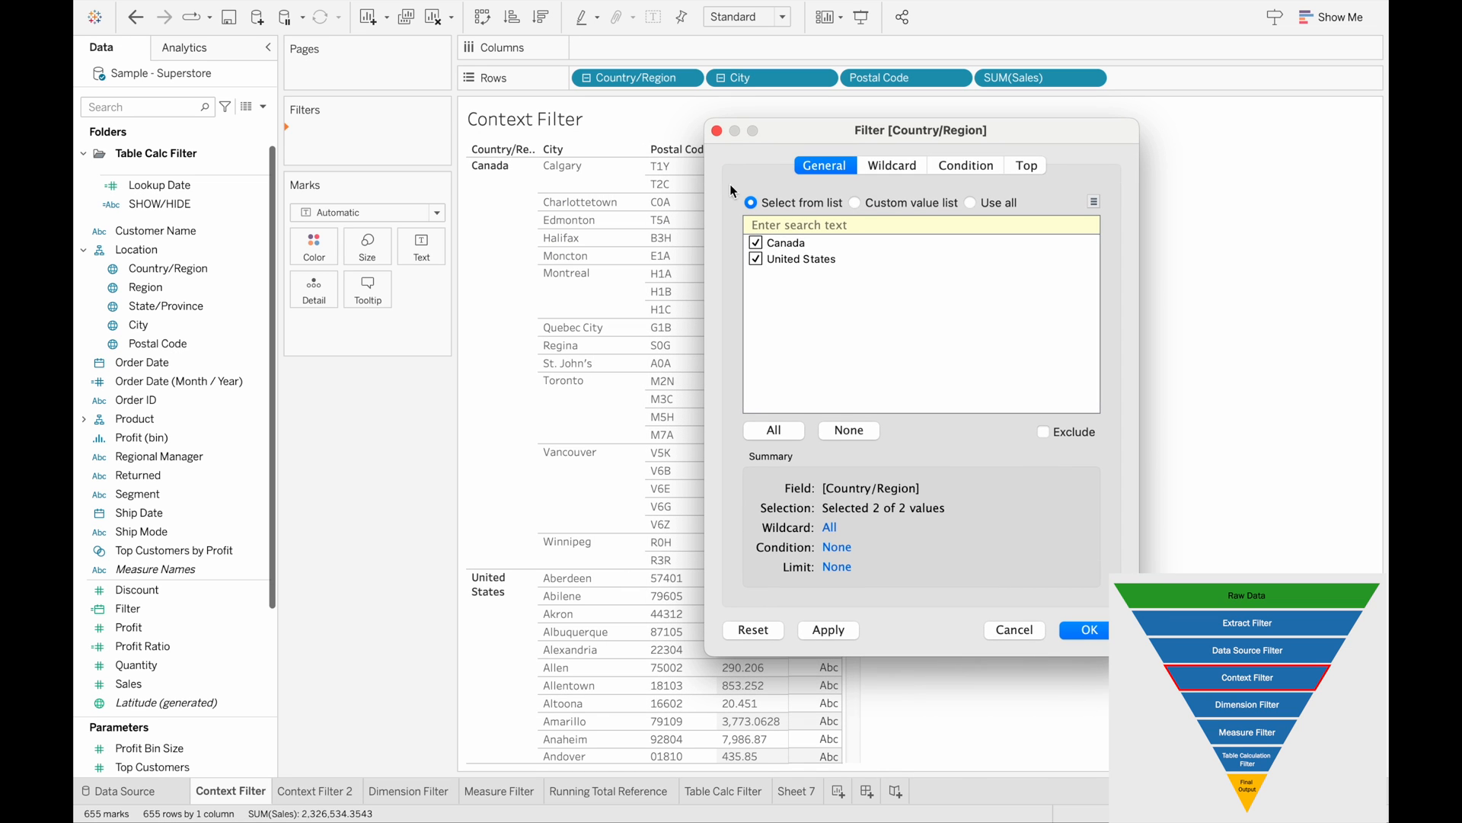
{"action": "mouse_move", "coordinate": [521, 579]}
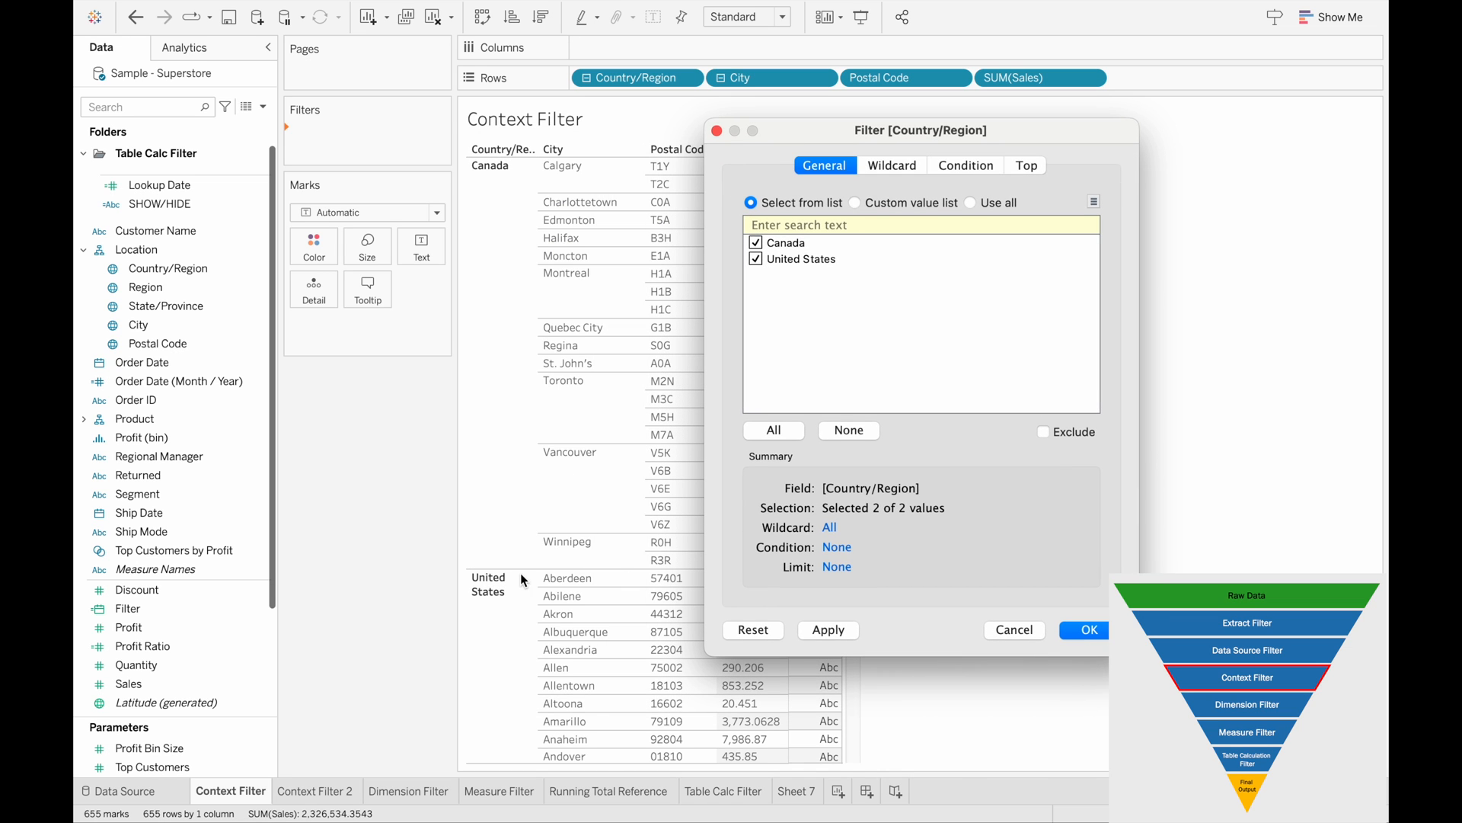
{"action": "left_click", "coordinate": [756, 242]}
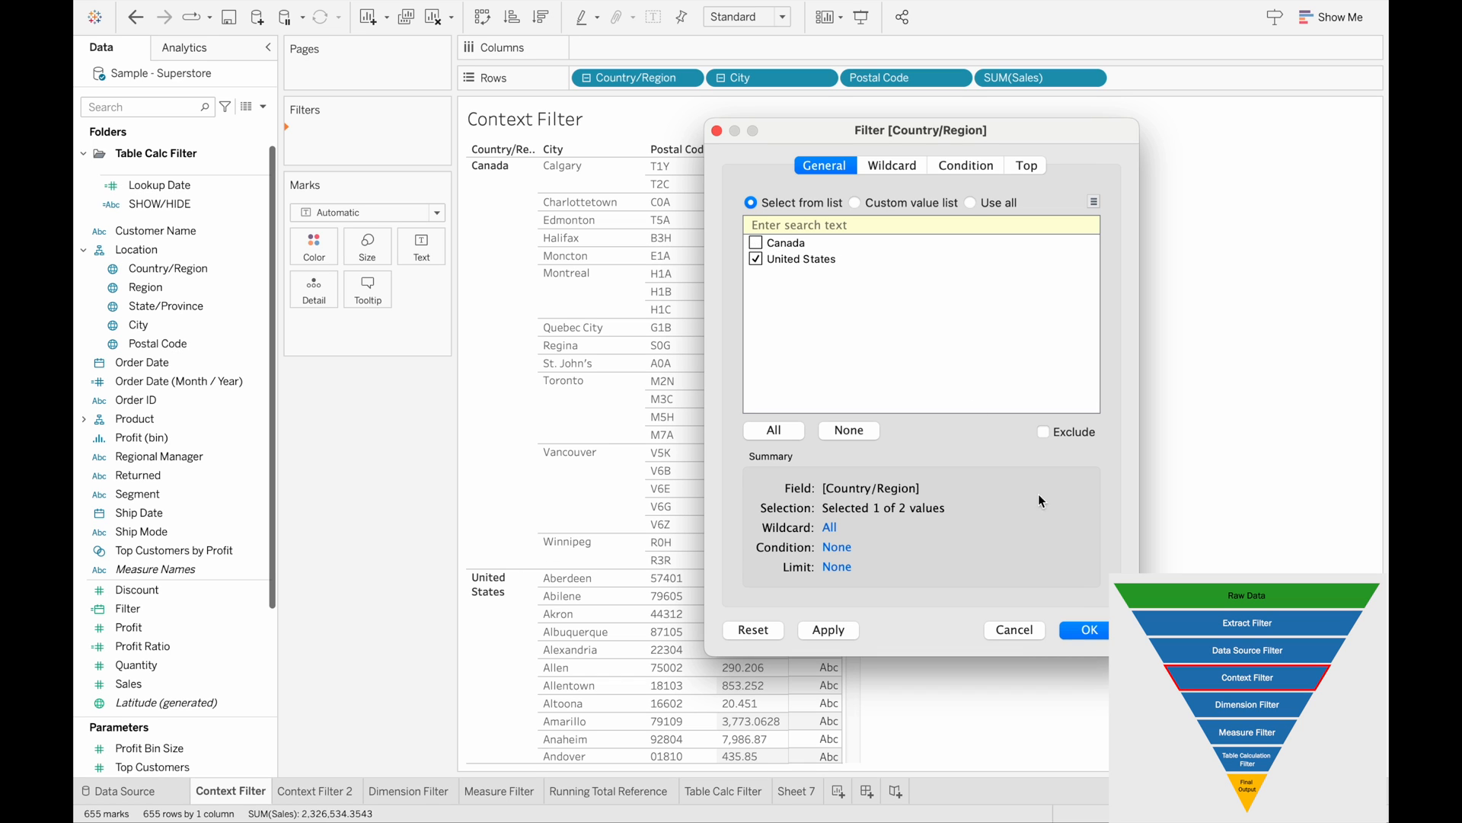
{"action": "left_click", "coordinate": [1084, 631]}
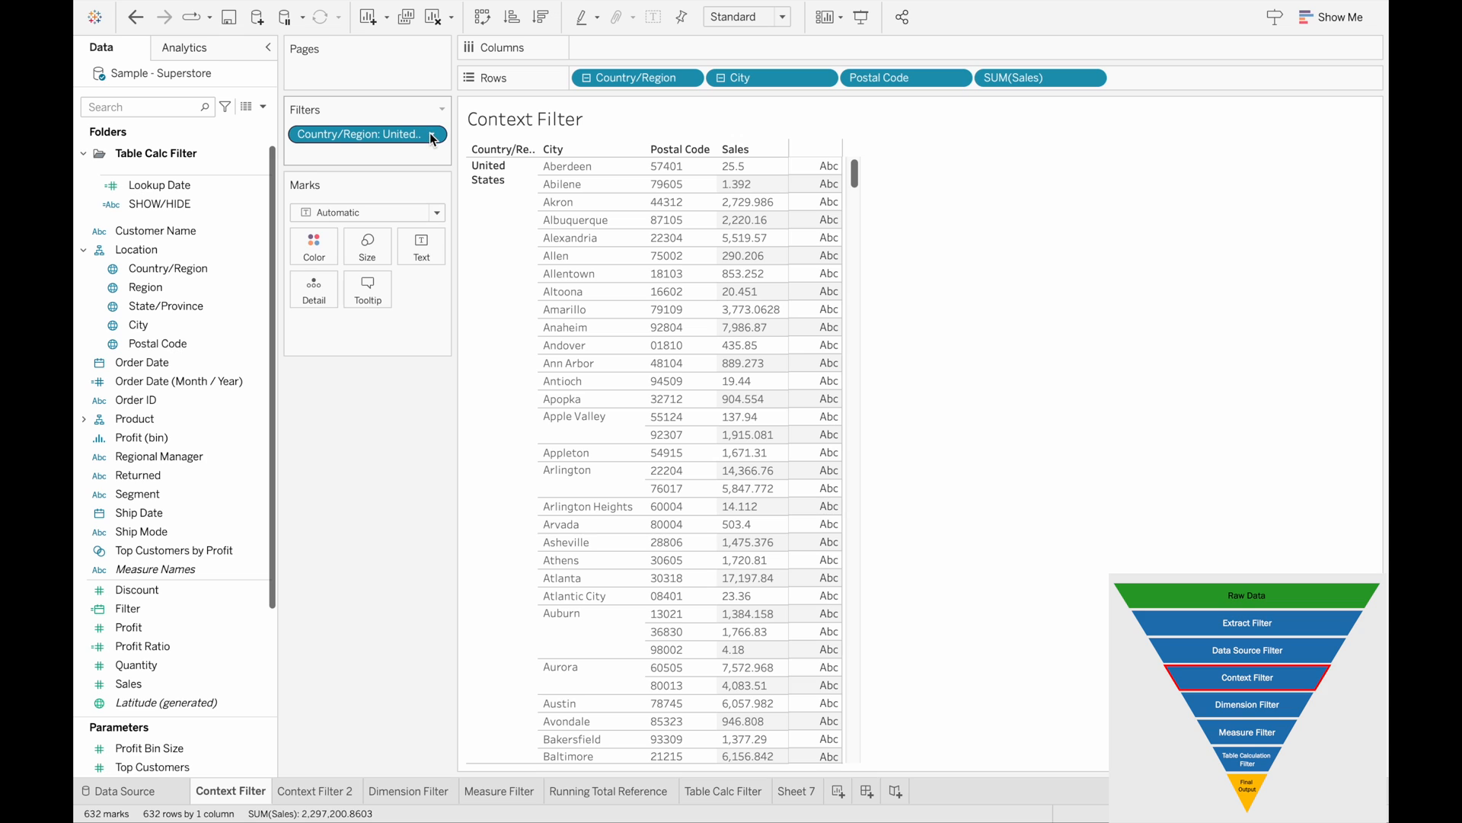
{"action": "mouse_move", "coordinate": [433, 137]}
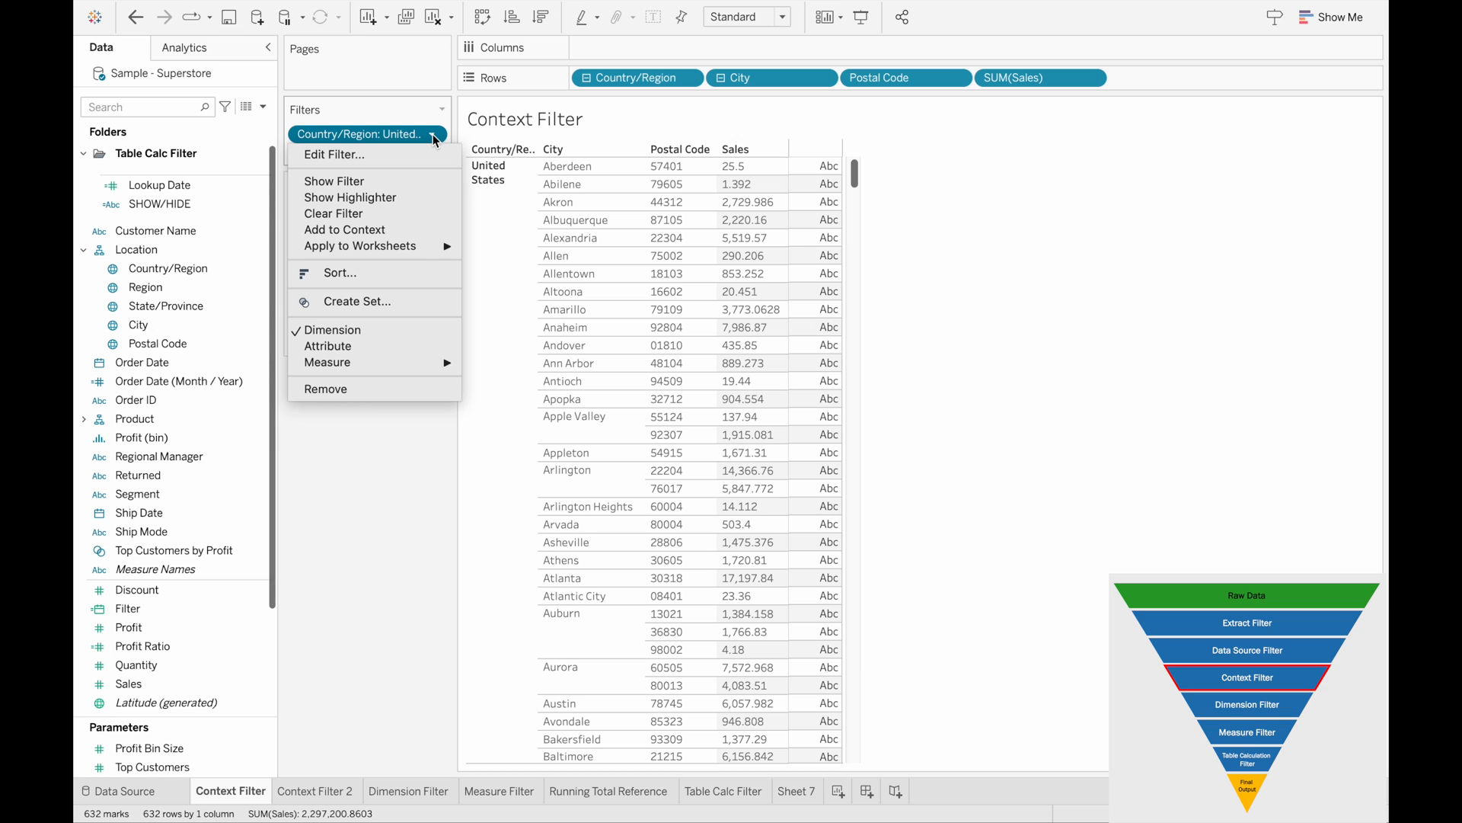
{"action": "mouse_move", "coordinate": [405, 136]}
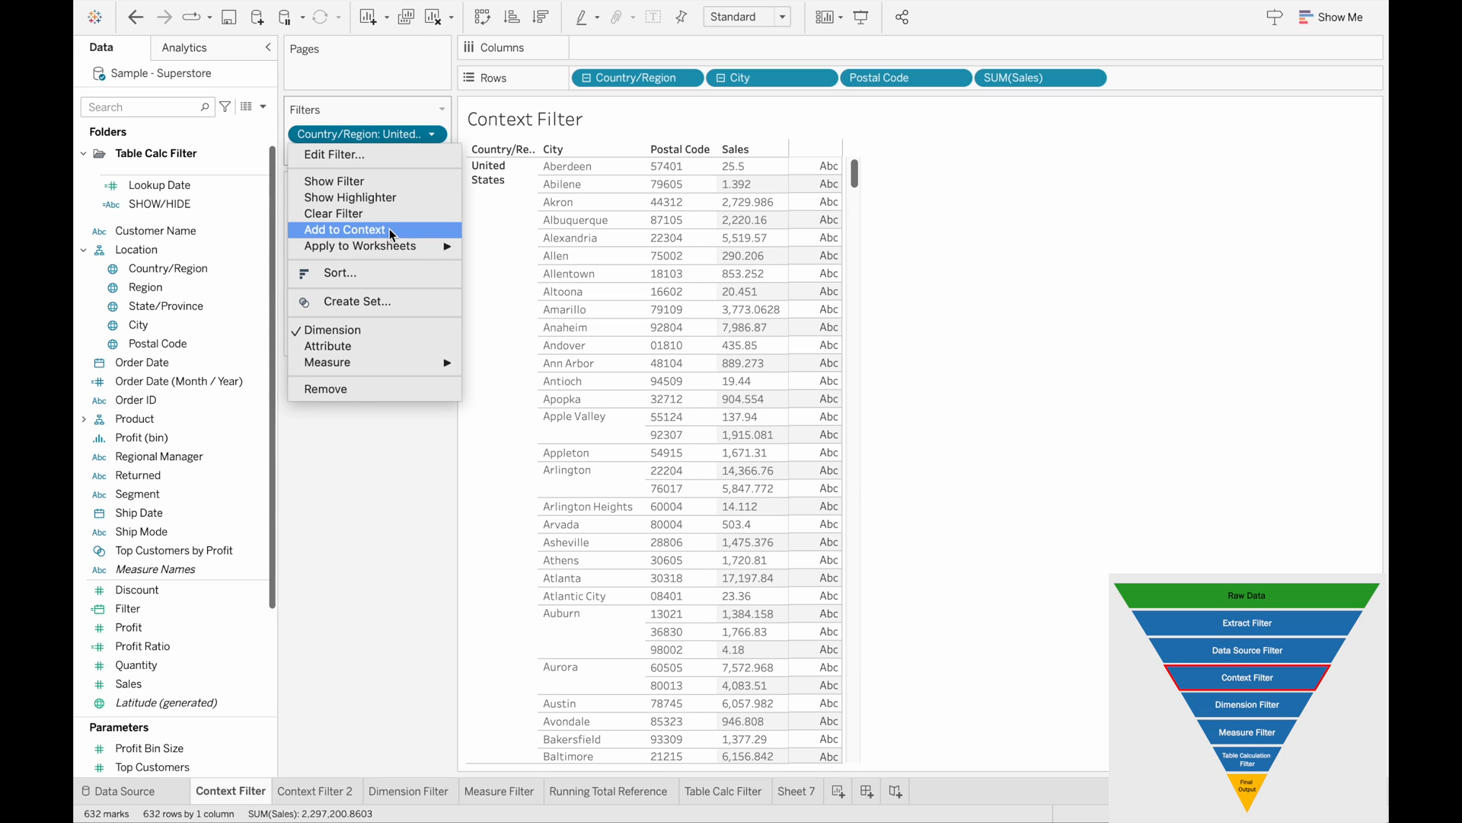
{"action": "left_click", "coordinate": [347, 228]}
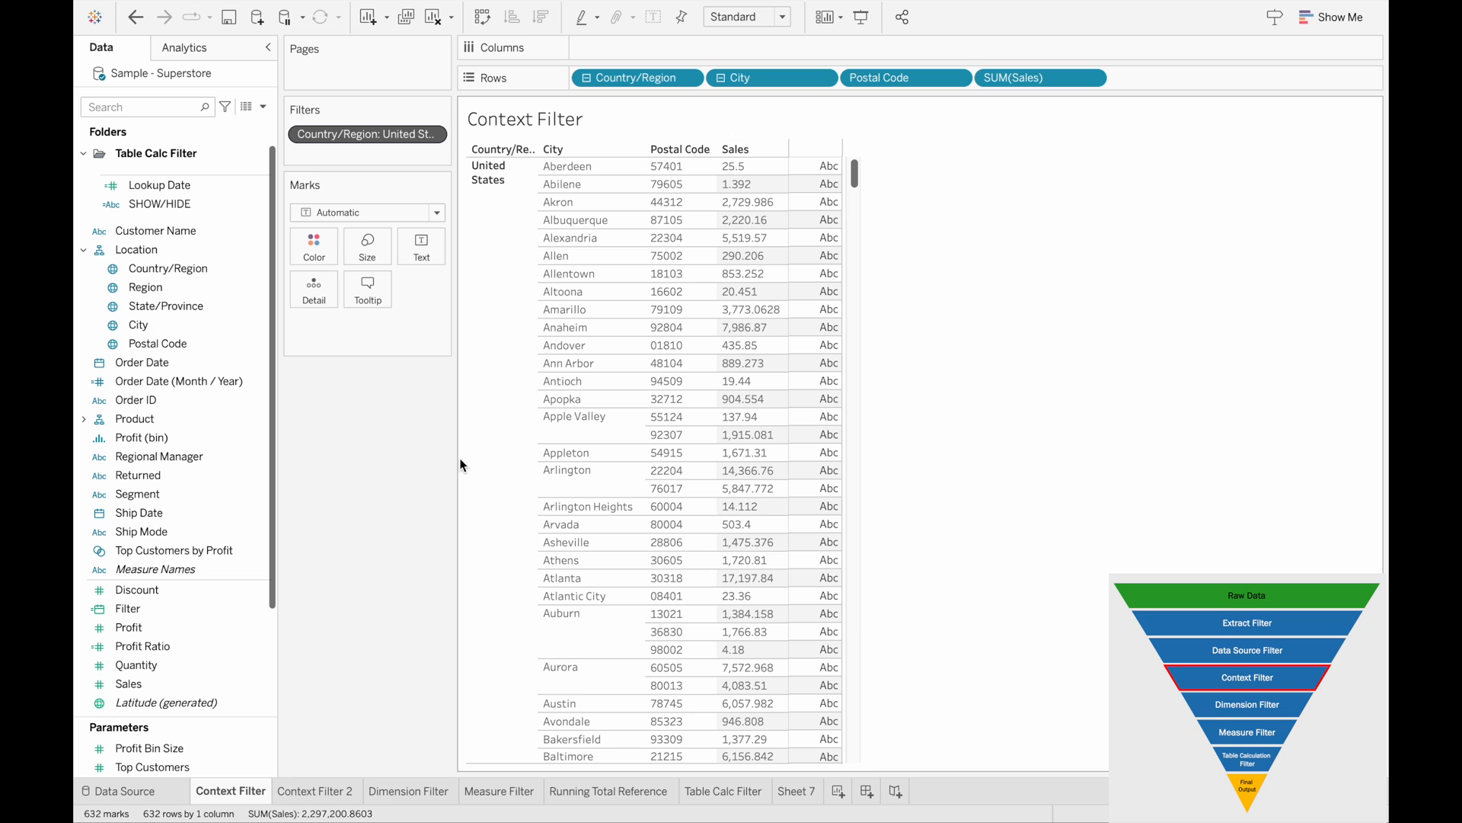
{"action": "mouse_move", "coordinate": [426, 708]}
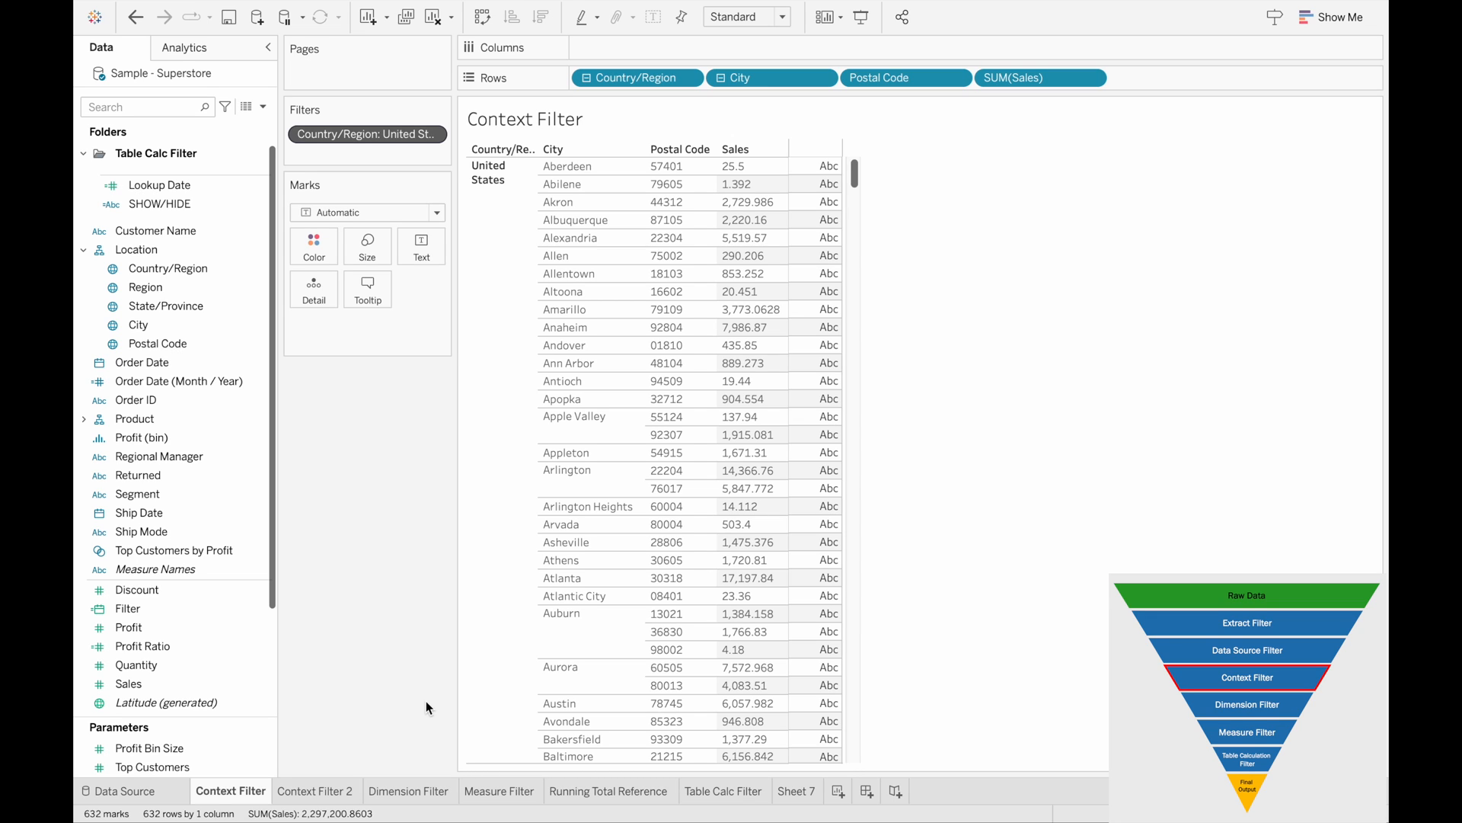
{"action": "mouse_move", "coordinate": [374, 746]}
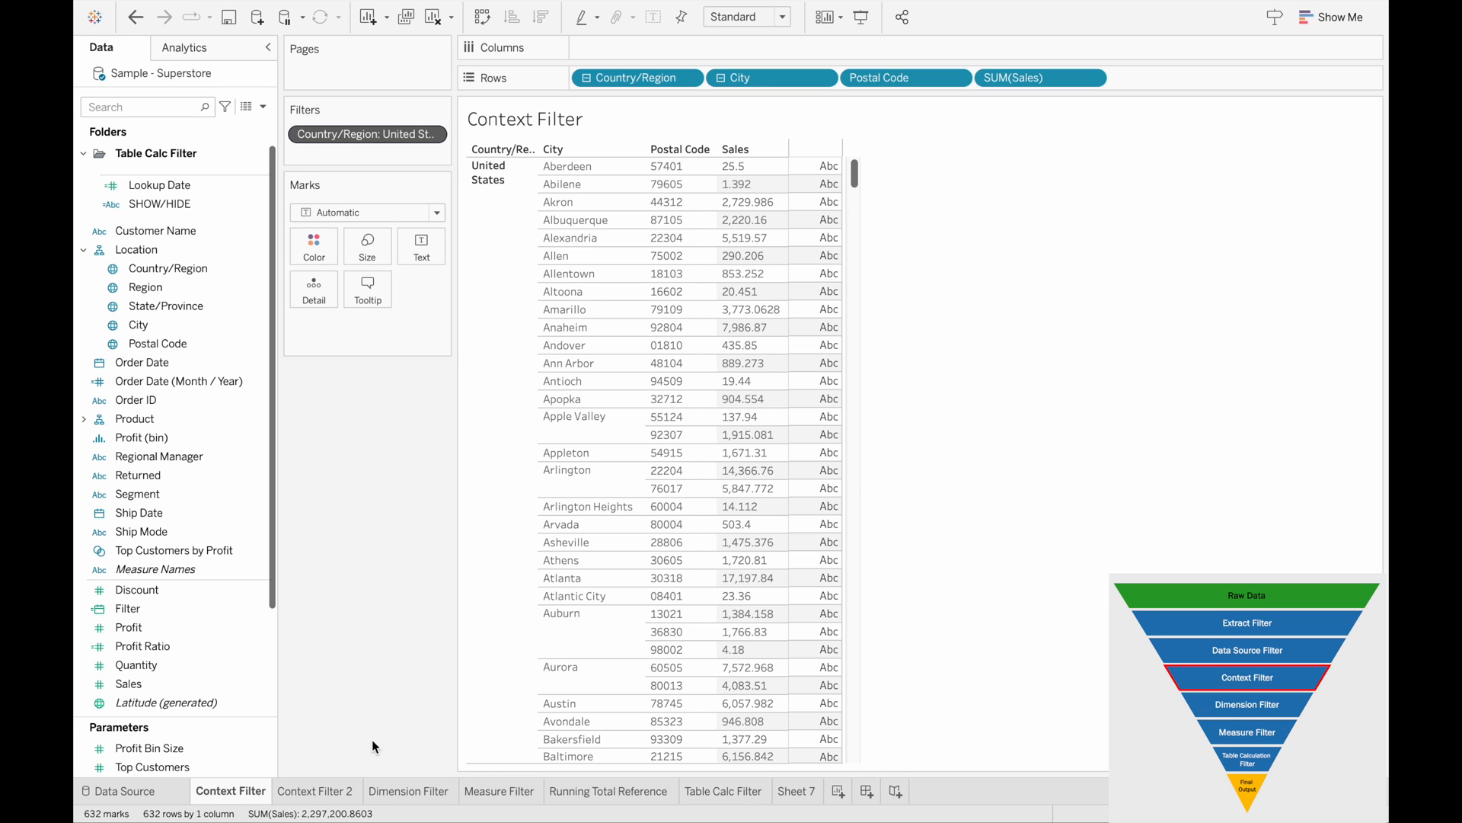
On Context Filter 2, place Country/Region on Columns showing Canada and United States, then move to Dimension Filter
{"action": "left_click", "coordinate": [315, 790]}
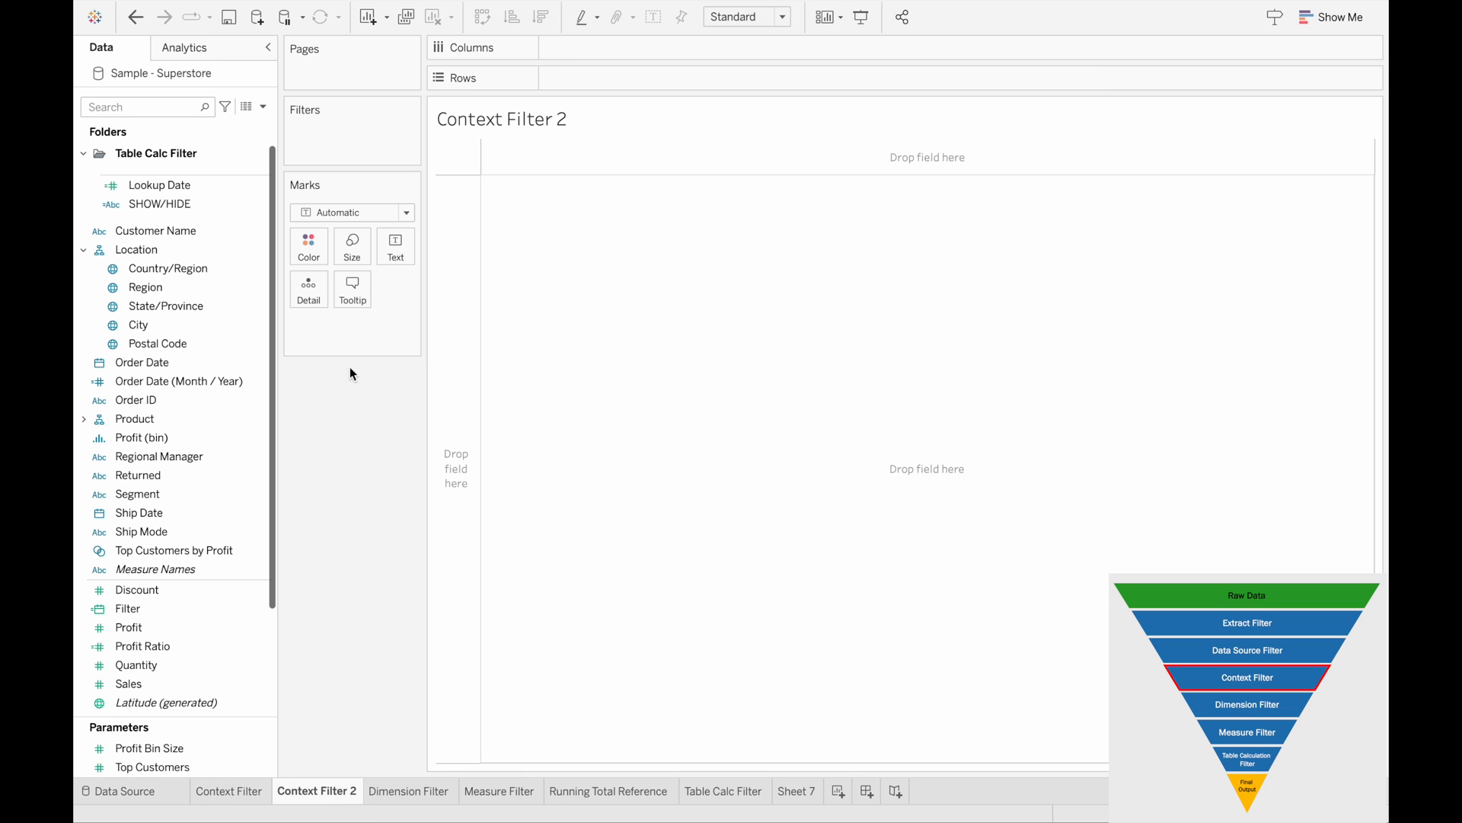
{"action": "left_click_drag", "start_coordinate": [168, 268], "coordinate": [579, 50]}
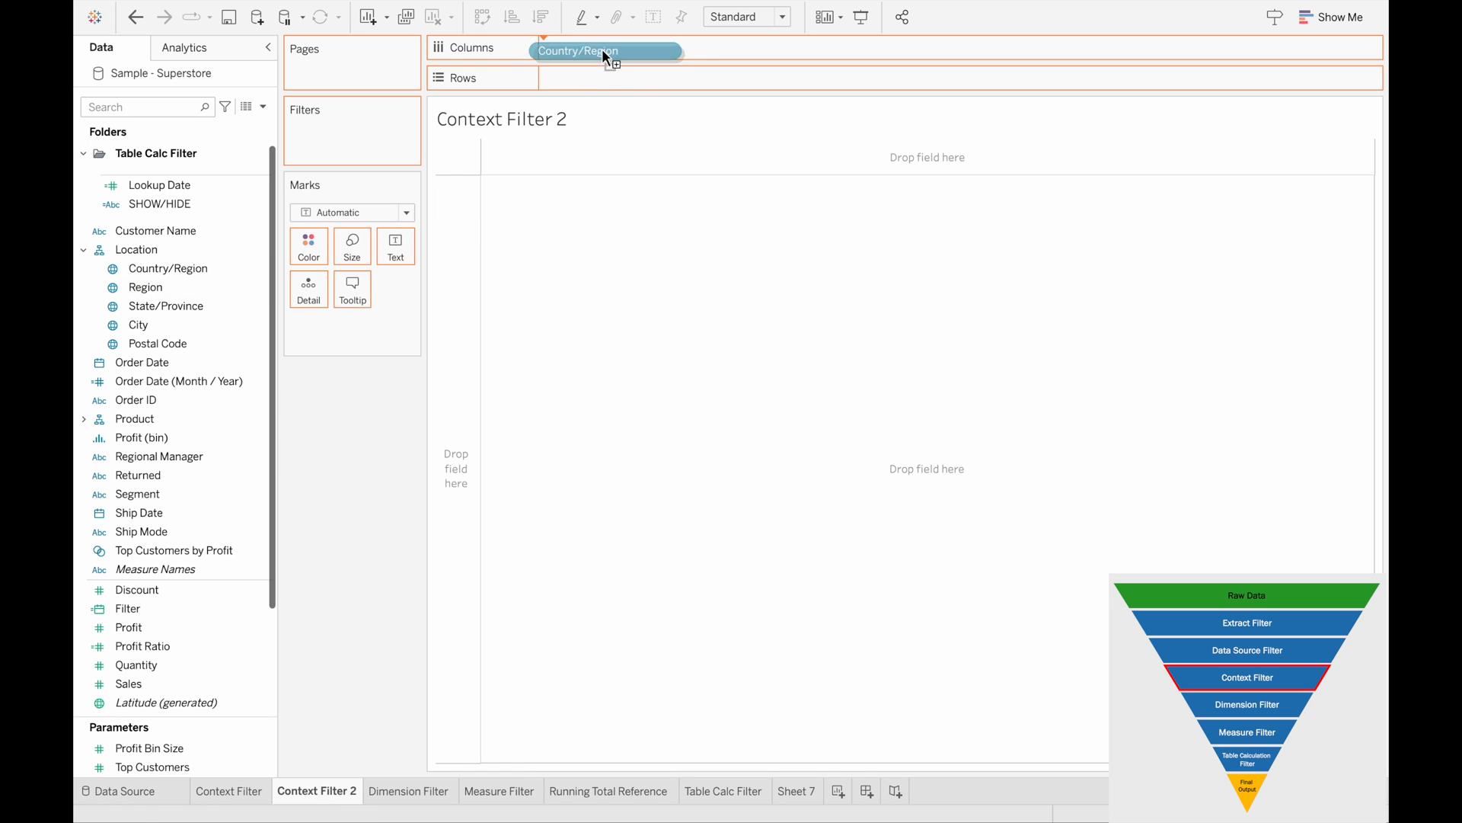
{"action": "left_click_drag", "start_coordinate": [605, 51], "coordinate": [607, 47]}
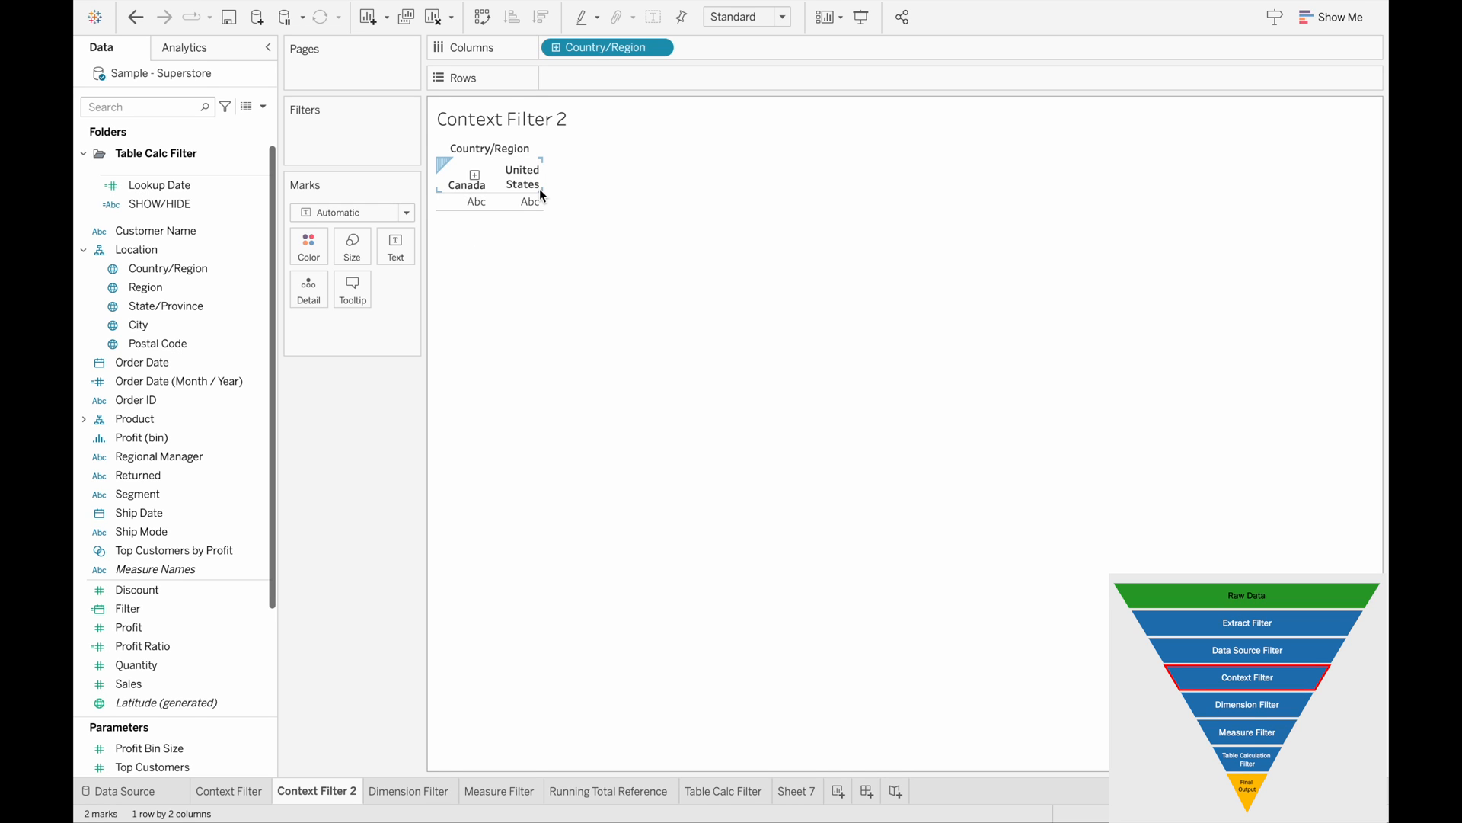
{"action": "mouse_move", "coordinate": [547, 265]}
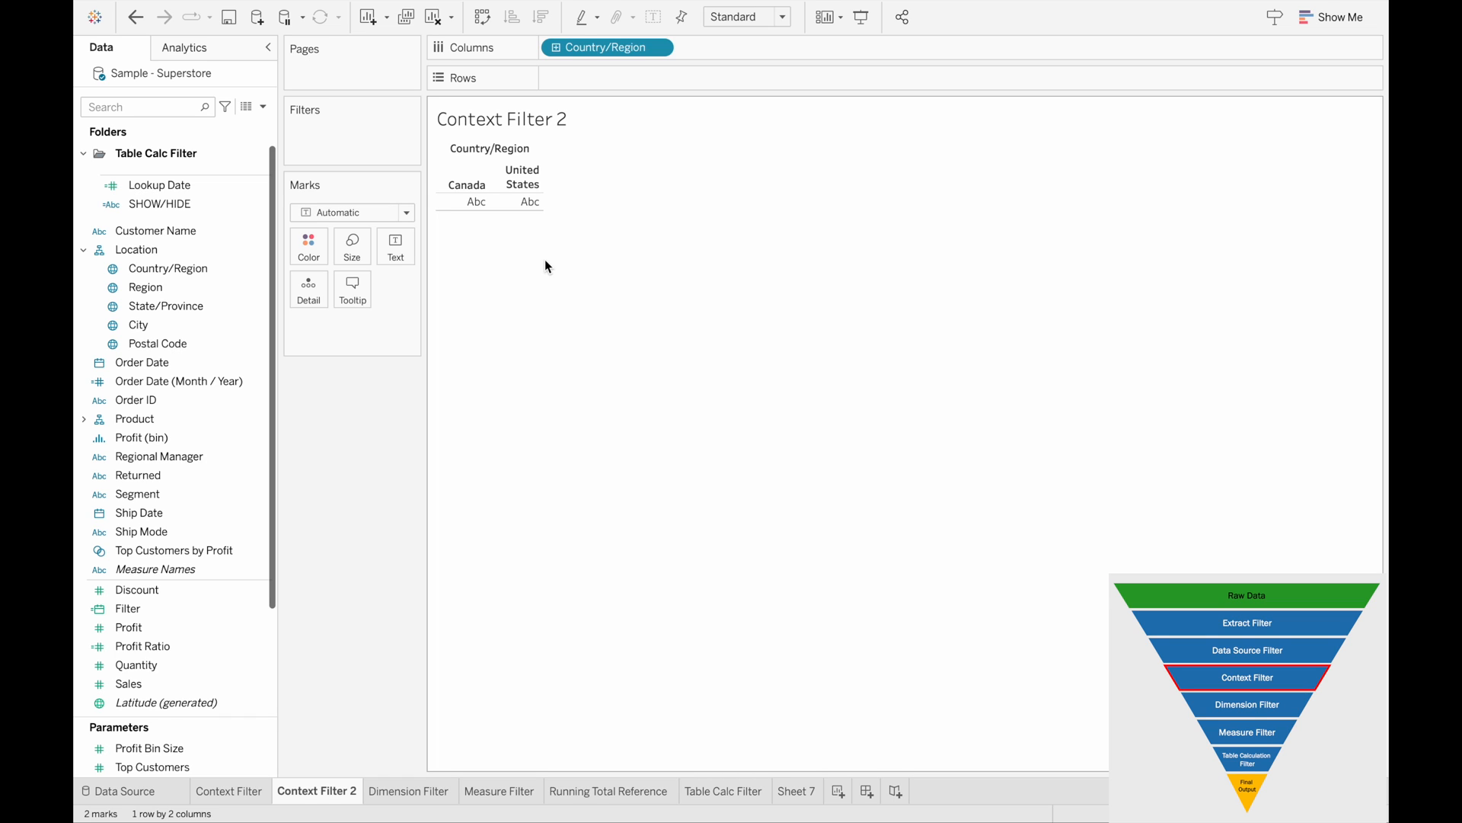
{"action": "left_click", "coordinate": [410, 791]}
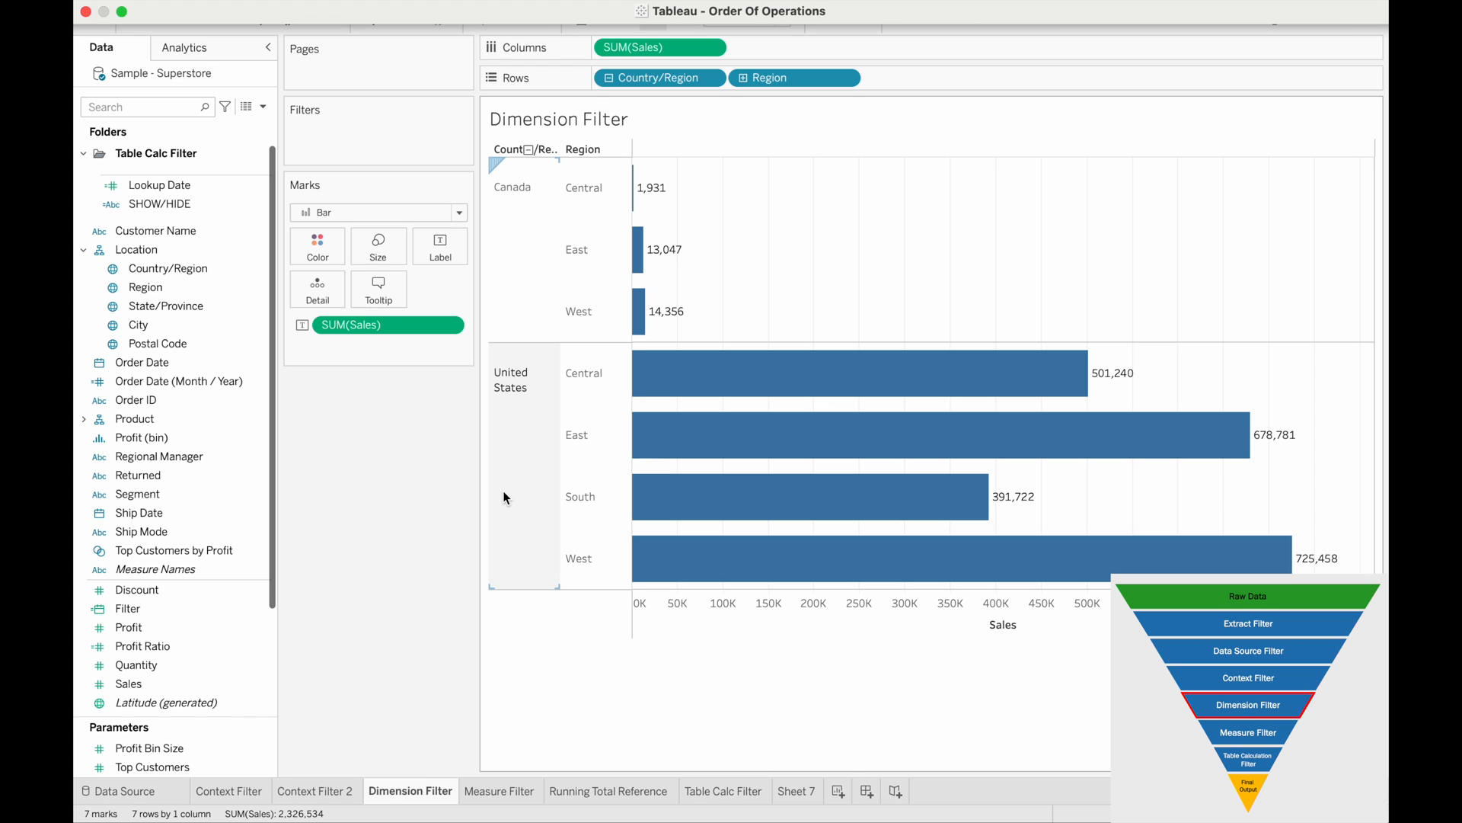
Add a Country/Region filter excluding Canada so only United States regional Sales bars remain
{"action": "left_click", "coordinate": [158, 184]}
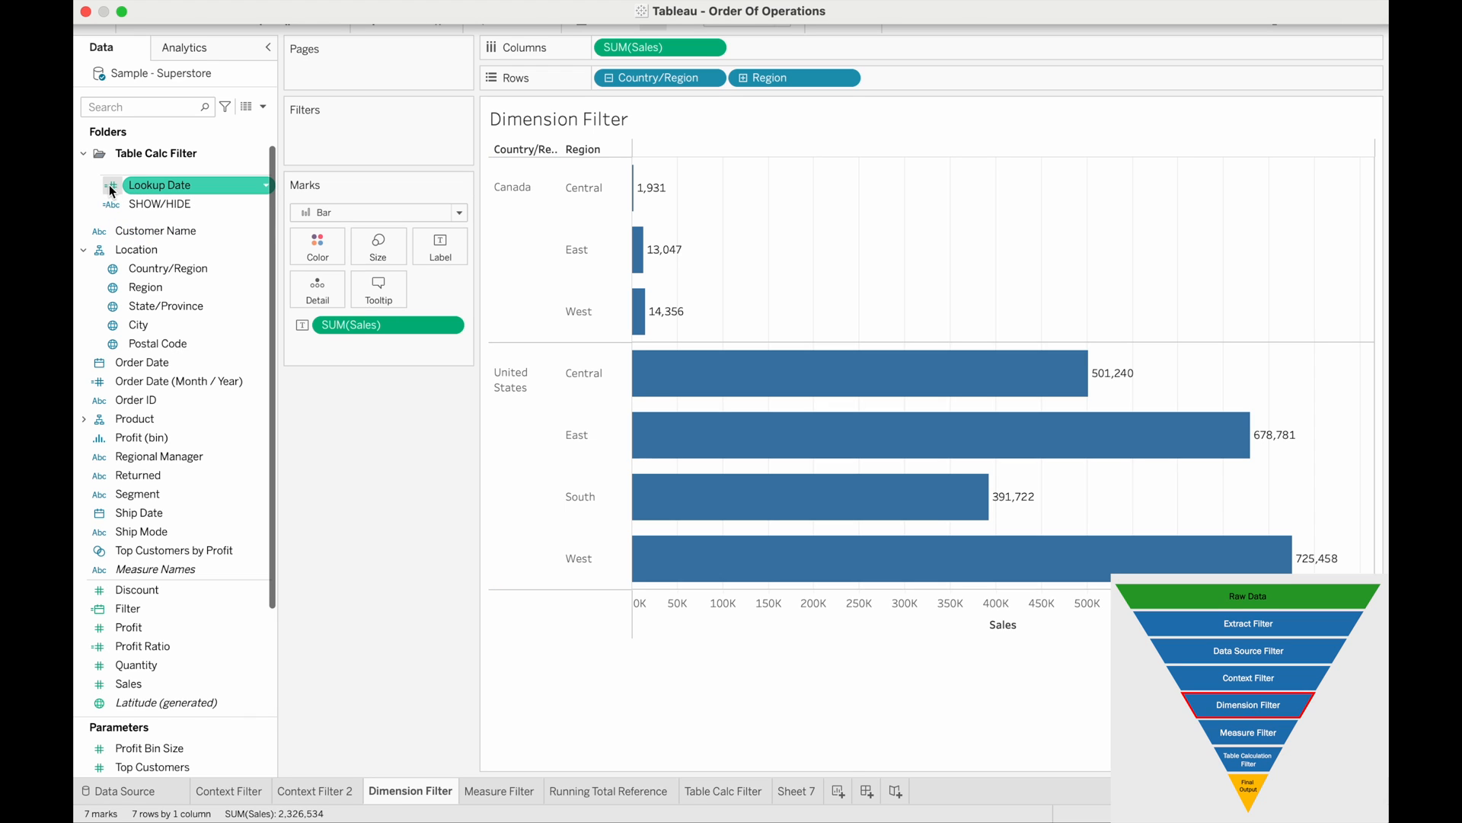
{"action": "left_click", "coordinate": [167, 268]}
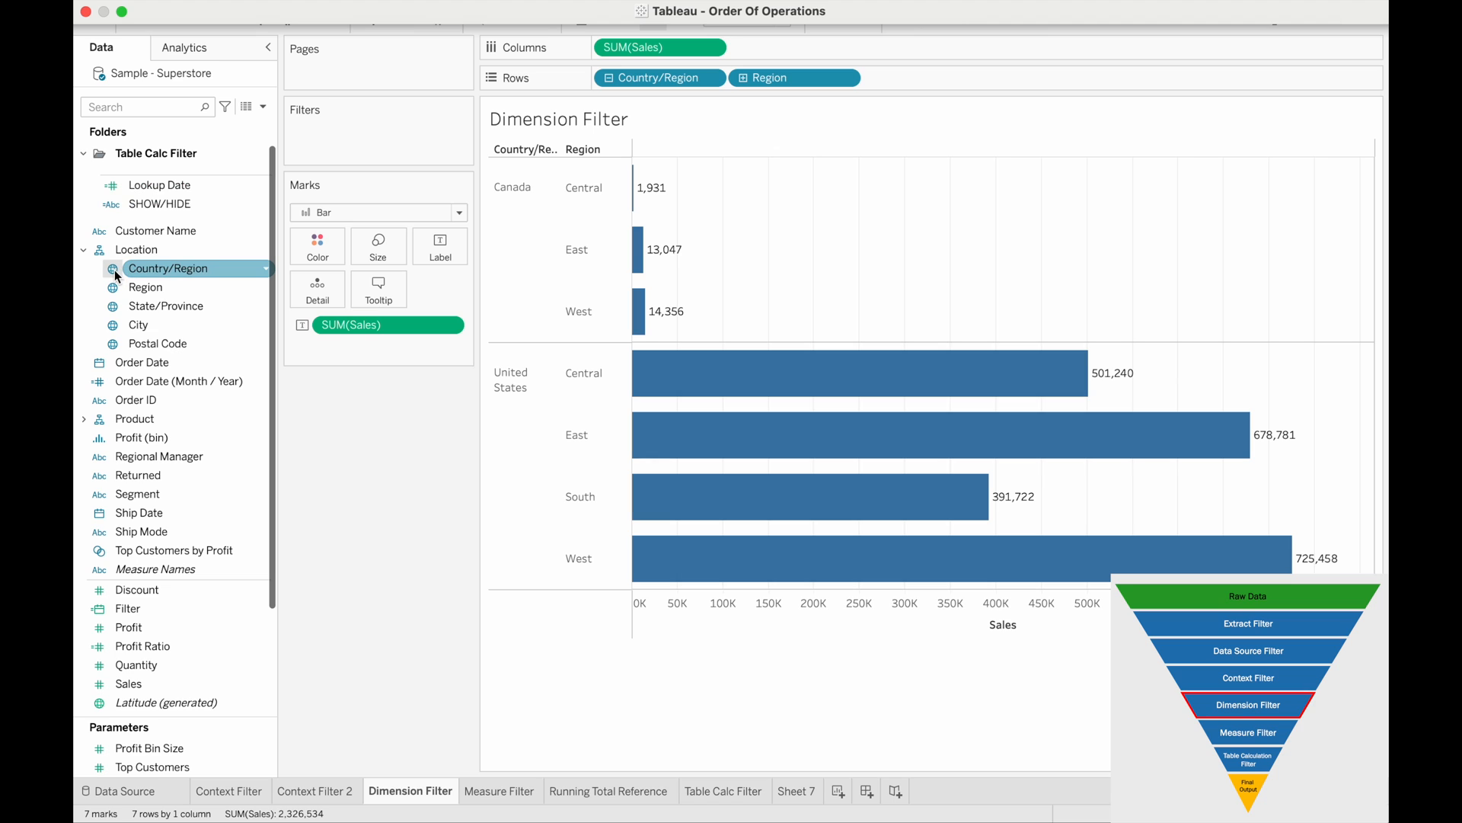
{"action": "mouse_move", "coordinate": [142, 271]}
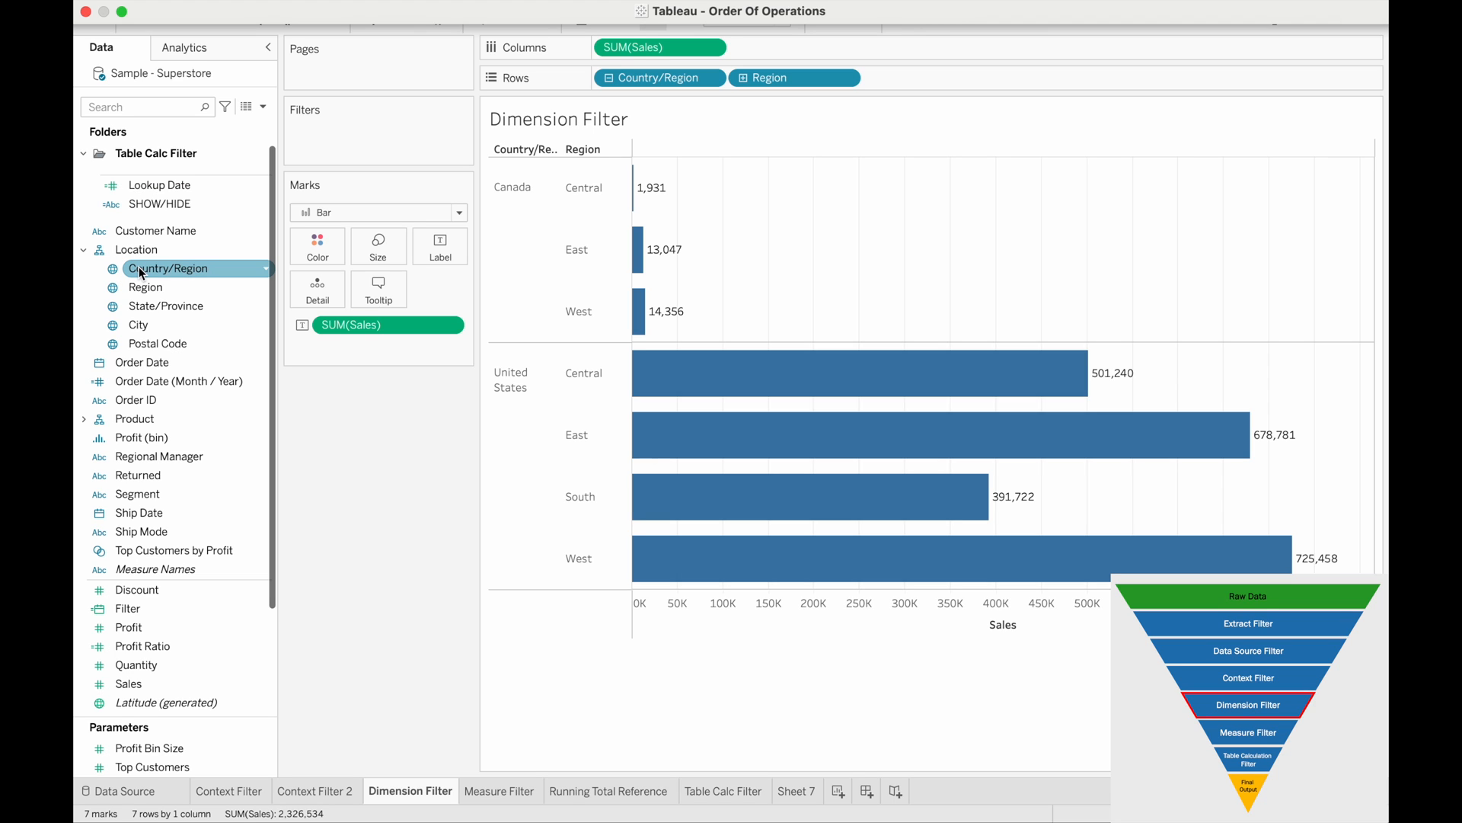
{"action": "left_click", "coordinate": [168, 269]}
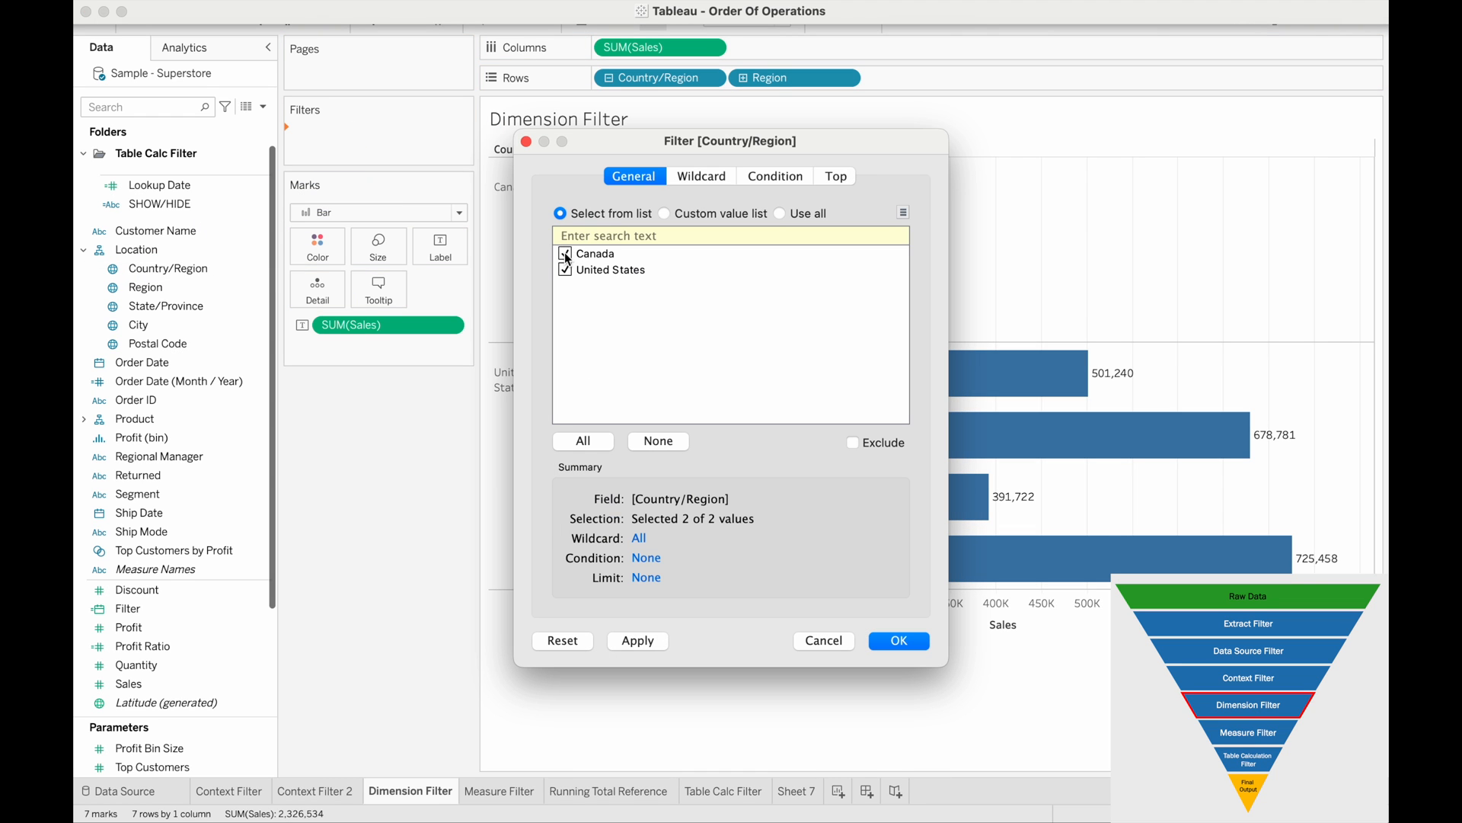
{"action": "left_click", "coordinate": [565, 253]}
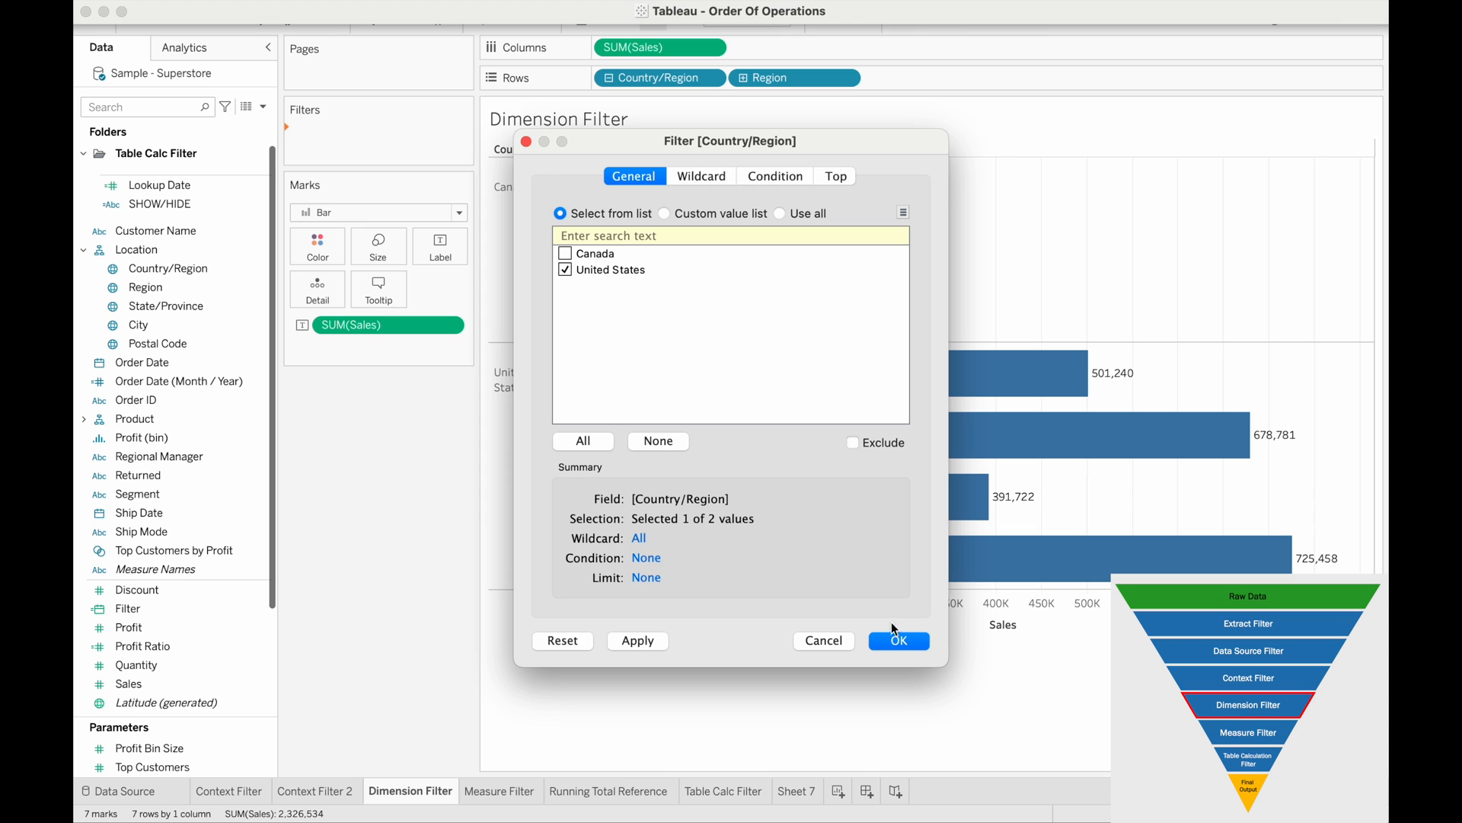
{"action": "left_click", "coordinate": [899, 639]}
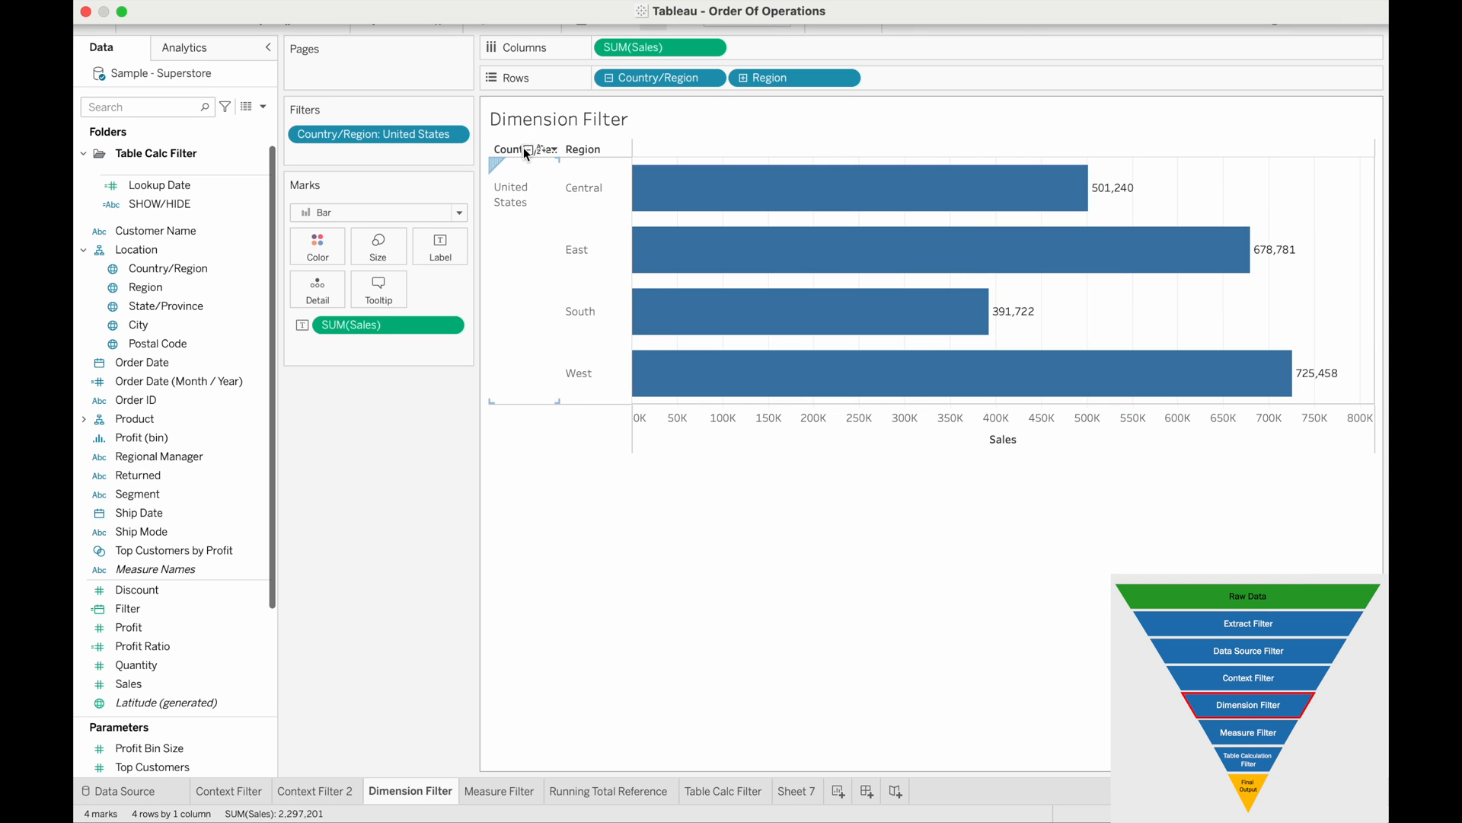
Edit the Country/Region filter to keep Canada instead of United States
{"action": "right_click", "coordinate": [374, 134]}
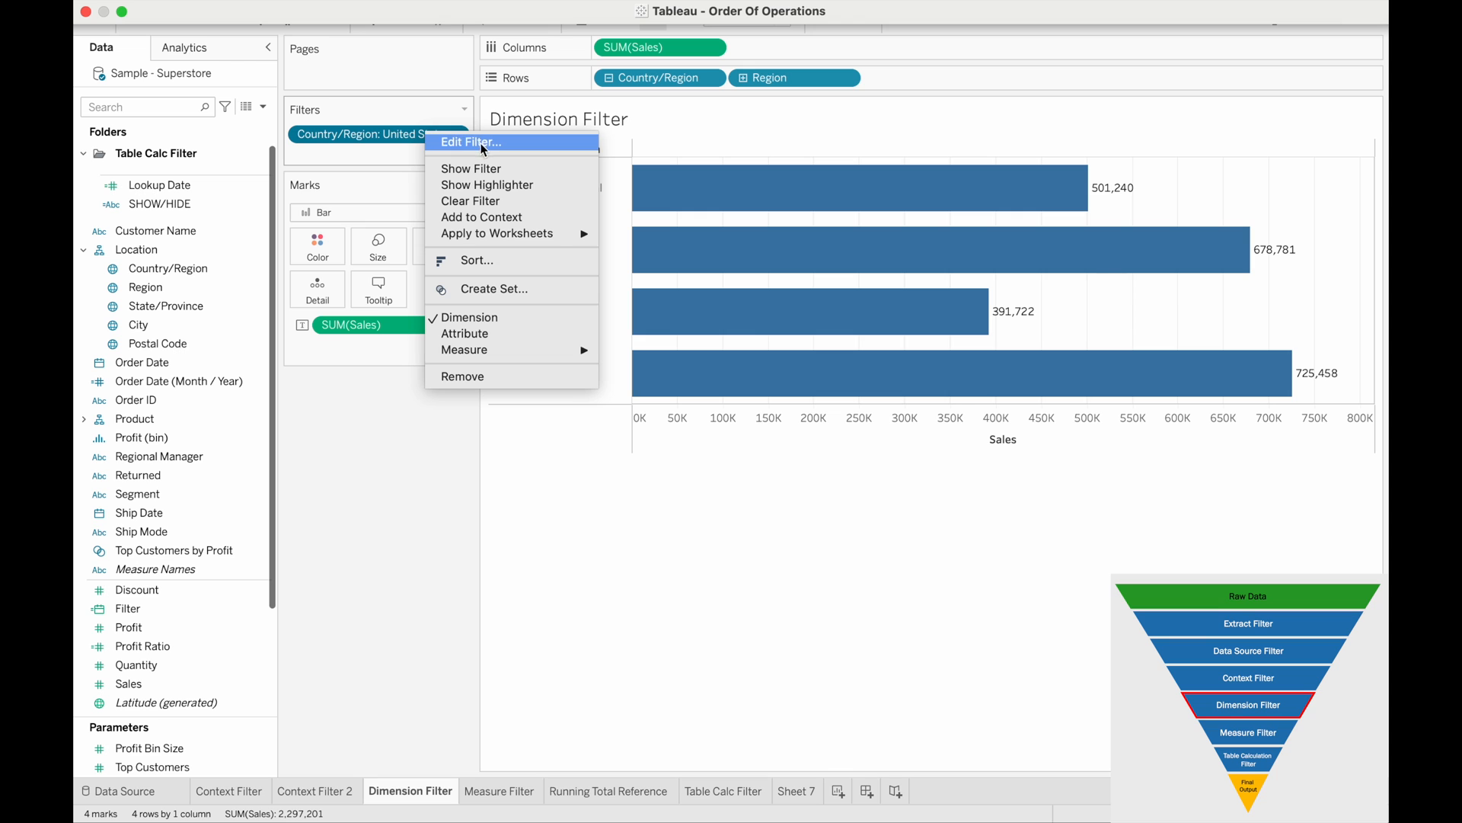
{"action": "left_click", "coordinate": [472, 142]}
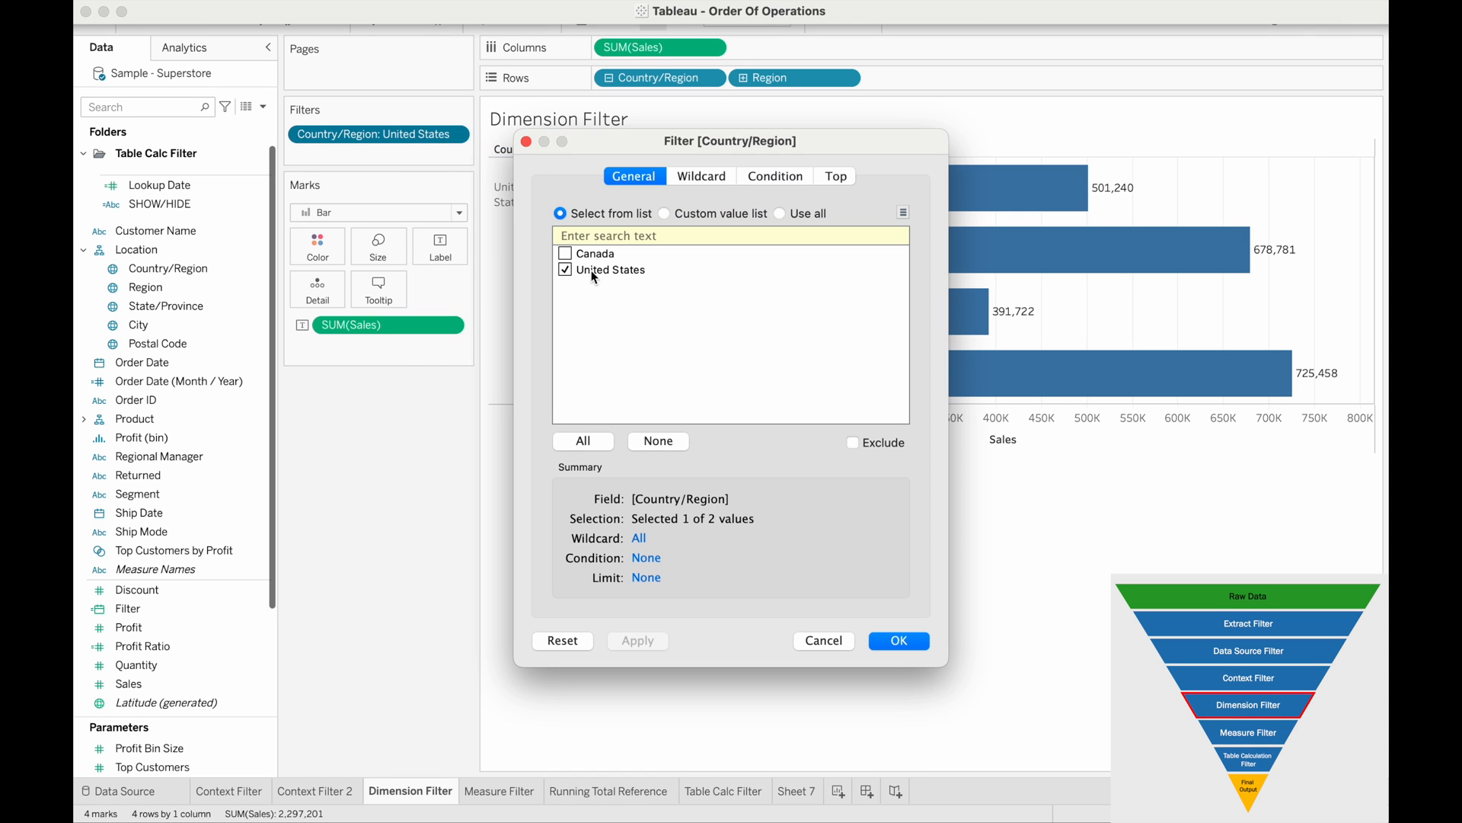
{"action": "left_click", "coordinate": [565, 253]}
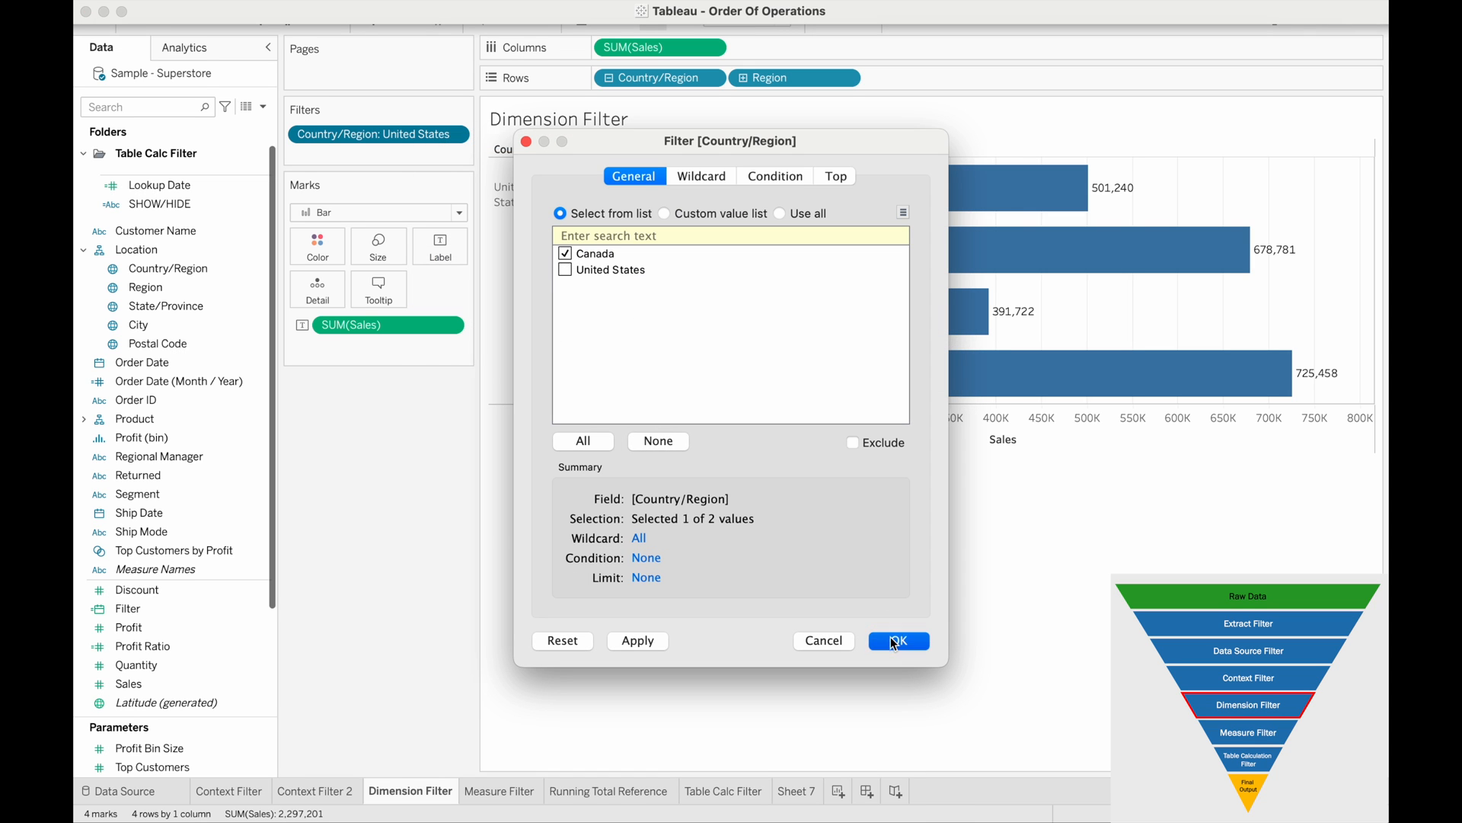
{"action": "left_click", "coordinate": [899, 639]}
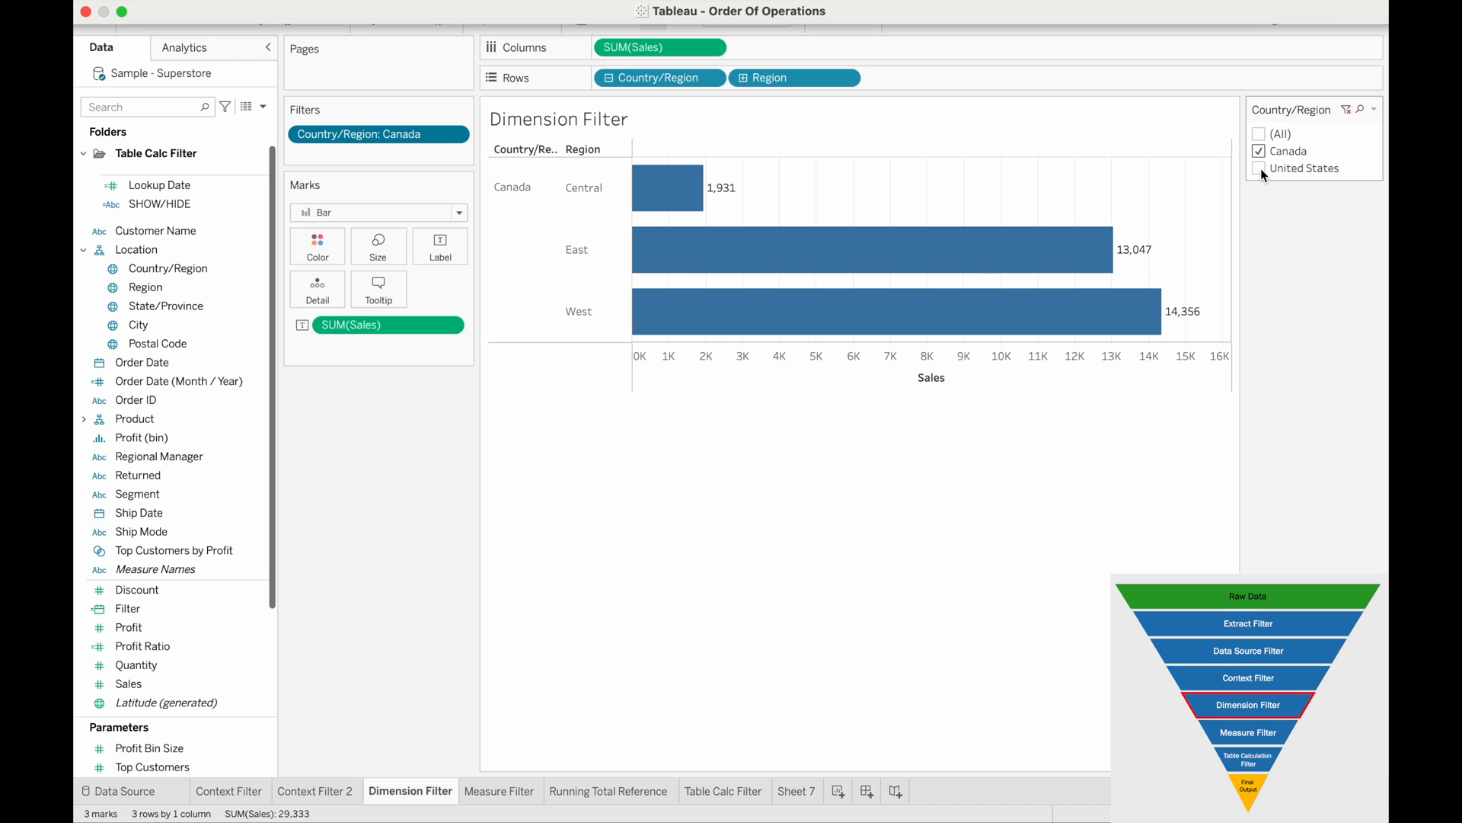
In the shown filter card select all countries, then United States only, and move to Measure Filter
{"action": "left_click", "coordinate": [1258, 168]}
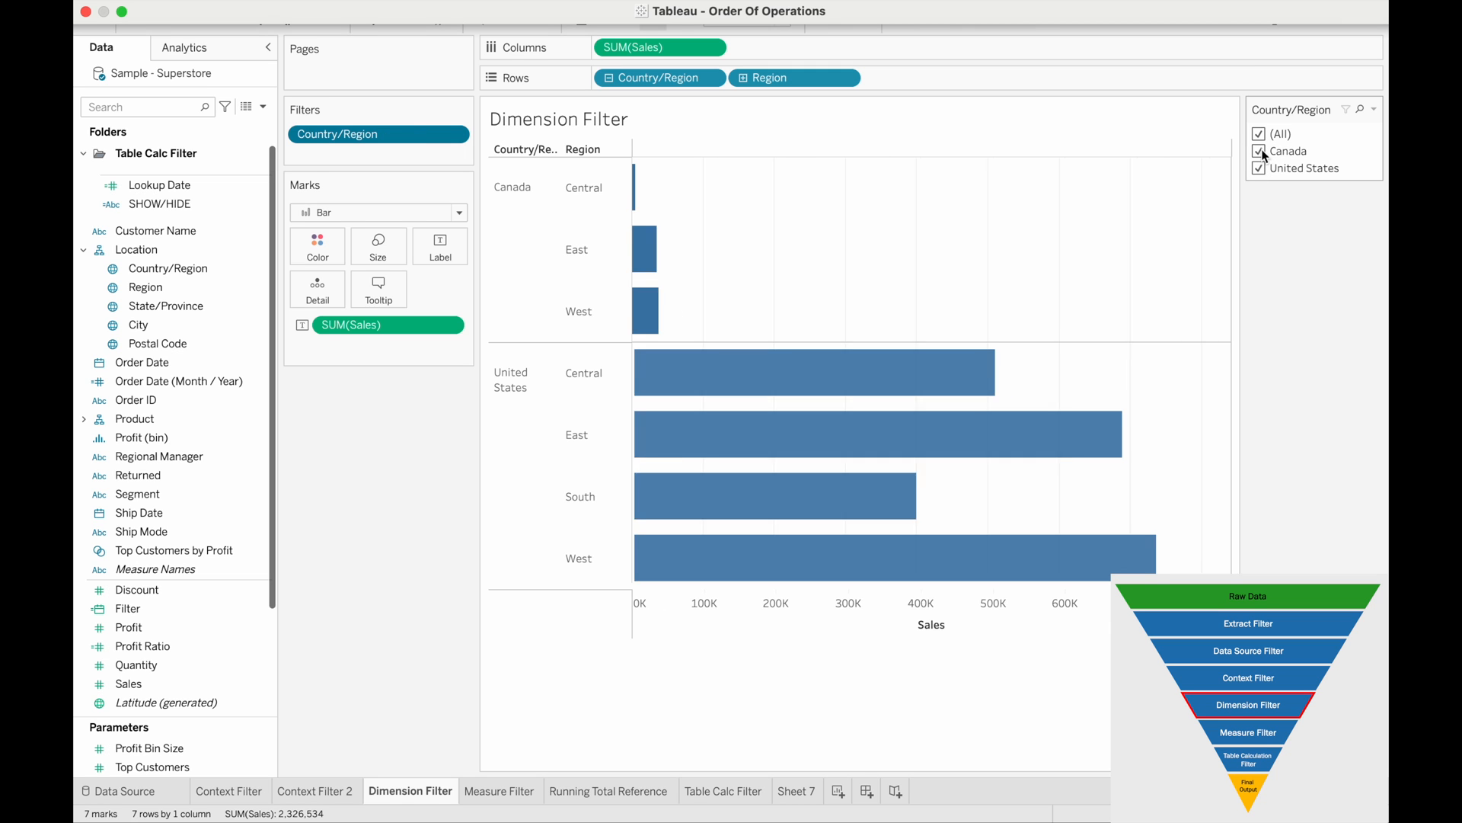
{"action": "left_click", "coordinate": [1258, 149]}
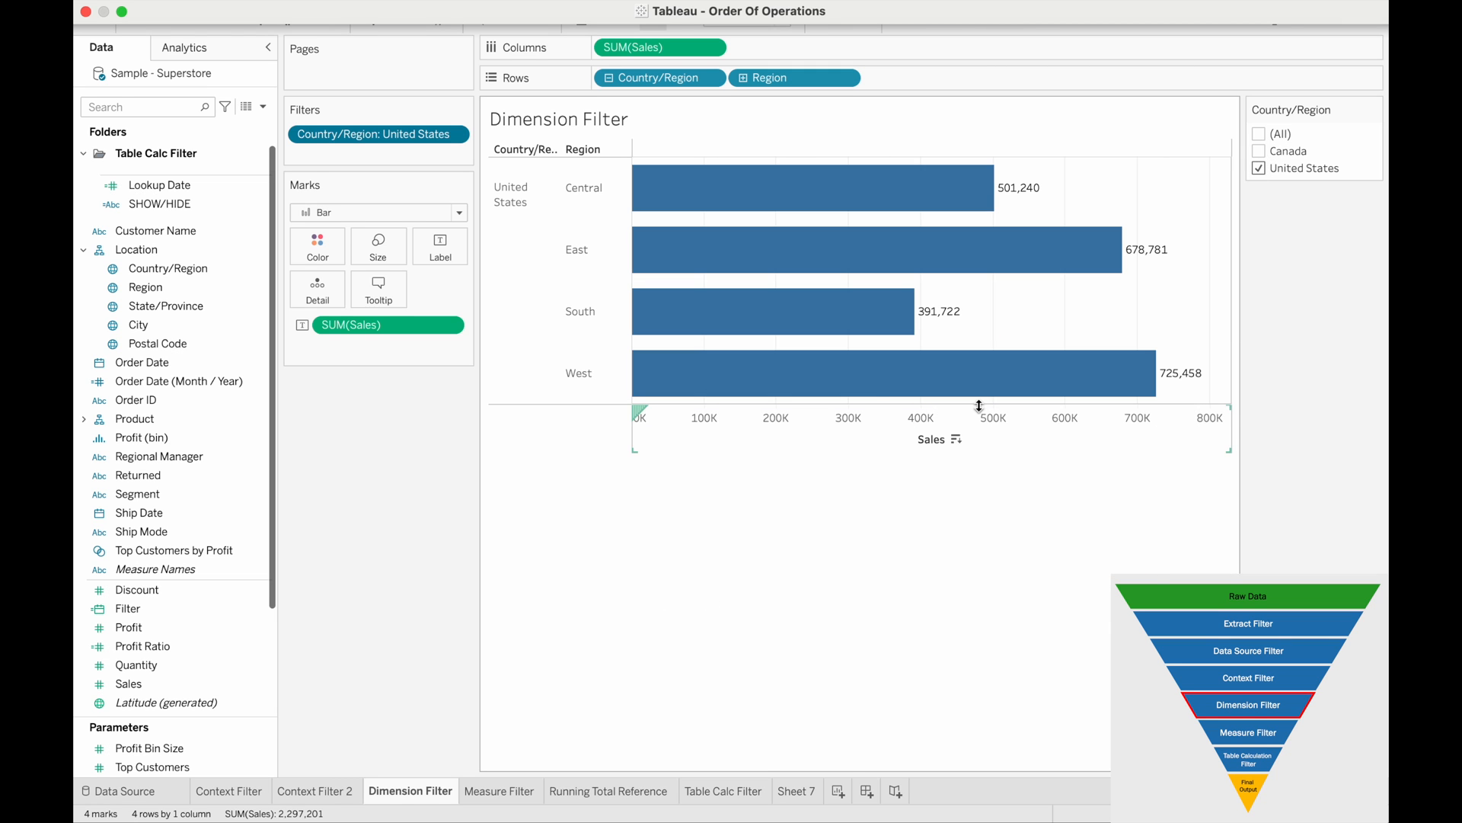
{"action": "left_click", "coordinate": [500, 791]}
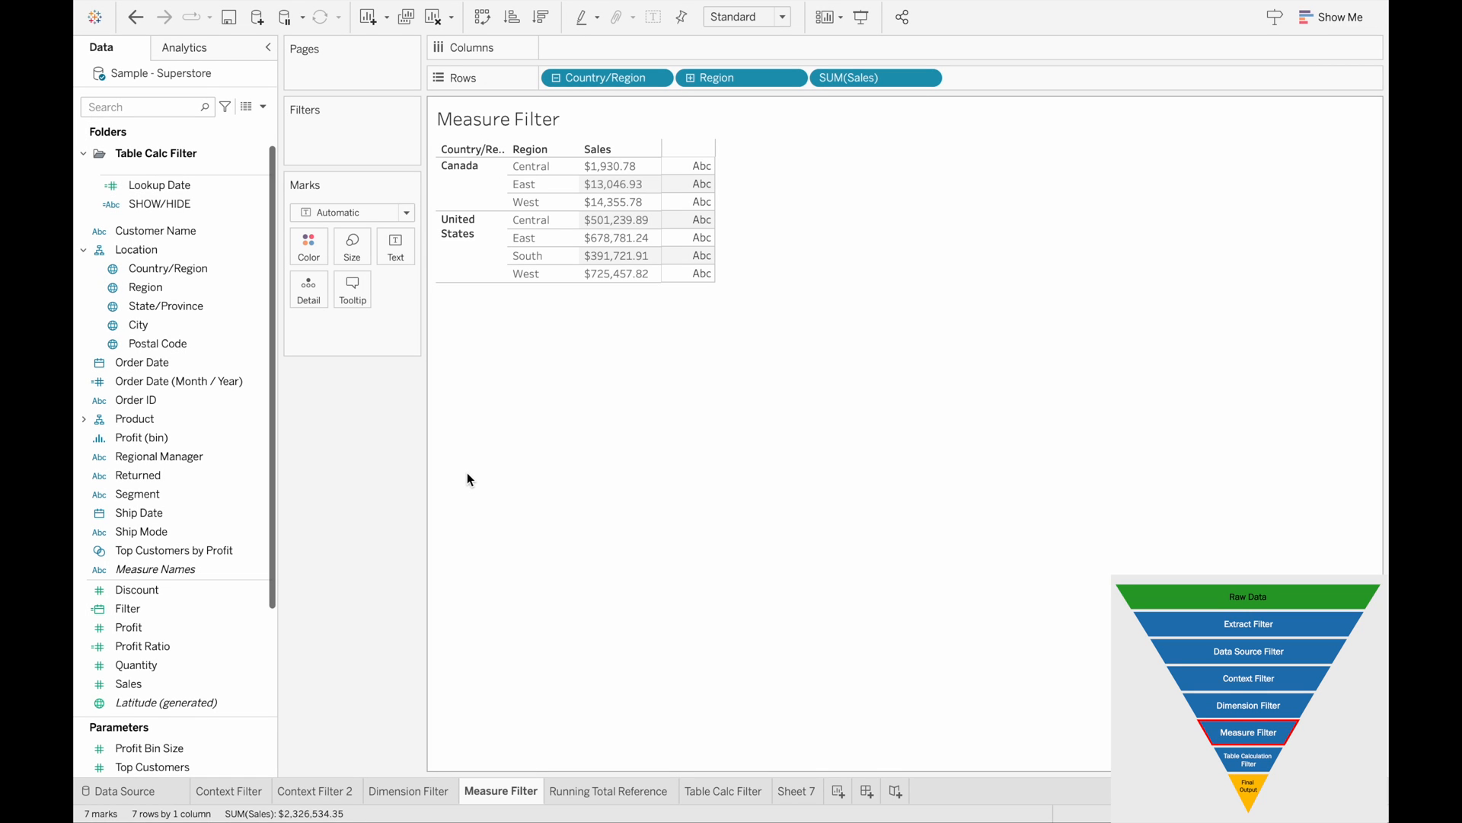
Filter on SUM(Sales) with a range minimum of 200000, leaving the four United States regions
{"action": "left_click", "coordinate": [136, 664]}
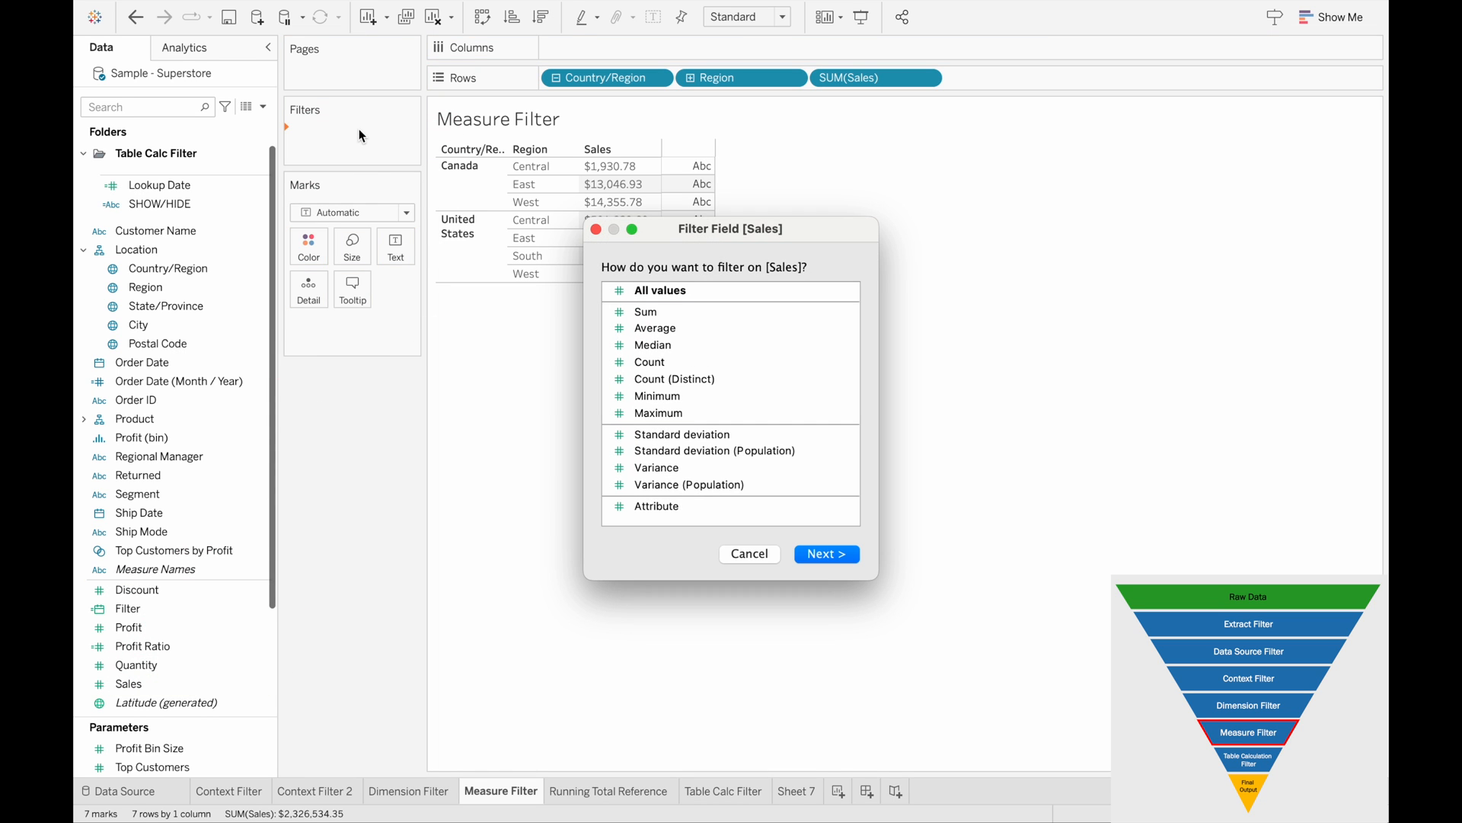
{"action": "mouse_move", "coordinate": [693, 311]}
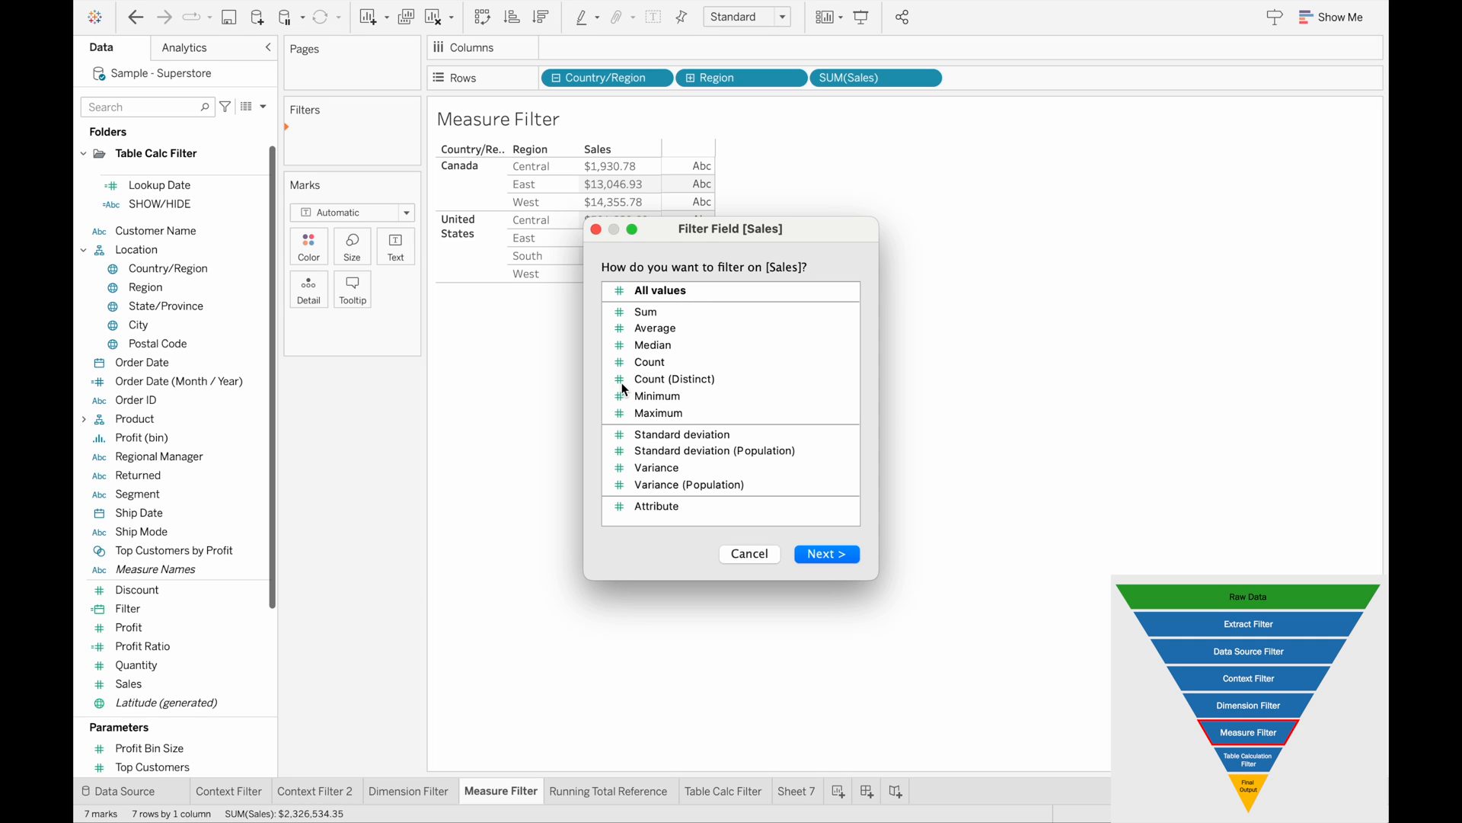
{"action": "mouse_move", "coordinate": [655, 314]}
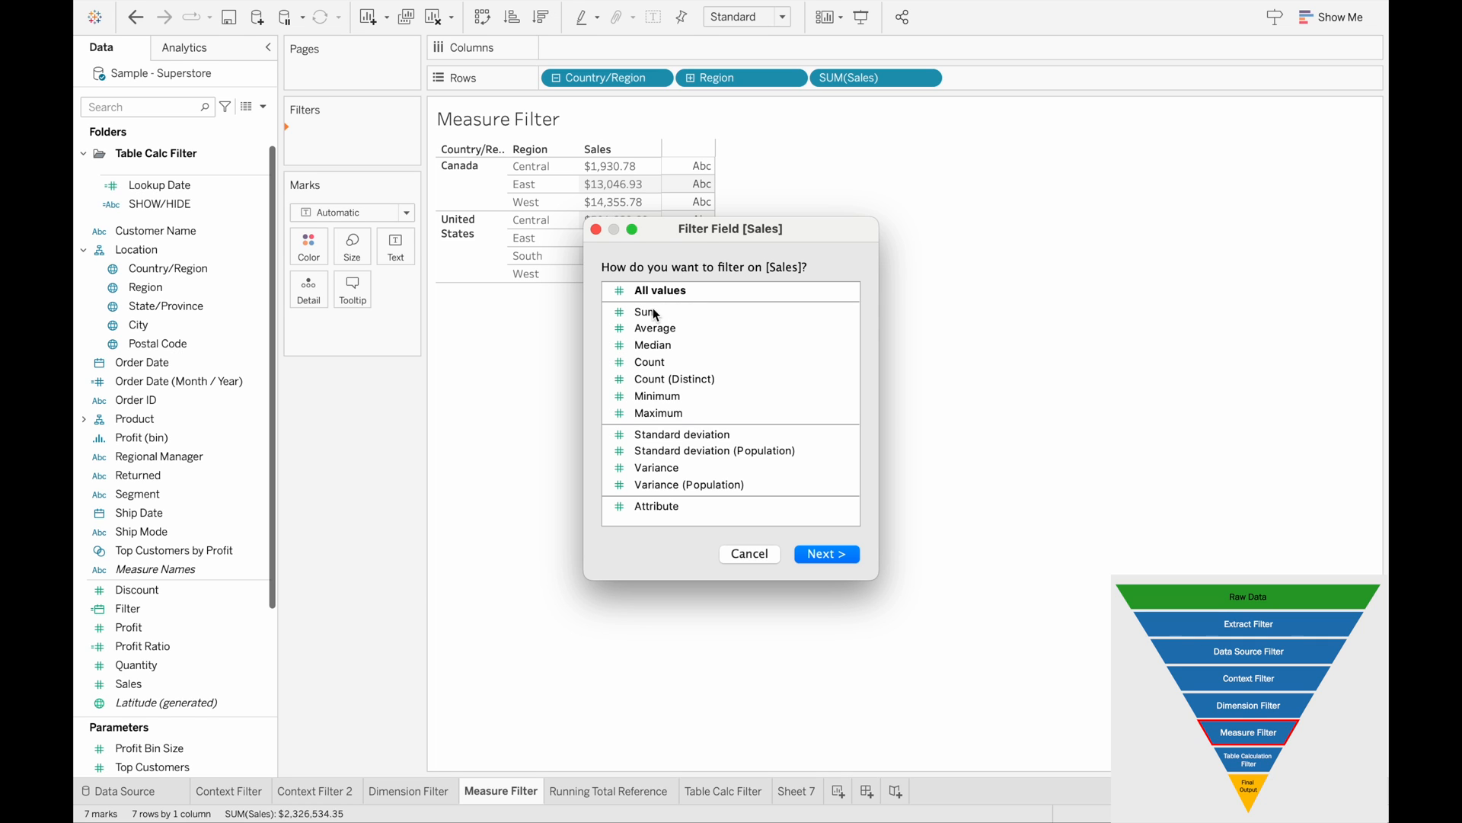
{"action": "left_click", "coordinate": [646, 311]}
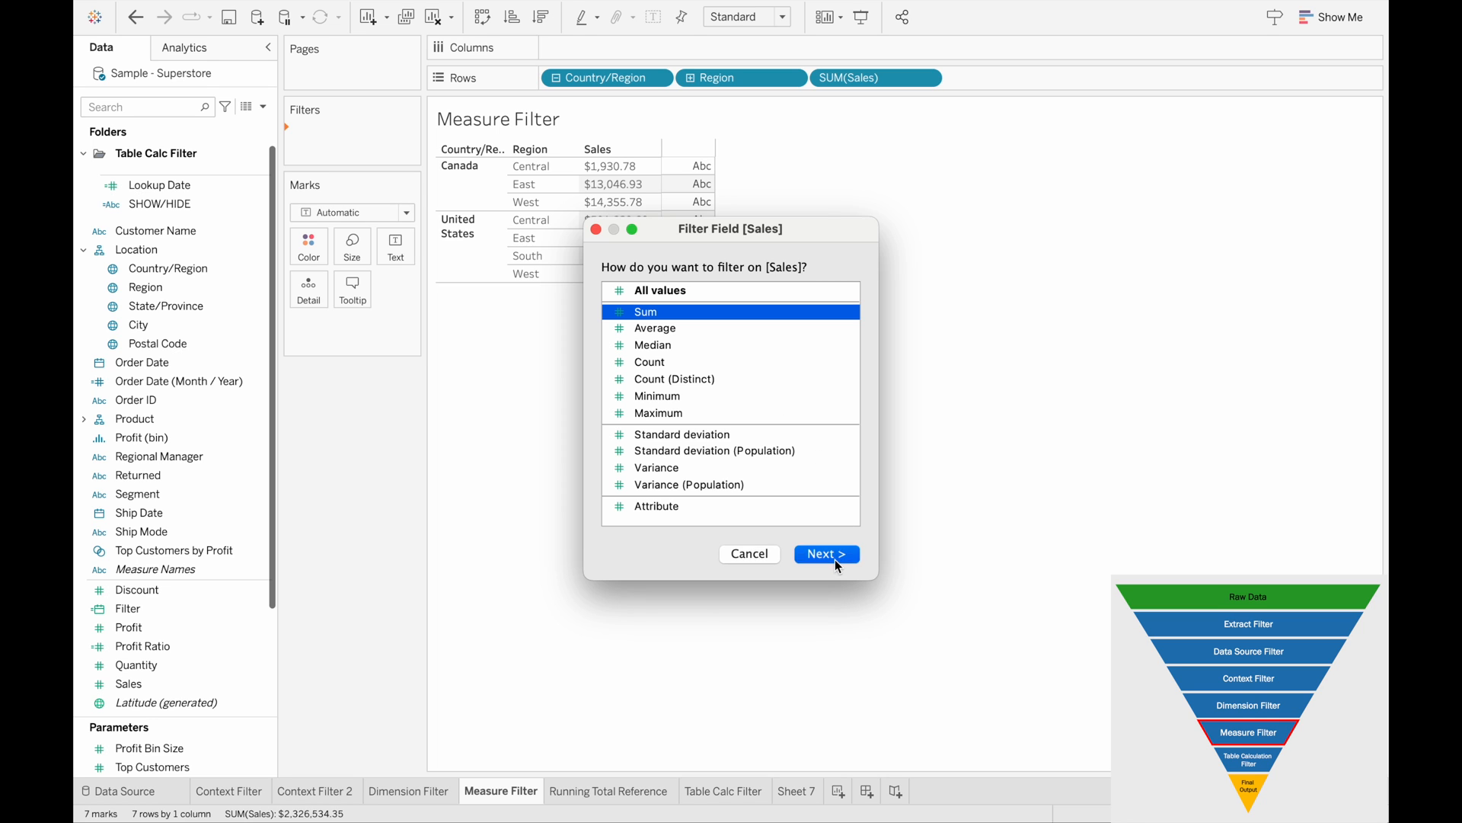
{"action": "left_click", "coordinate": [826, 555]}
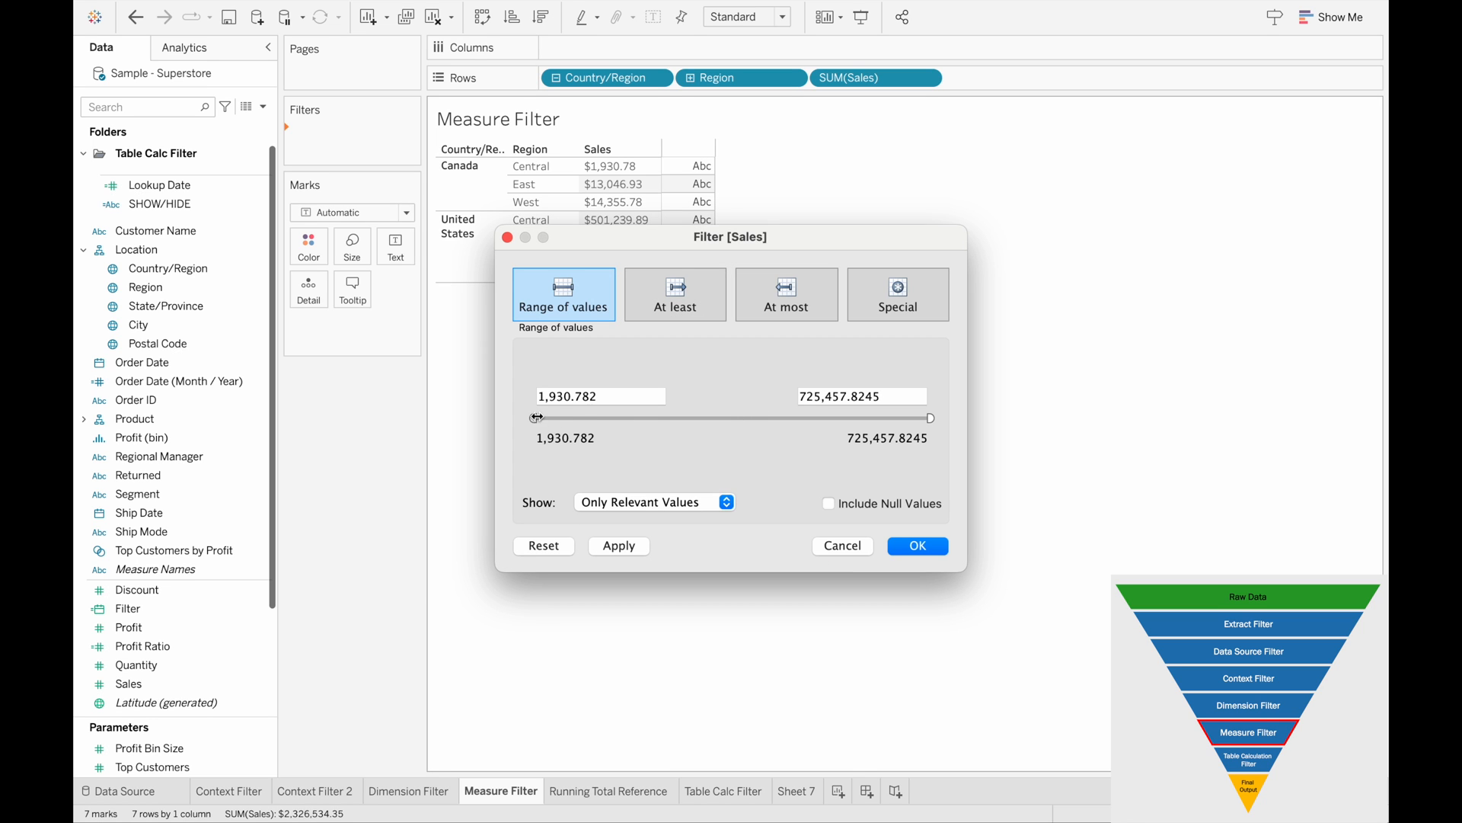
{"action": "left_click_drag", "start_coordinate": [536, 418], "coordinate": [567, 418]}
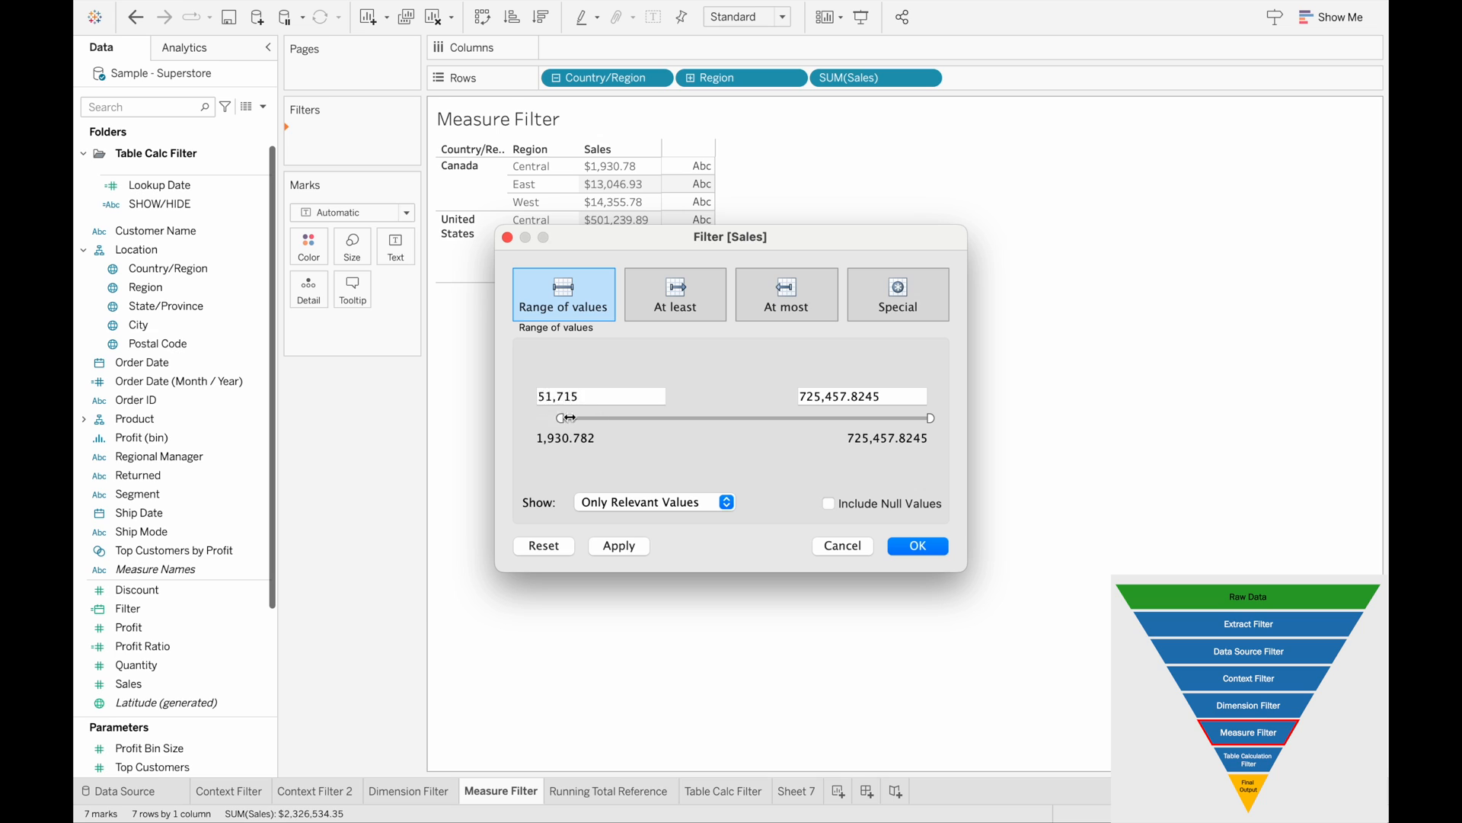
{"action": "left_click_drag", "start_coordinate": [565, 418], "coordinate": [699, 419]}
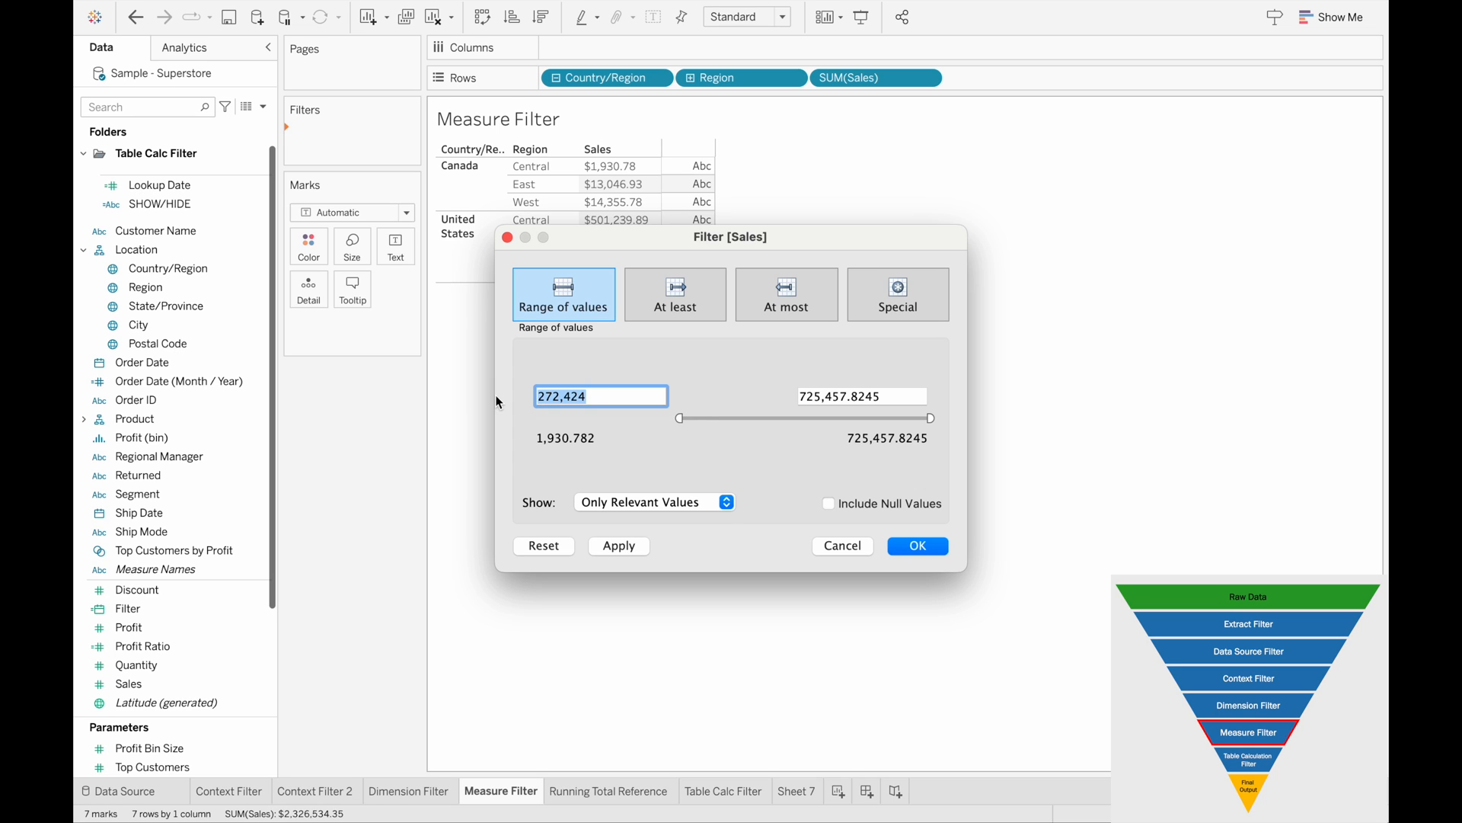
{"action": "type", "text": "200000"}
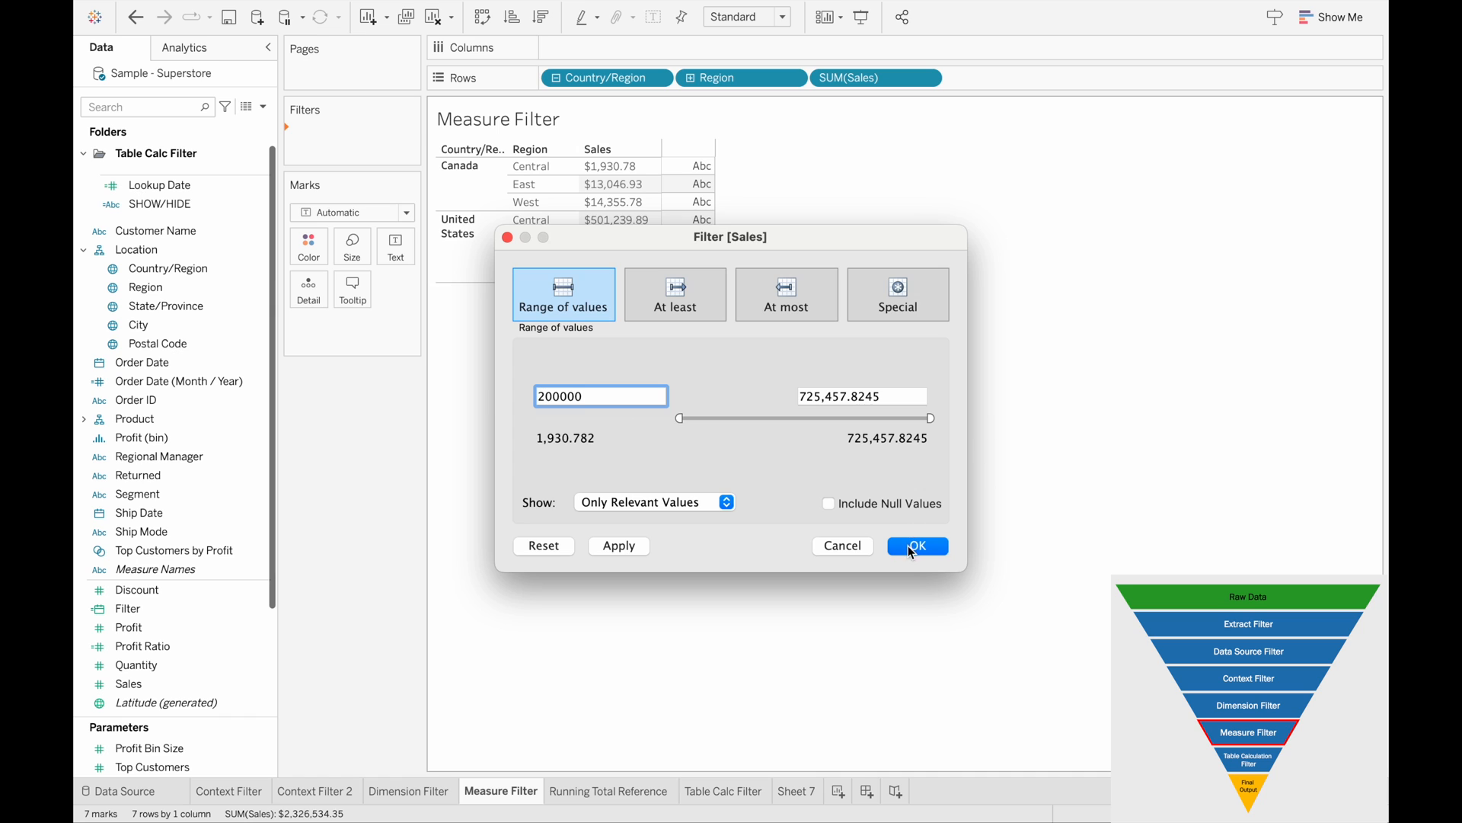
{"action": "left_click", "coordinate": [917, 546]}
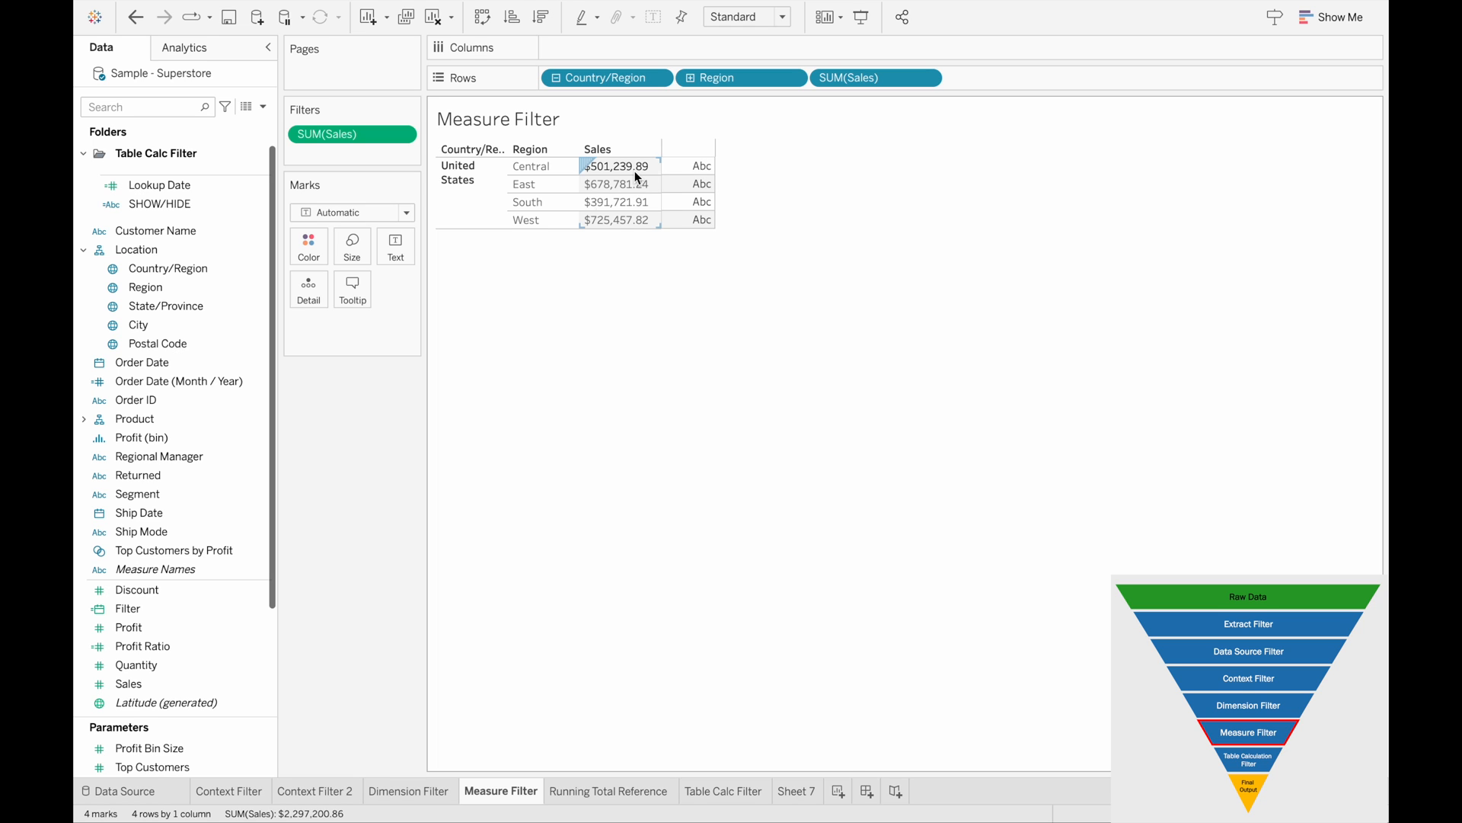
Add an Order Date range-of-dates filter keeping 2019-01-03 to 2022-12-30, then move to Table Calc Filter
{"action": "left_click", "coordinate": [157, 344]}
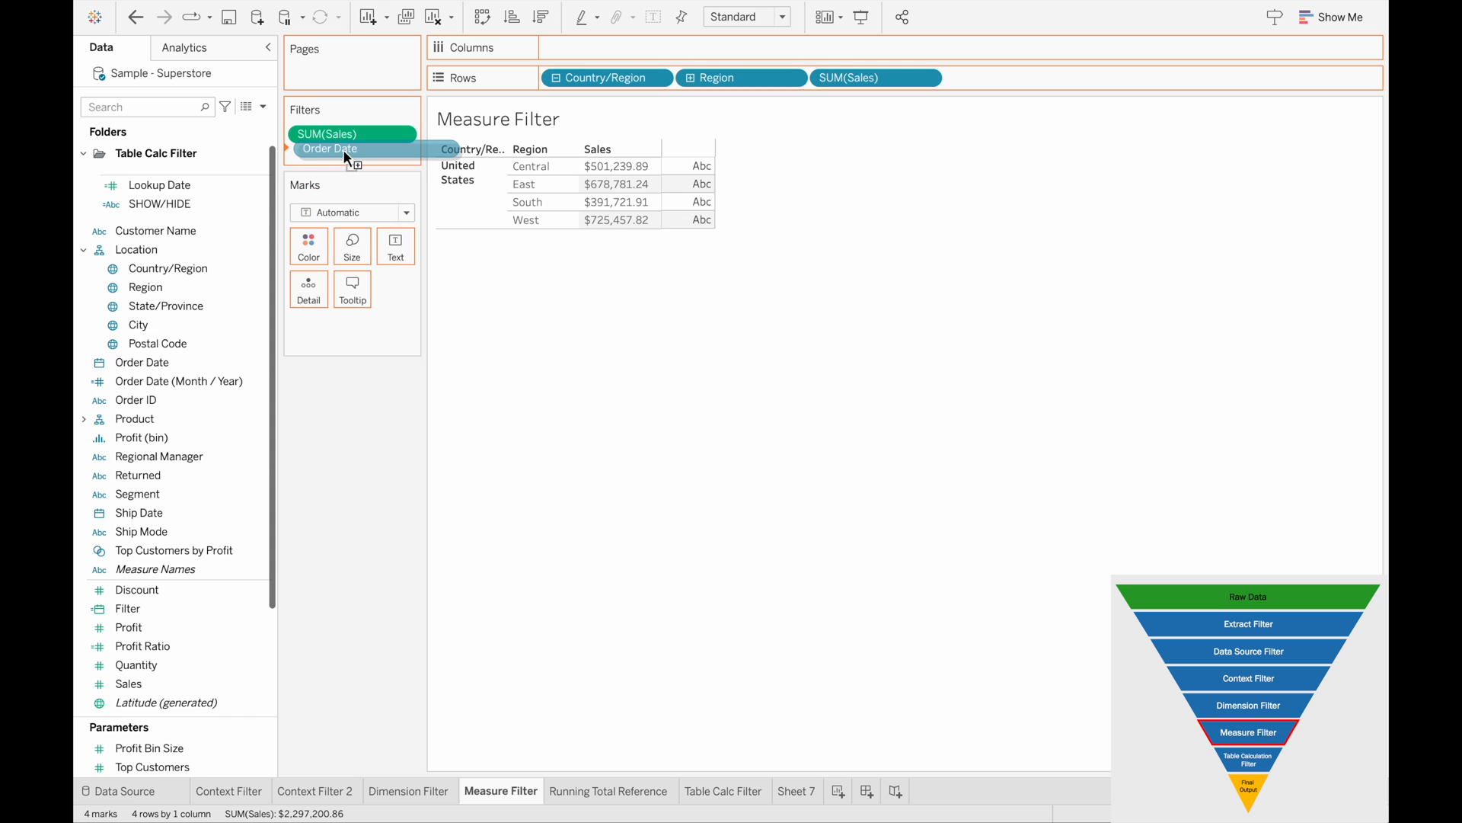
{"action": "left_click", "coordinate": [329, 149]}
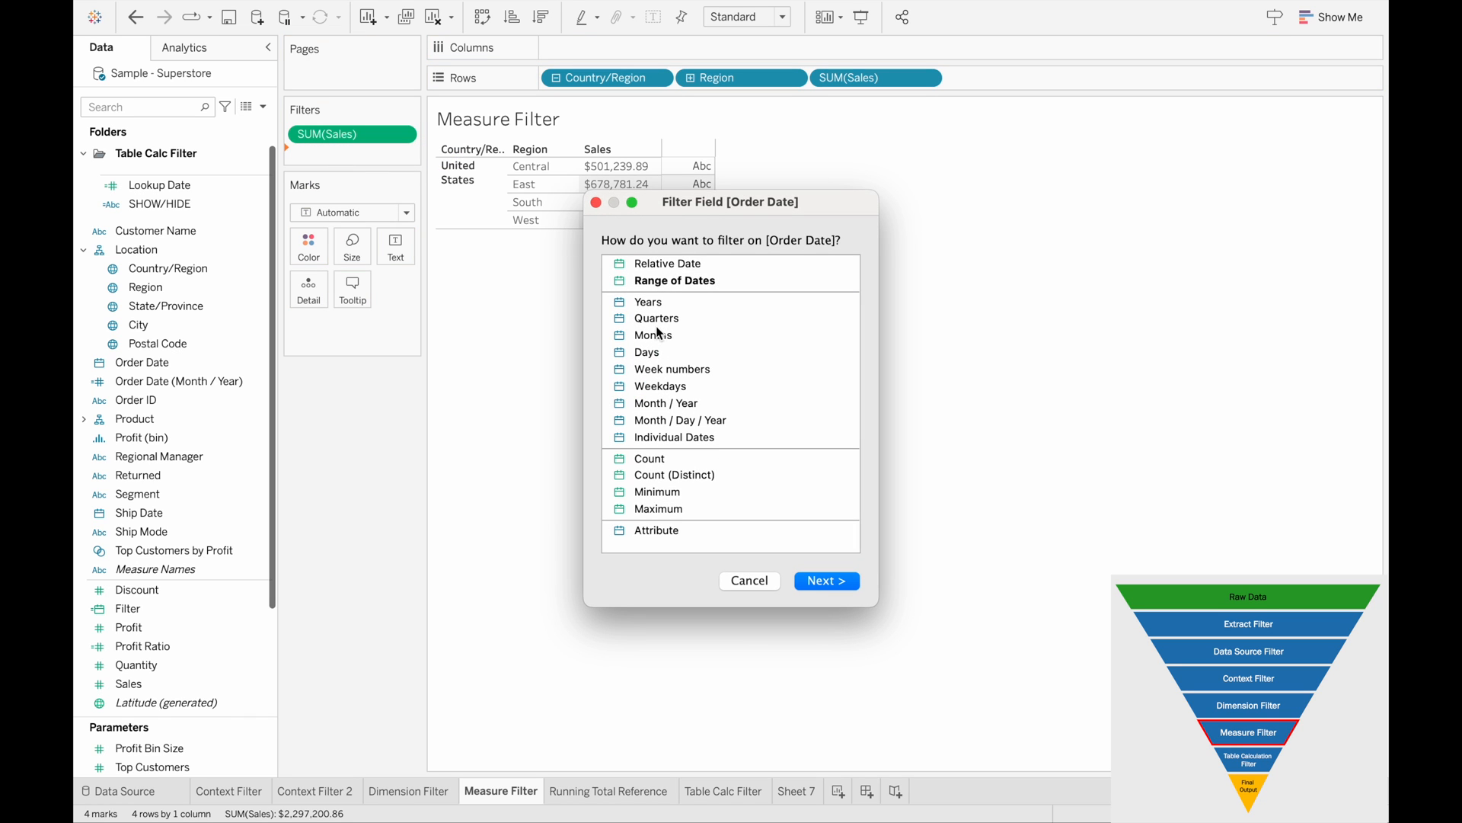
{"action": "mouse_move", "coordinate": [644, 303]}
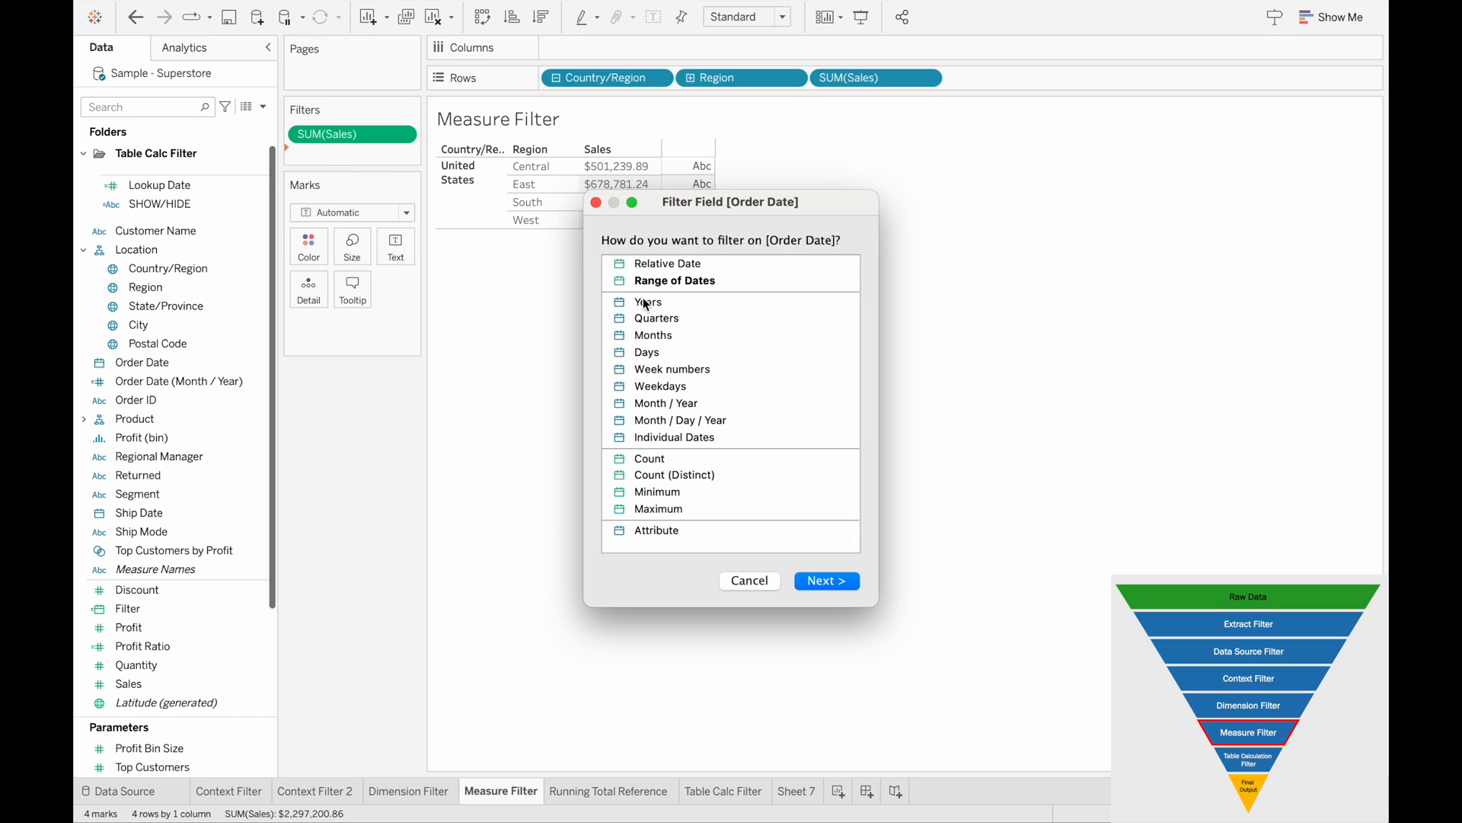
{"action": "mouse_move", "coordinate": [627, 266]}
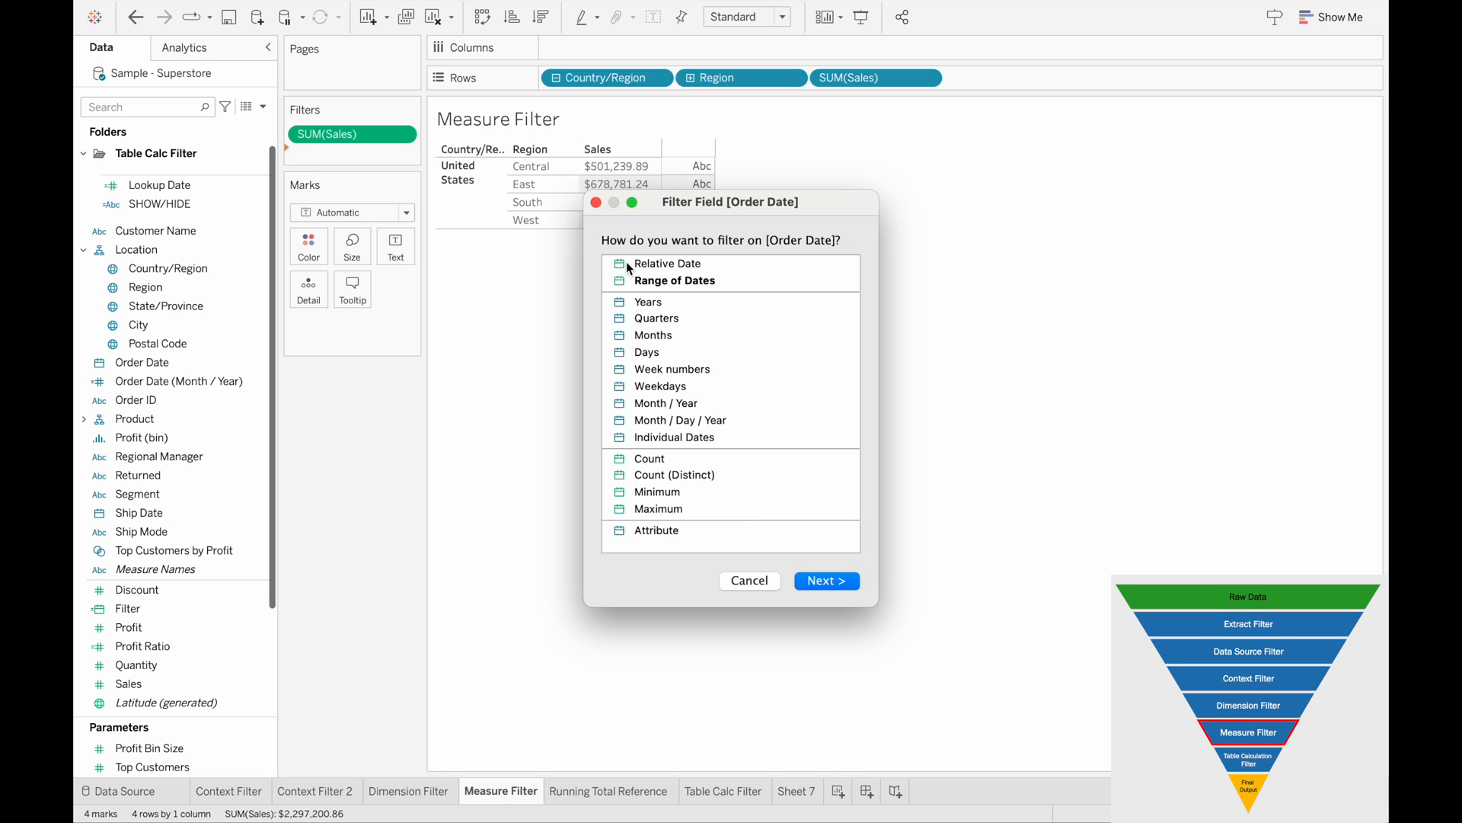
{"action": "mouse_move", "coordinate": [682, 288]}
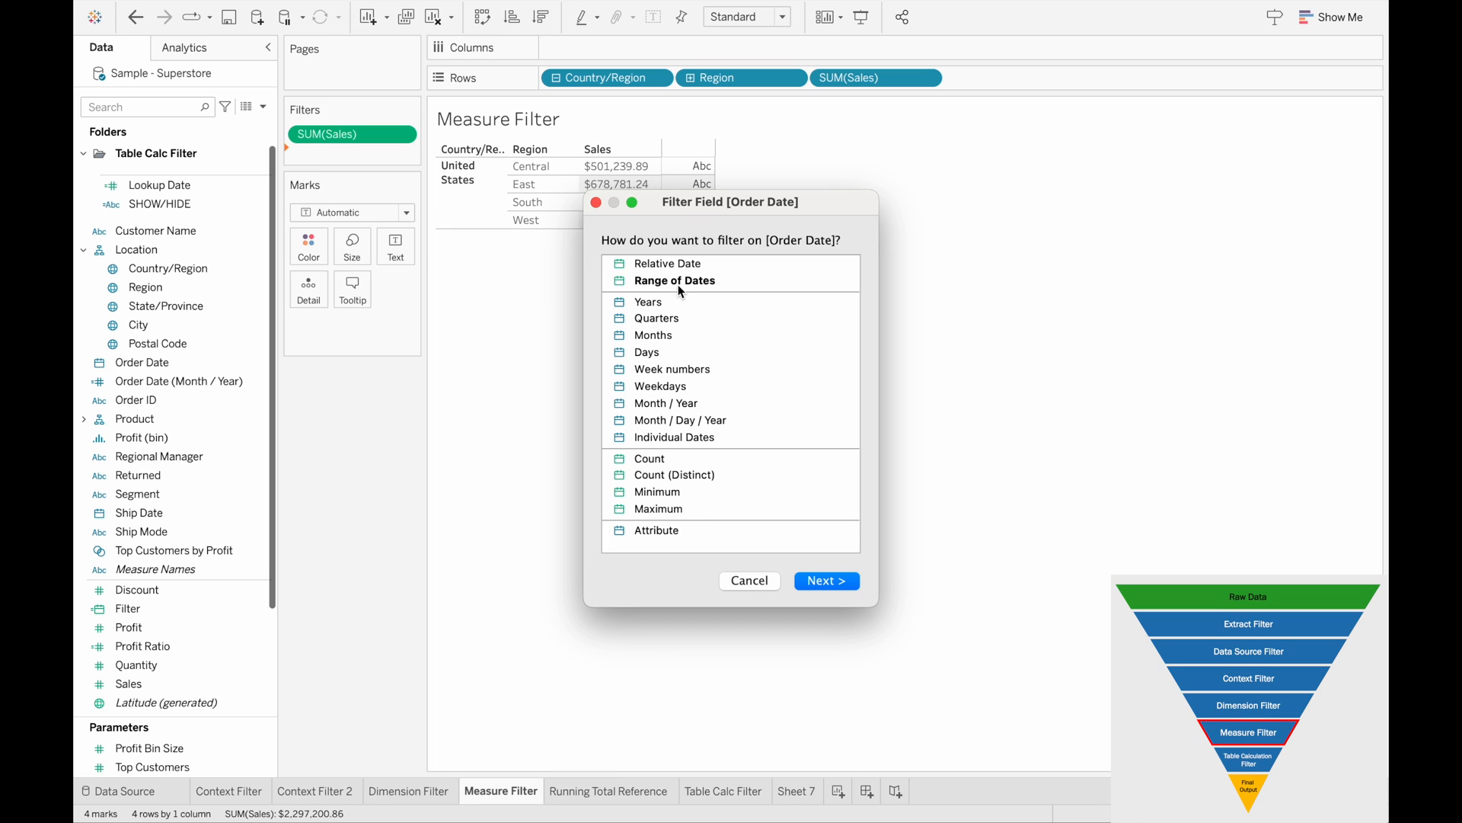
{"action": "mouse_move", "coordinate": [664, 281]}
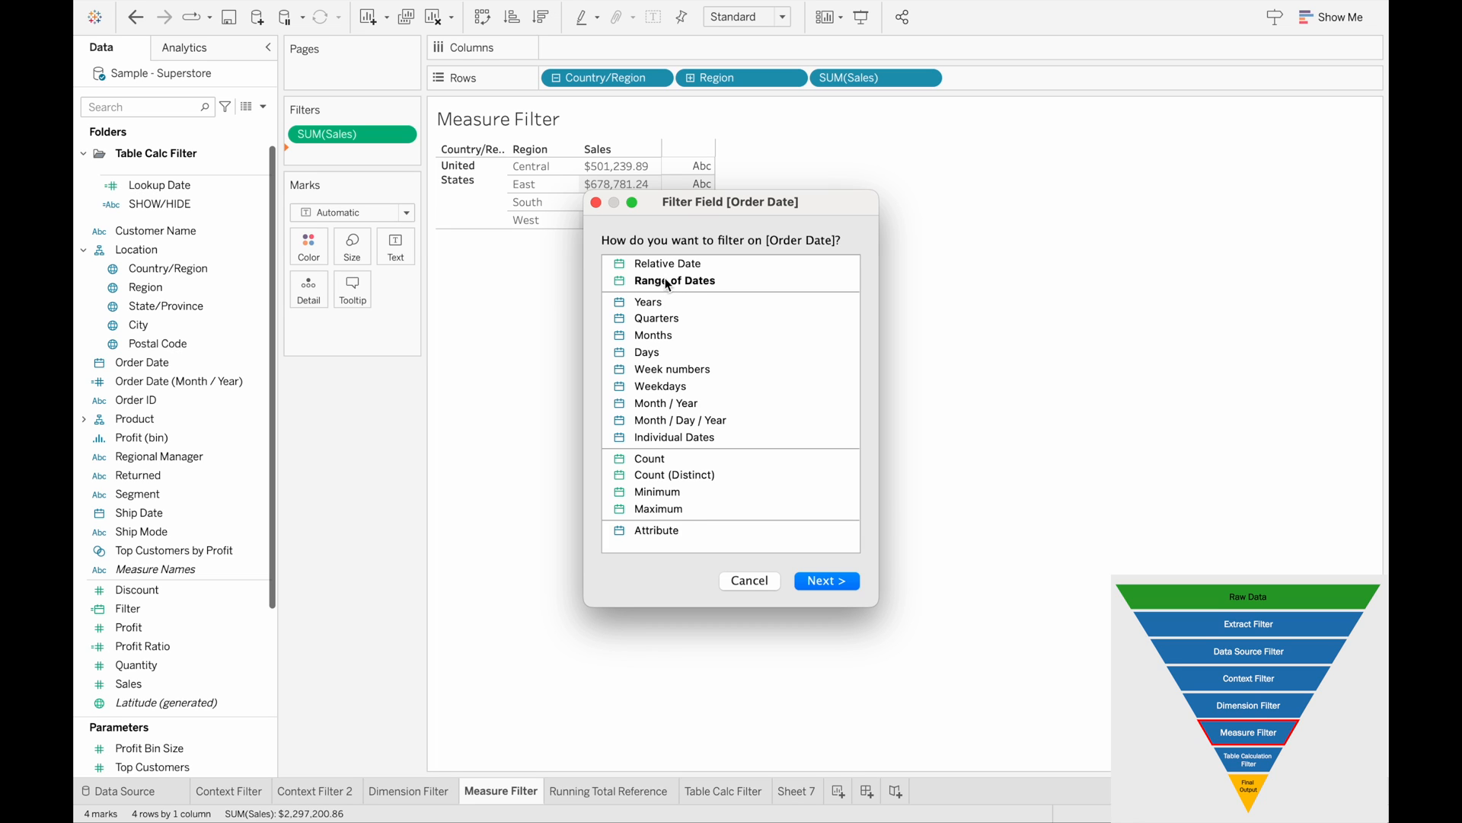
{"action": "left_click", "coordinate": [675, 281]}
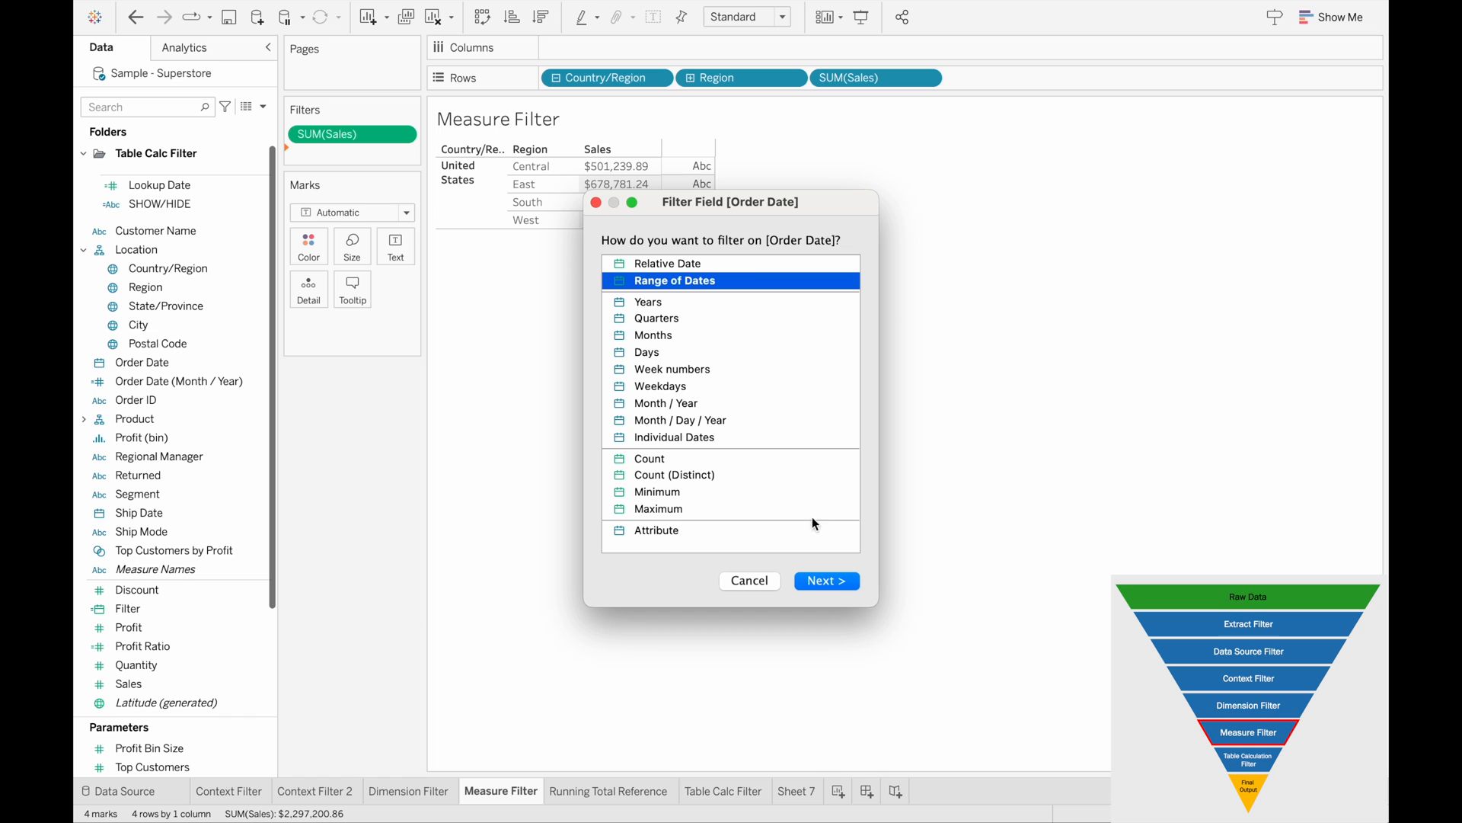
{"action": "left_click", "coordinate": [826, 581]}
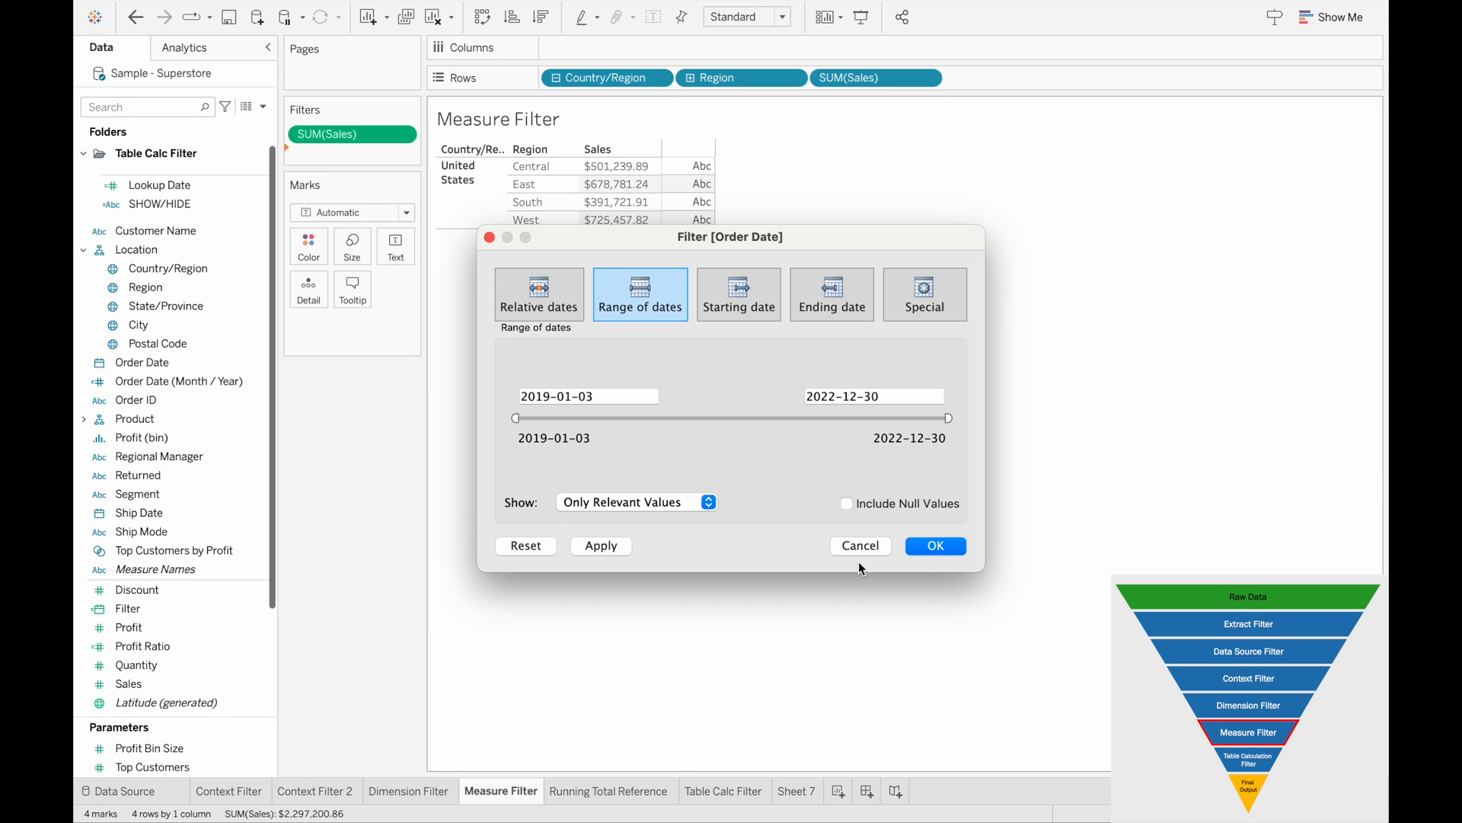
{"action": "left_click", "coordinate": [935, 545]}
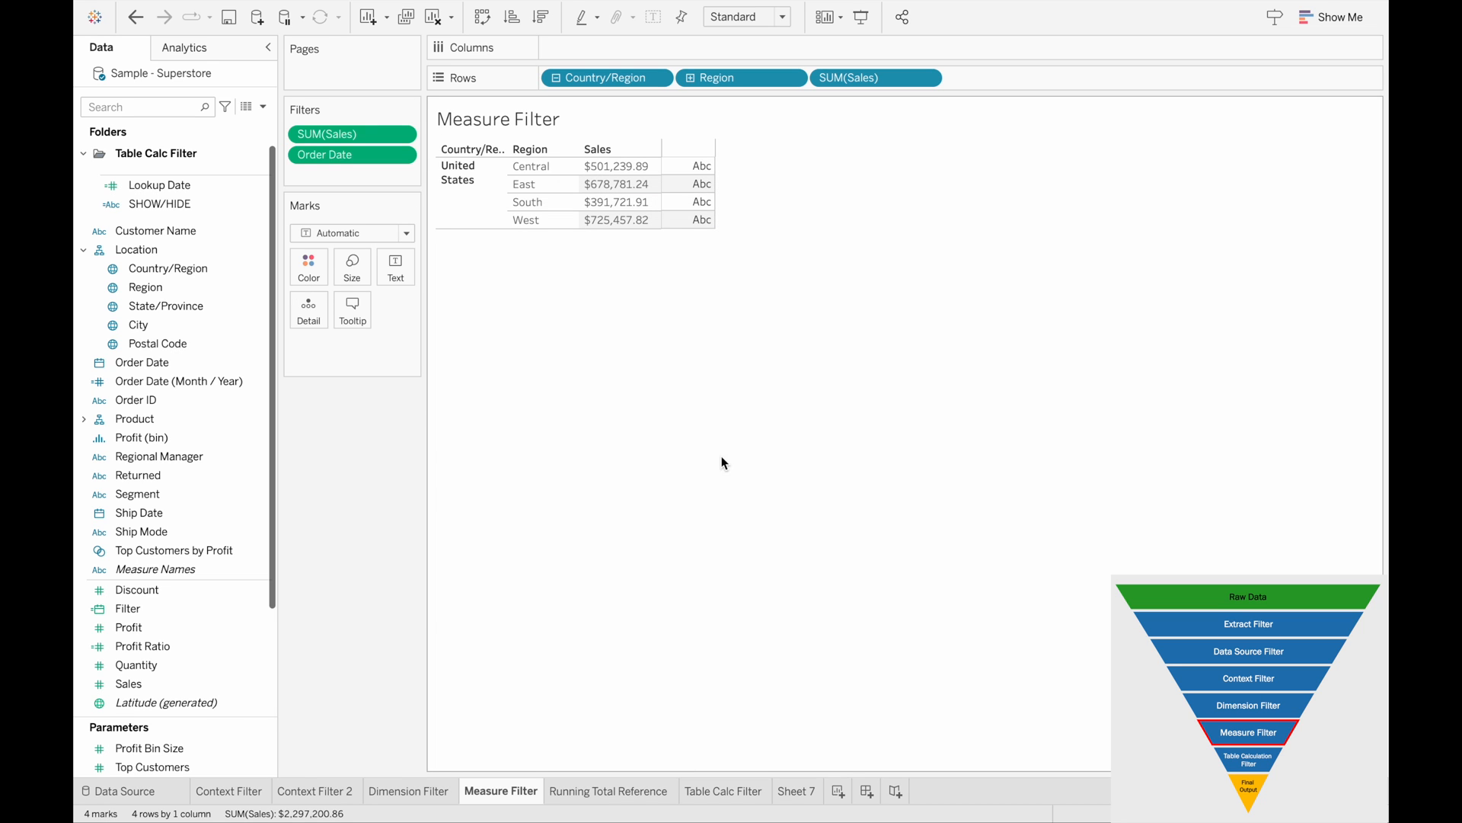
{"action": "left_click", "coordinate": [326, 155]}
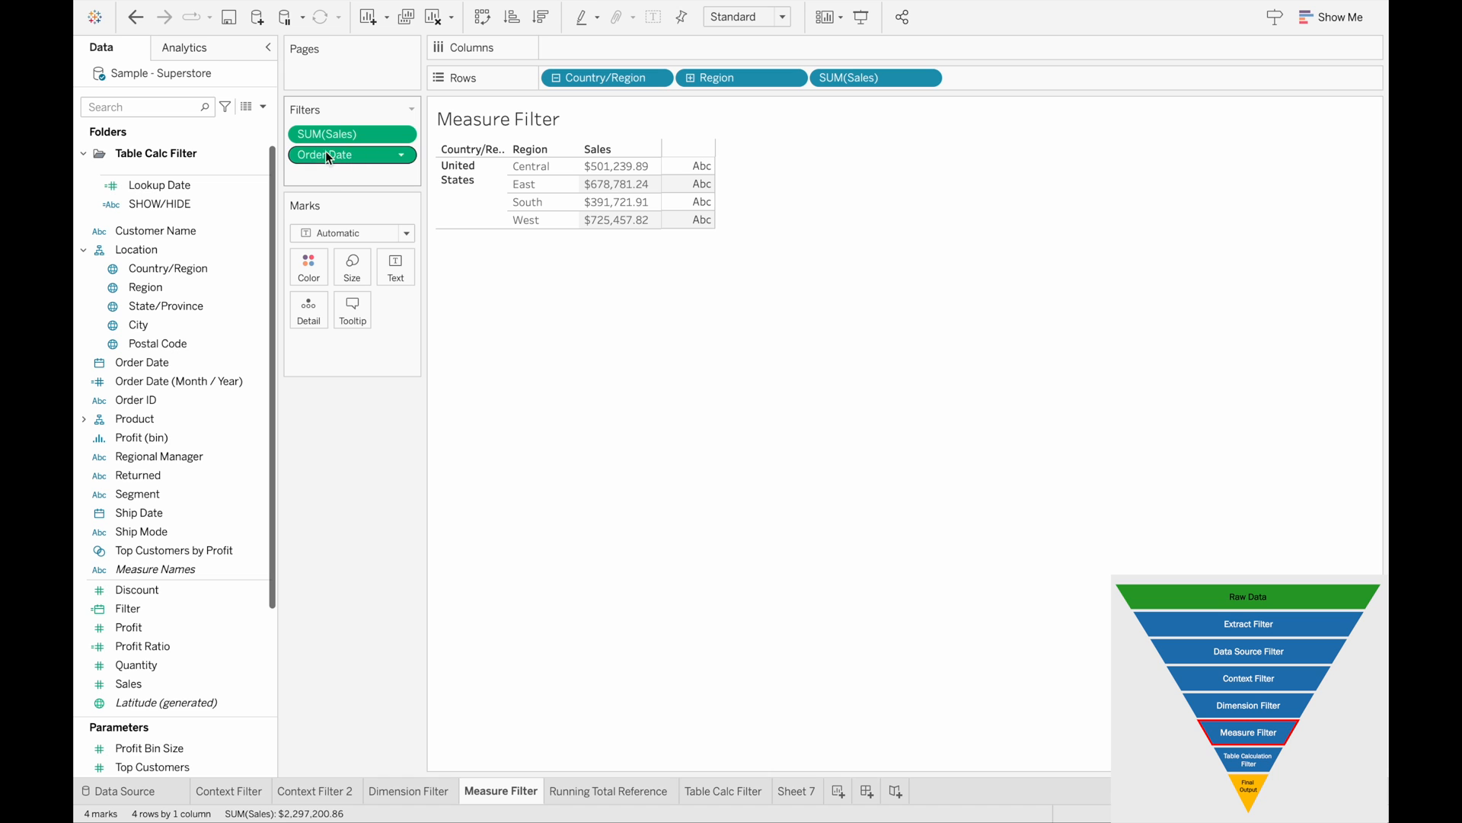
{"action": "mouse_move", "coordinate": [536, 336]}
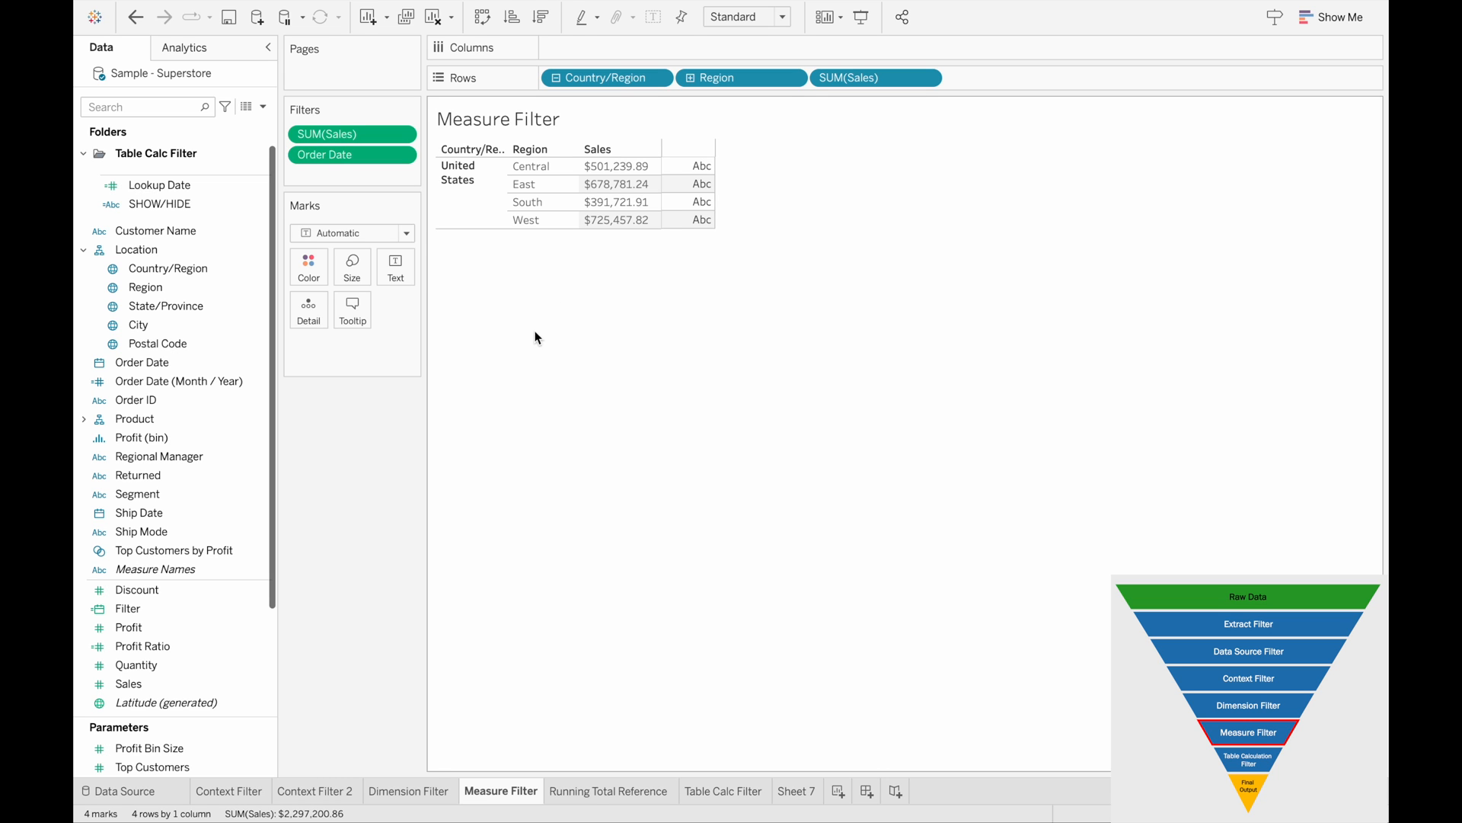
{"action": "left_click", "coordinate": [725, 791]}
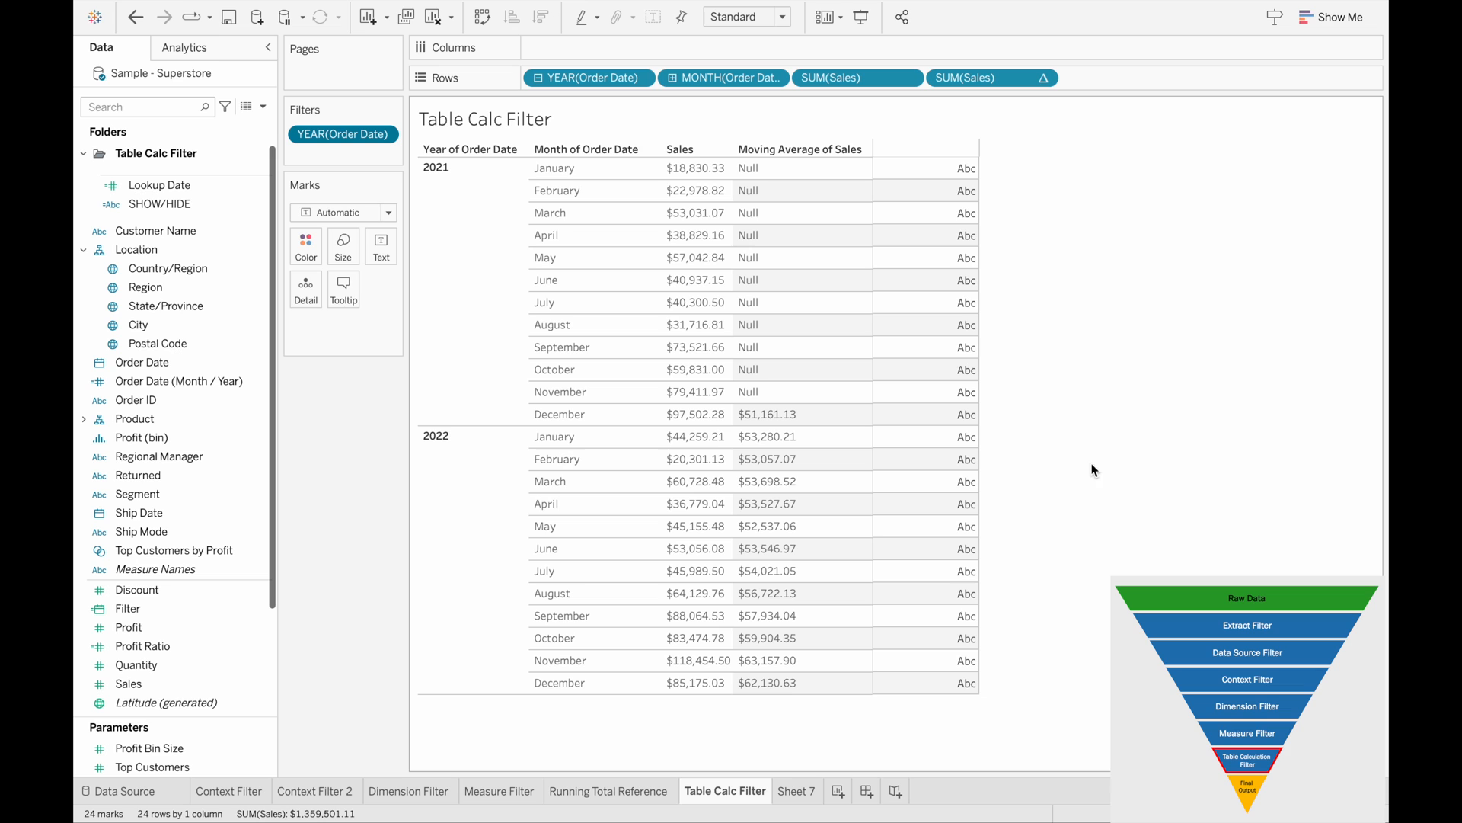
{"action": "mouse_move", "coordinate": [815, 161]}
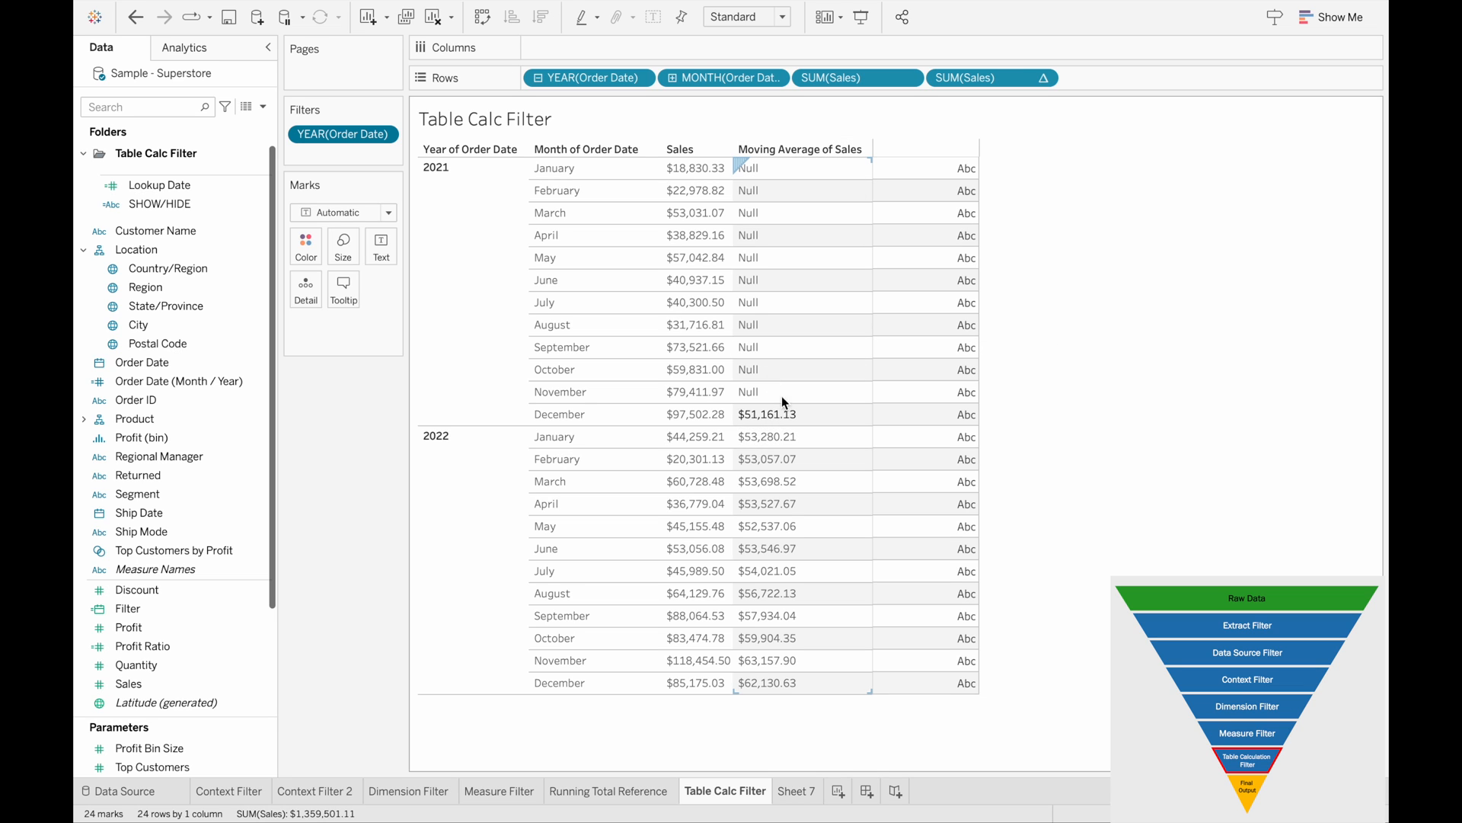
{"action": "mouse_move", "coordinate": [778, 247]}
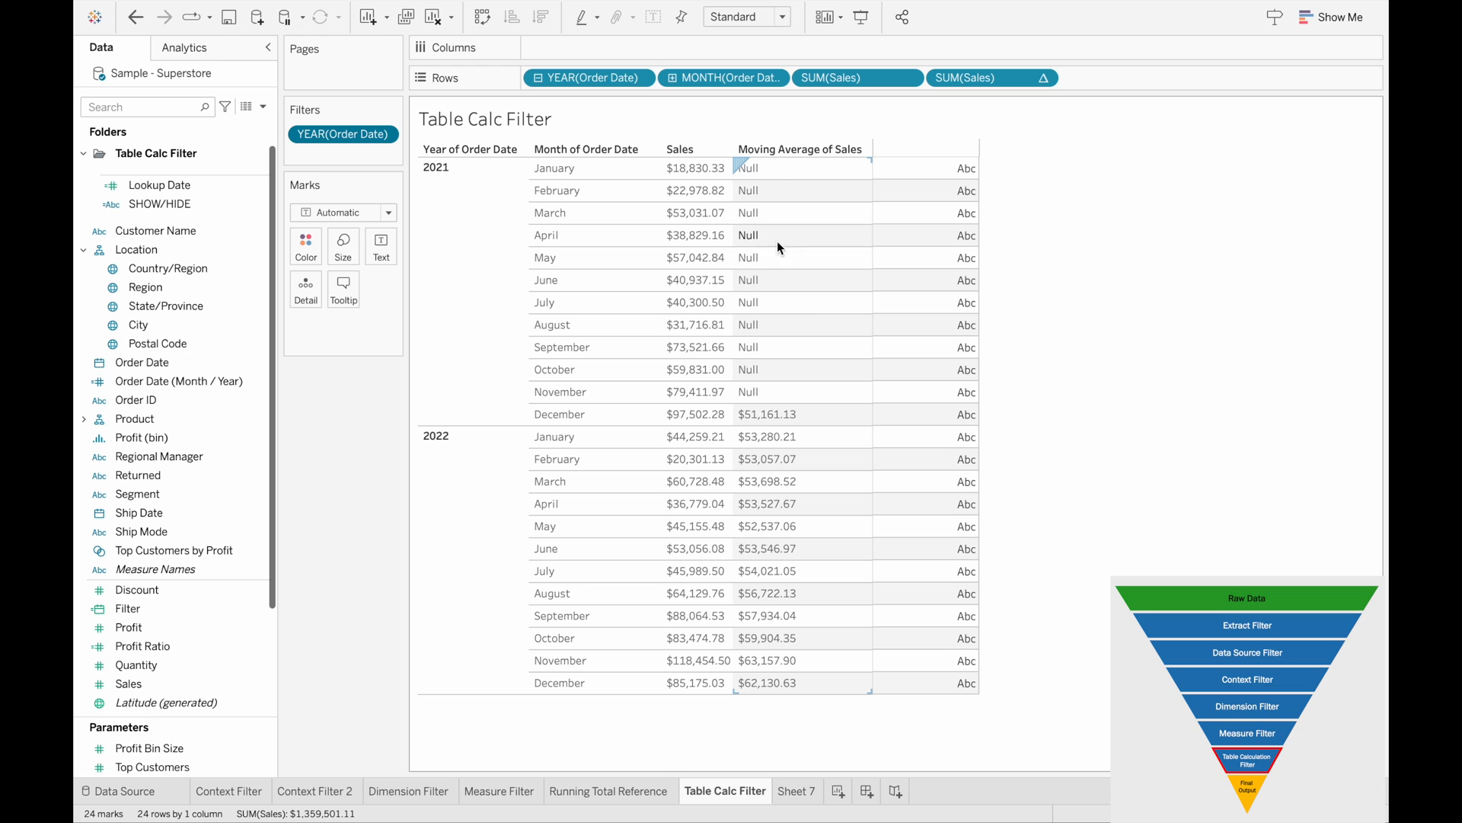
{"action": "mouse_move", "coordinate": [776, 366]}
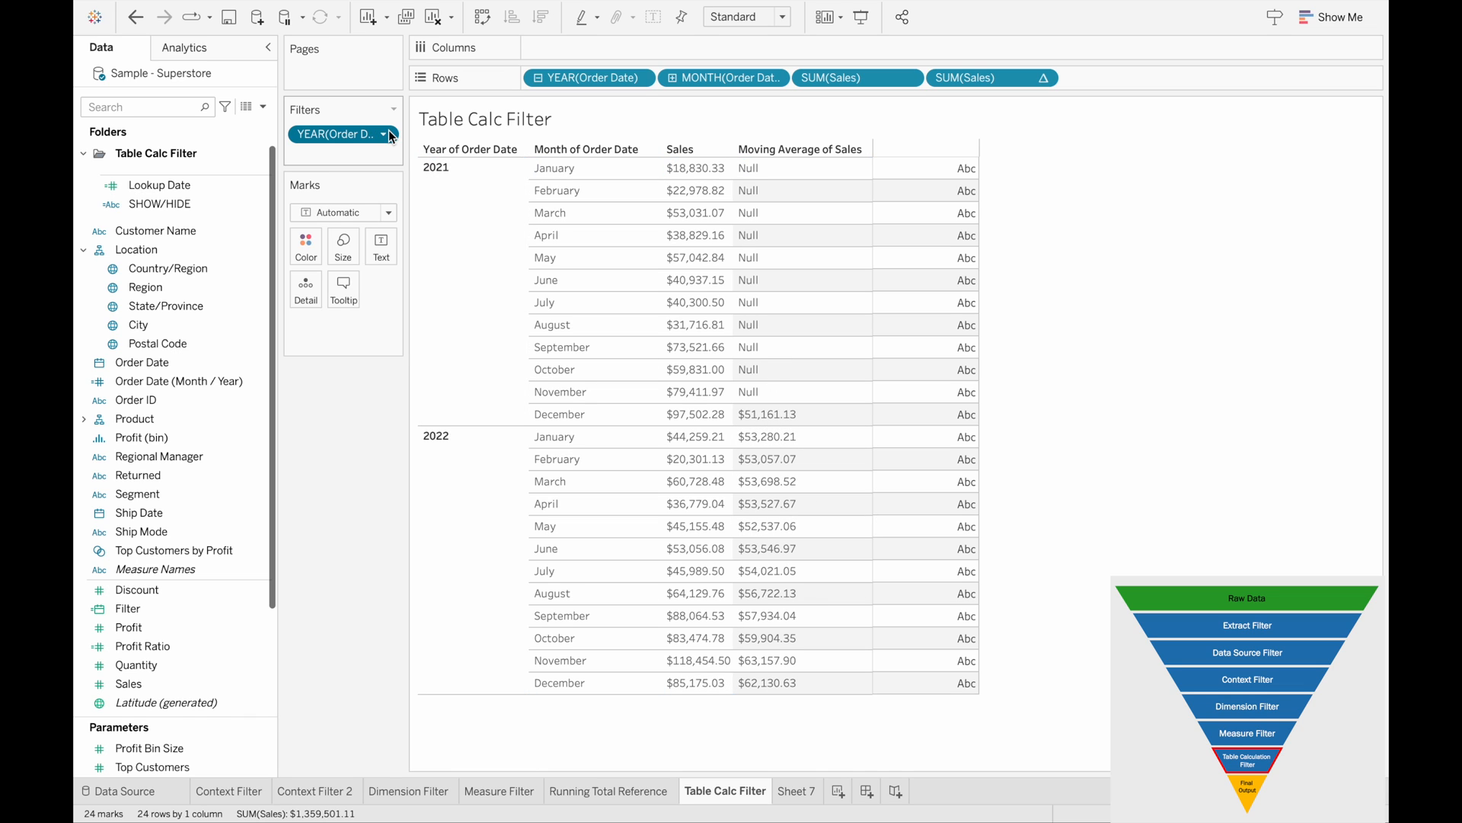
{"action": "left_click", "coordinate": [384, 134]}
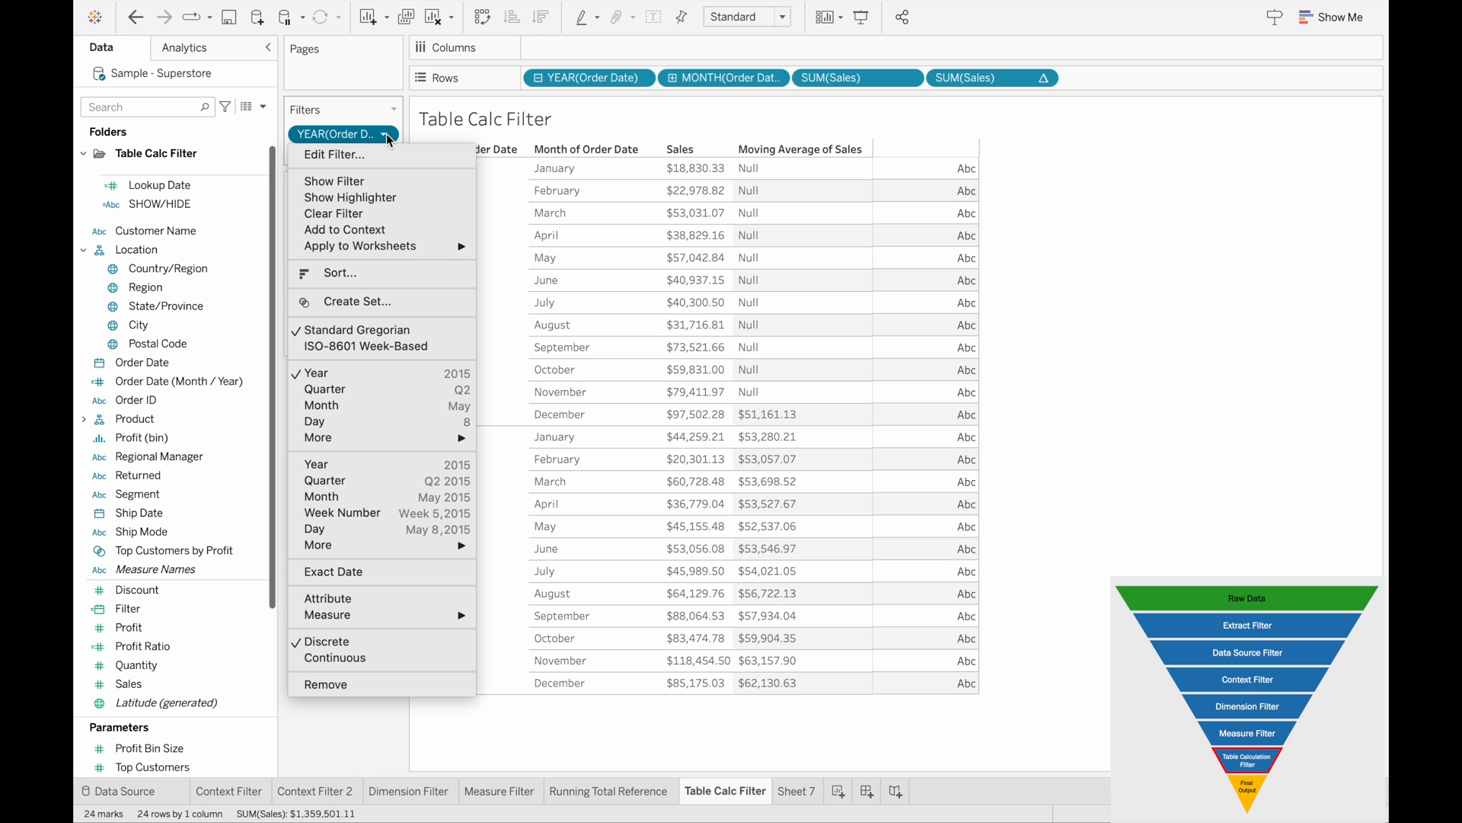
{"action": "mouse_move", "coordinate": [375, 156]}
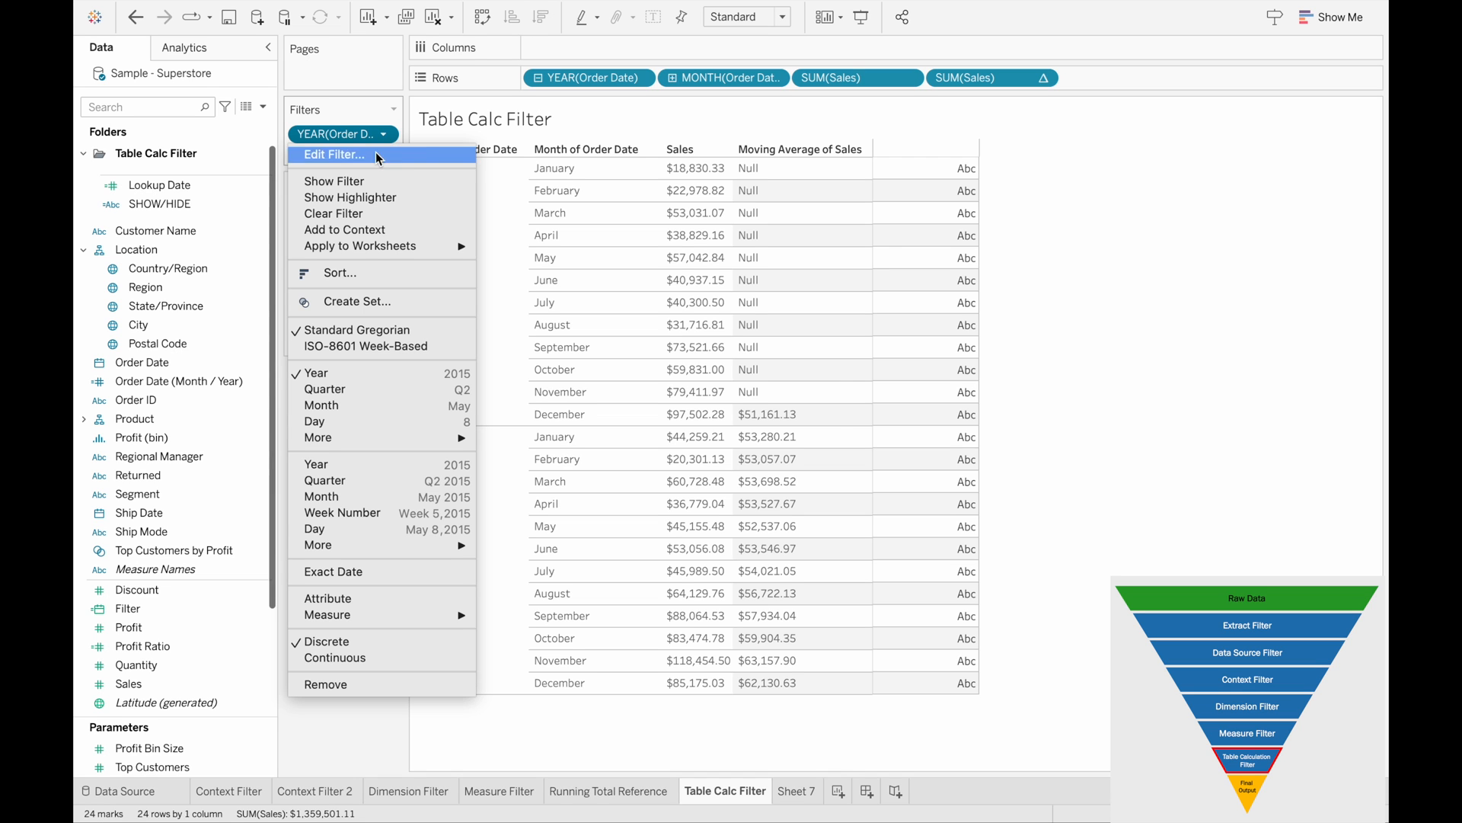
{"action": "left_click", "coordinate": [335, 155]}
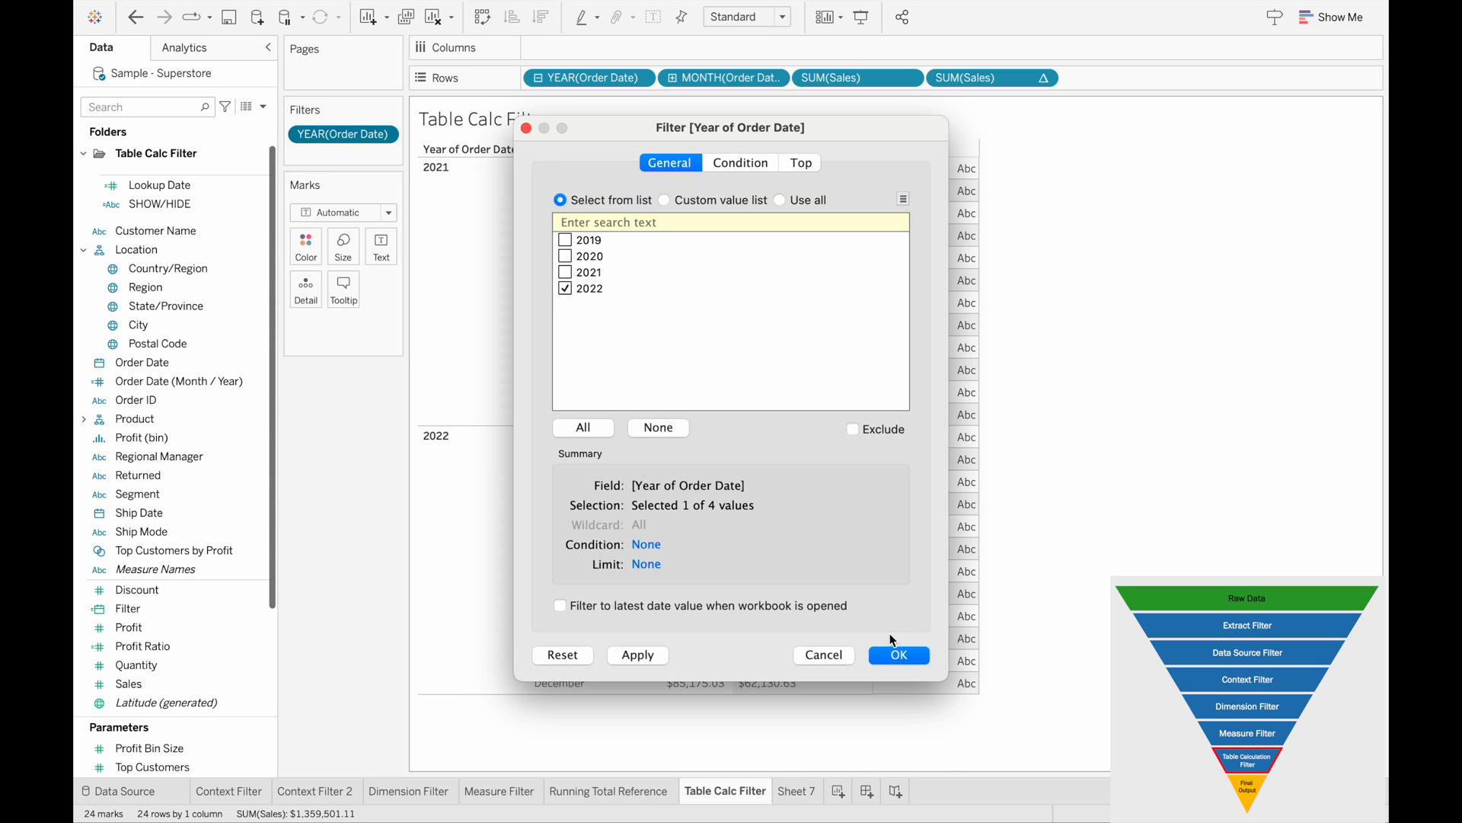
{"action": "left_click", "coordinate": [899, 655]}
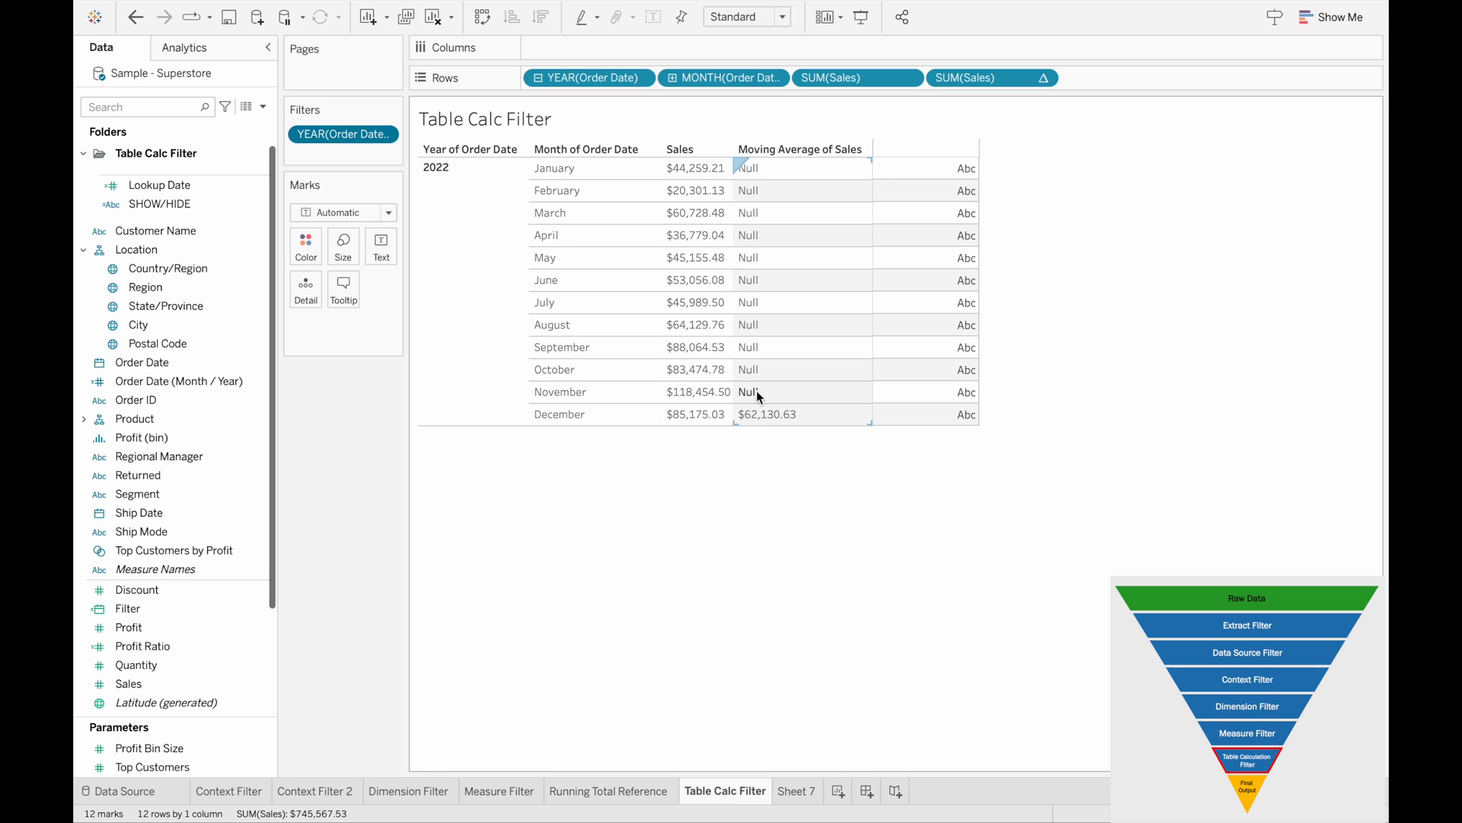
{"action": "mouse_move", "coordinate": [751, 383]}
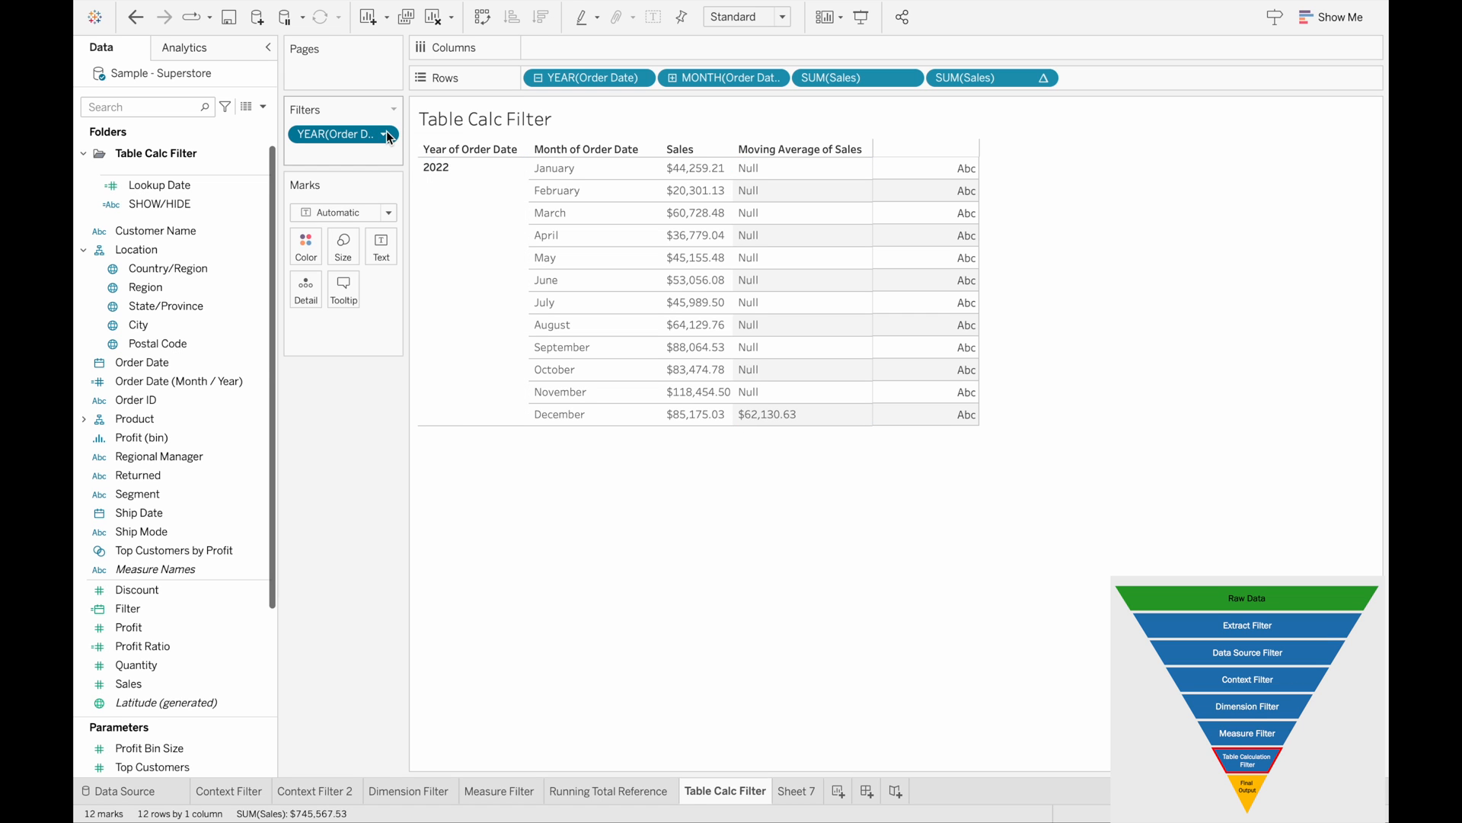
{"action": "left_click", "coordinate": [387, 134]}
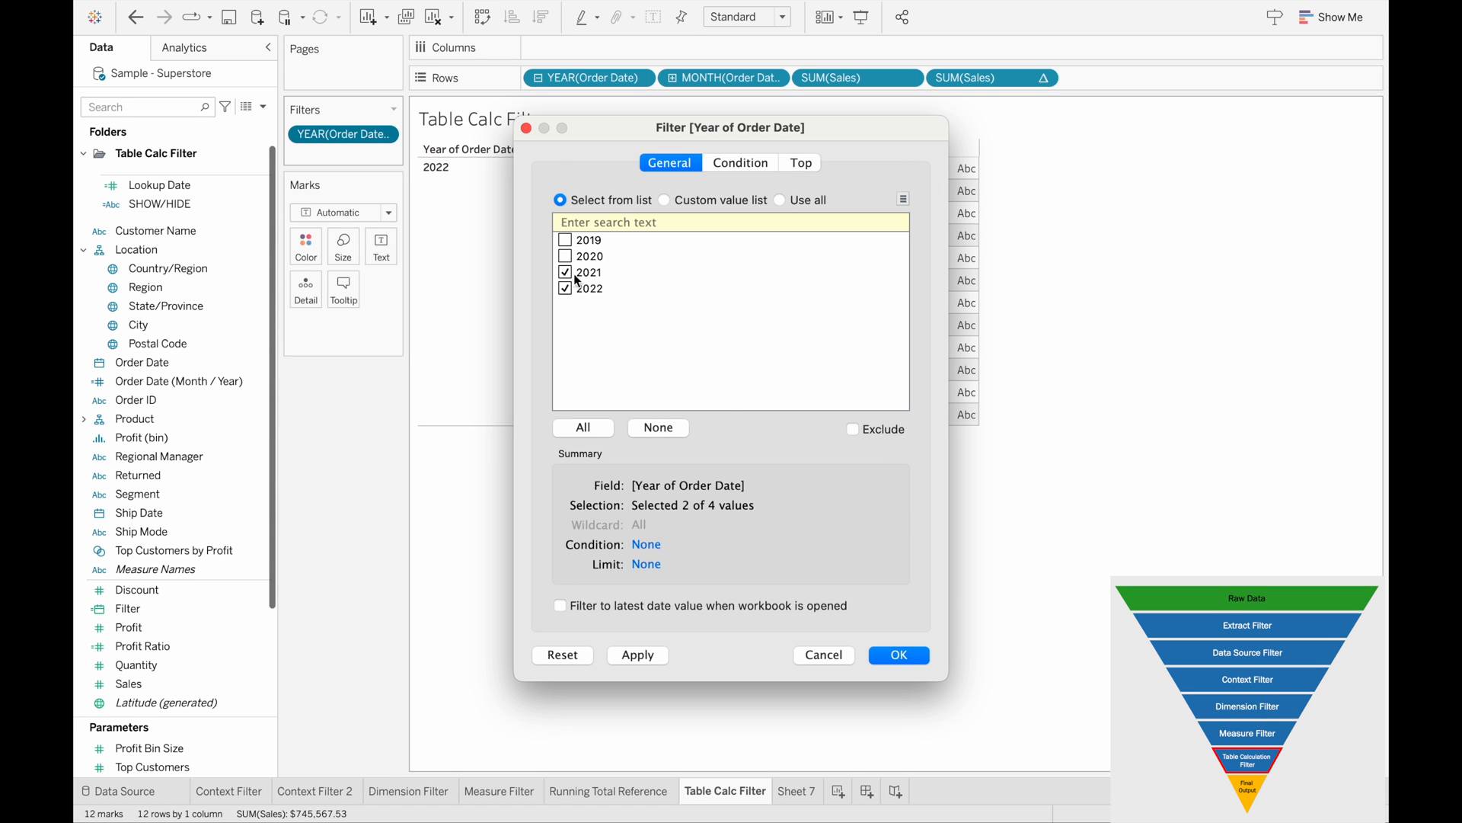
{"action": "left_click", "coordinate": [899, 655]}
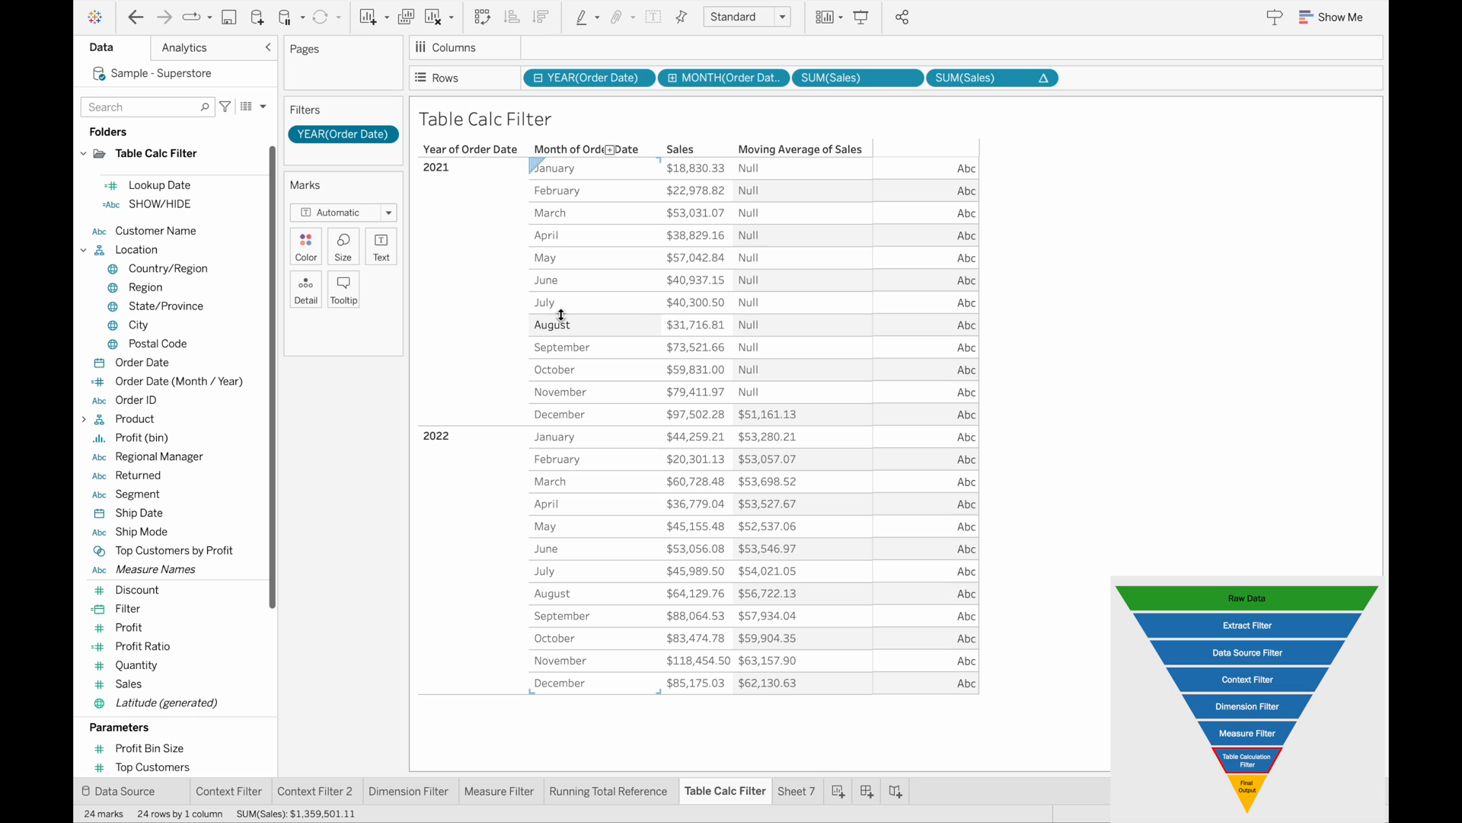
{"action": "mouse_move", "coordinate": [376, 377]}
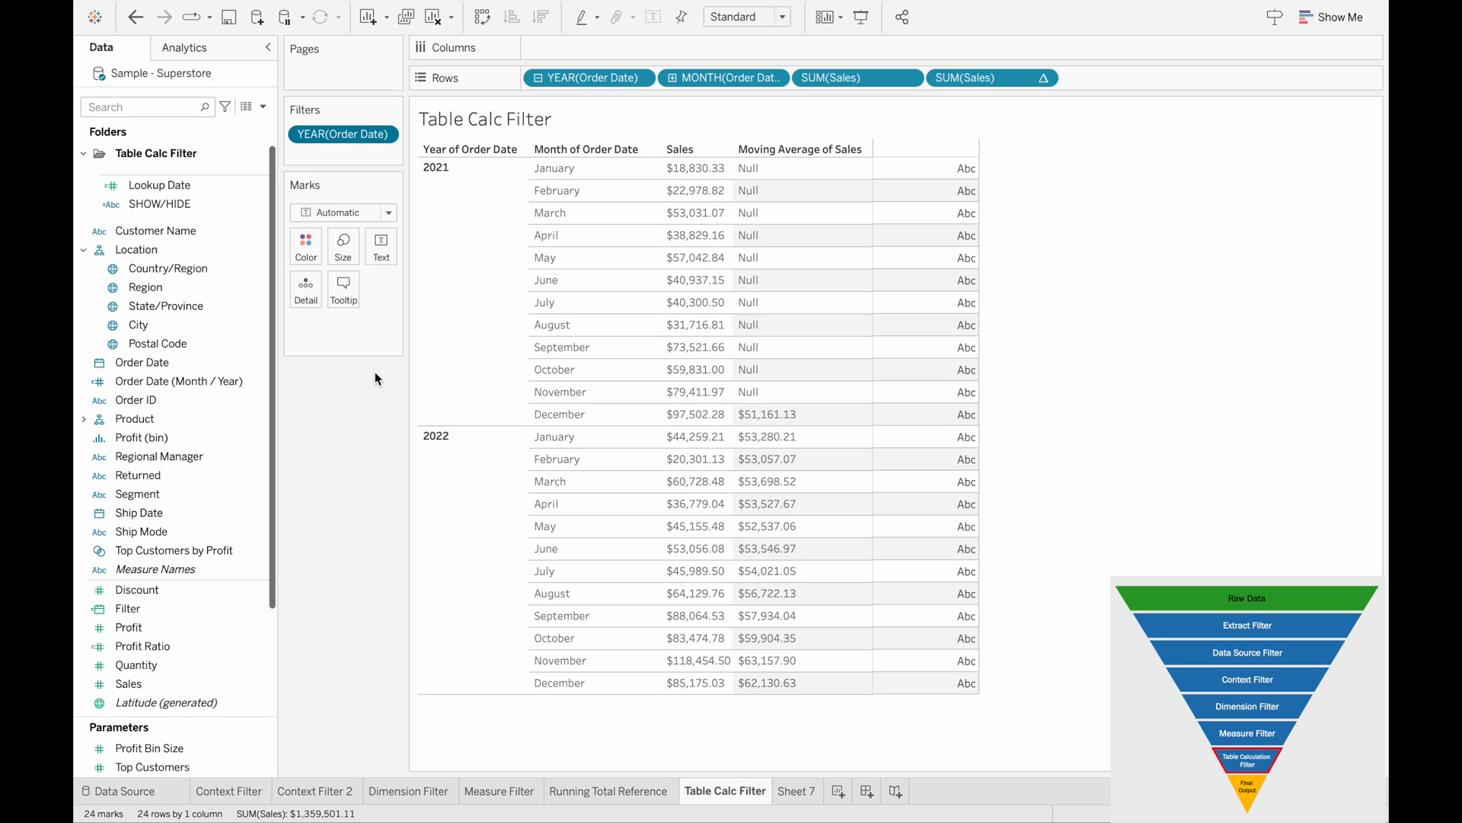
{"action": "mouse_move", "coordinate": [297, 364]}
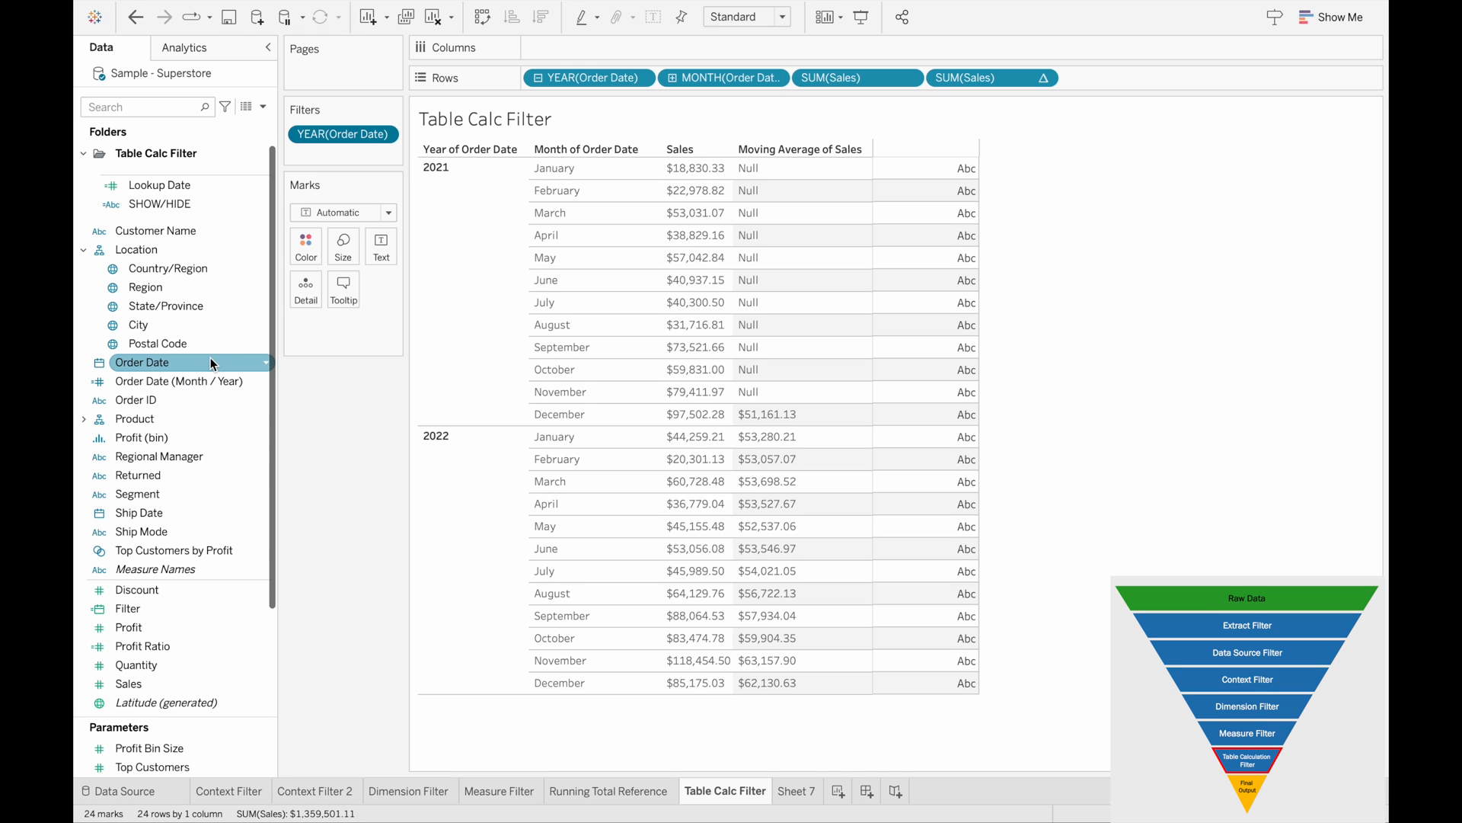
{"action": "right_click", "coordinate": [142, 363]}
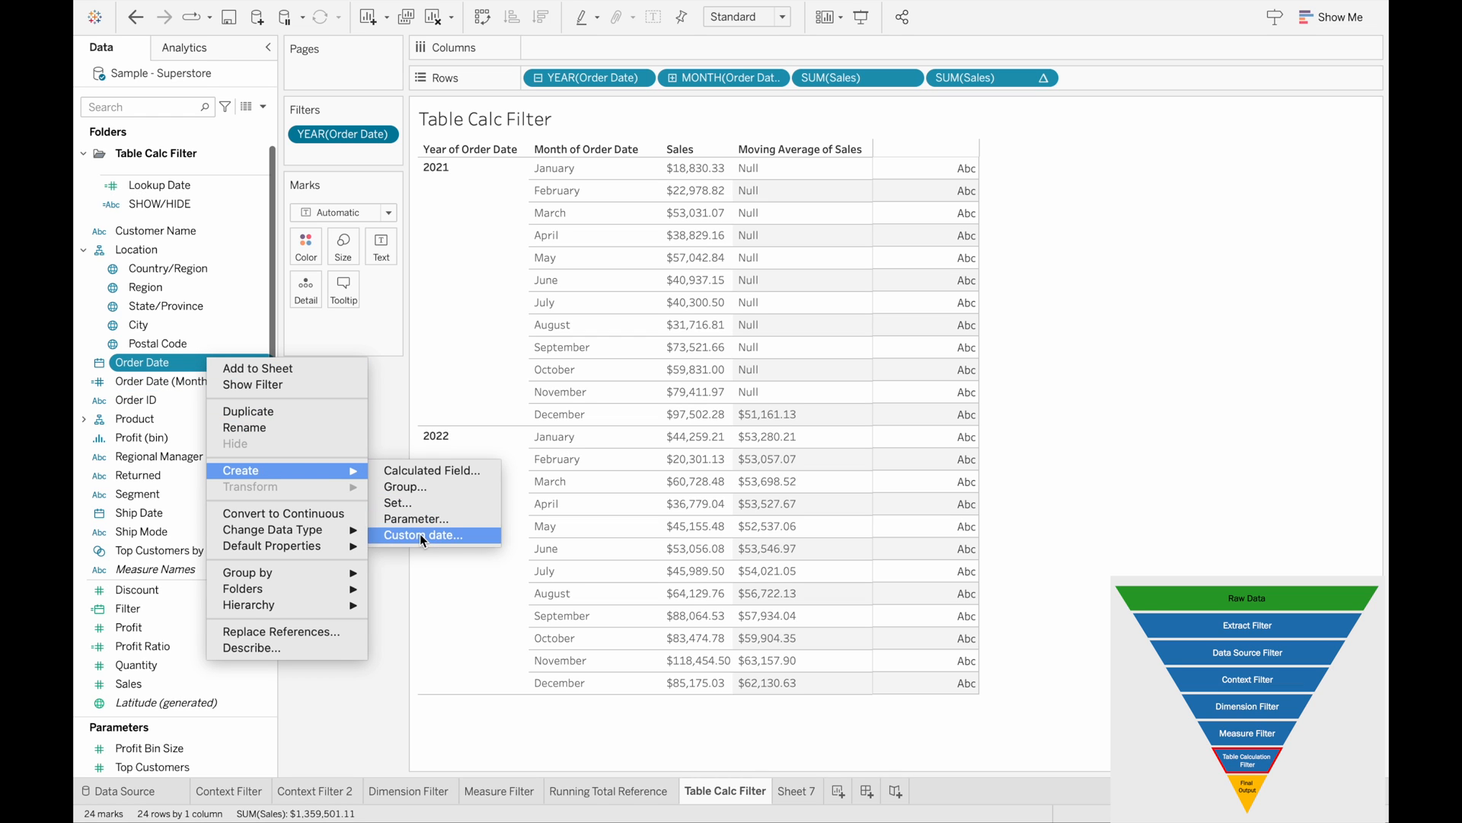
{"action": "left_click", "coordinate": [424, 535]}
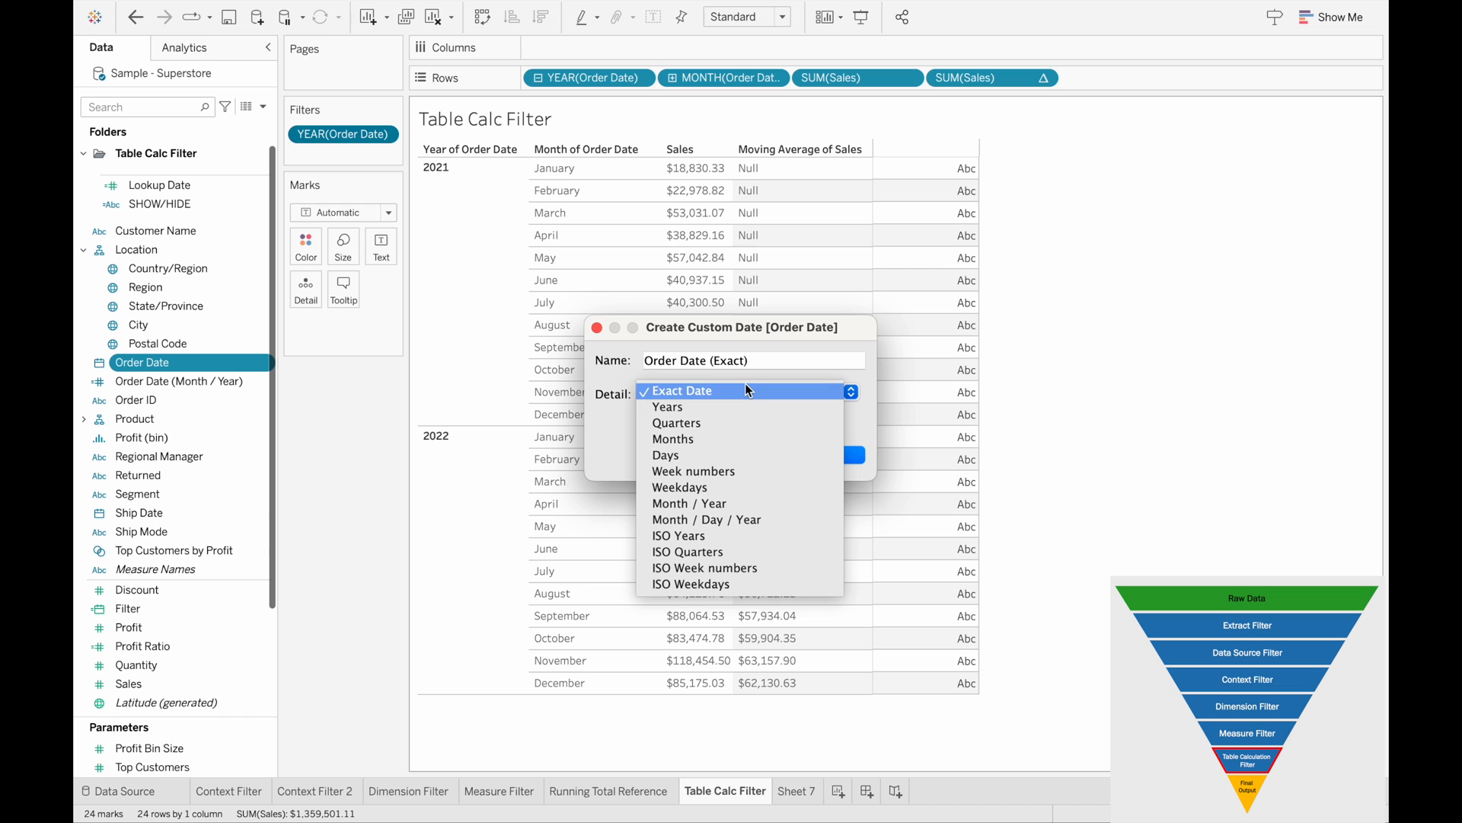
{"action": "left_click", "coordinate": [688, 503]}
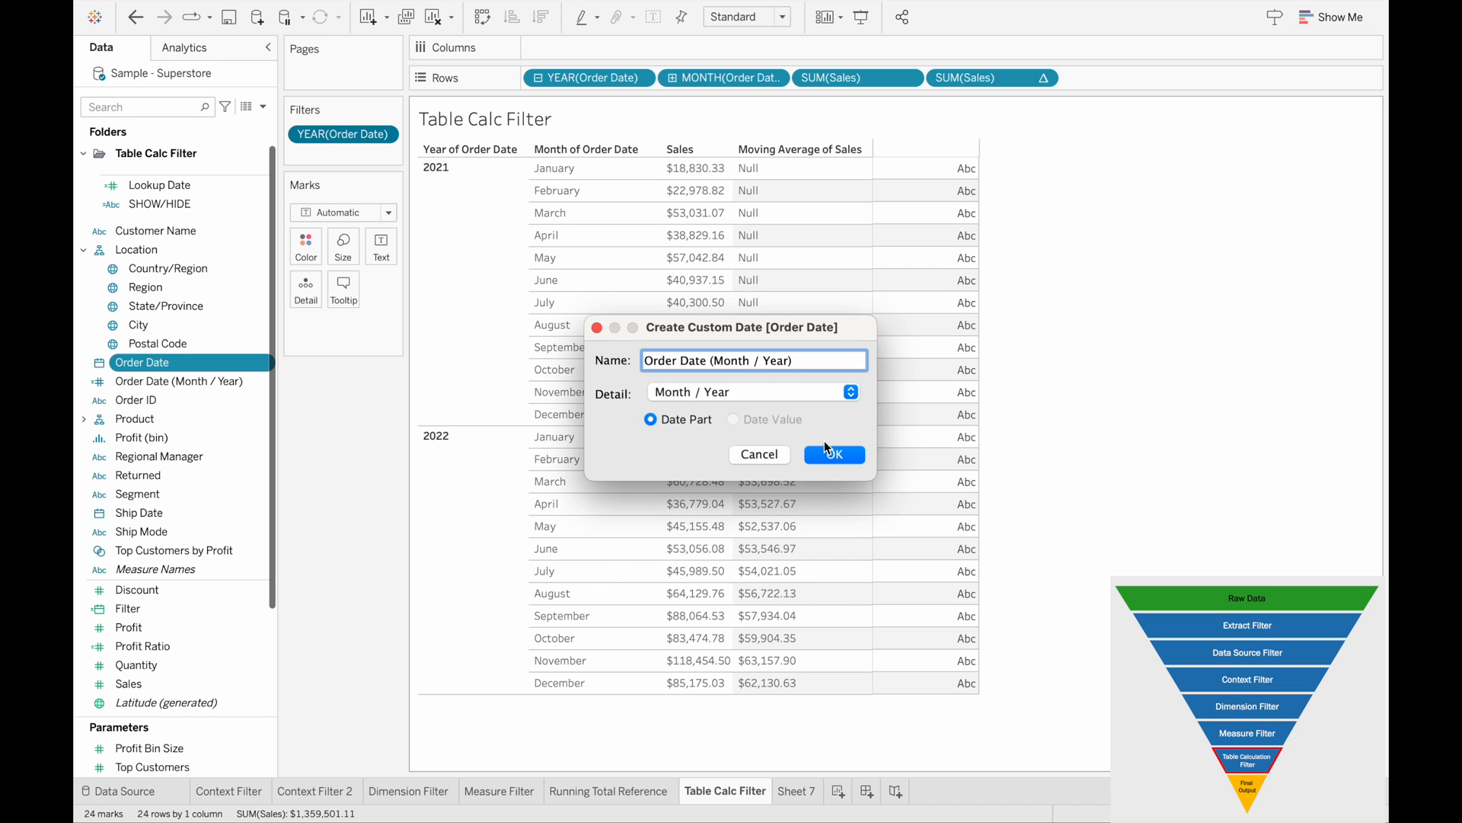
{"action": "left_click", "coordinate": [834, 454]}
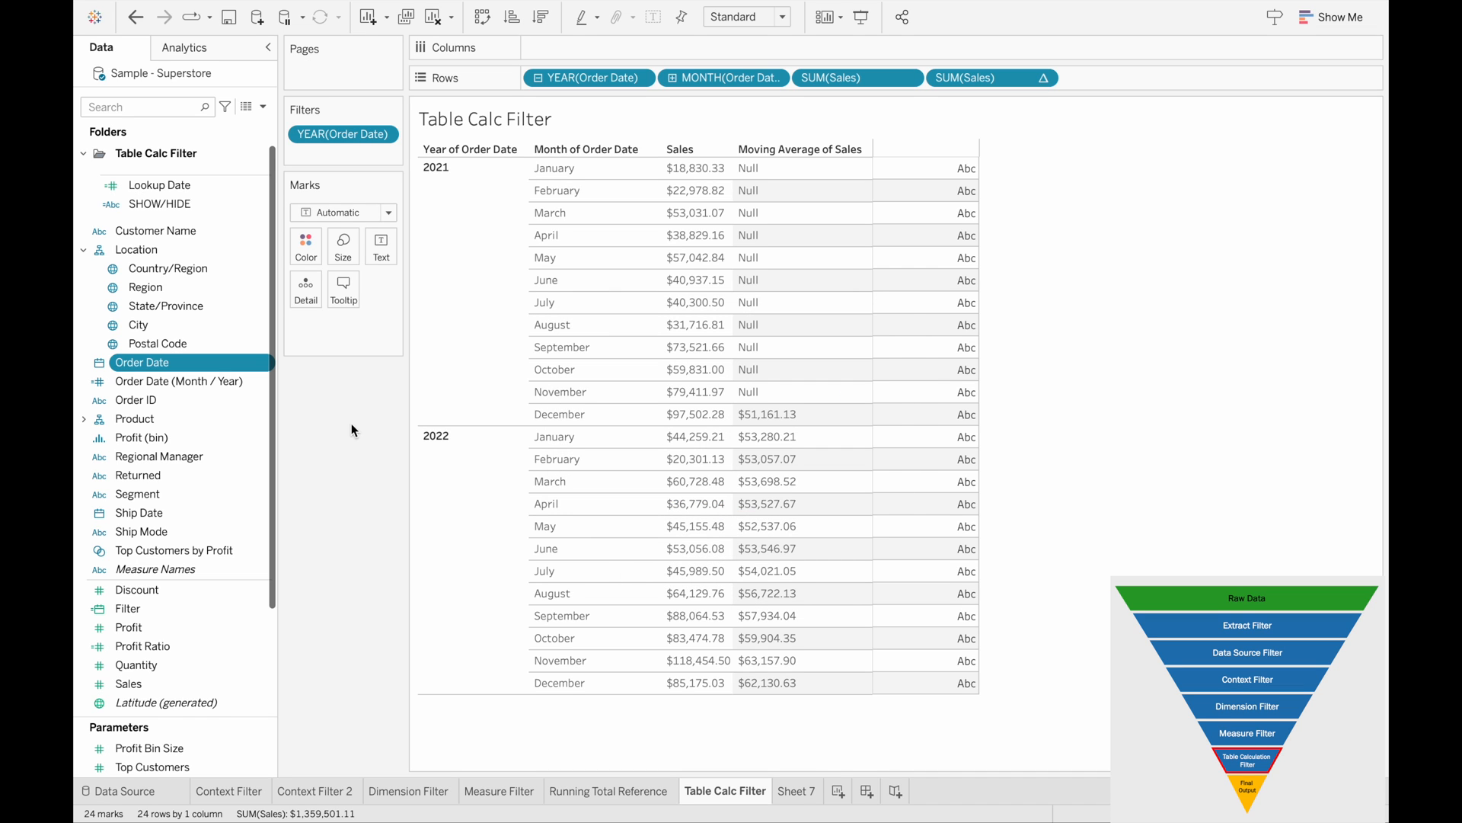
{"action": "mouse_move", "coordinate": [181, 186]}
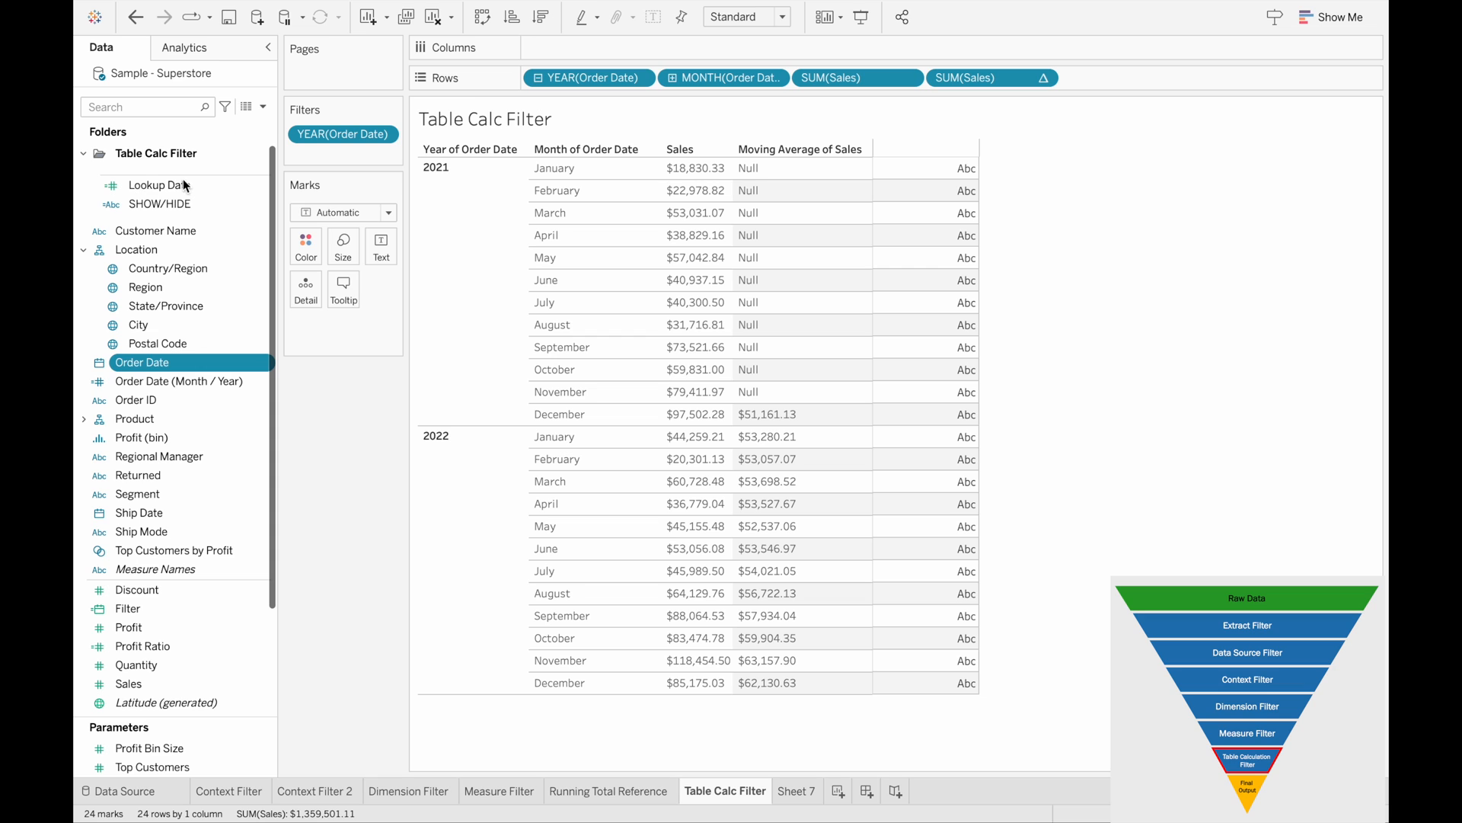
{"action": "right_click", "coordinate": [156, 185]}
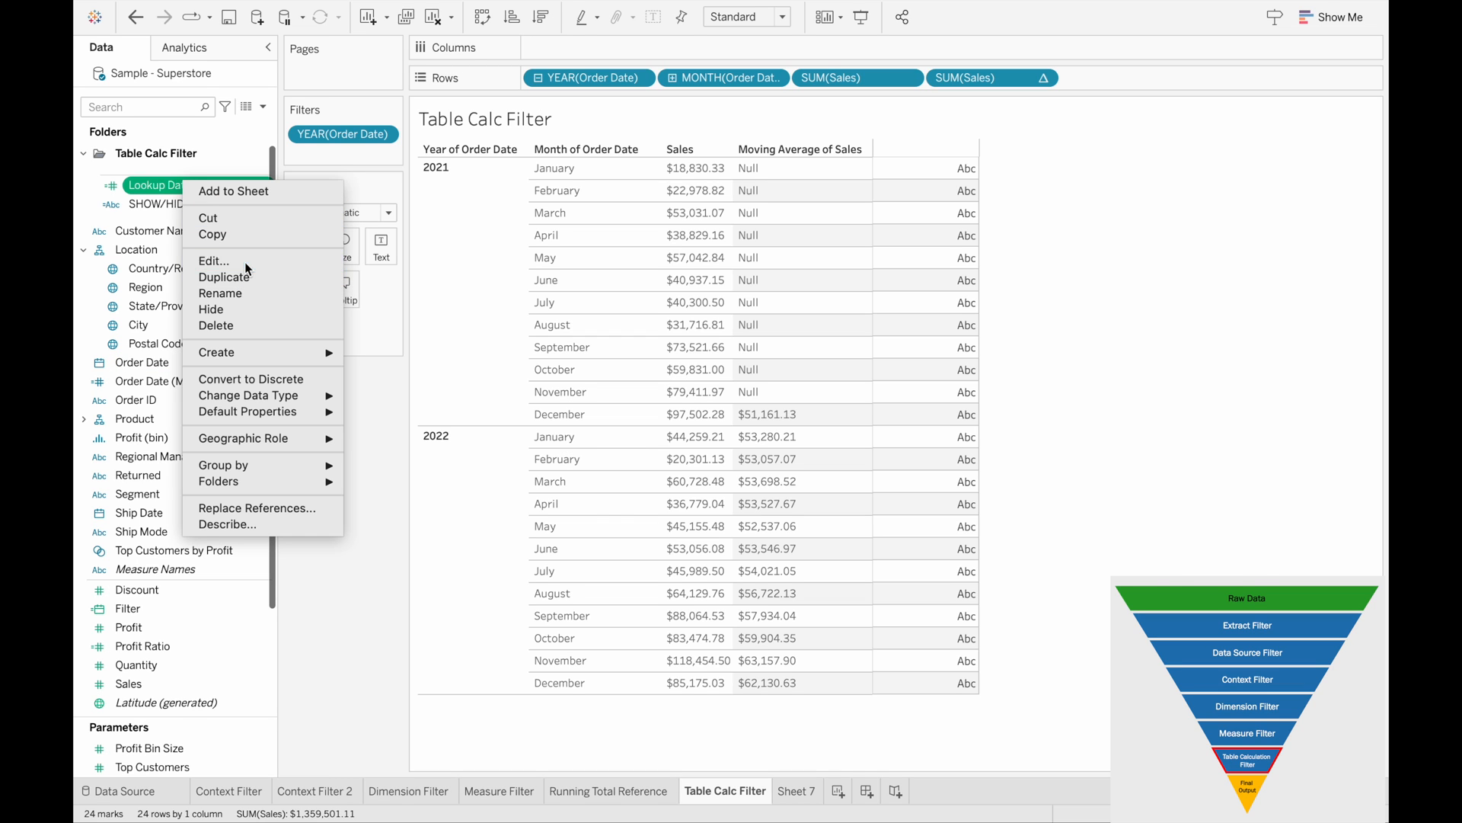
{"action": "left_click", "coordinate": [211, 261]}
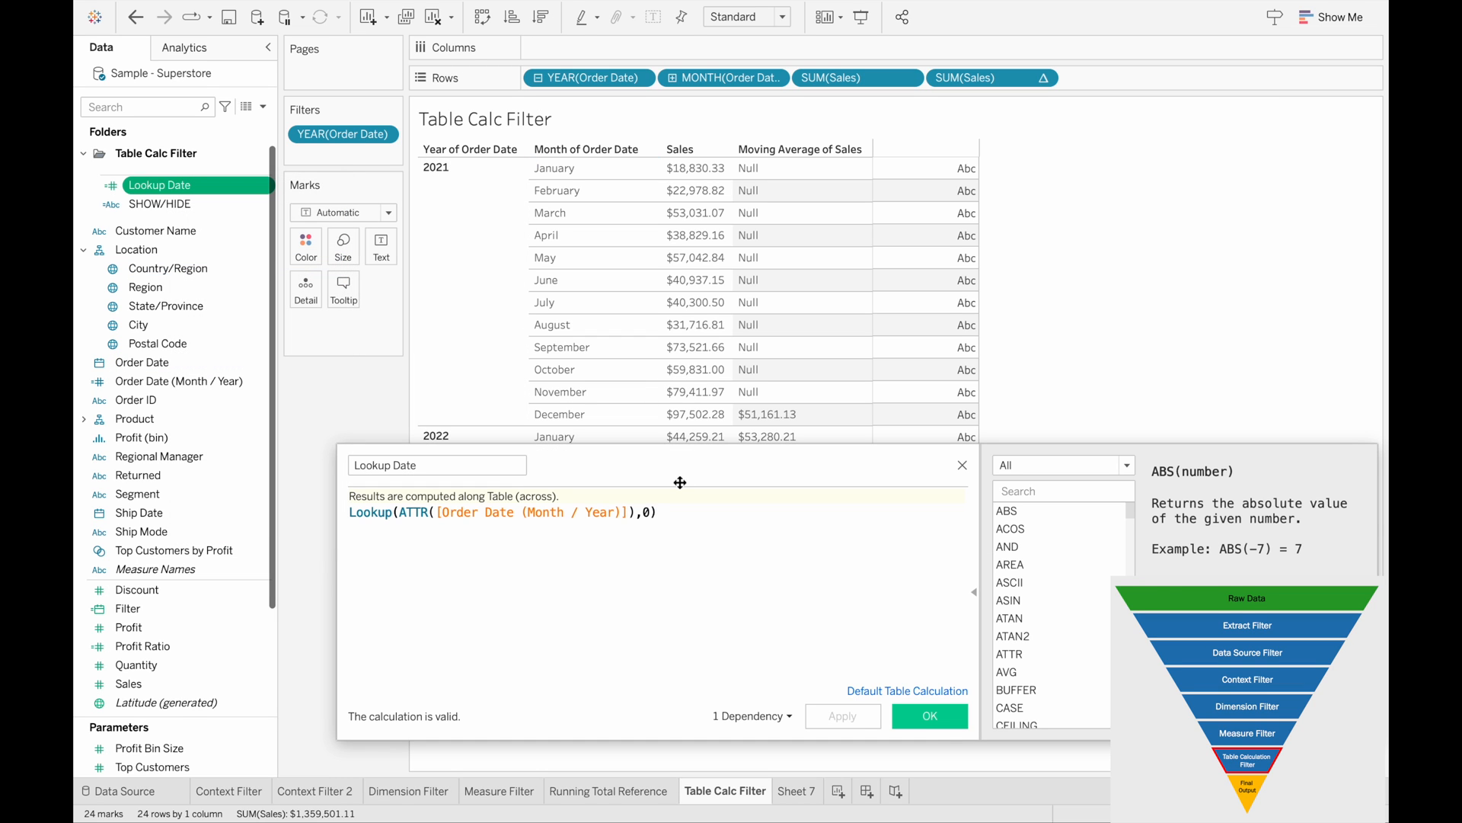
{"action": "mouse_move", "coordinate": [384, 498]}
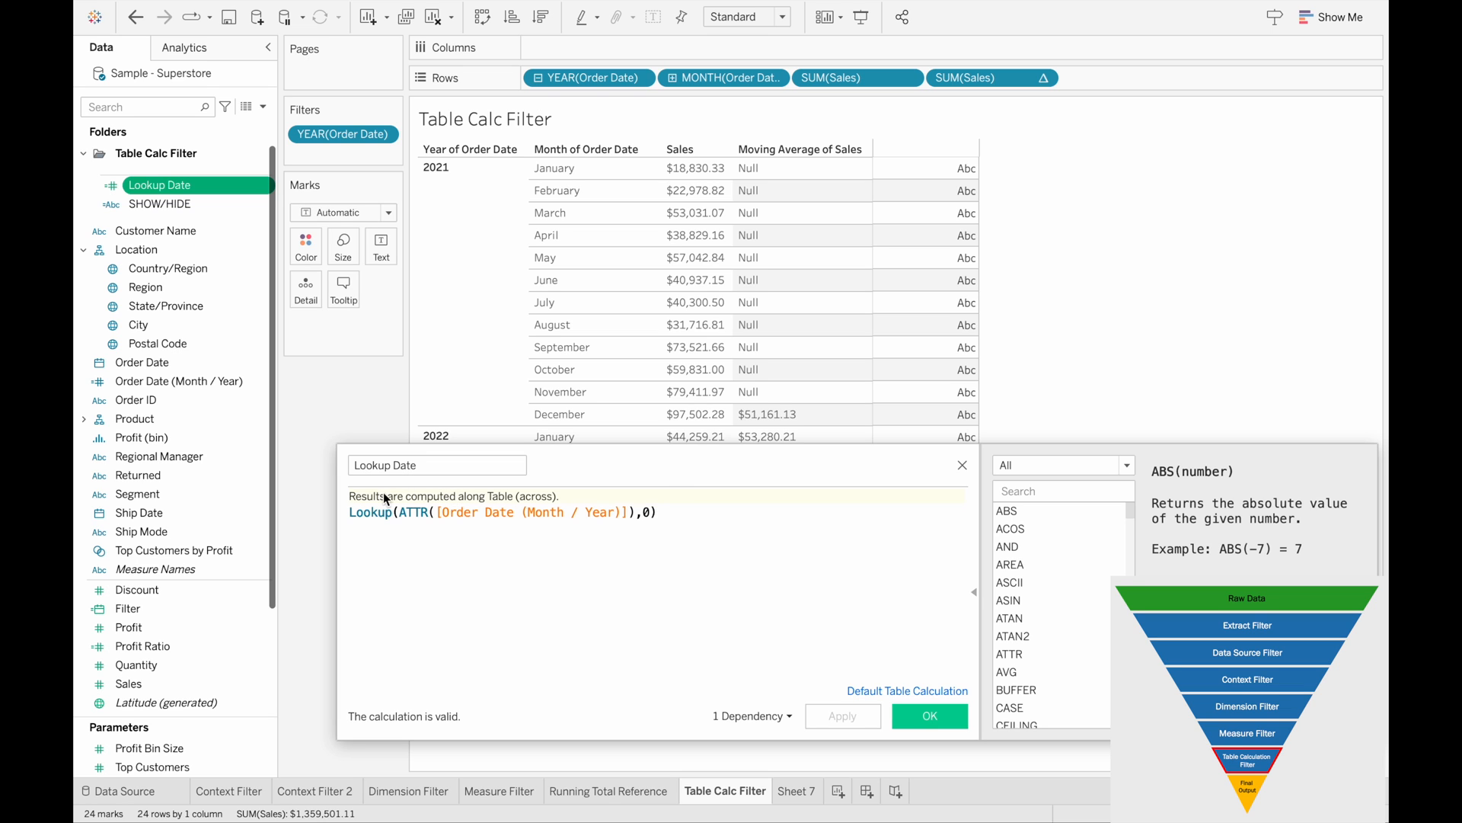
{"action": "mouse_move", "coordinate": [975, 466]}
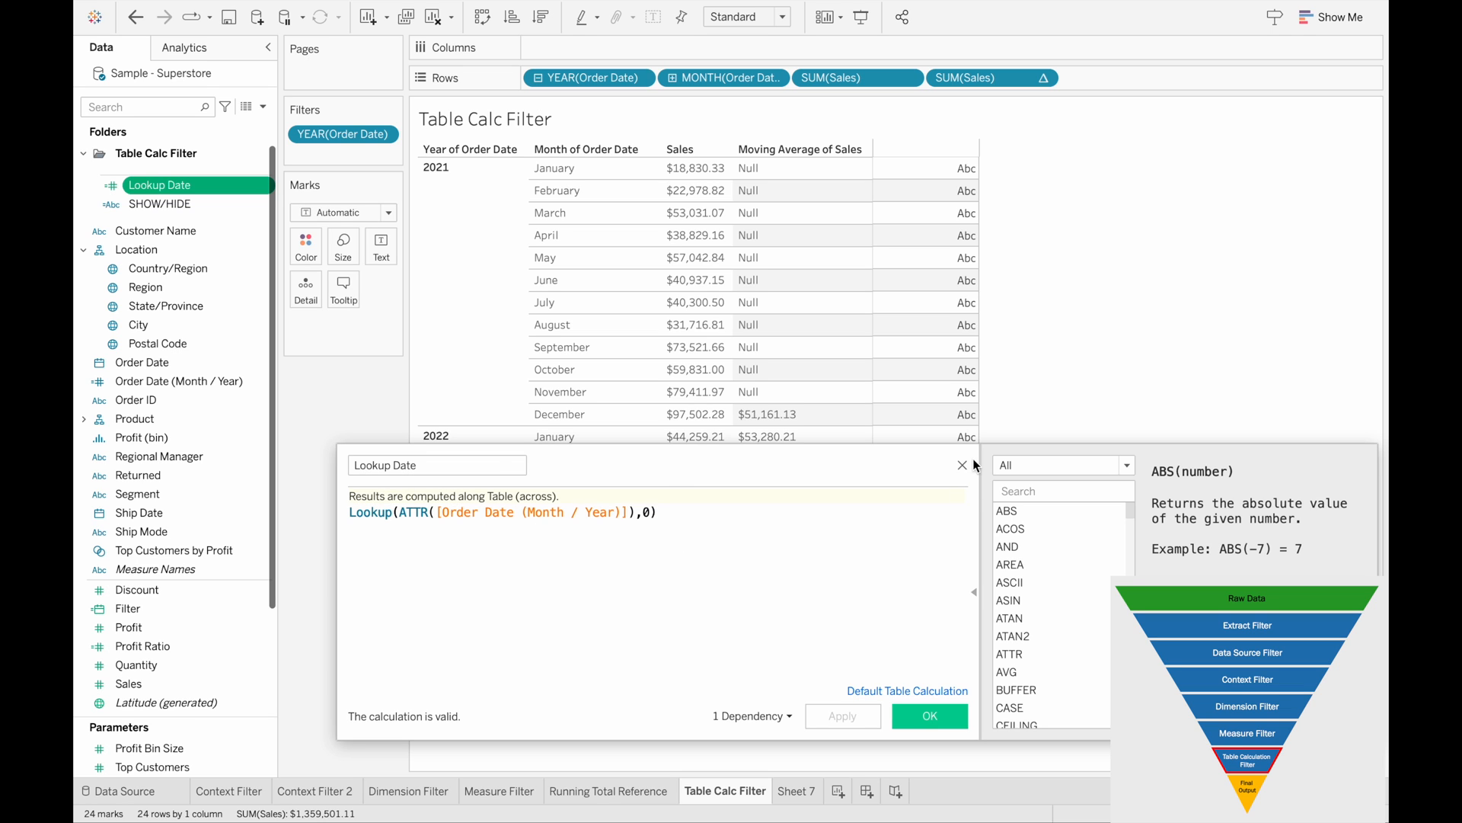
{"action": "right_click", "coordinate": [160, 205]}
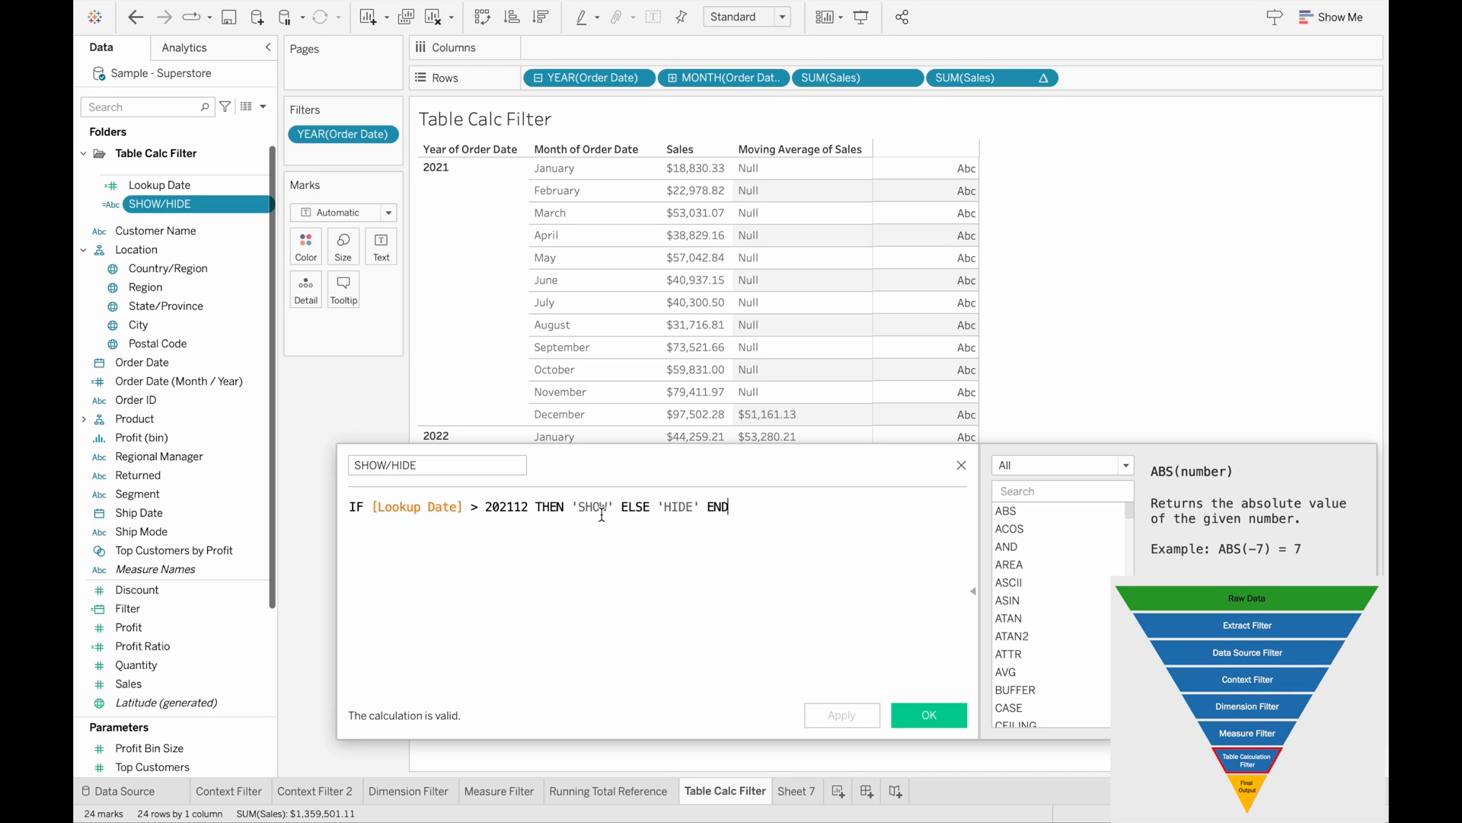
{"action": "mouse_move", "coordinate": [864, 591]}
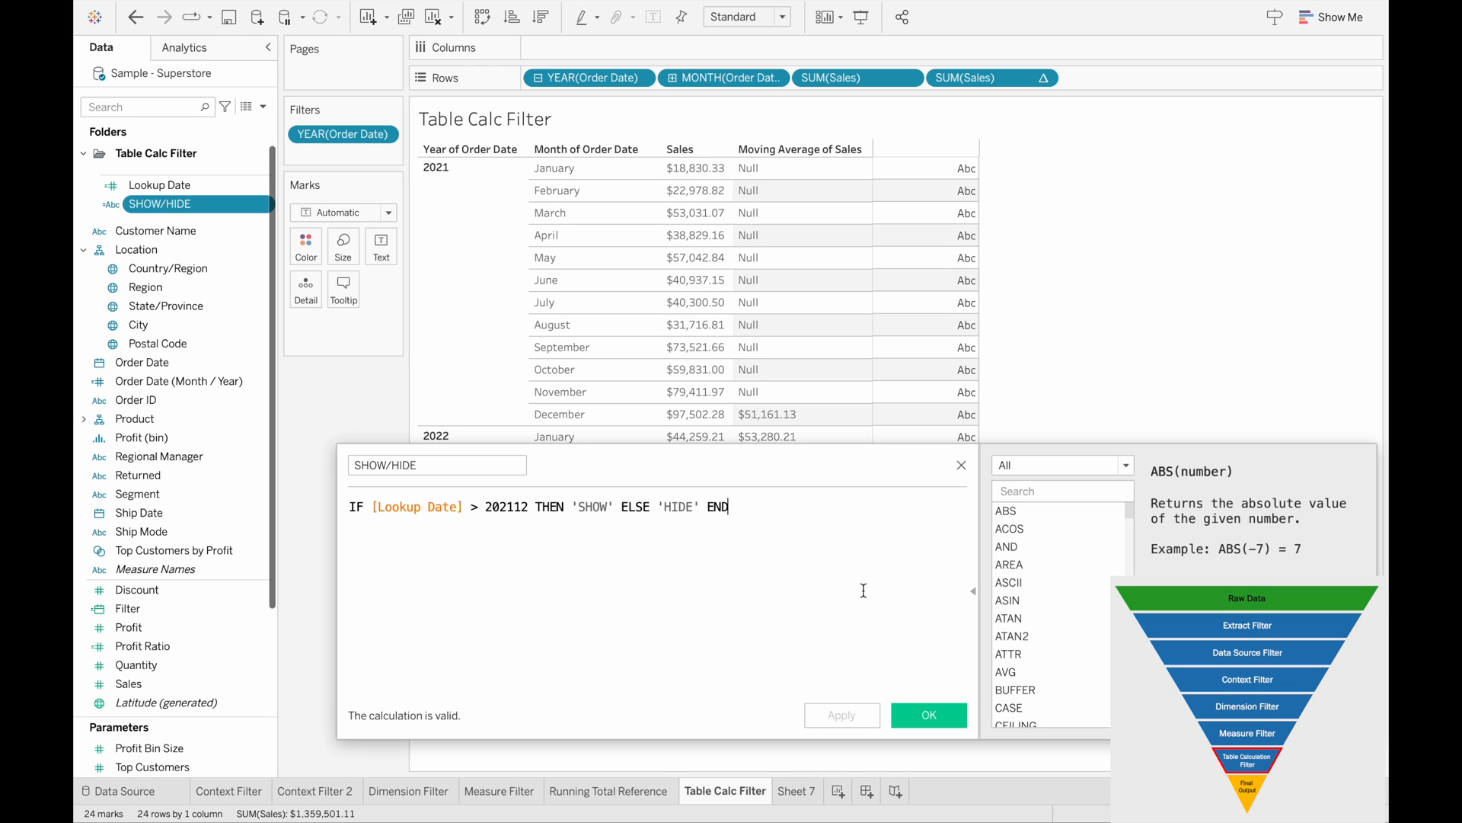
{"action": "left_click", "coordinate": [929, 714]}
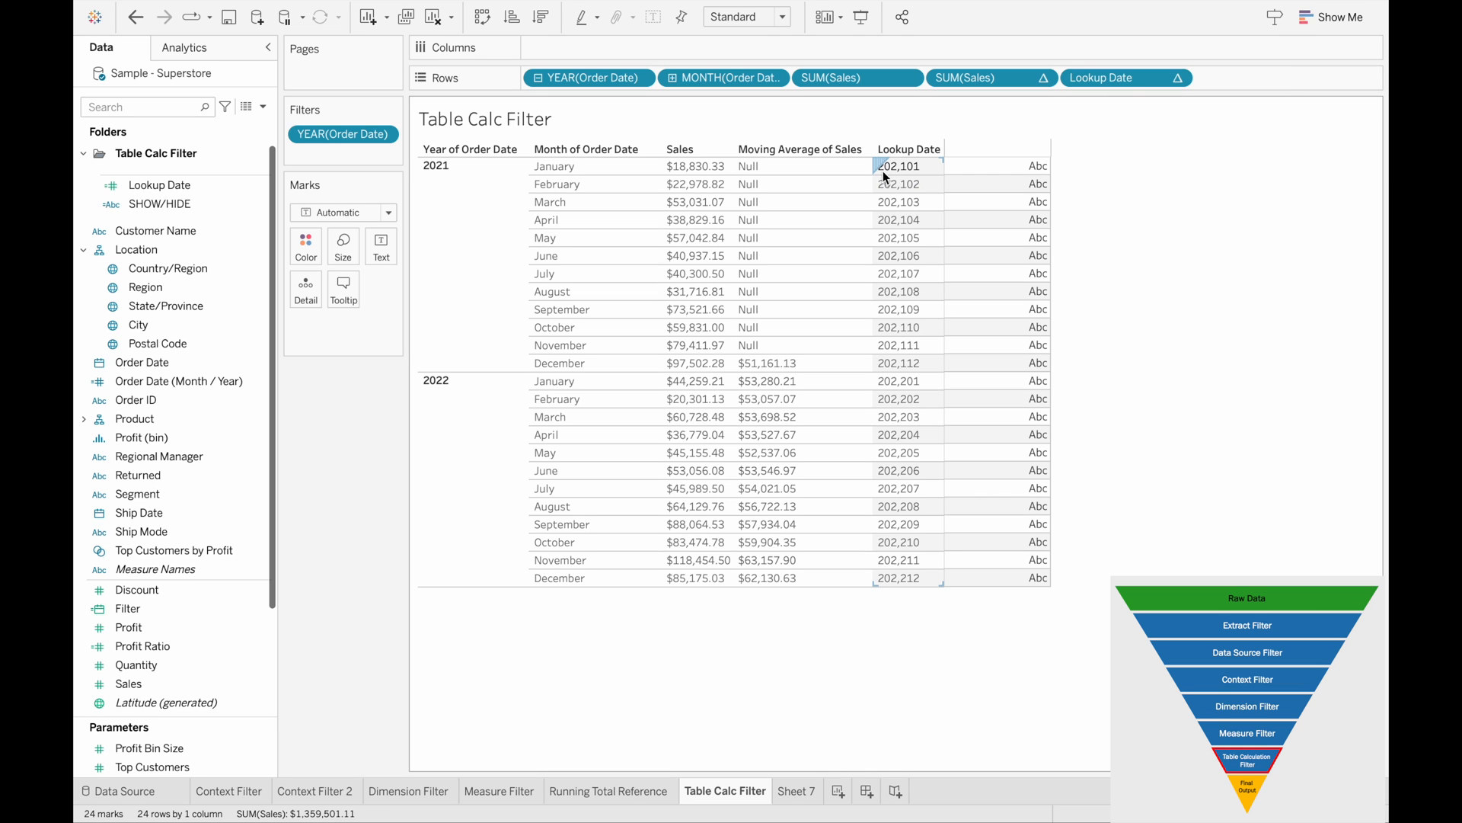
{"action": "mouse_move", "coordinate": [907, 177]}
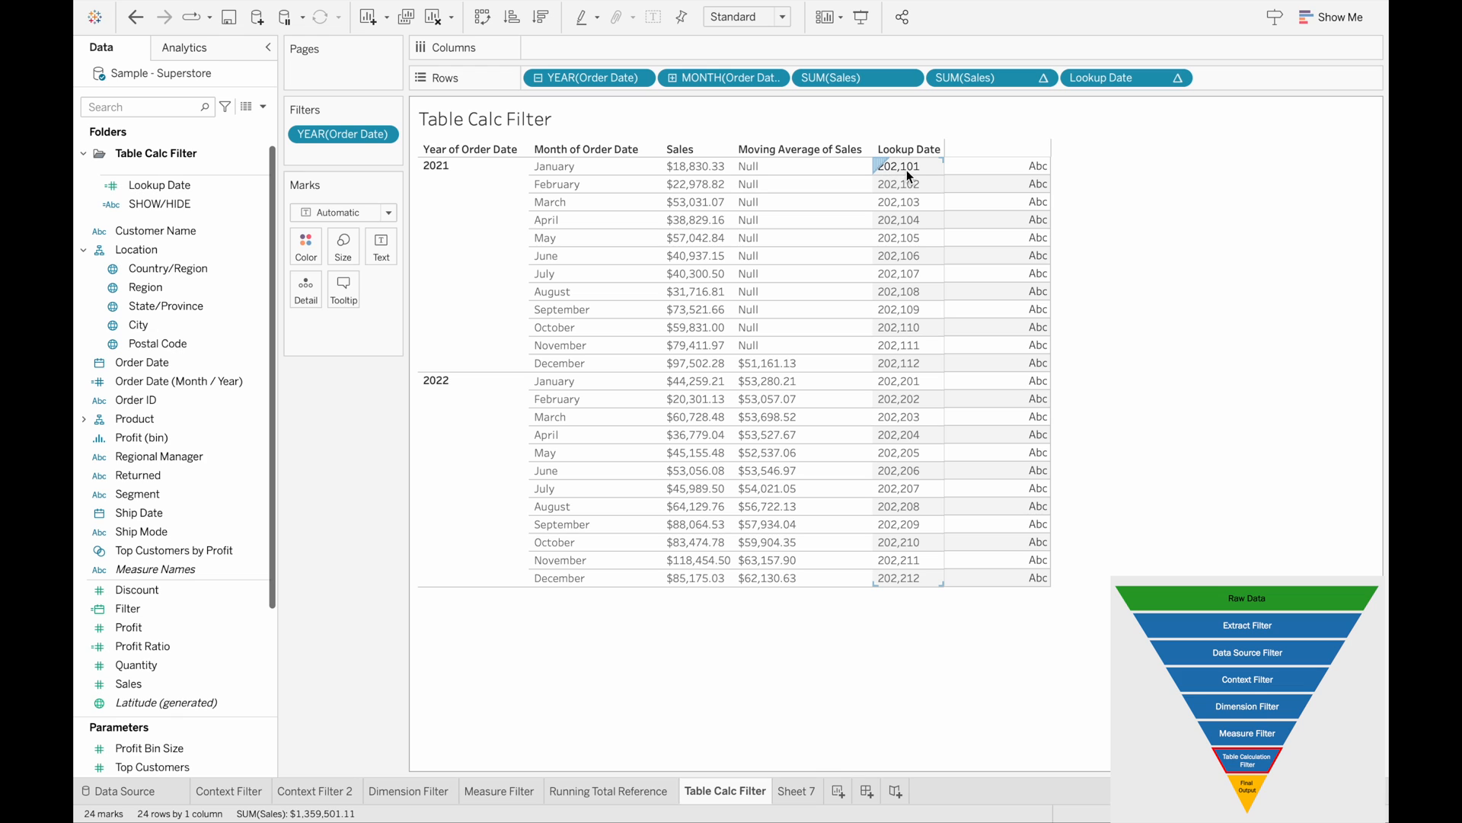
{"action": "mouse_move", "coordinate": [923, 390]}
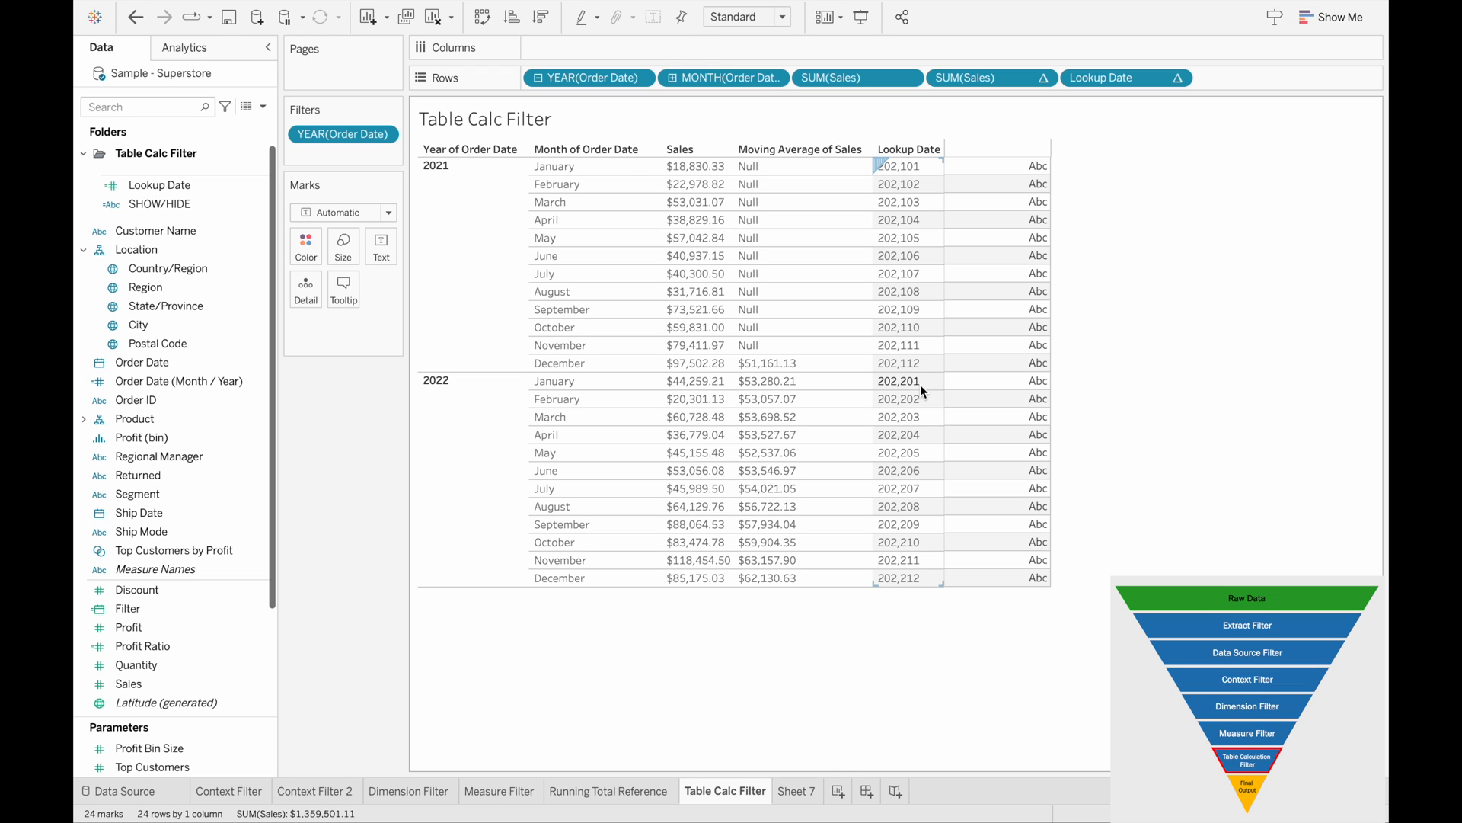
{"action": "mouse_move", "coordinate": [898, 390]}
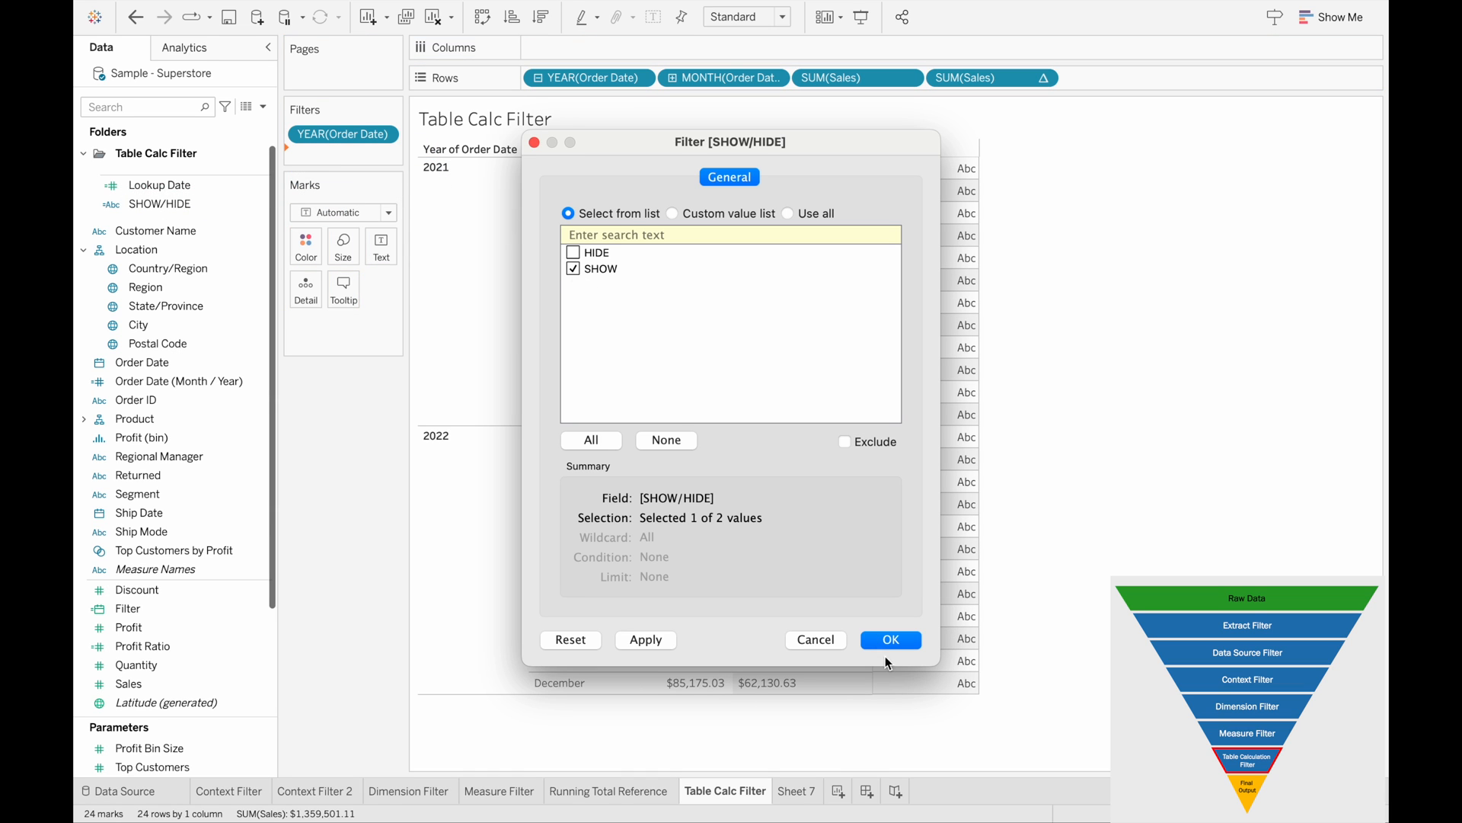
Confirm the SHOW-only filter leaving 2022 moving averages, then move to Running Total Reference
{"action": "left_click", "coordinate": [889, 639]}
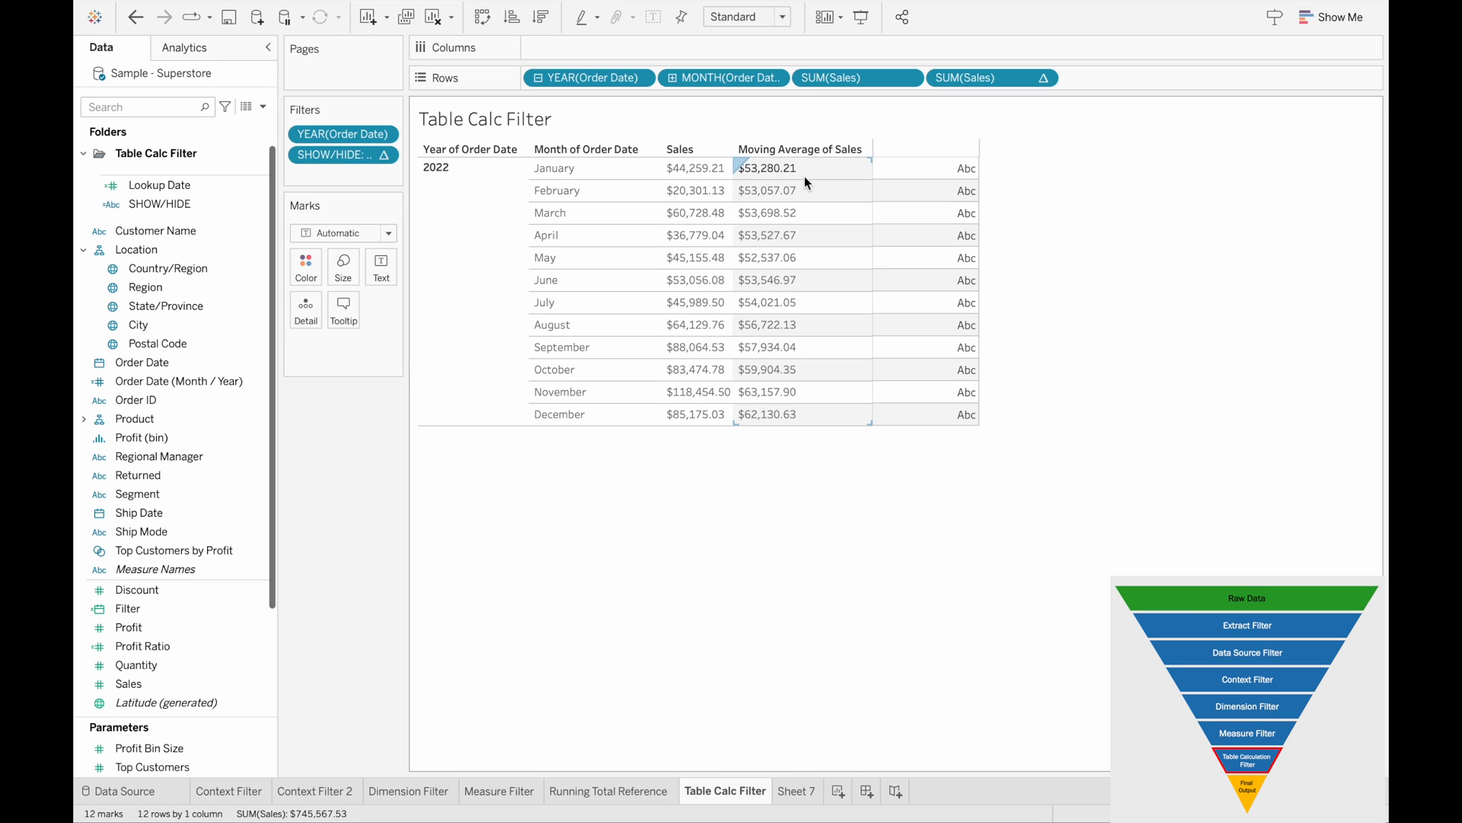
{"action": "mouse_move", "coordinate": [783, 175]}
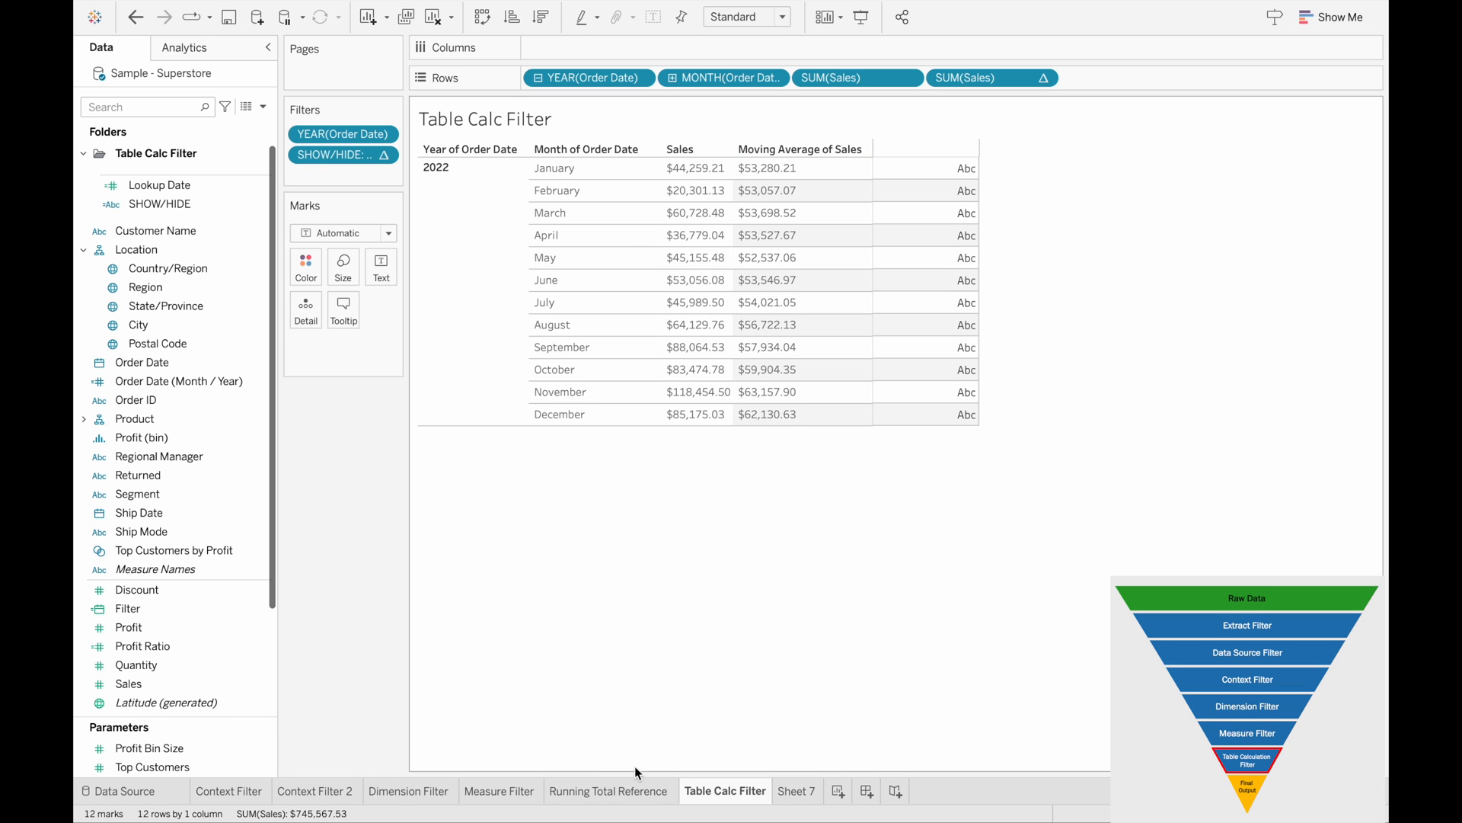
{"action": "left_click", "coordinate": [610, 791]}
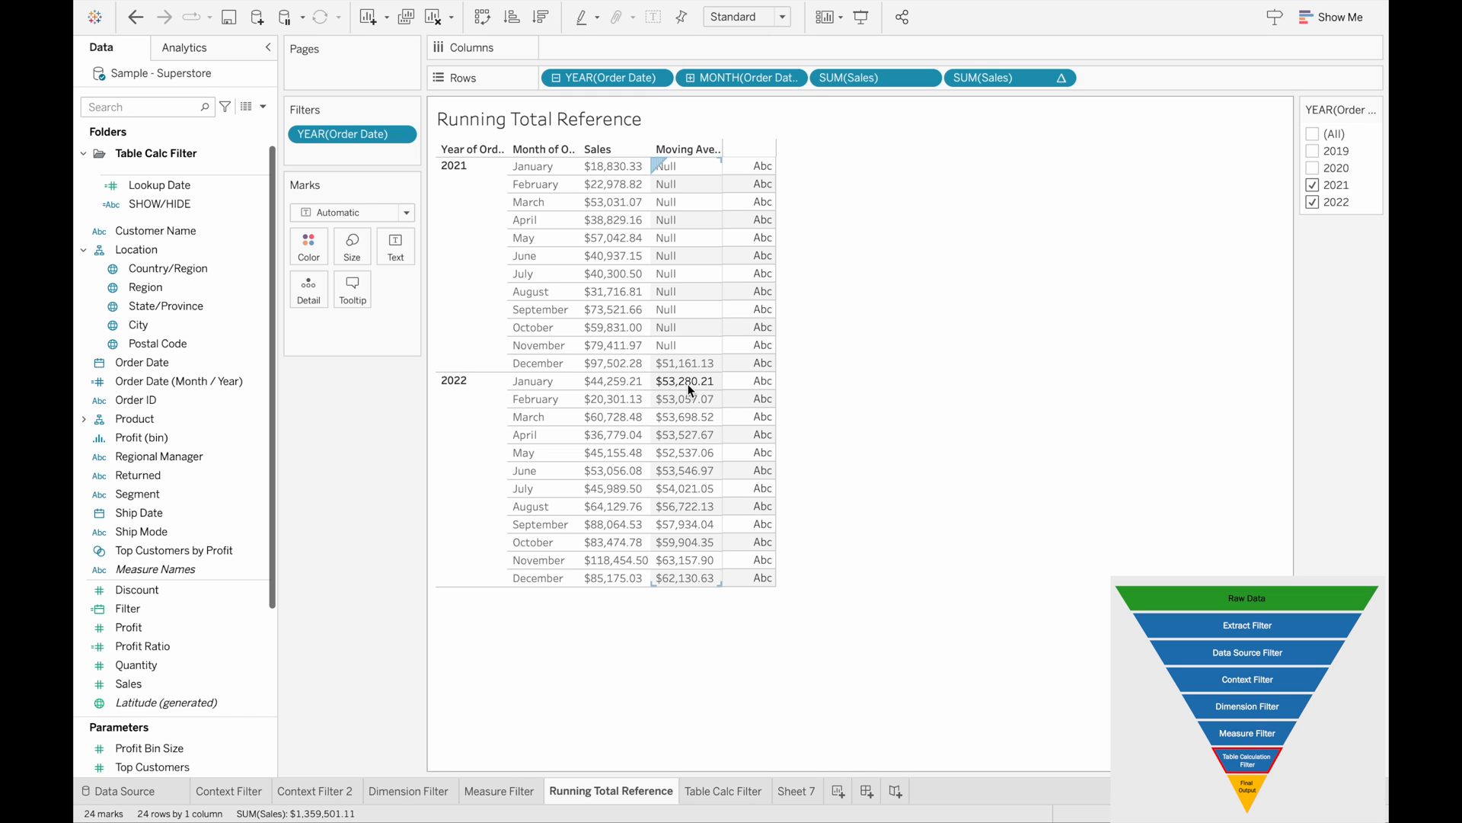
Compare the January 2022 moving average against the Running Total Reference sheet and return to Table Calc Filter
{"action": "left_click", "coordinate": [724, 791]}
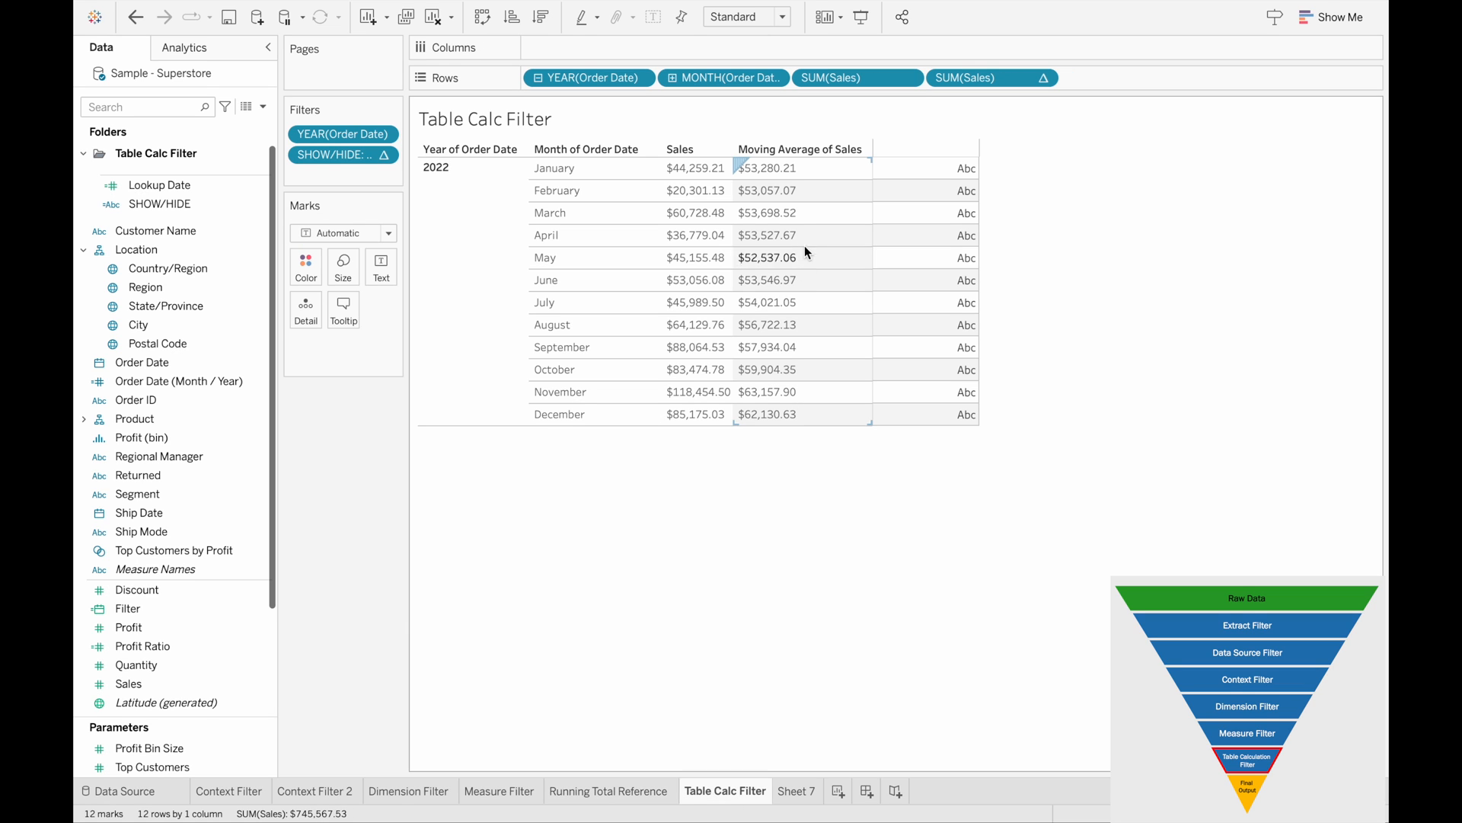
{"action": "left_click", "coordinate": [774, 168]}
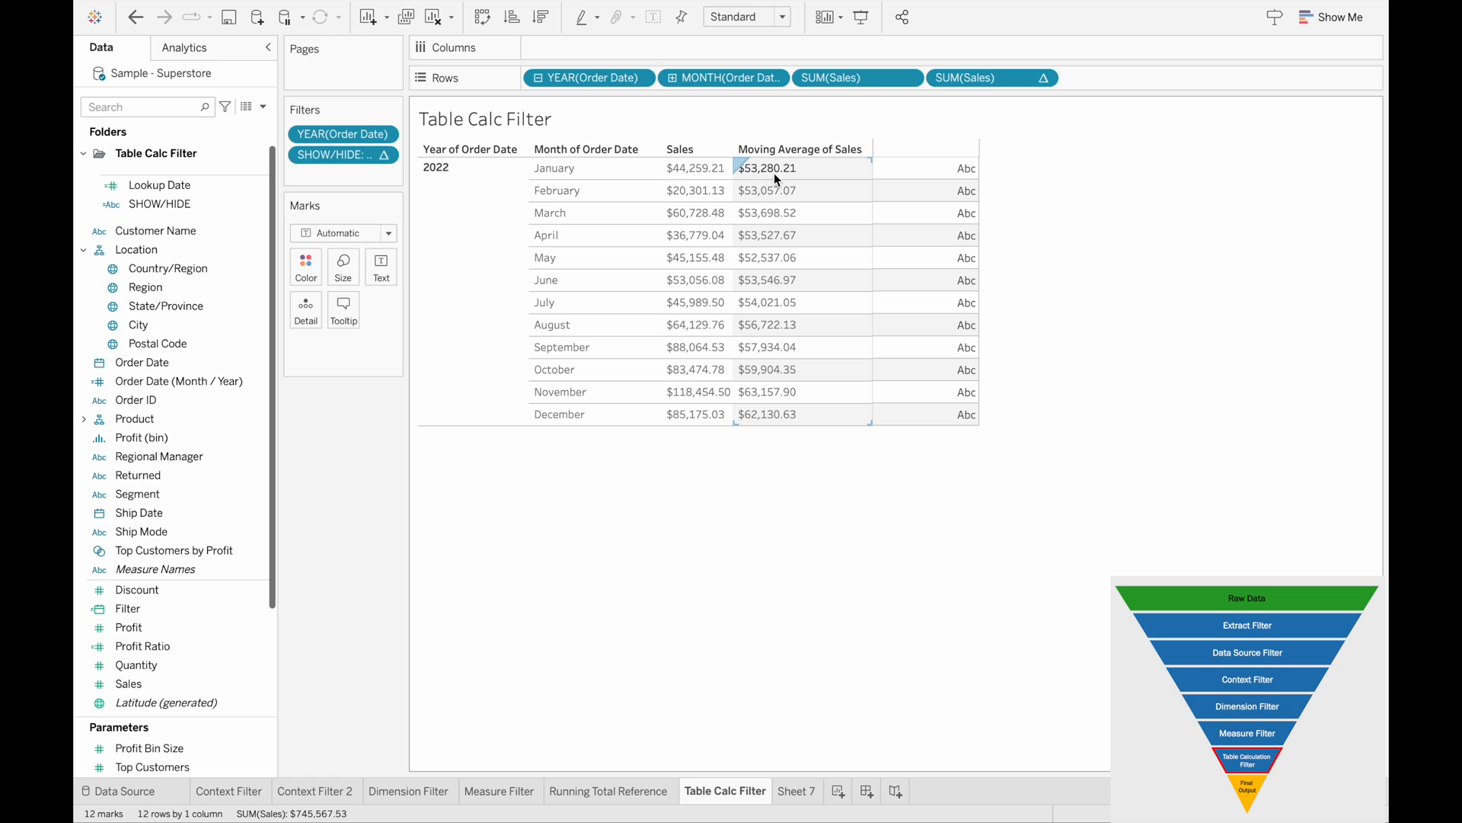
{"action": "left_click", "coordinate": [766, 190]}
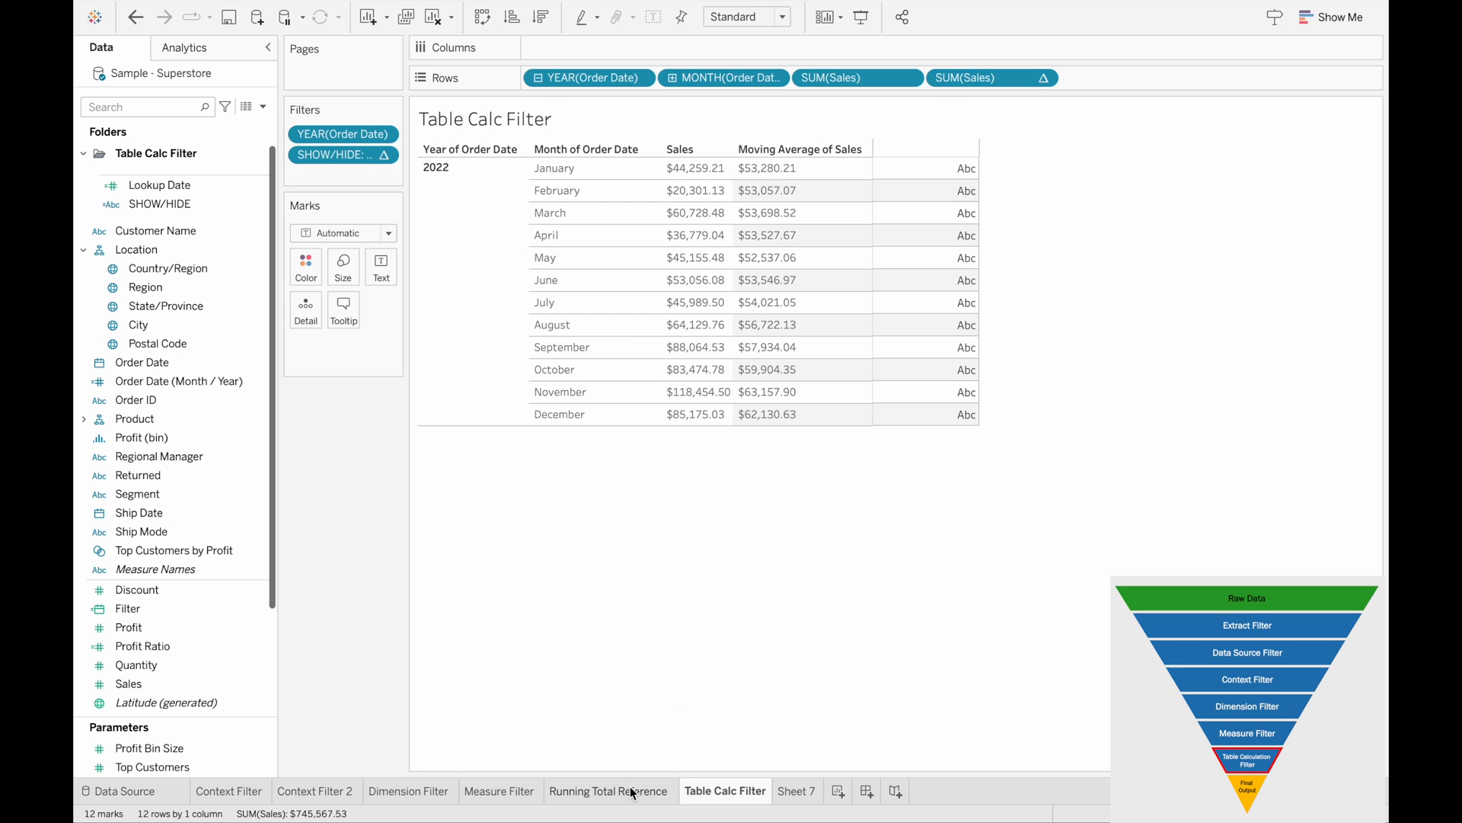
{"action": "left_click", "coordinate": [612, 790]}
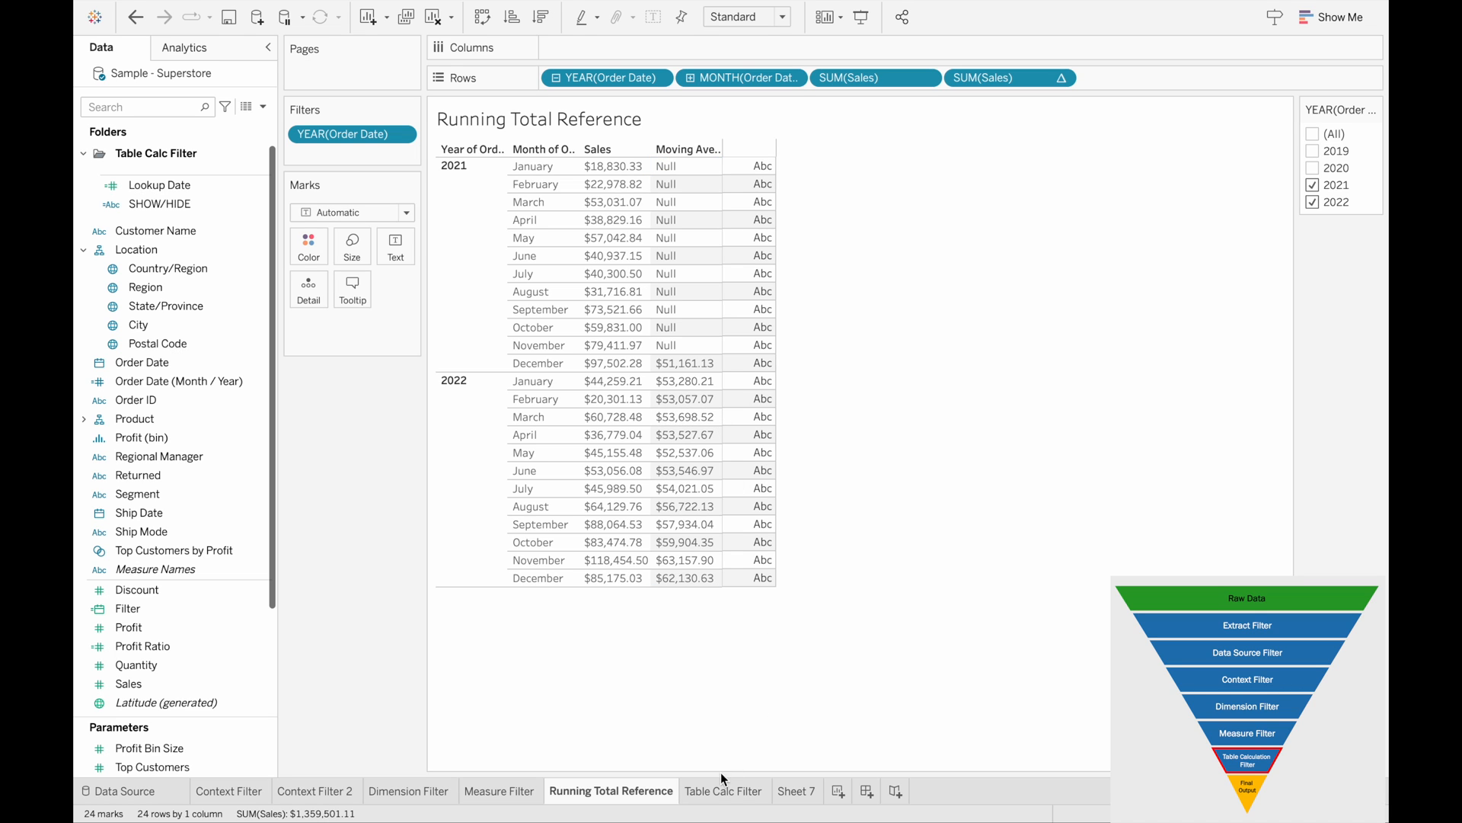
{"action": "left_click", "coordinate": [725, 790]}
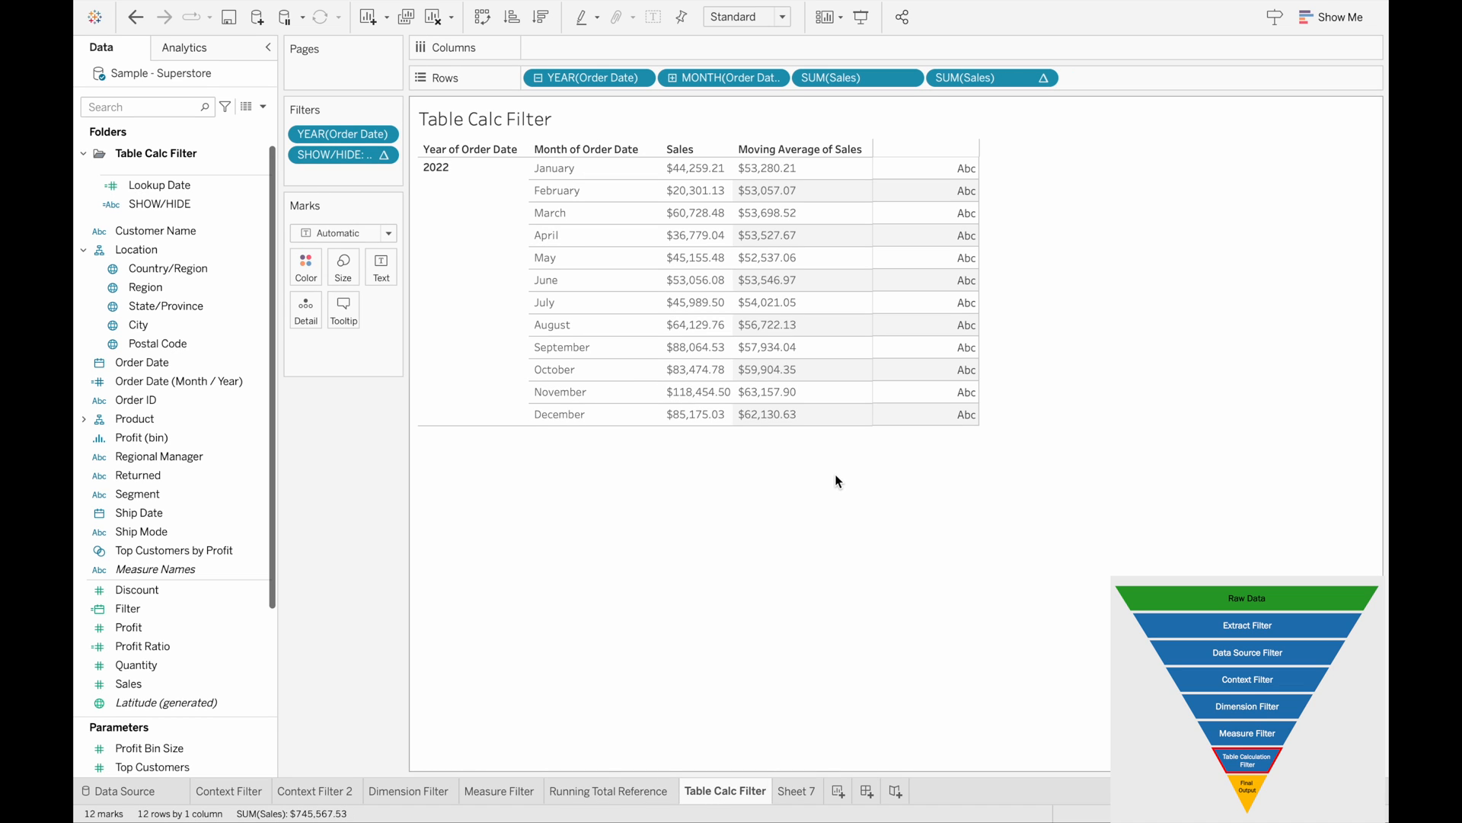